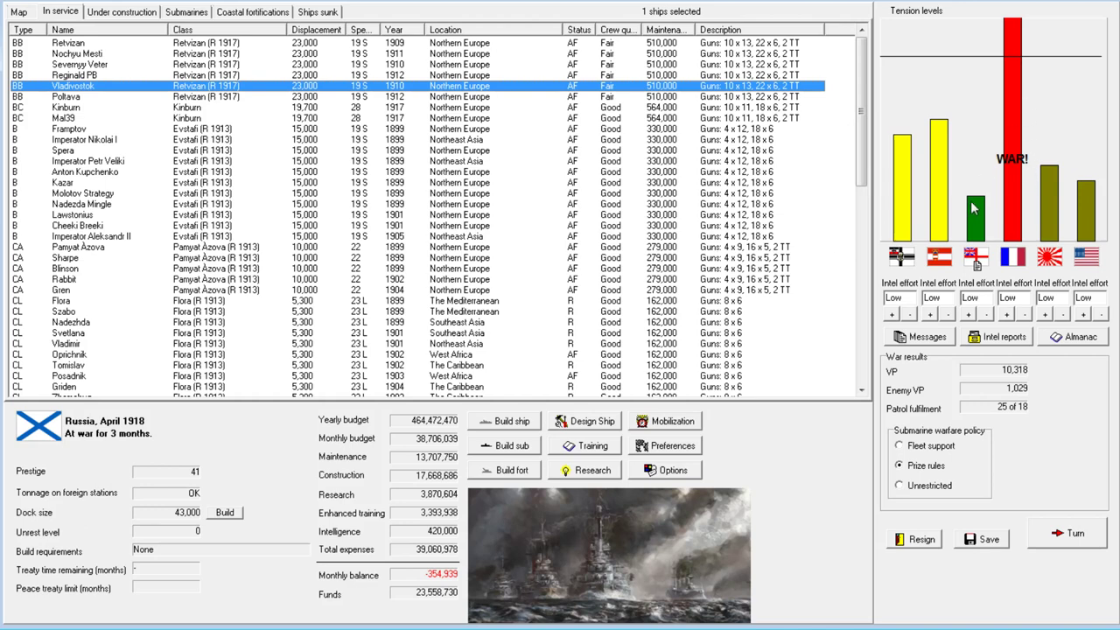
{"action": "mouse_move", "coordinate": [977, 226]}
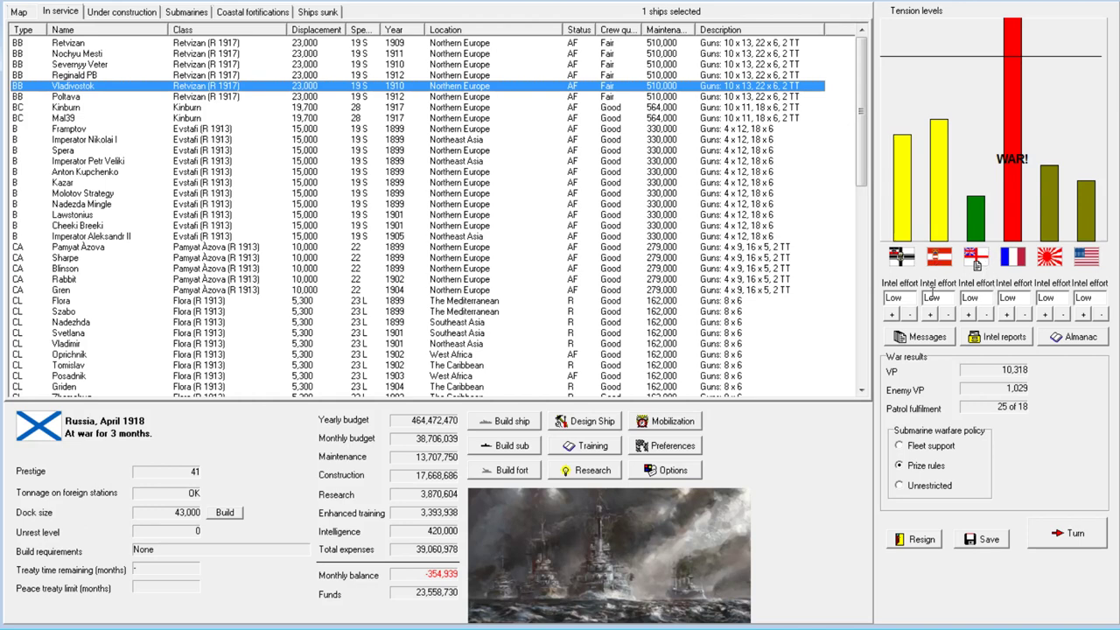
{"action": "mouse_move", "coordinate": [936, 294]}
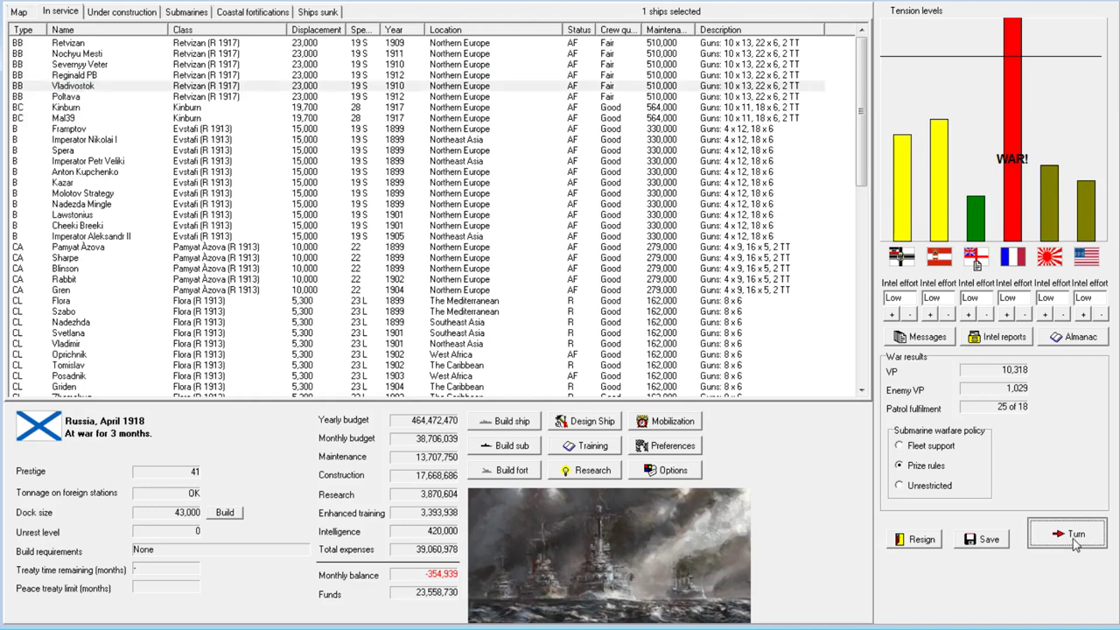
End the April 1918 turn and dismiss the rumour of French strikes.
{"action": "left_click", "coordinate": [1065, 532]}
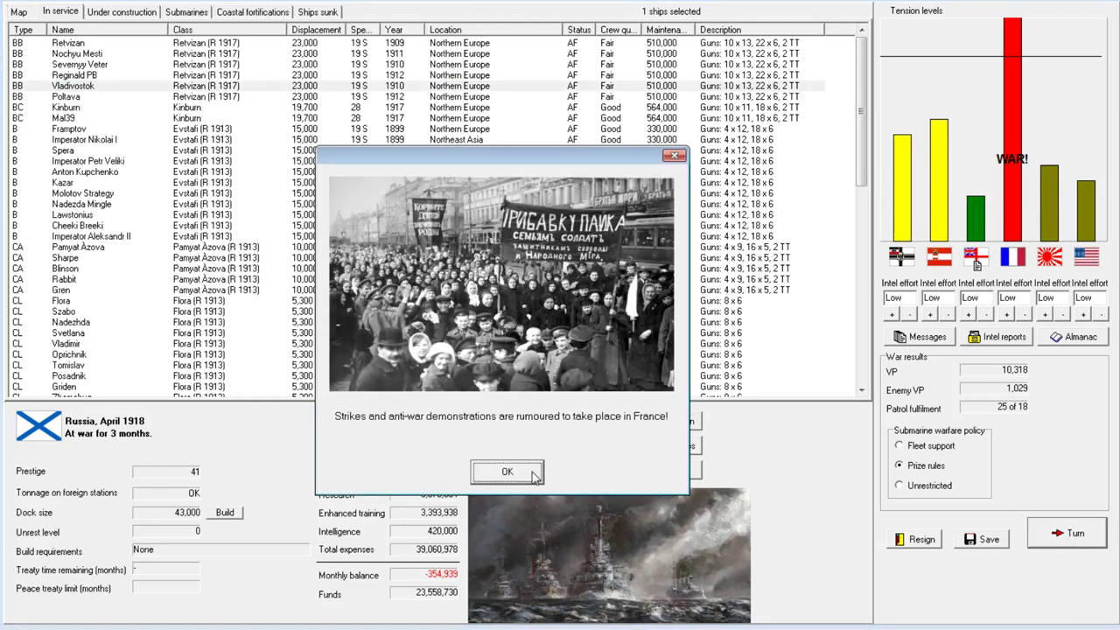
{"action": "left_click", "coordinate": [506, 471]}
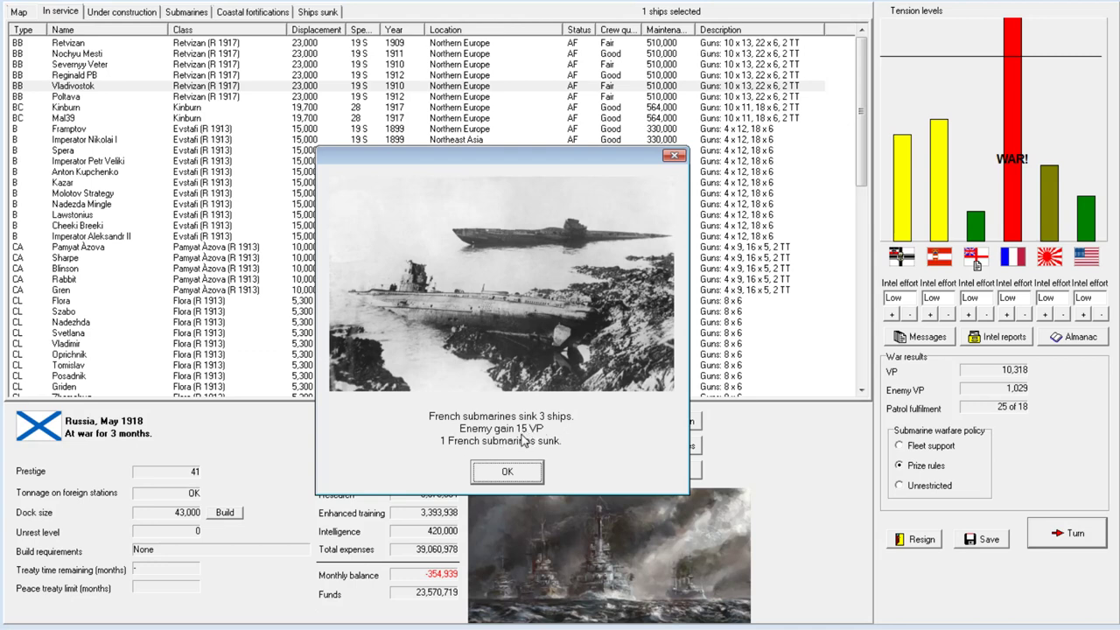
{"action": "mouse_move", "coordinate": [542, 435]}
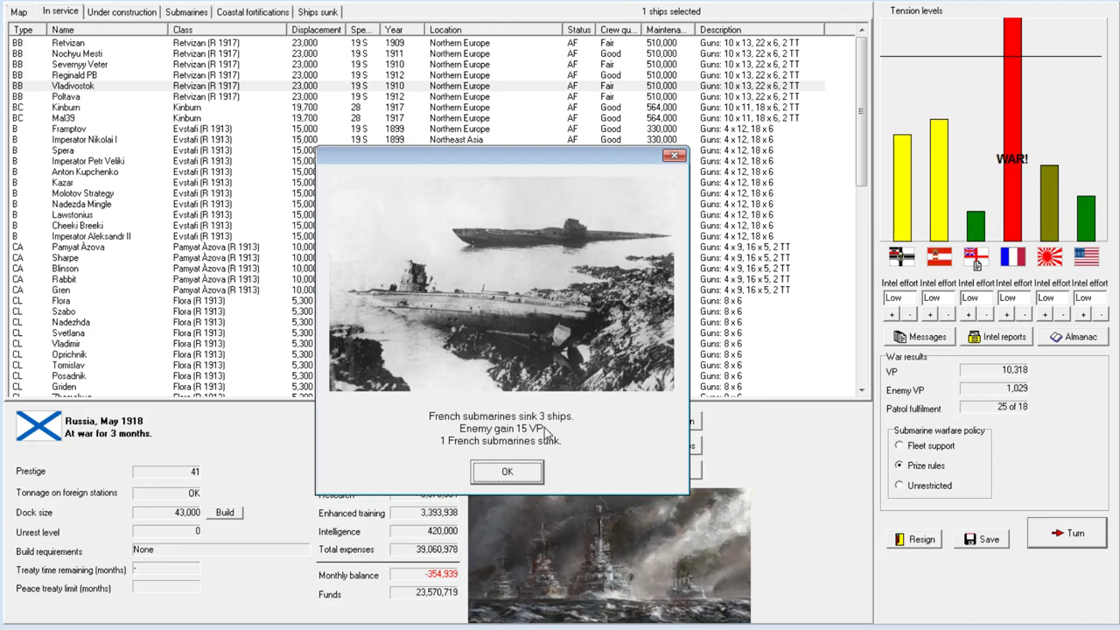
Acknowledge the French submarine report and zoom the Caribbean battle map around CL Tomislav.
{"action": "left_click", "coordinate": [507, 472]}
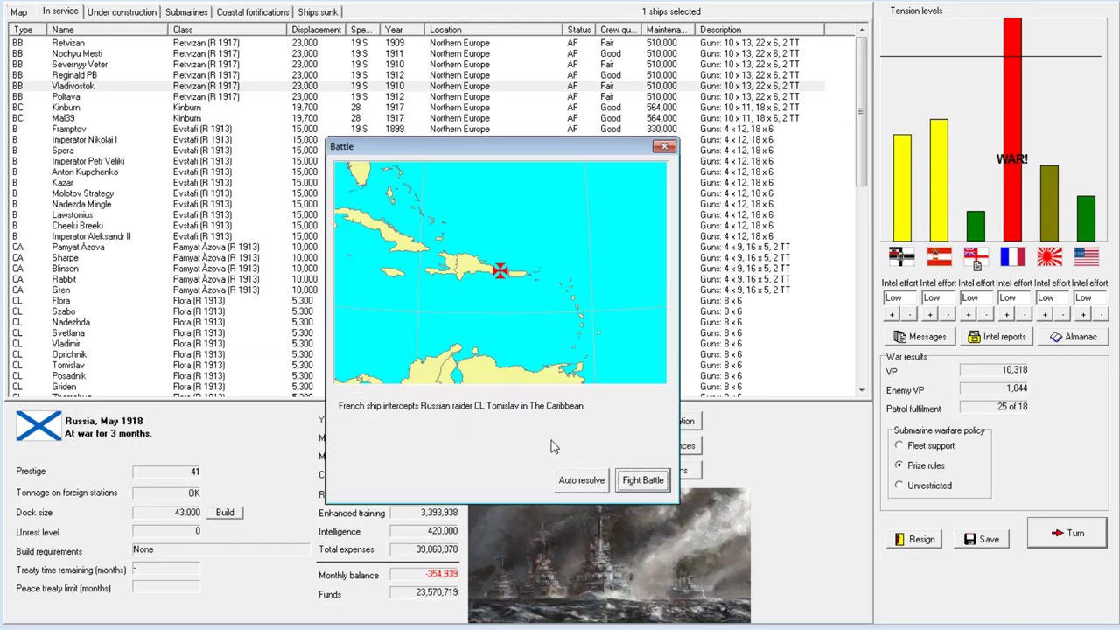
{"action": "mouse_move", "coordinate": [650, 437]}
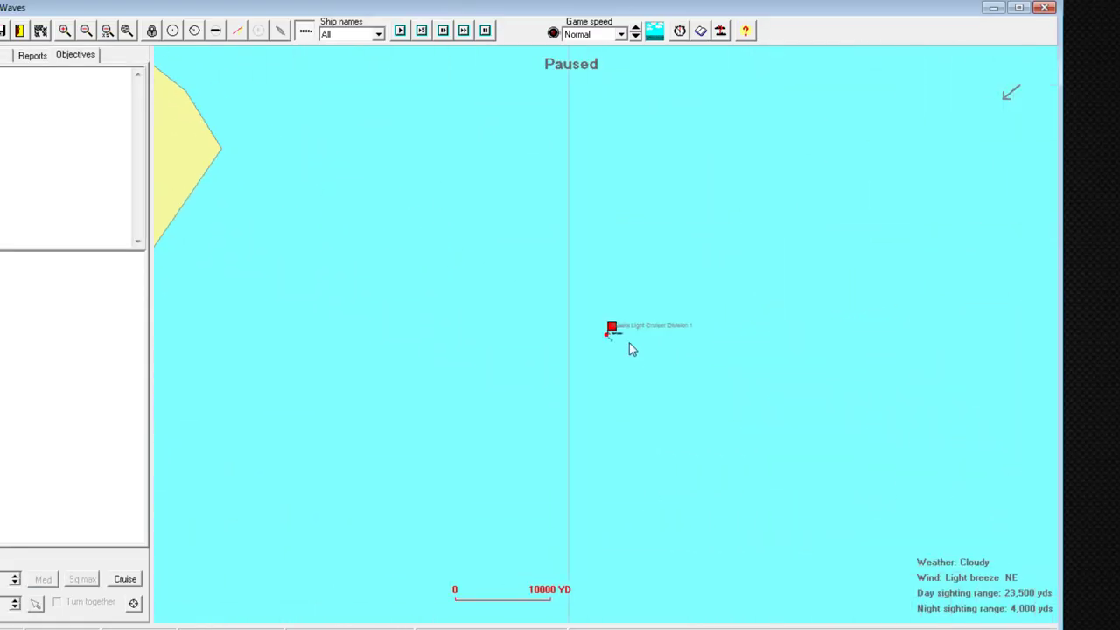
{"action": "left_click", "coordinate": [612, 328]}
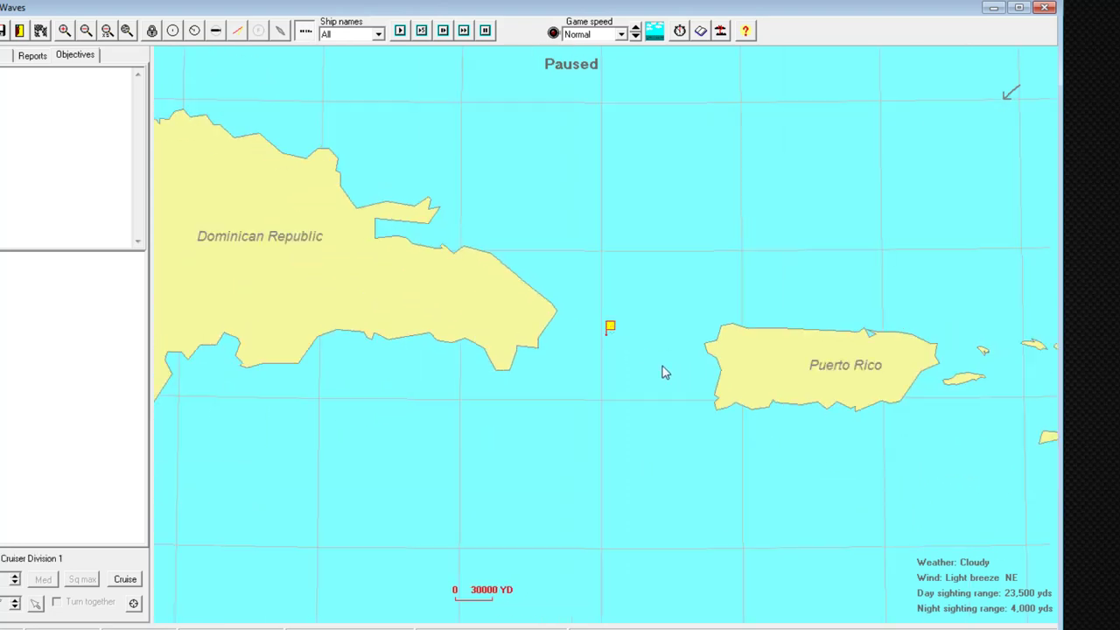
{"action": "left_click", "coordinate": [85, 29]}
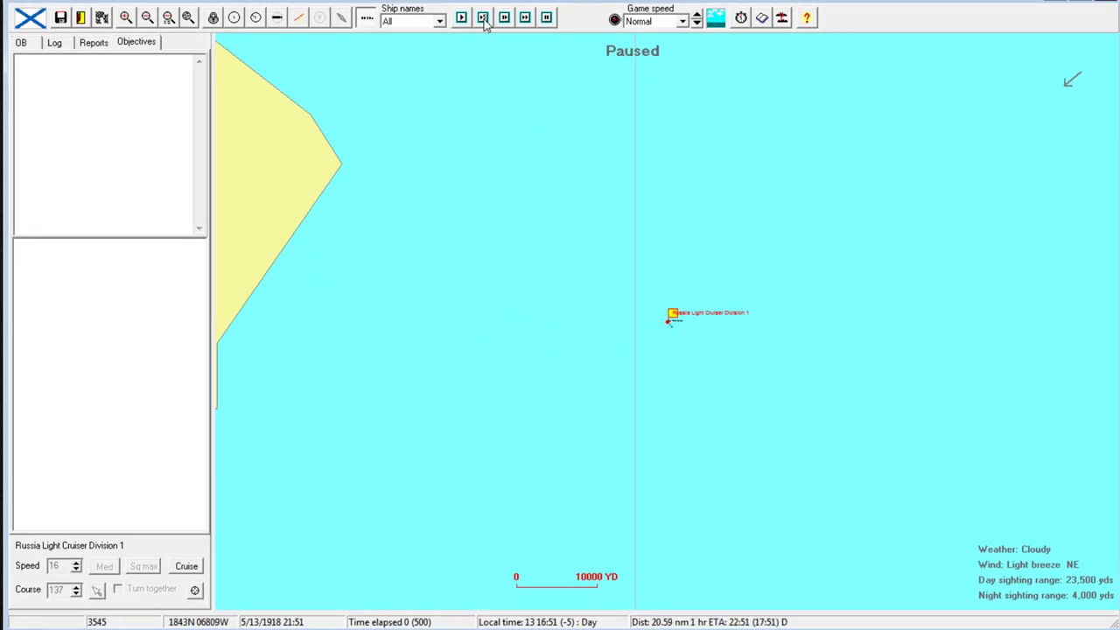
Start the battle clock and raise the game speed to Fast, then Faster.
{"action": "left_click", "coordinate": [256, 16]}
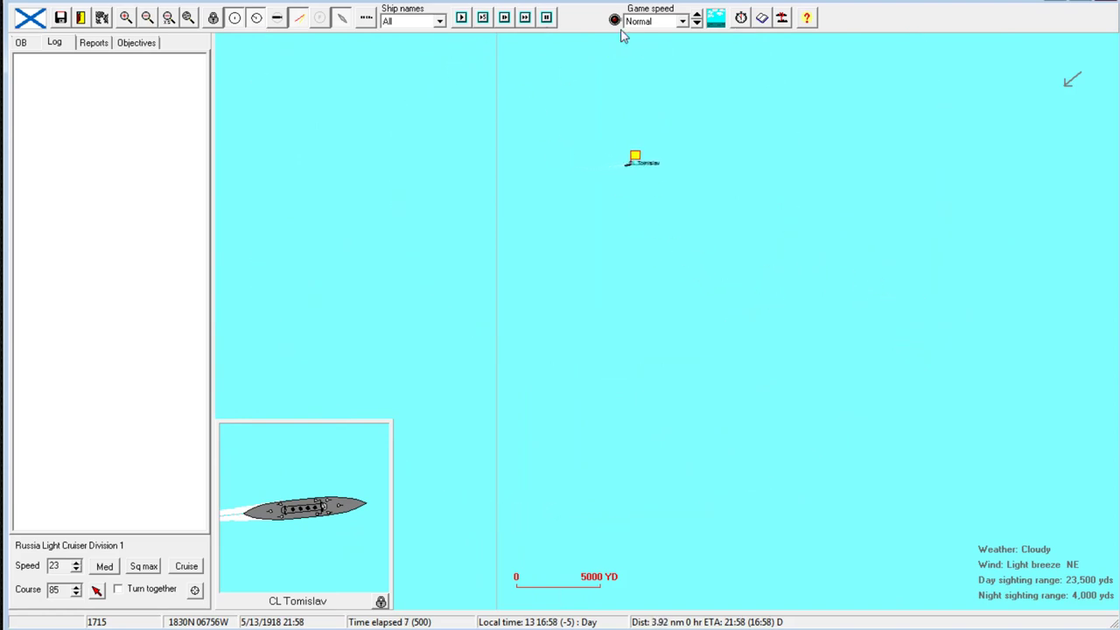
{"action": "left_click", "coordinate": [696, 16]}
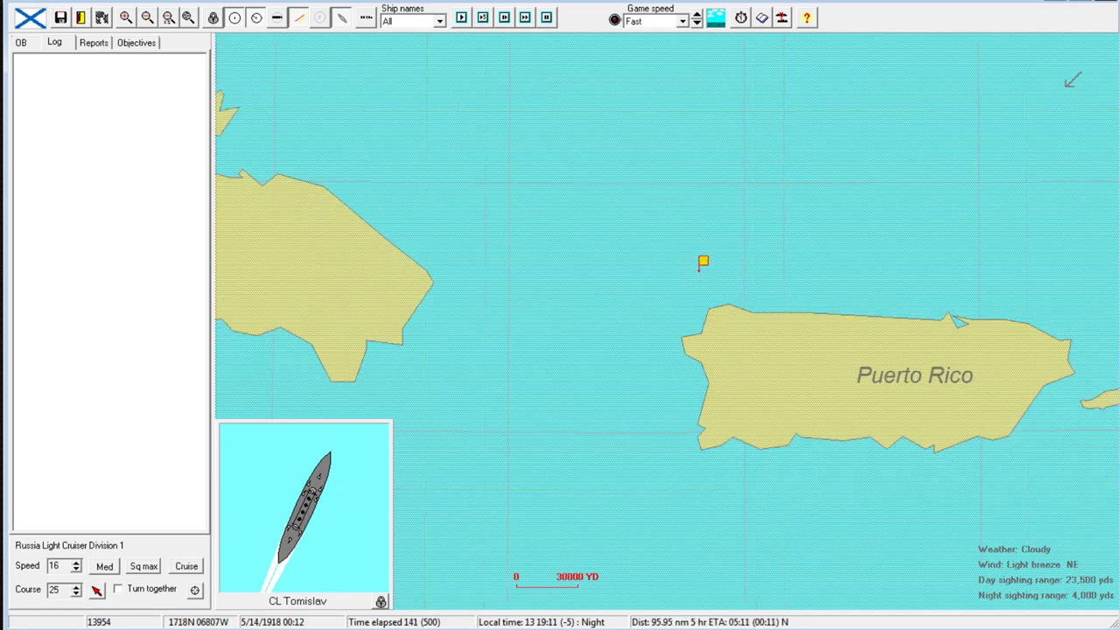
{"action": "left_click", "coordinate": [695, 17]}
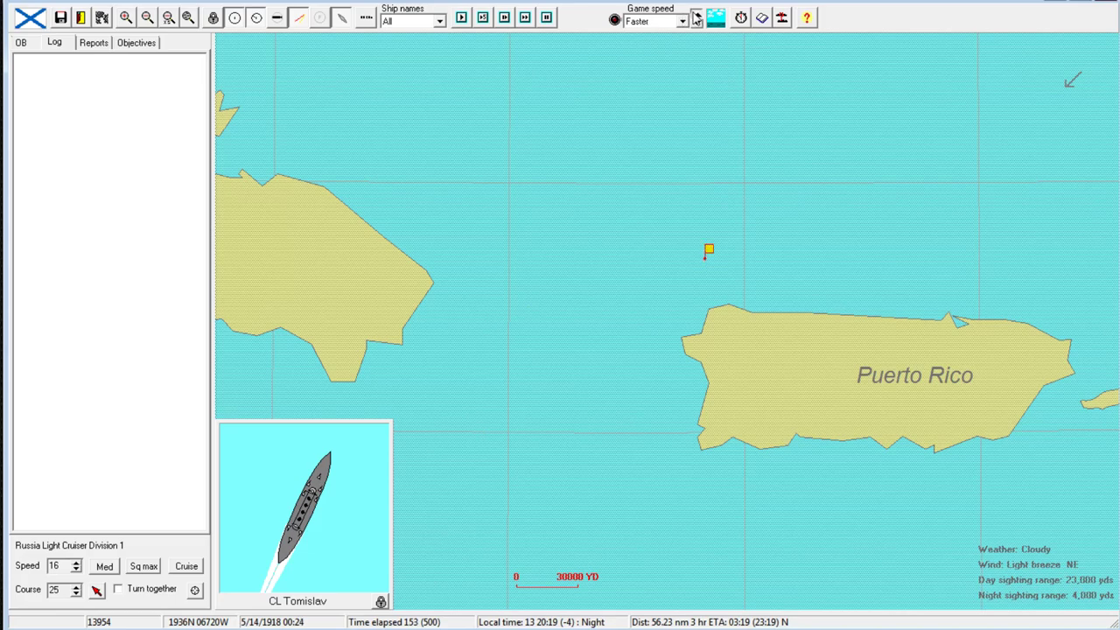
Push the game speed to Ultra fast until the scenario length runs out.
{"action": "left_click", "coordinate": [695, 17]}
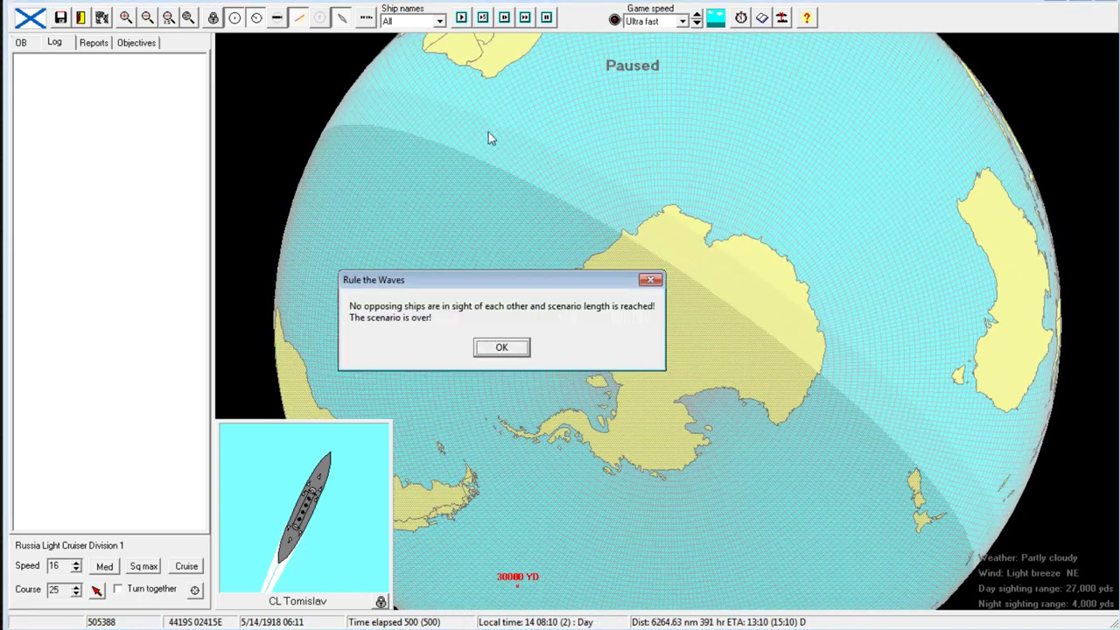
{"action": "mouse_move", "coordinate": [777, 304]}
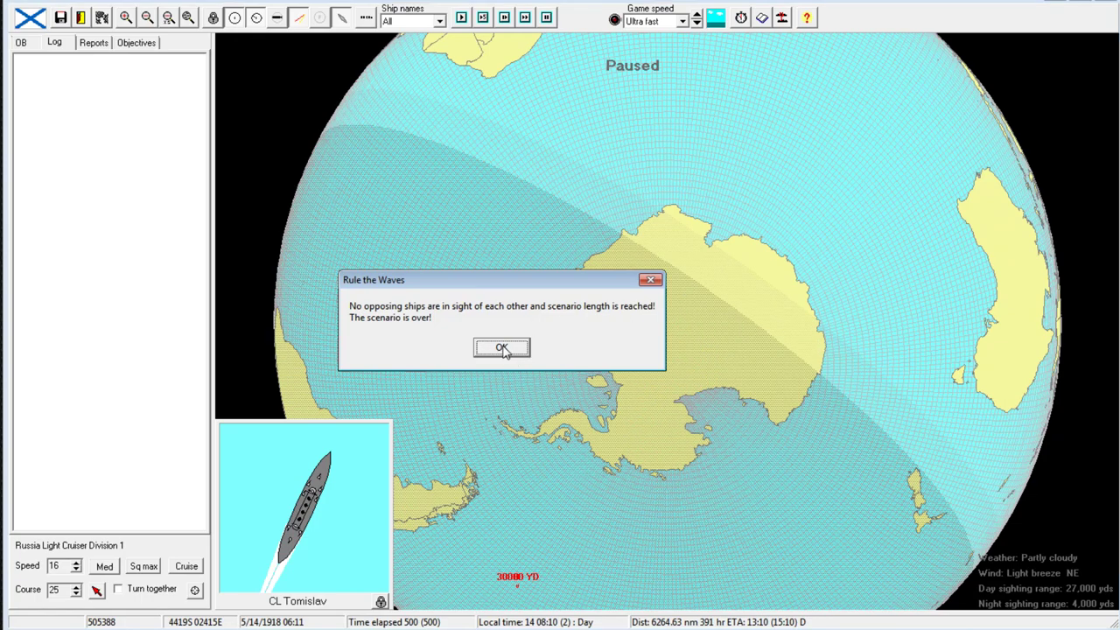
Acknowledge the scenario end, view French CL Tage's details, then close the statistics.
{"action": "left_click", "coordinate": [502, 347]}
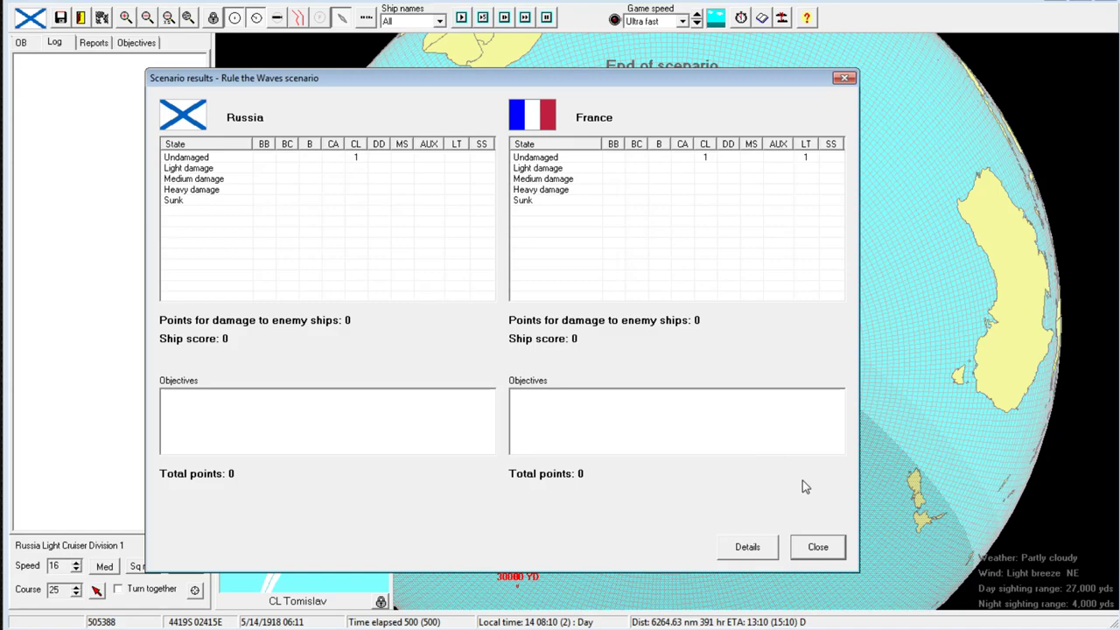
{"action": "left_click", "coordinate": [746, 546]}
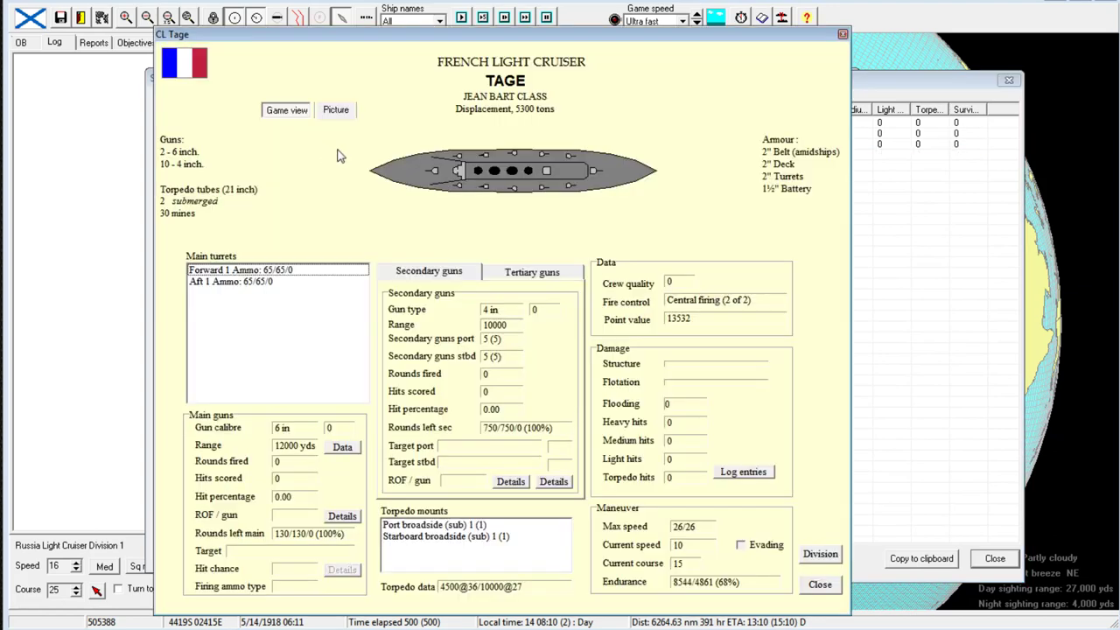
{"action": "mouse_move", "coordinate": [284, 169]}
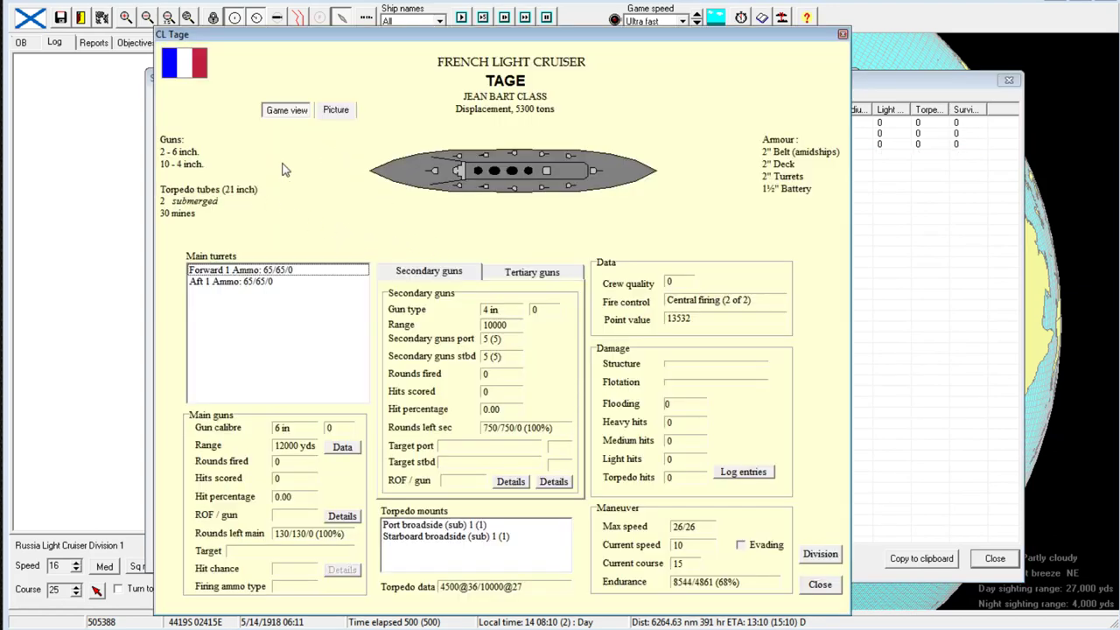
{"action": "mouse_move", "coordinate": [149, 170]}
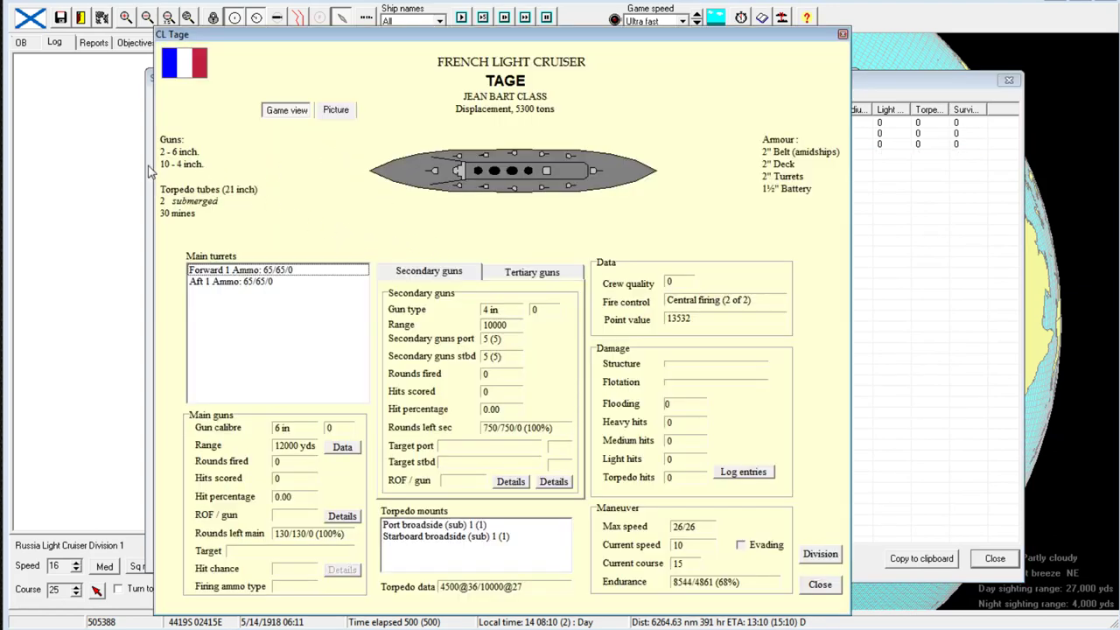
{"action": "mouse_move", "coordinate": [516, 144]}
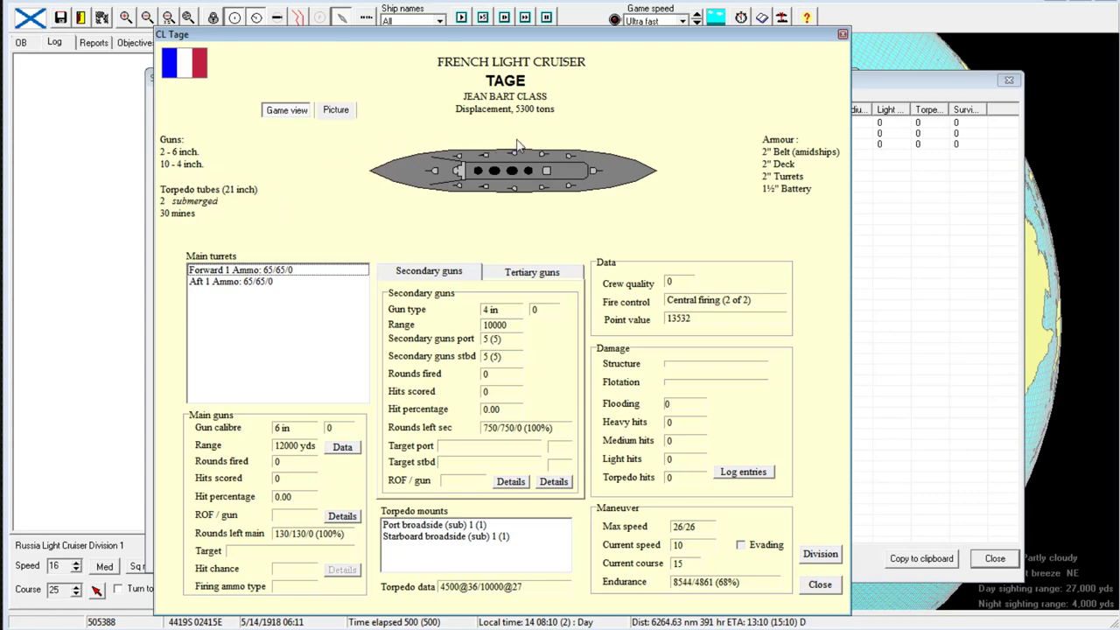
{"action": "mouse_move", "coordinate": [691, 534]}
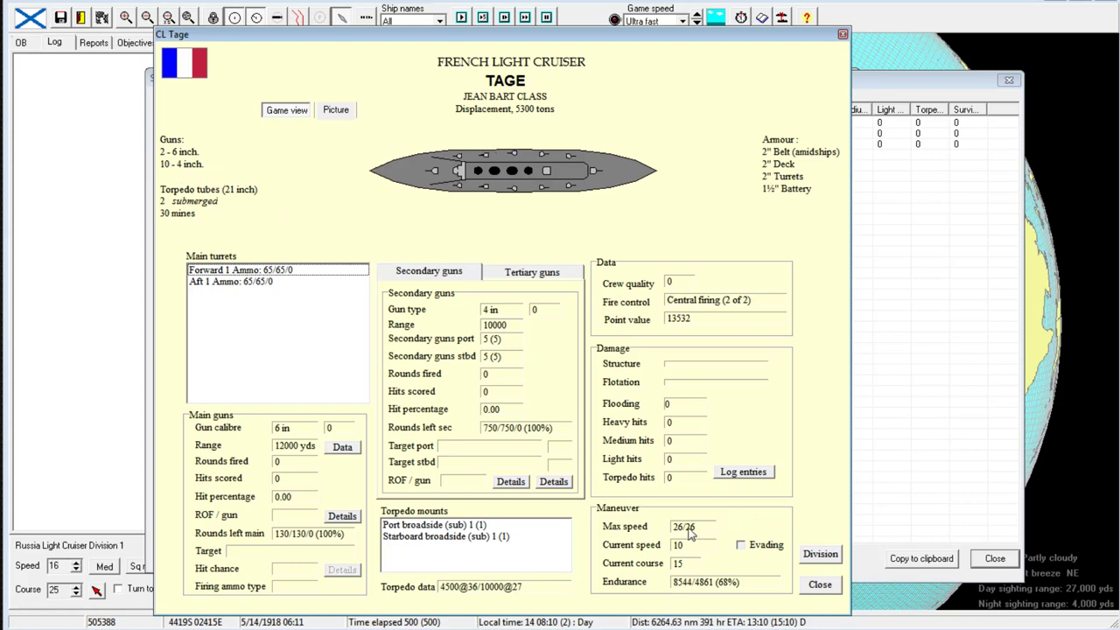
{"action": "mouse_move", "coordinate": [706, 527]}
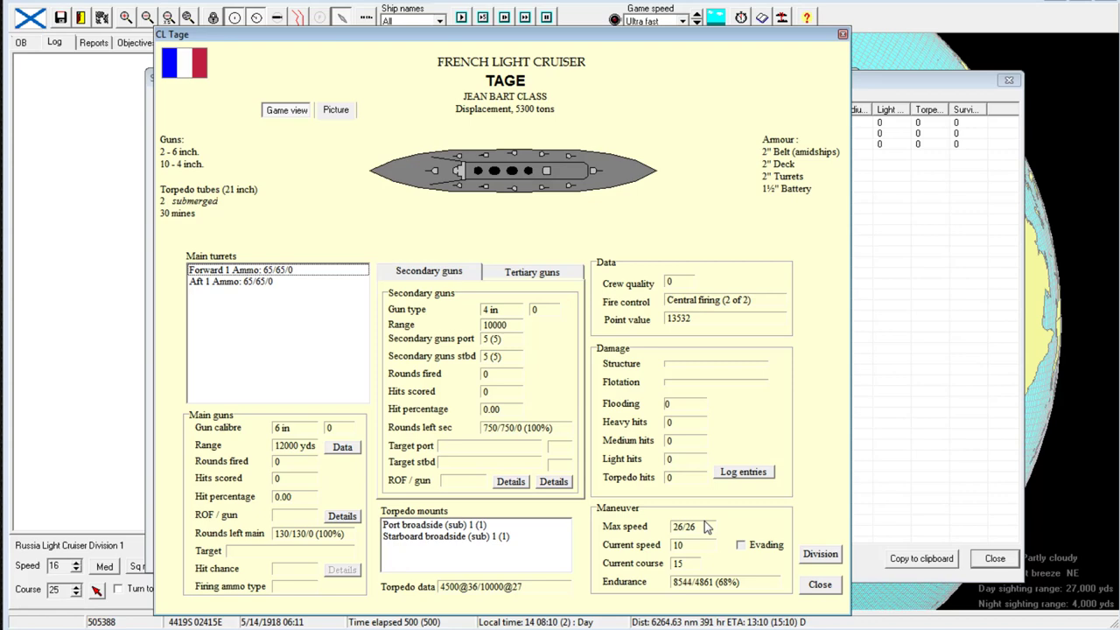
{"action": "mouse_move", "coordinate": [457, 172]}
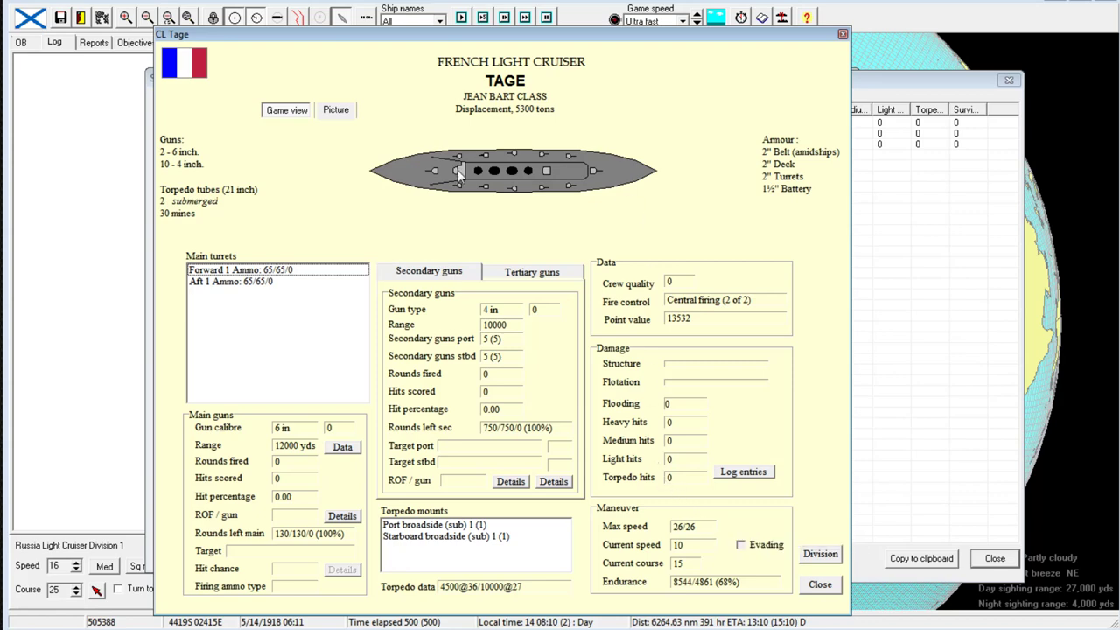
{"action": "mouse_move", "coordinate": [836, 22]}
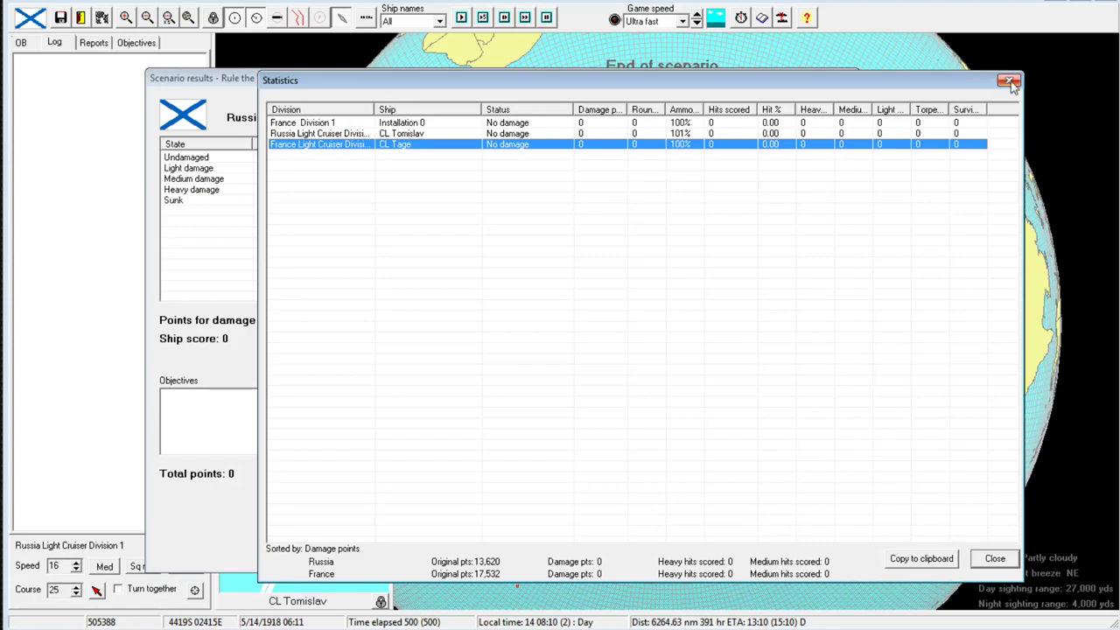
{"action": "left_click", "coordinate": [1009, 81]}
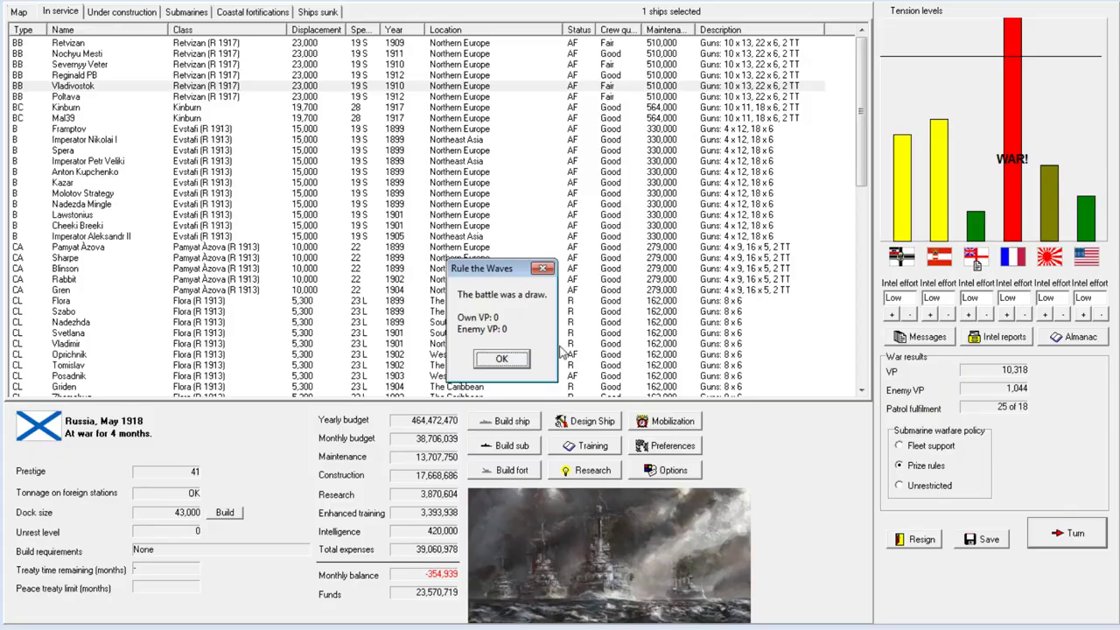
{"action": "left_click", "coordinate": [501, 359]}
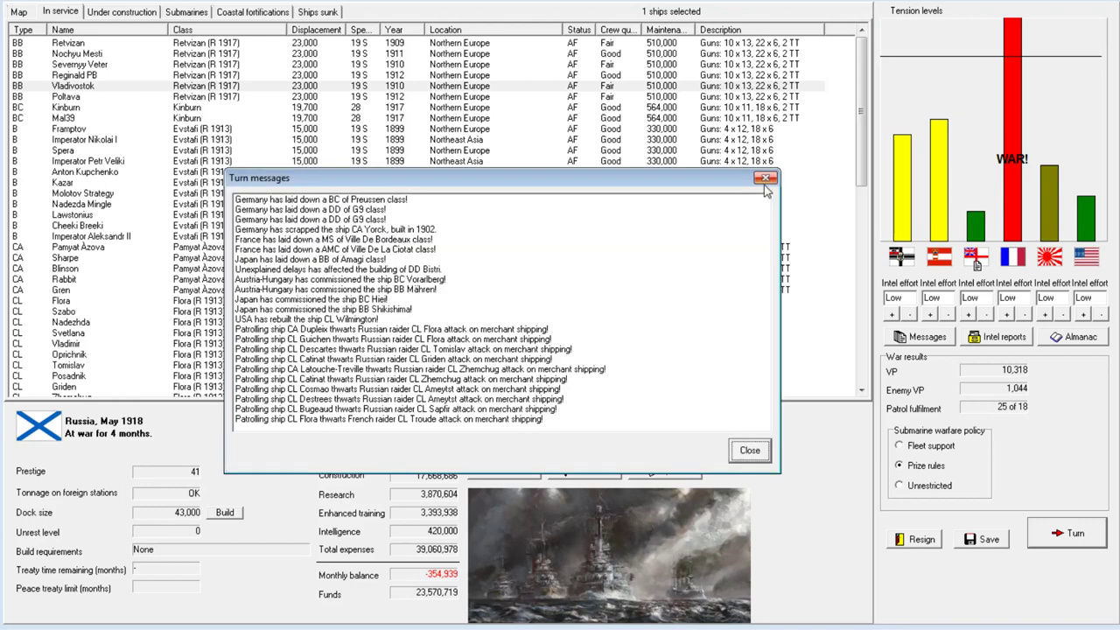
{"action": "left_click", "coordinate": [749, 449]}
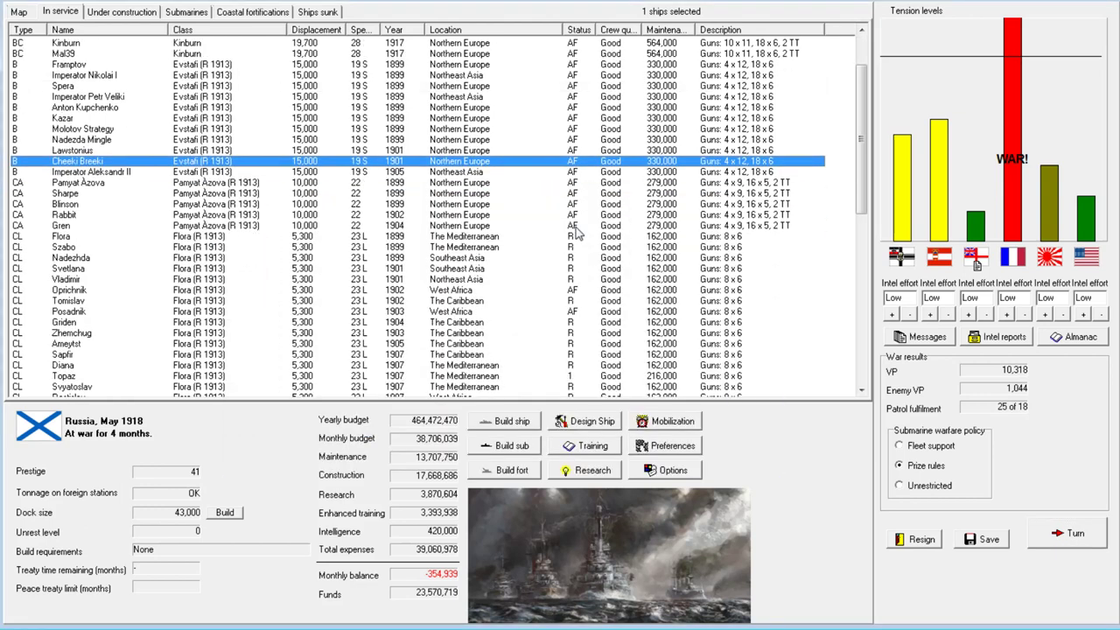
{"action": "scroll", "scroll_direction": "down", "scroll_amount": 3}
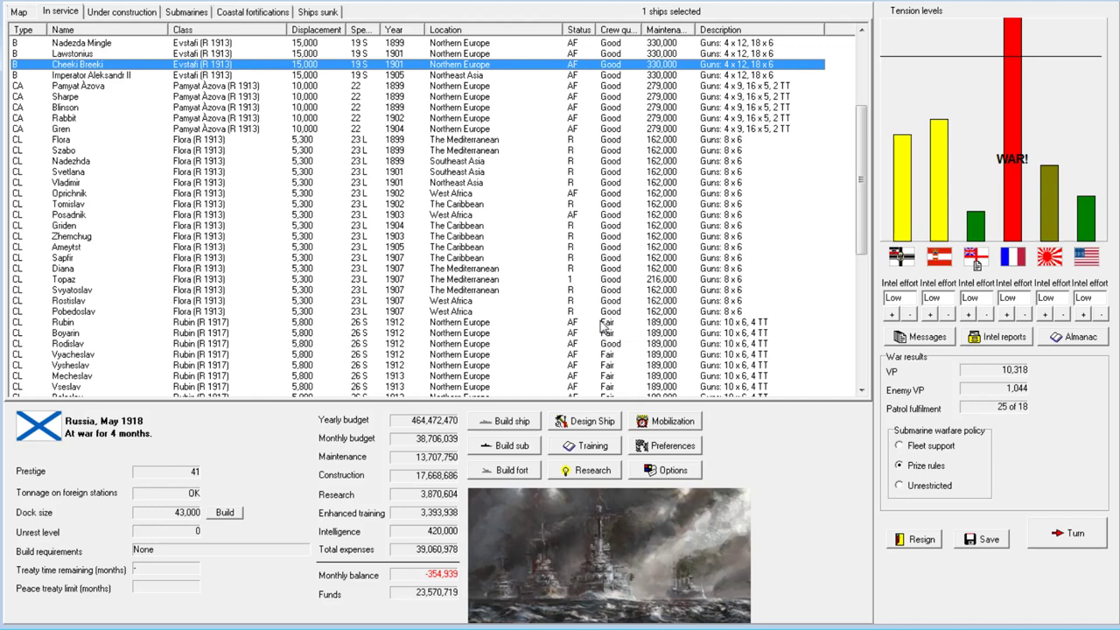
{"action": "scroll", "scroll_direction": "down", "scroll_amount": 3}
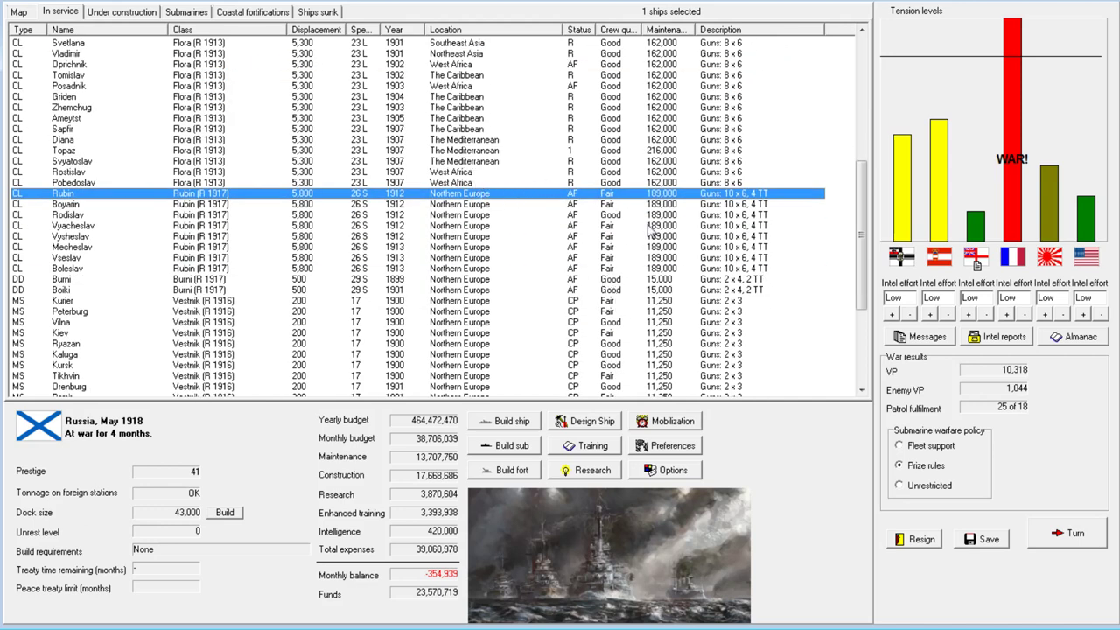
{"action": "scroll", "scroll_direction": "up", "scroll_amount": 3}
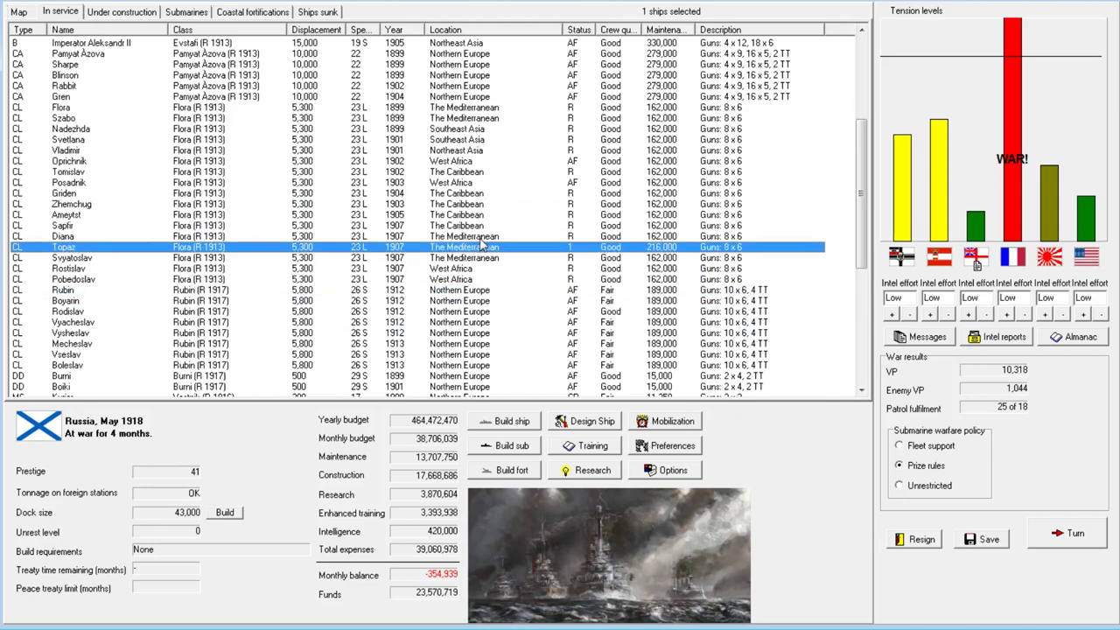
{"action": "mouse_move", "coordinate": [172, 267]}
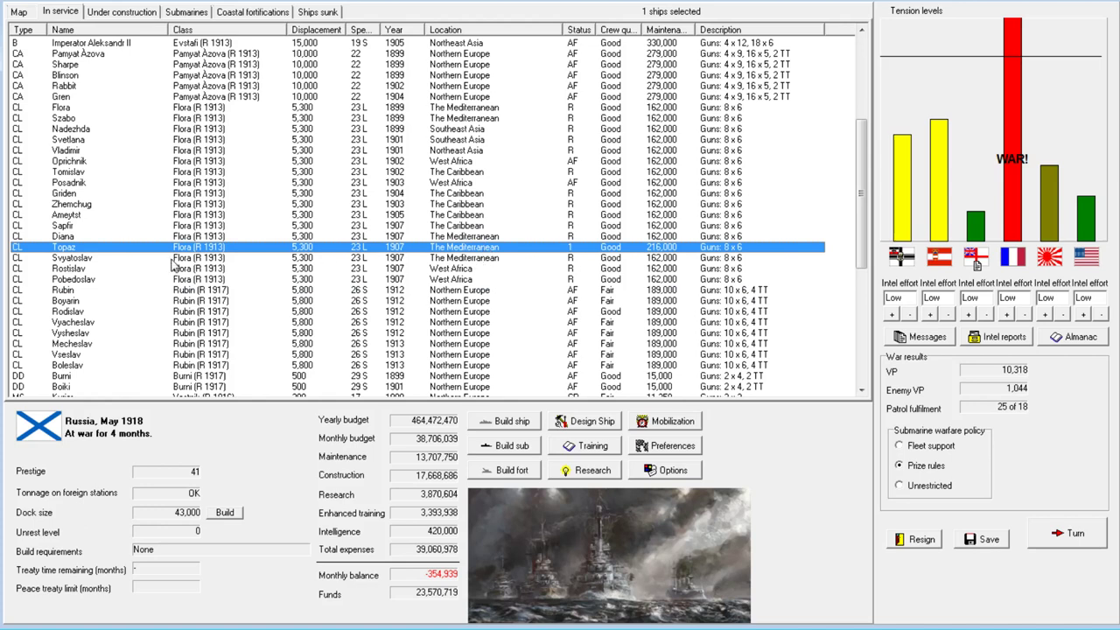
{"action": "mouse_move", "coordinate": [505, 267]}
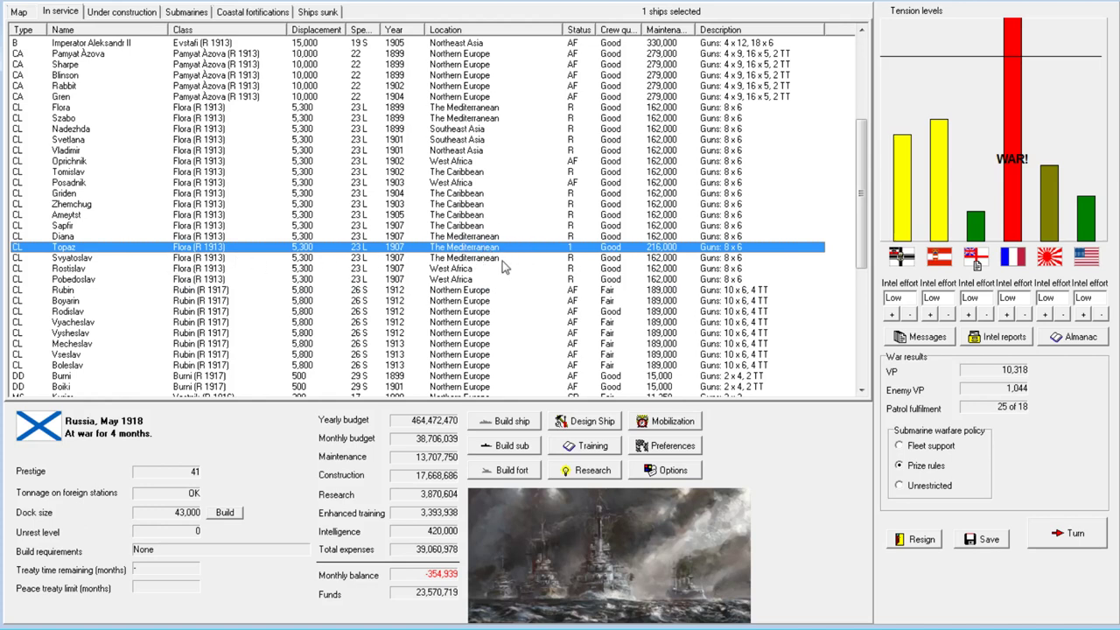
{"action": "scroll", "scroll_direction": "up", "scroll_amount": 3}
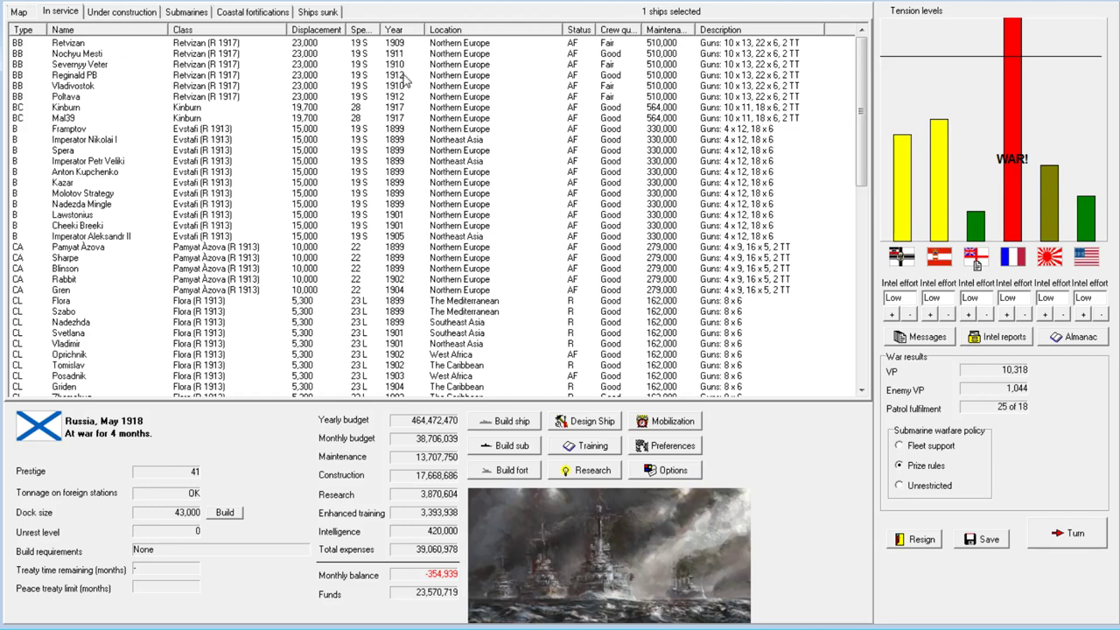
{"action": "mouse_move", "coordinate": [269, 148]}
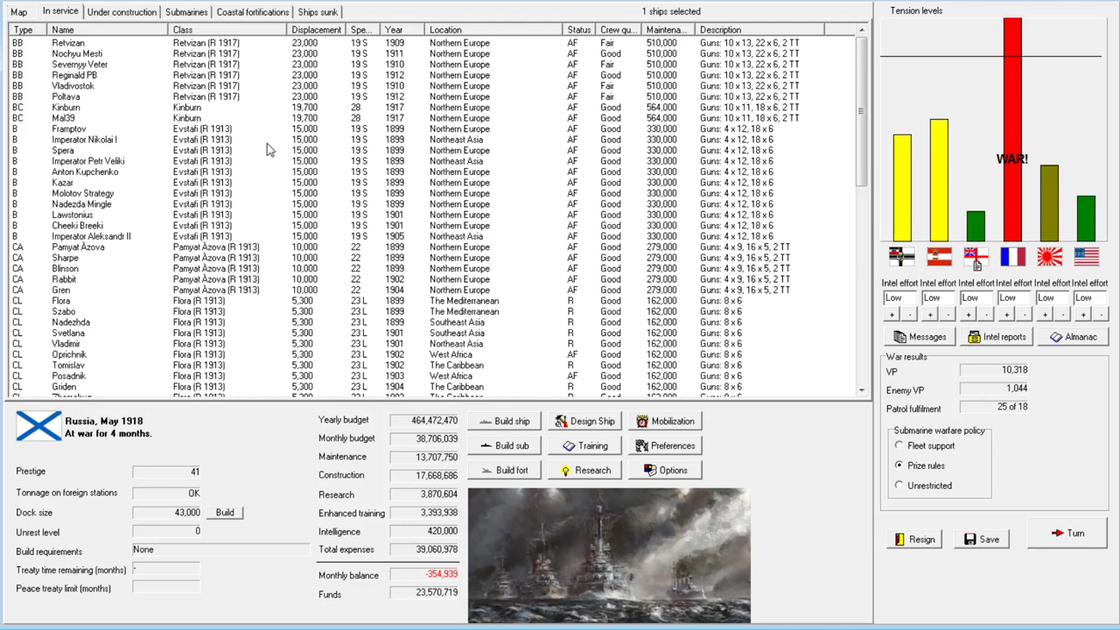
{"action": "mouse_move", "coordinate": [269, 151]}
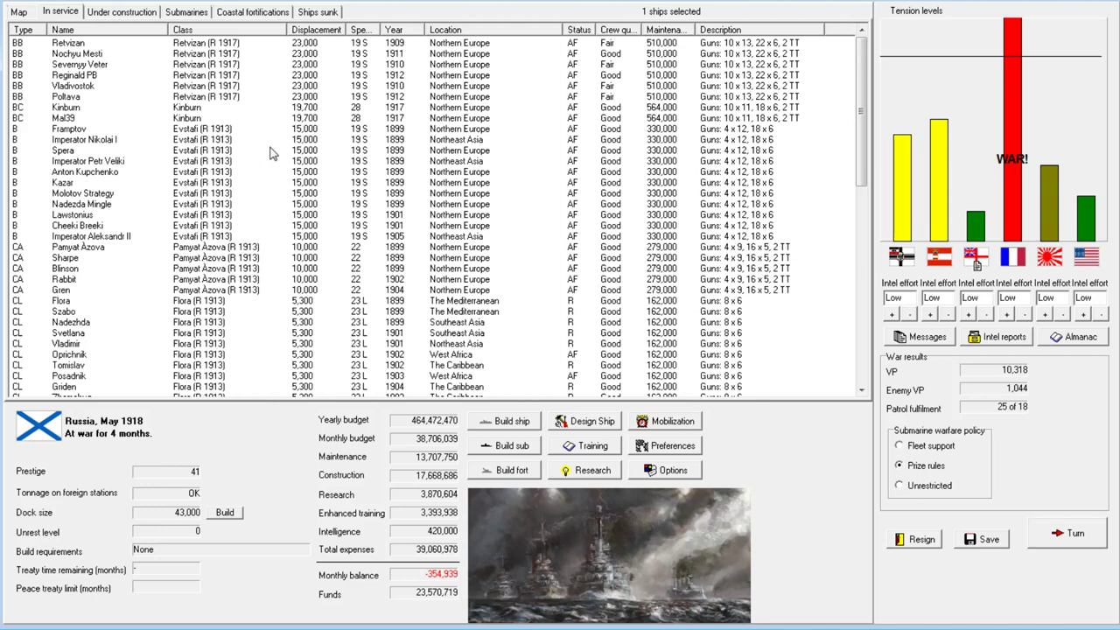
Advance to June 1918 and acknowledge demonstrations, torpedo and machinery research, and sinking reports.
{"action": "left_click", "coordinate": [1065, 533]}
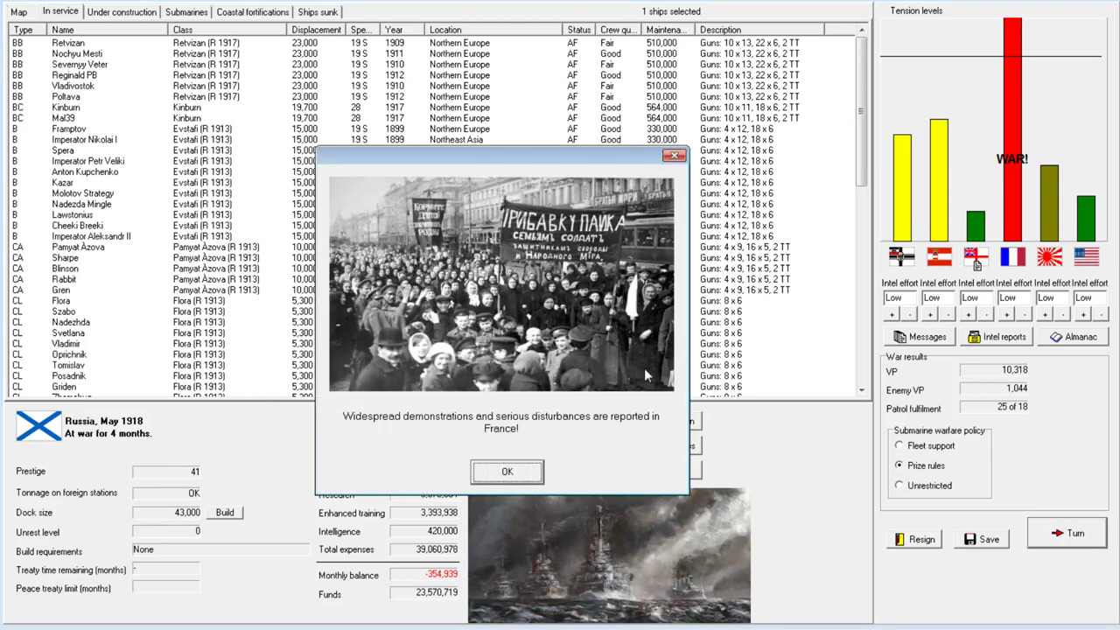
{"action": "left_click", "coordinate": [506, 470]}
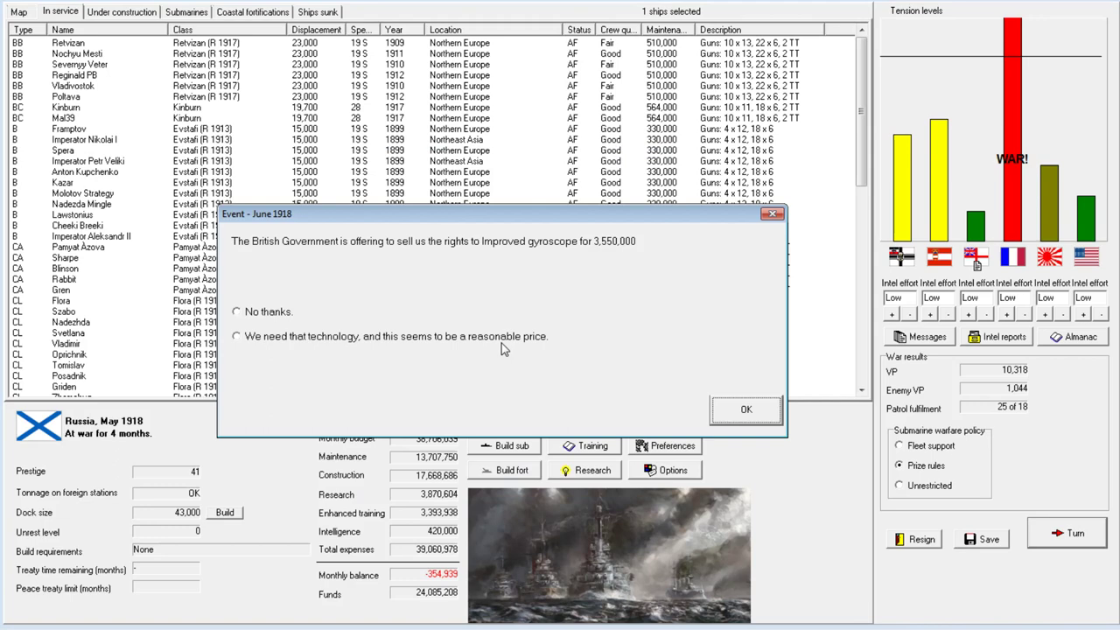
{"action": "mouse_move", "coordinate": [357, 341]}
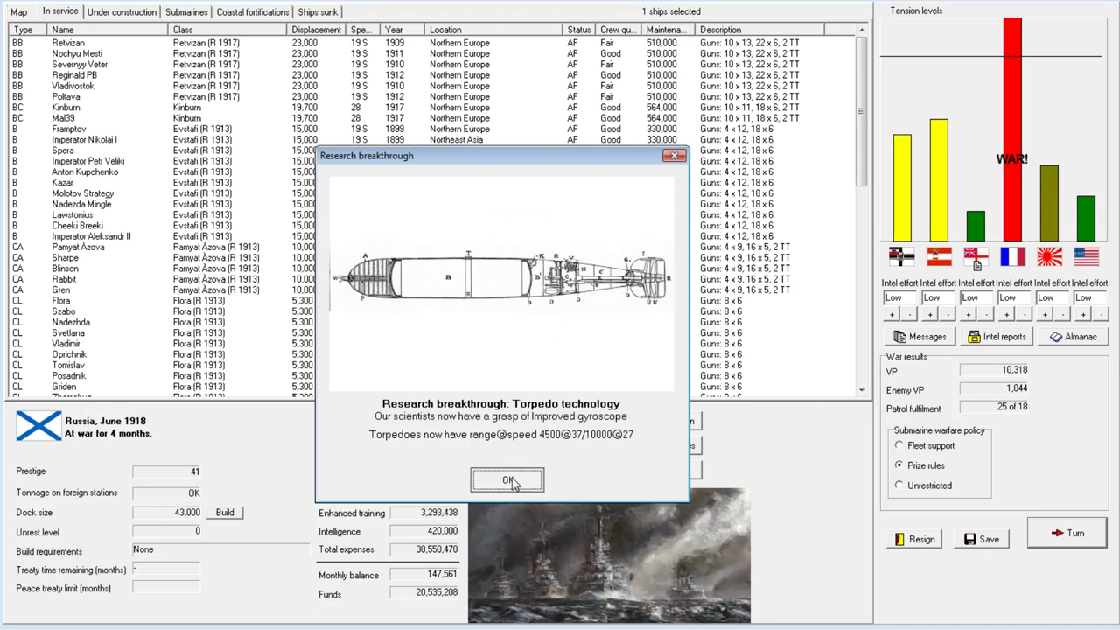
{"action": "left_click", "coordinate": [507, 479]}
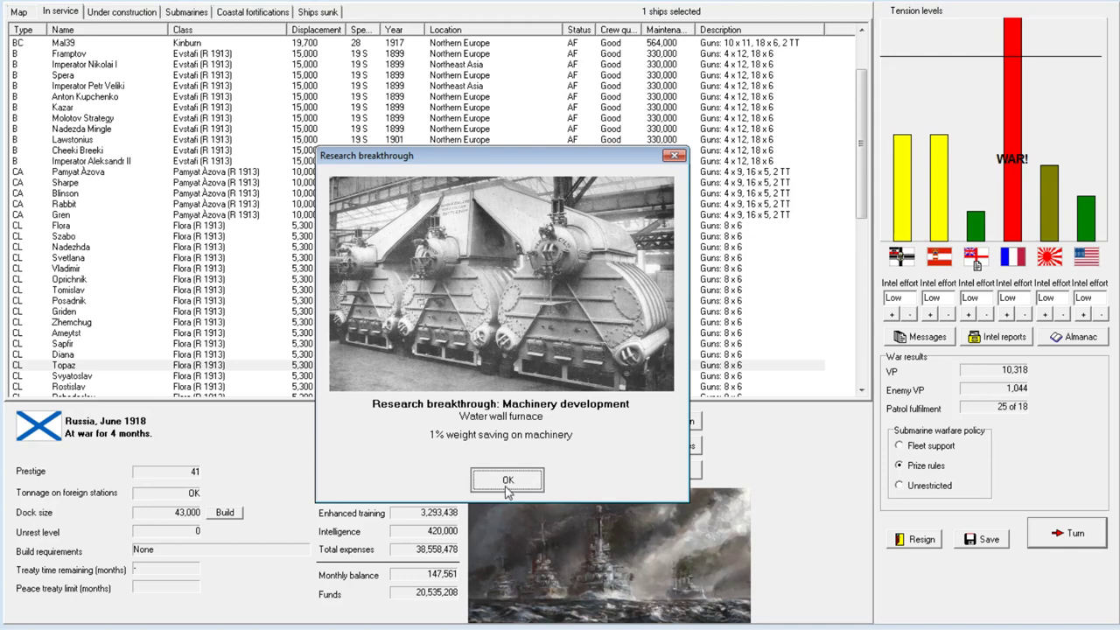
{"action": "left_click", "coordinate": [506, 479]}
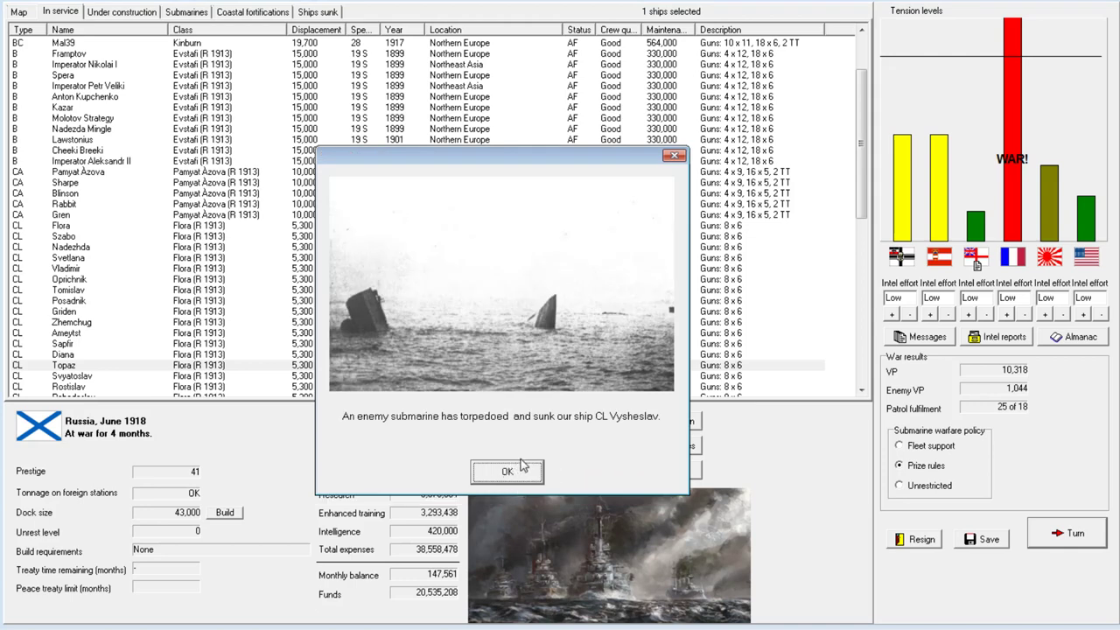
{"action": "mouse_move", "coordinate": [627, 428]}
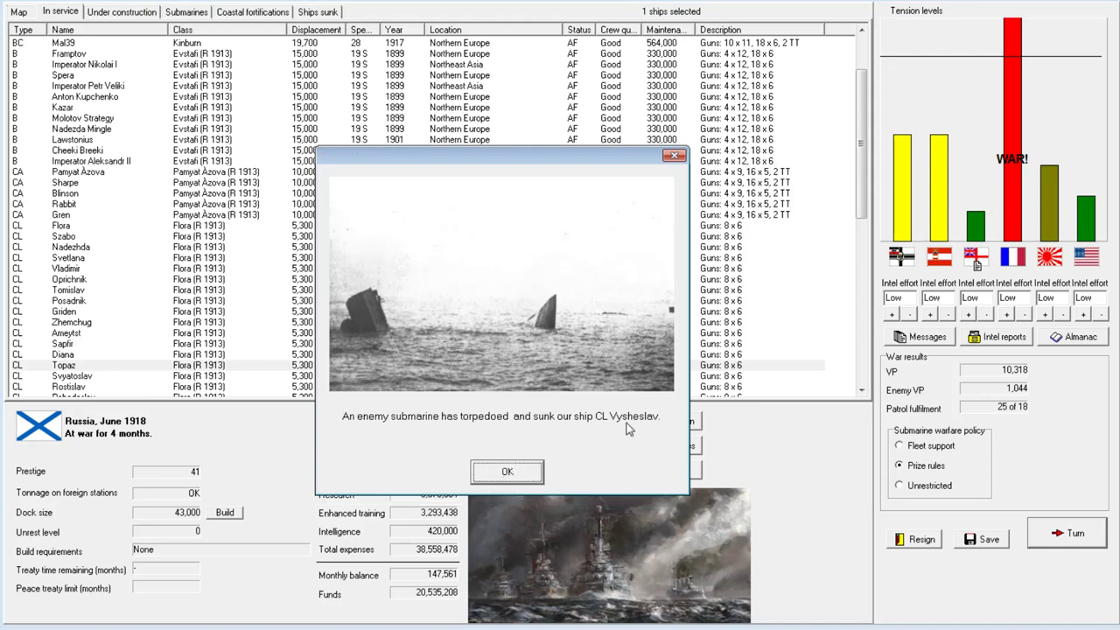
{"action": "left_click", "coordinate": [507, 471]}
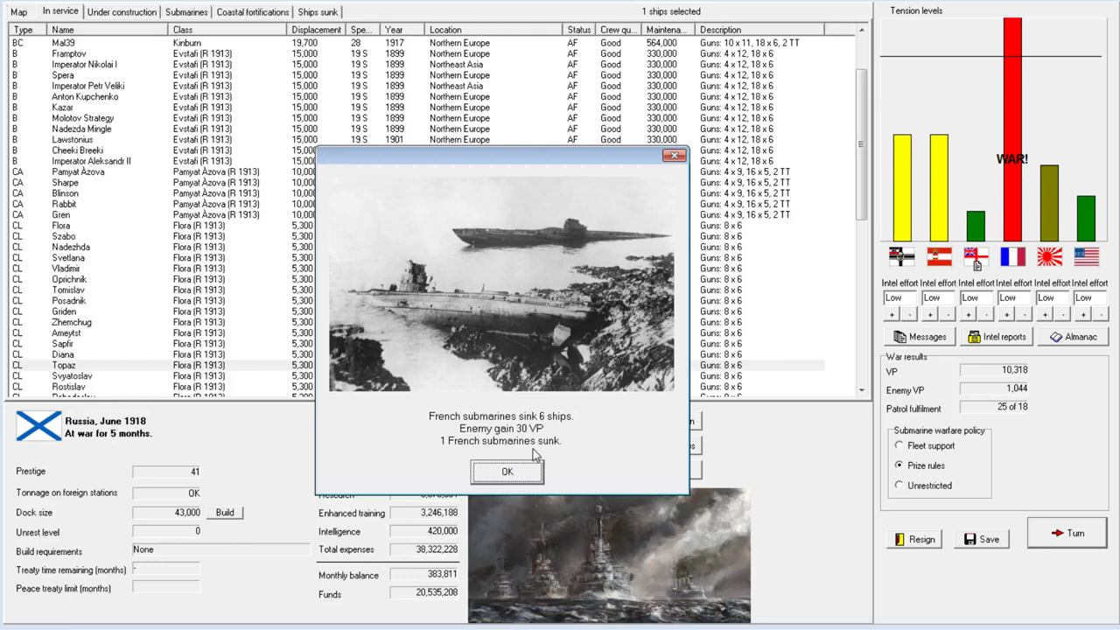
{"action": "left_click", "coordinate": [506, 471]}
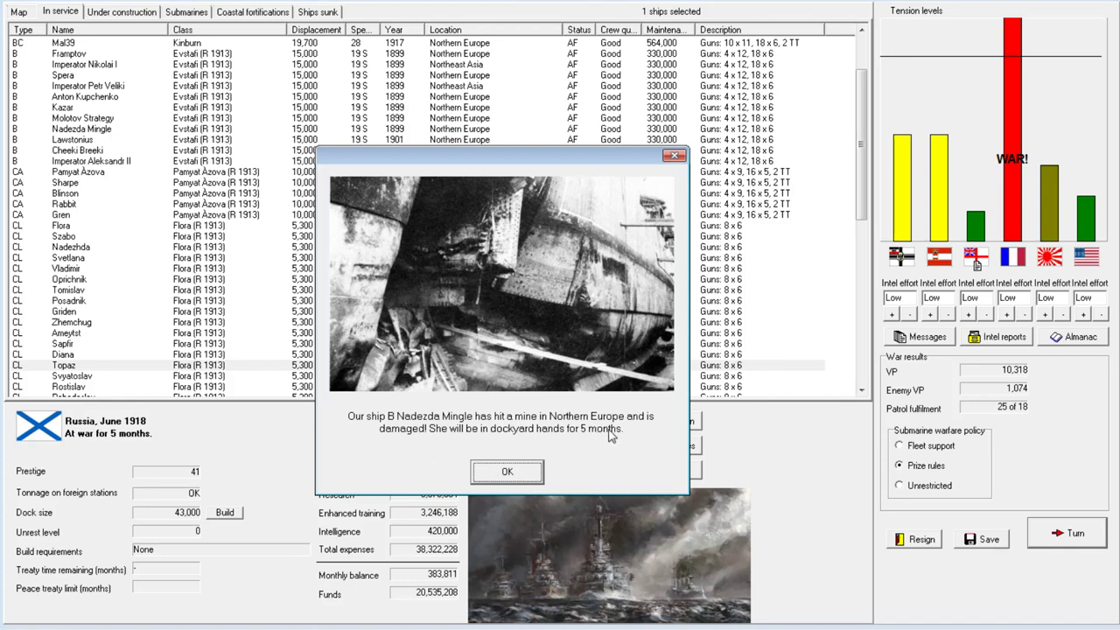
{"action": "mouse_move", "coordinate": [411, 435]}
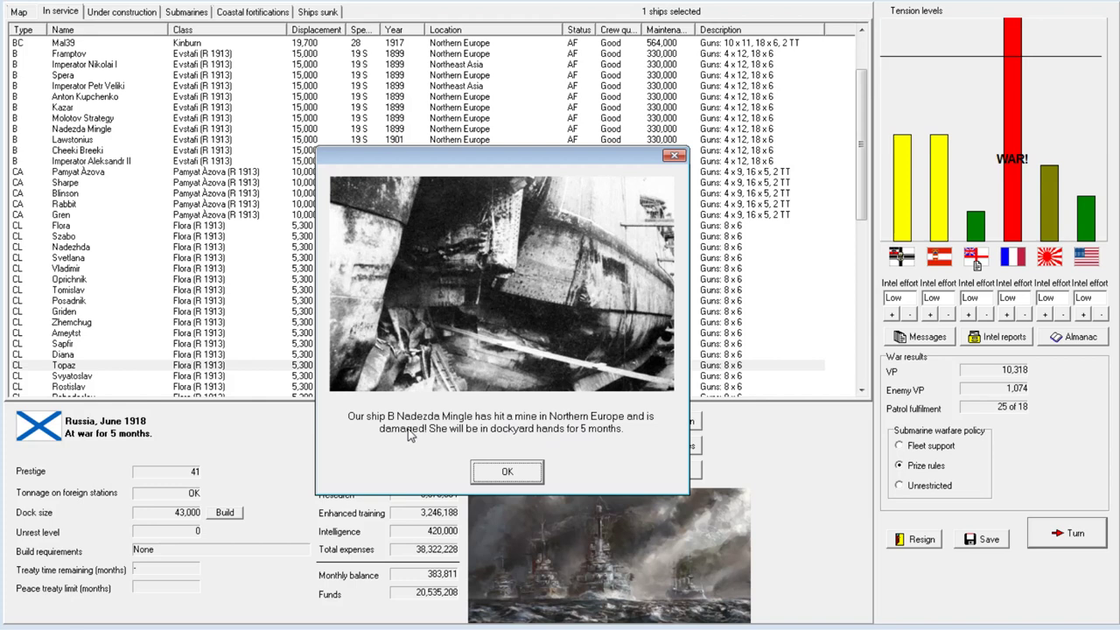
{"action": "mouse_move", "coordinate": [636, 426]}
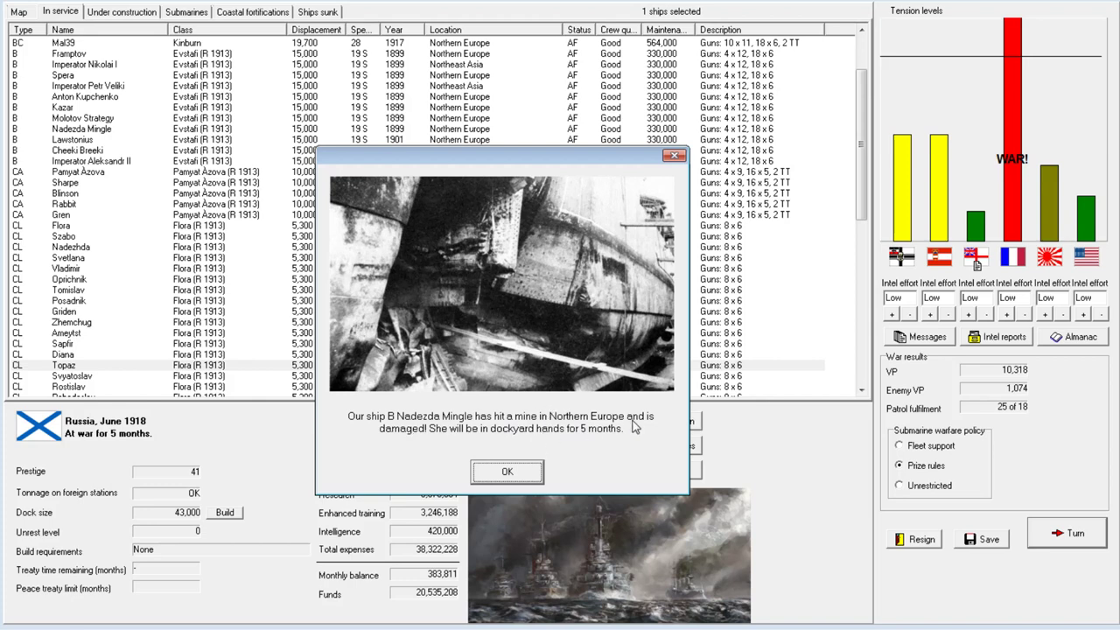
{"action": "mouse_move", "coordinate": [579, 448]}
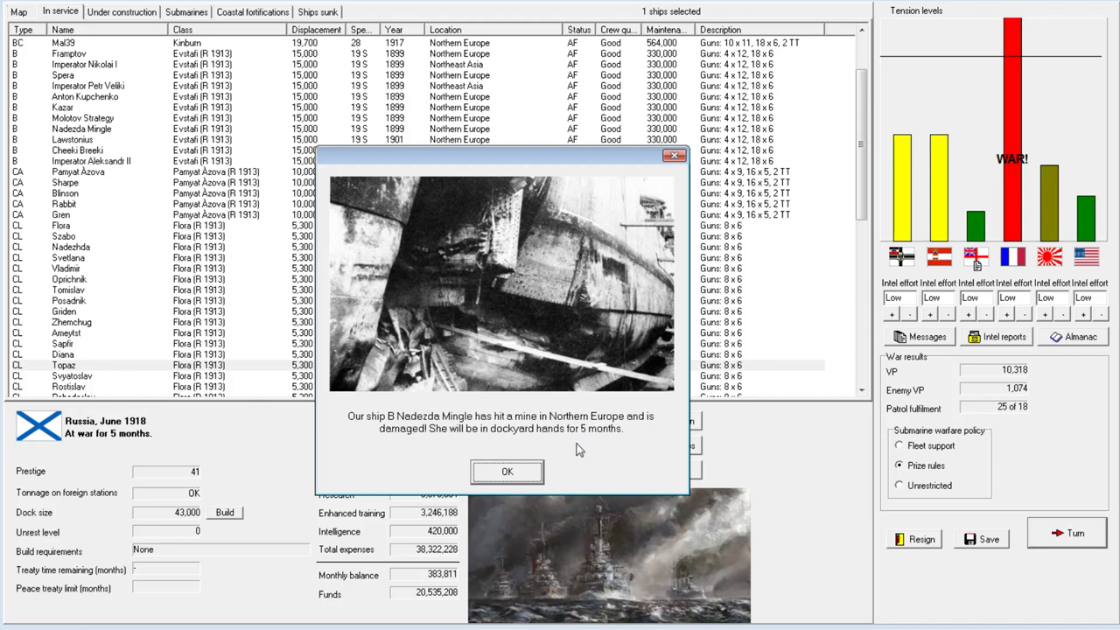
Dismiss the Nadezda Mingle mine report and raider reports for Flora, Szabo, Svetlana, Griden, Sapfir, Diana, Rostislav.
{"action": "left_click", "coordinate": [506, 472]}
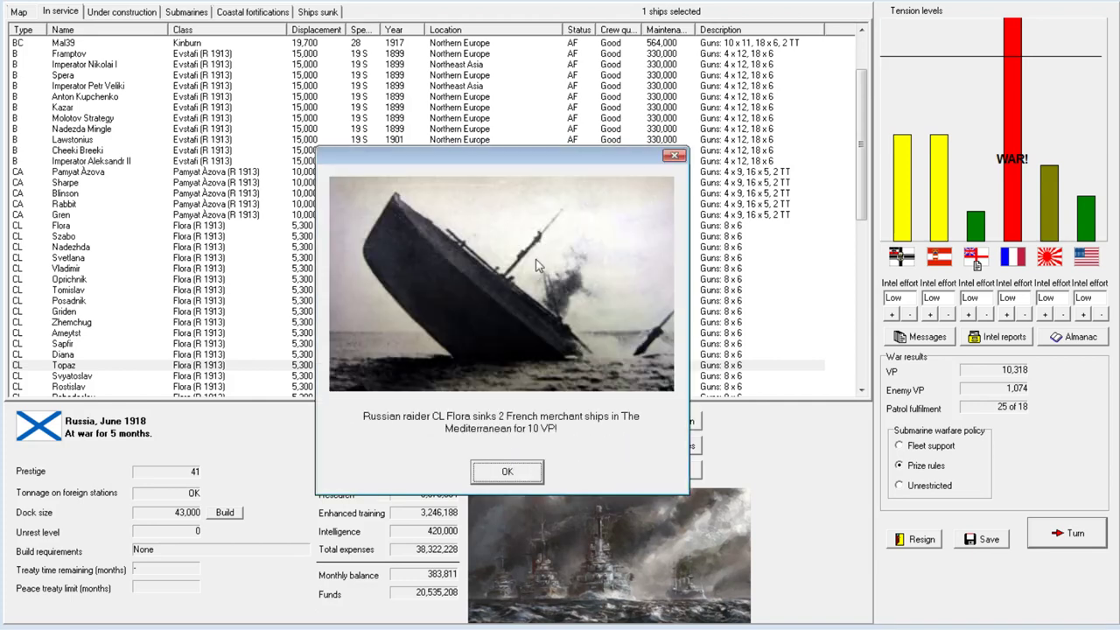
{"action": "mouse_move", "coordinate": [517, 481]}
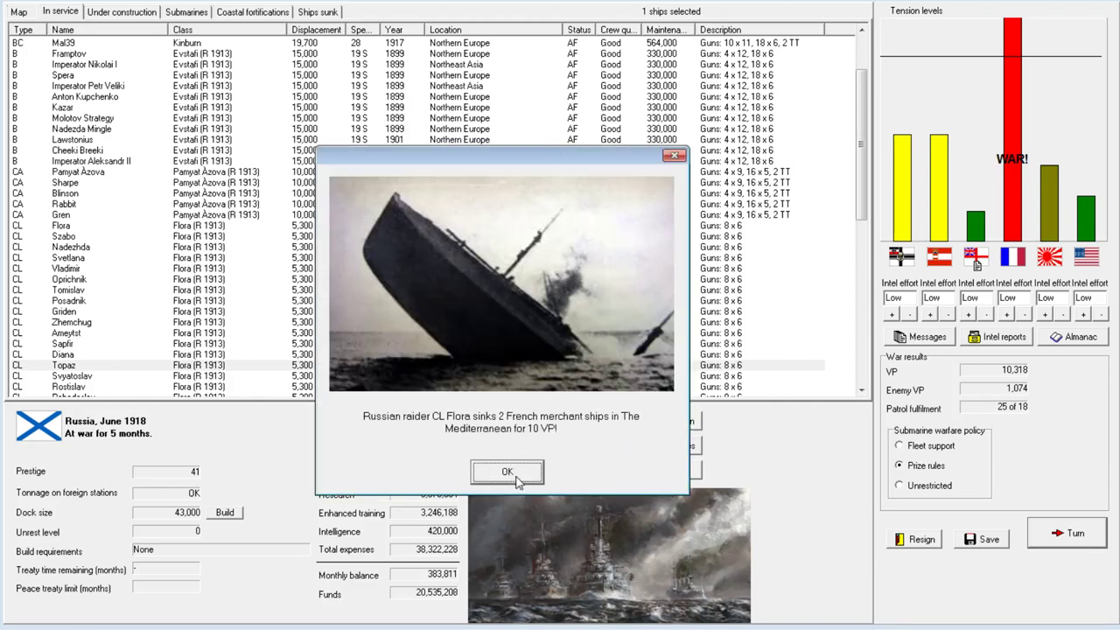
{"action": "left_click", "coordinate": [508, 471]}
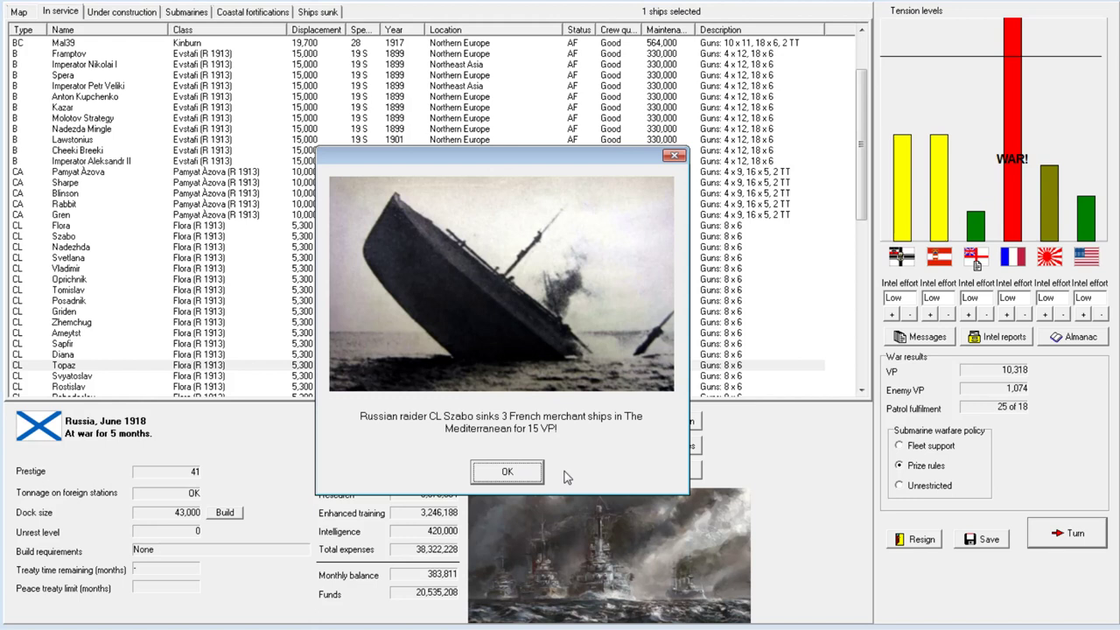
{"action": "mouse_move", "coordinate": [468, 428]}
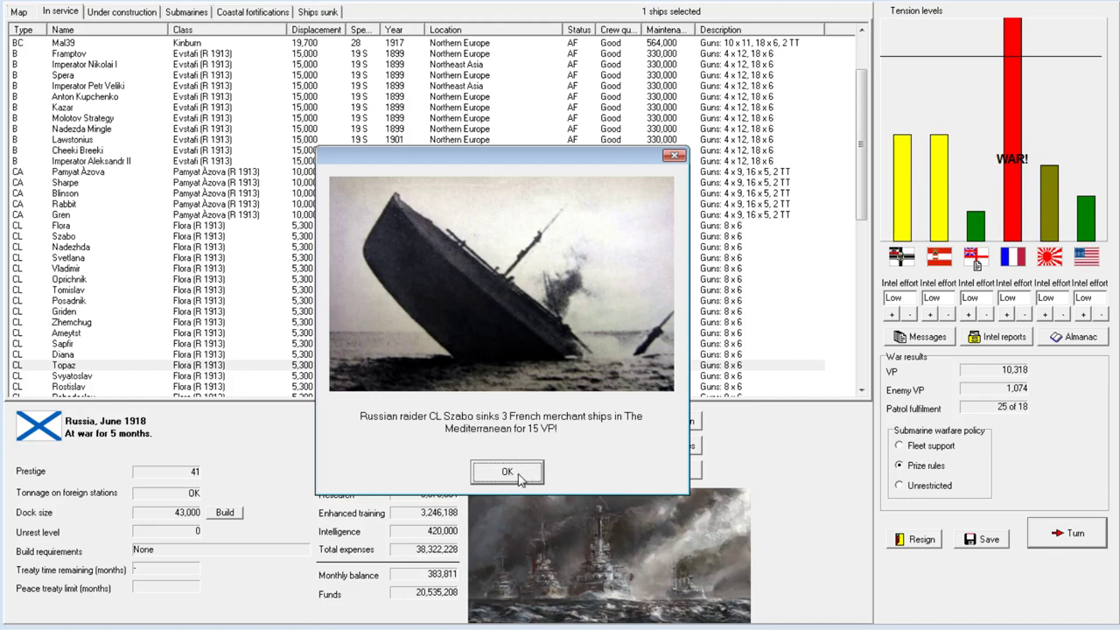
{"action": "left_click", "coordinate": [506, 471]}
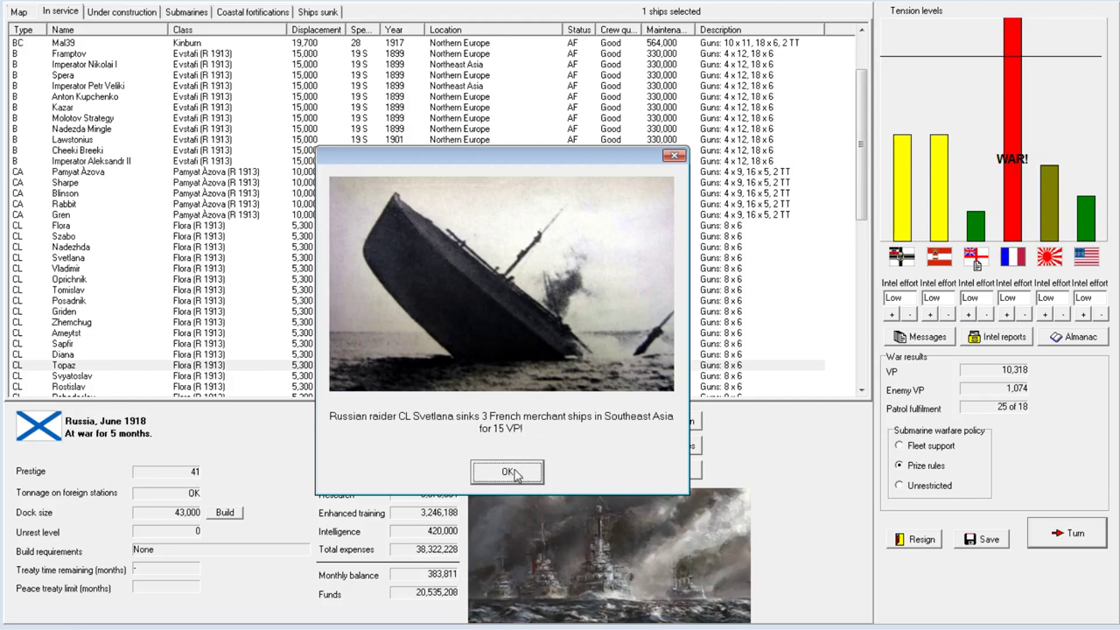
{"action": "left_click", "coordinate": [507, 472]}
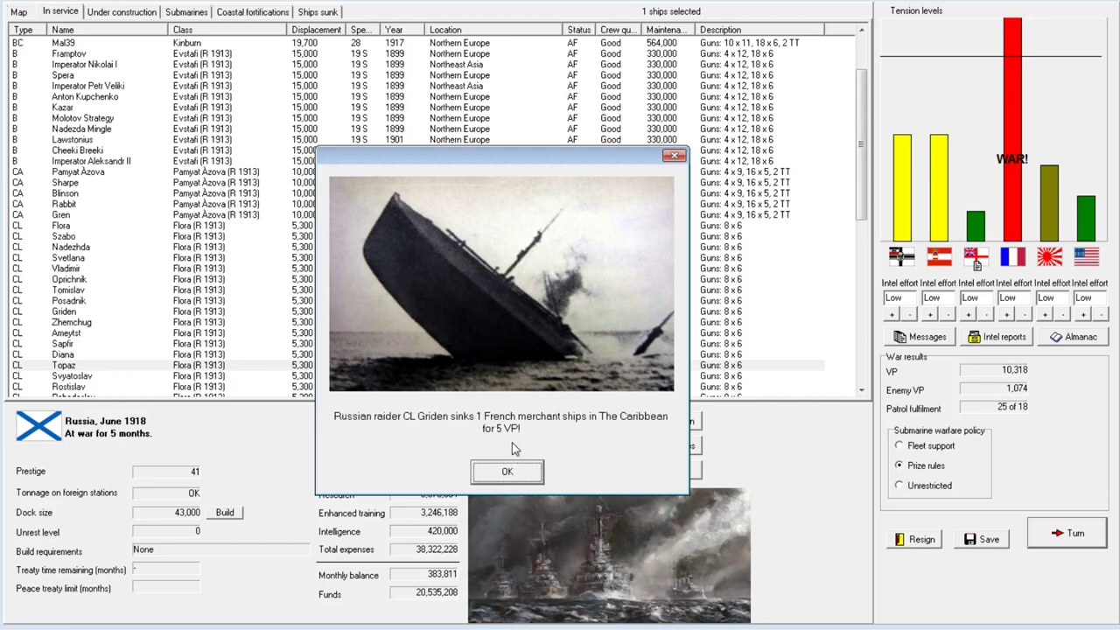
{"action": "left_click", "coordinate": [507, 472]}
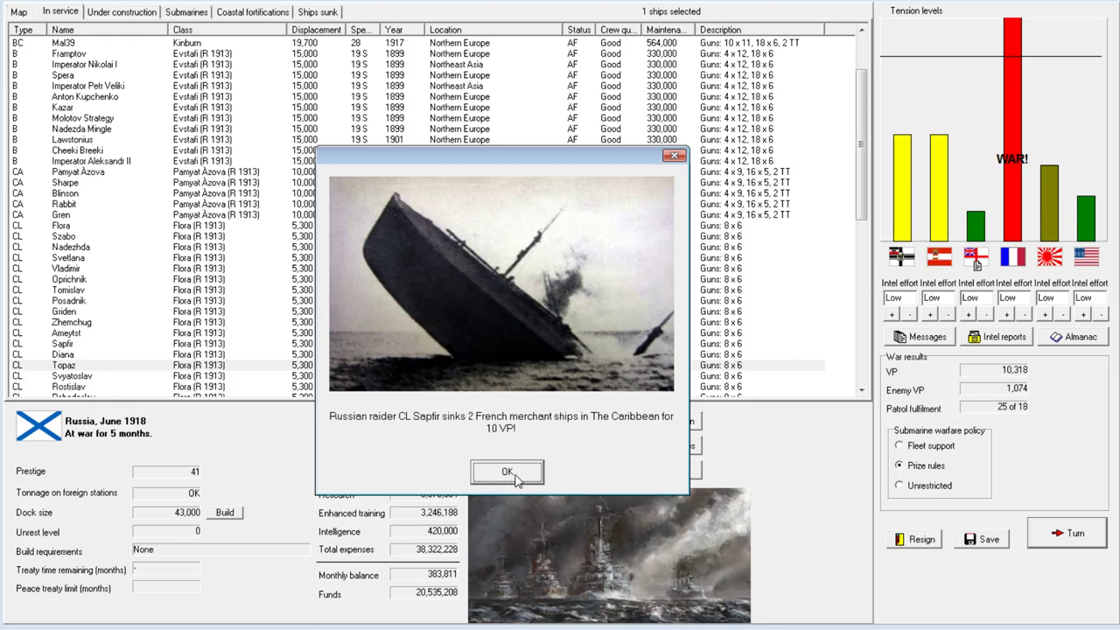
{"action": "left_click", "coordinate": [506, 472]}
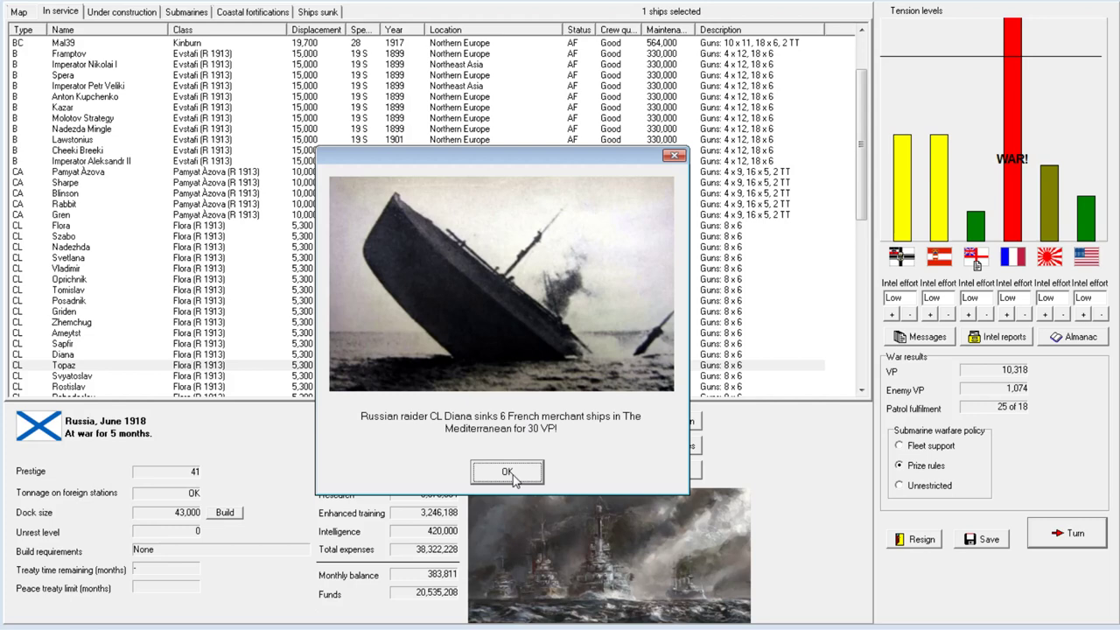
{"action": "left_click", "coordinate": [506, 472]}
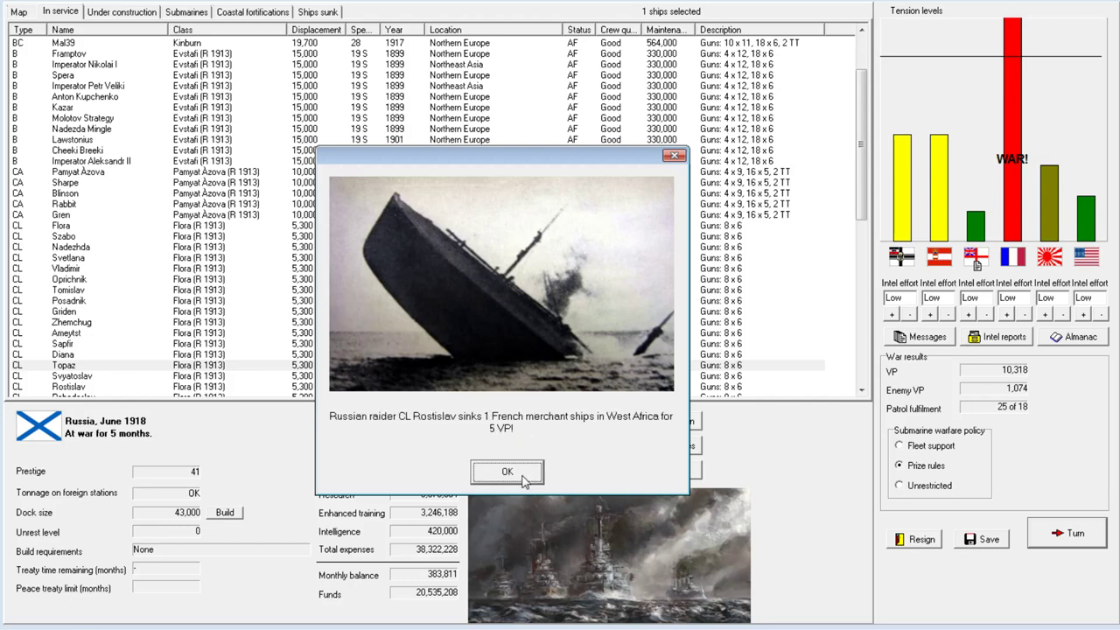
{"action": "left_click", "coordinate": [507, 471]}
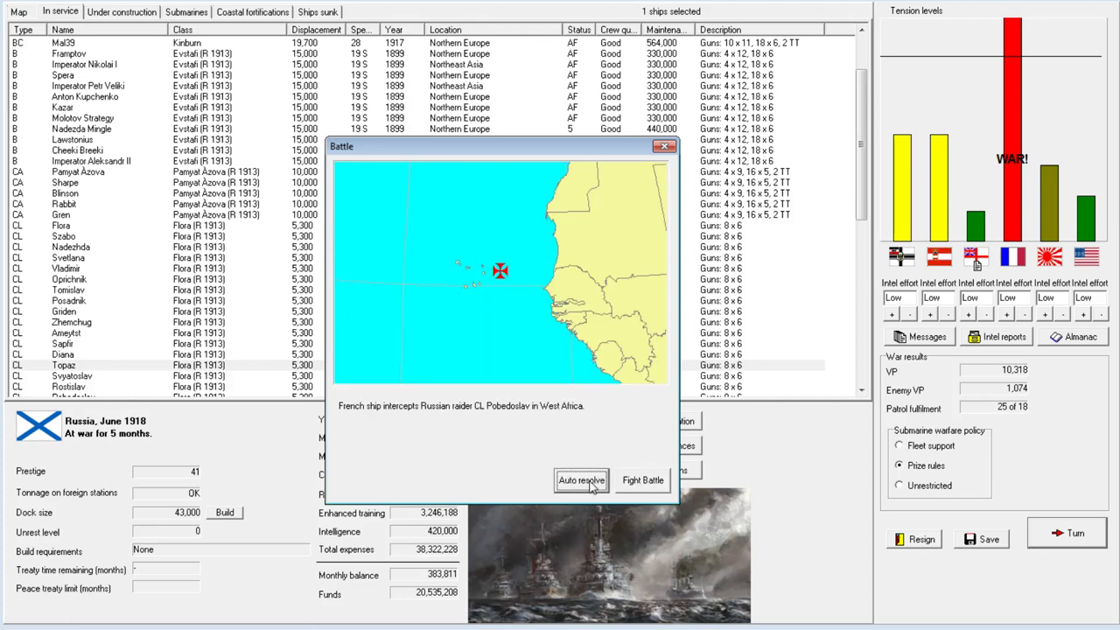
{"action": "mouse_move", "coordinate": [455, 417]}
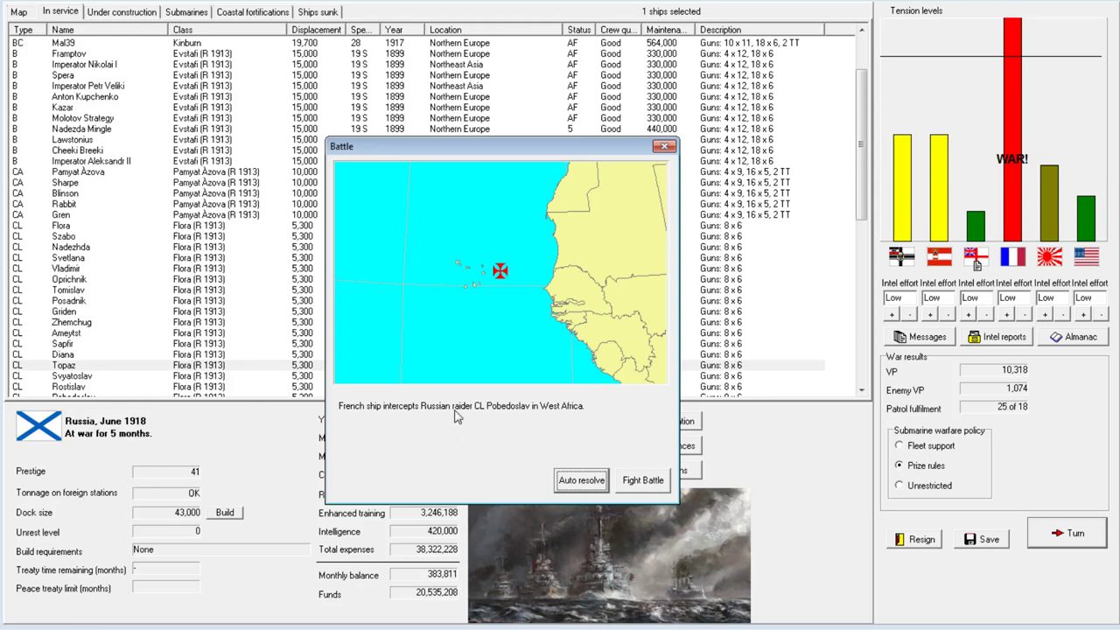
Fight the Pobedoslav interception, dismiss the sighting alert, and set the cruiser division's heading.
{"action": "left_click", "coordinate": [580, 480]}
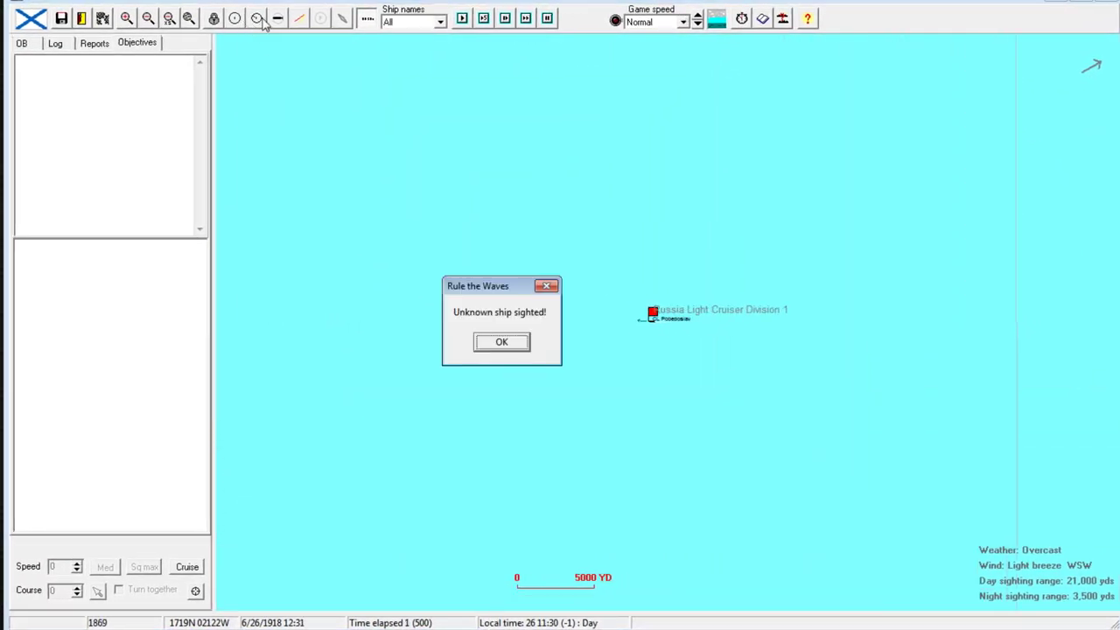
{"action": "left_click", "coordinate": [500, 341]}
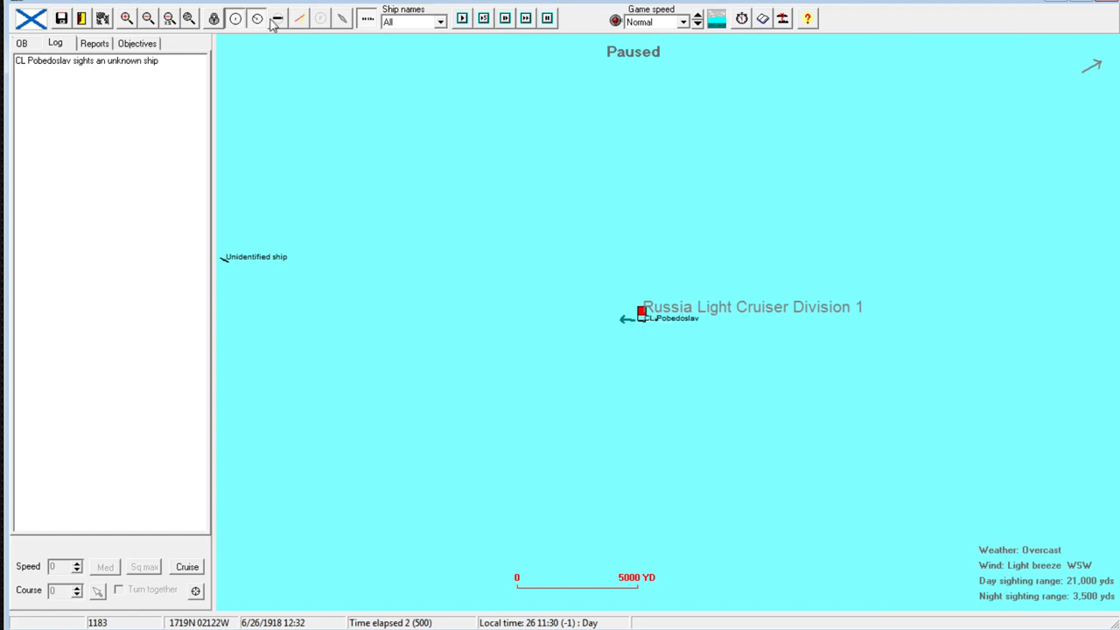
{"action": "left_click", "coordinate": [365, 19]}
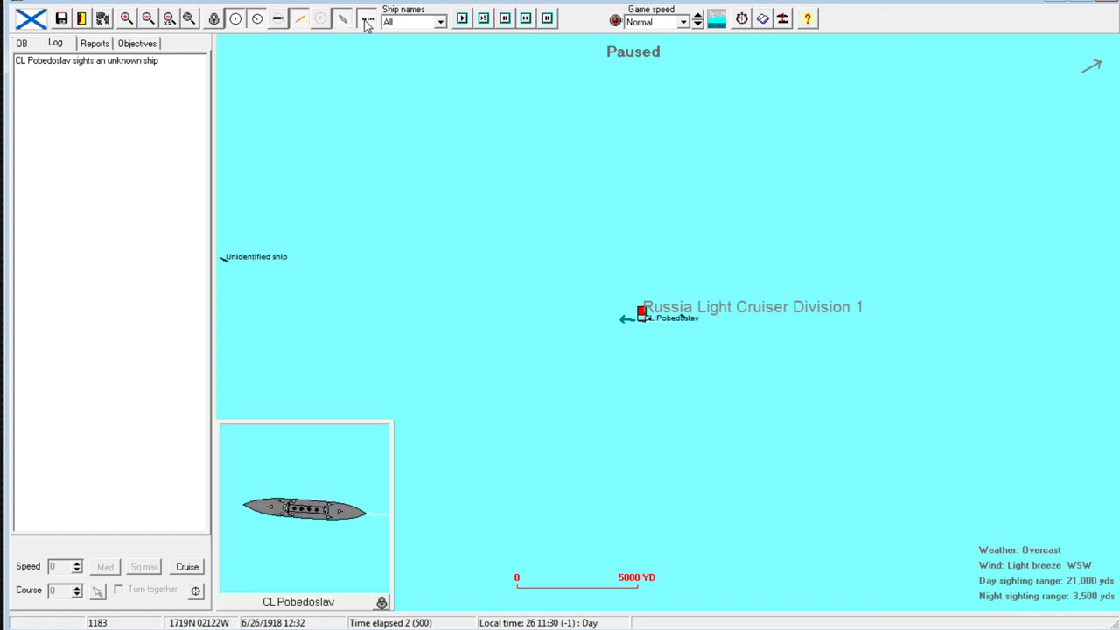
{"action": "left_click", "coordinate": [641, 315]}
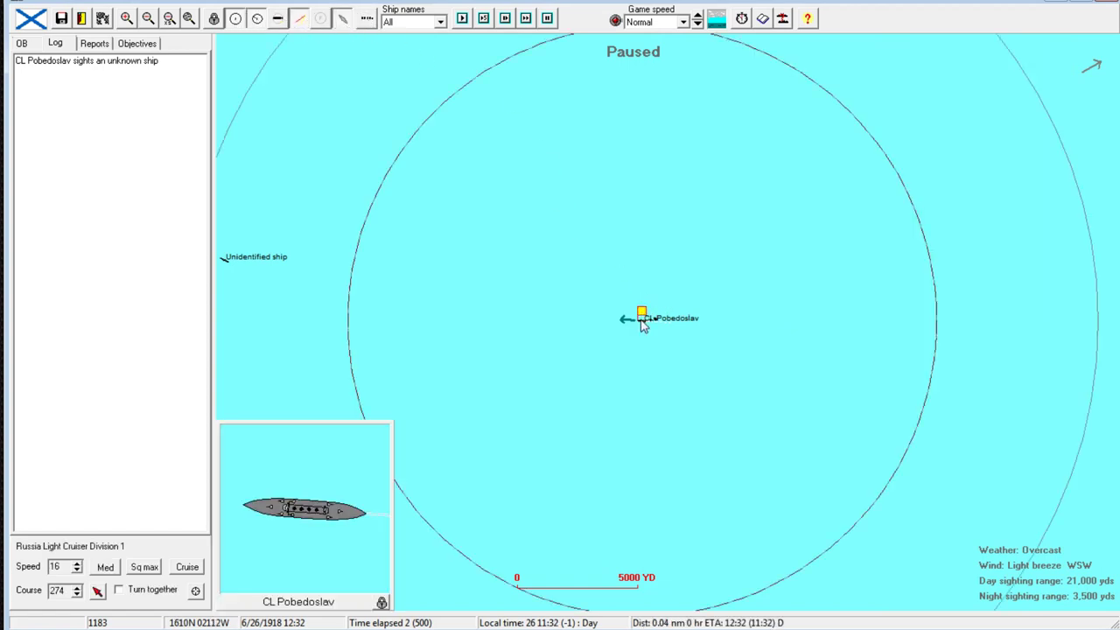
{"action": "double_click", "coordinate": [641, 315]}
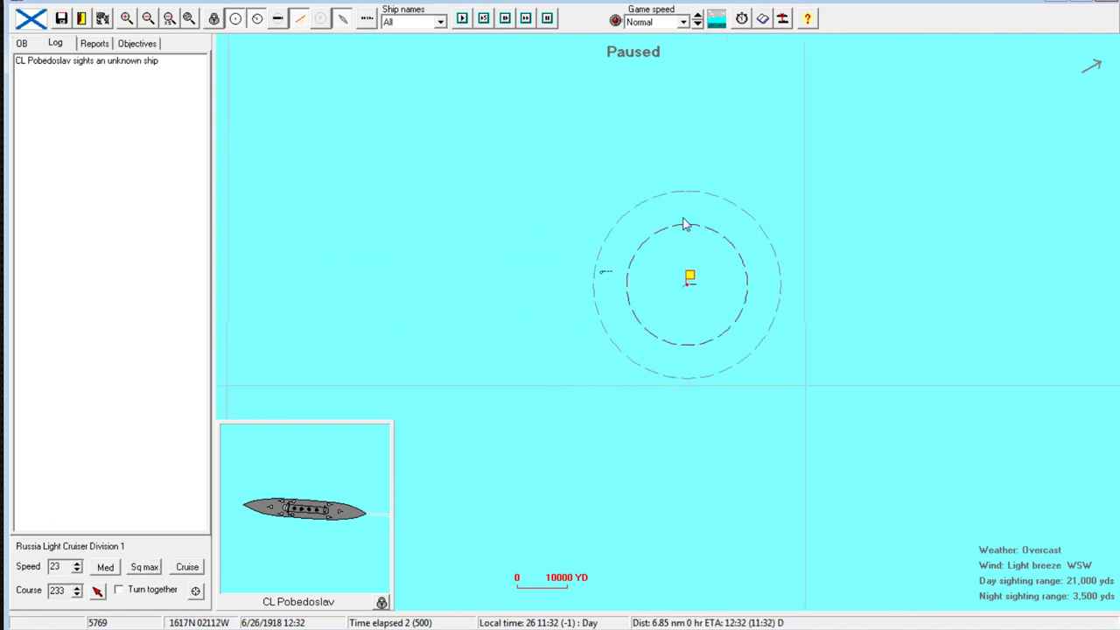
{"action": "mouse_move", "coordinate": [669, 111]}
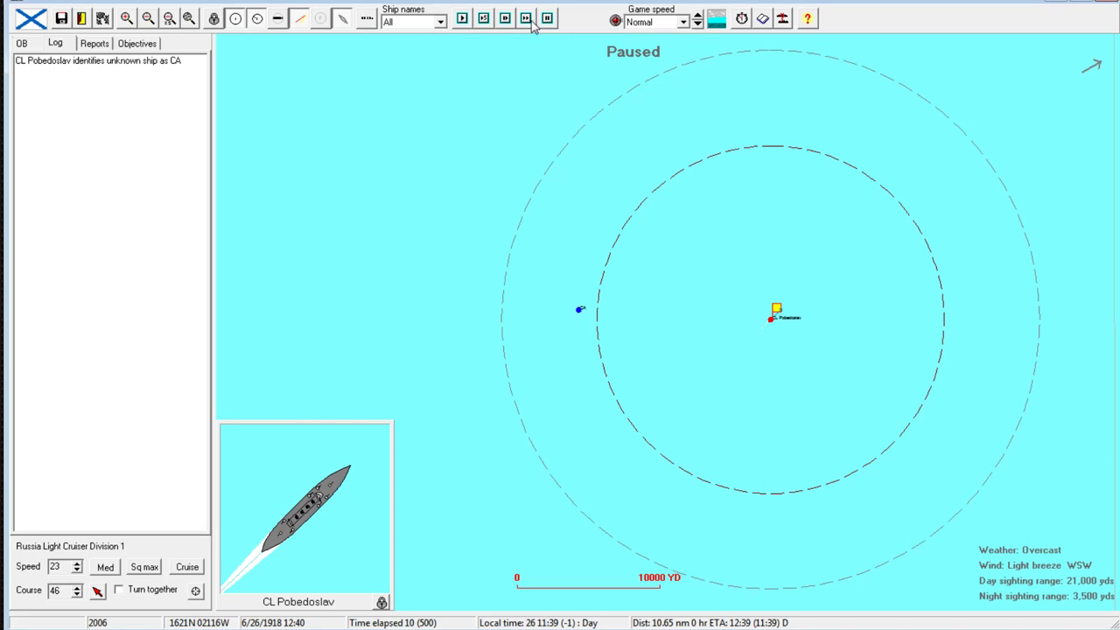
Run battle time, close the Protet-class cruiser card, and accept the division's orders.
{"action": "left_click", "coordinate": [526, 17]}
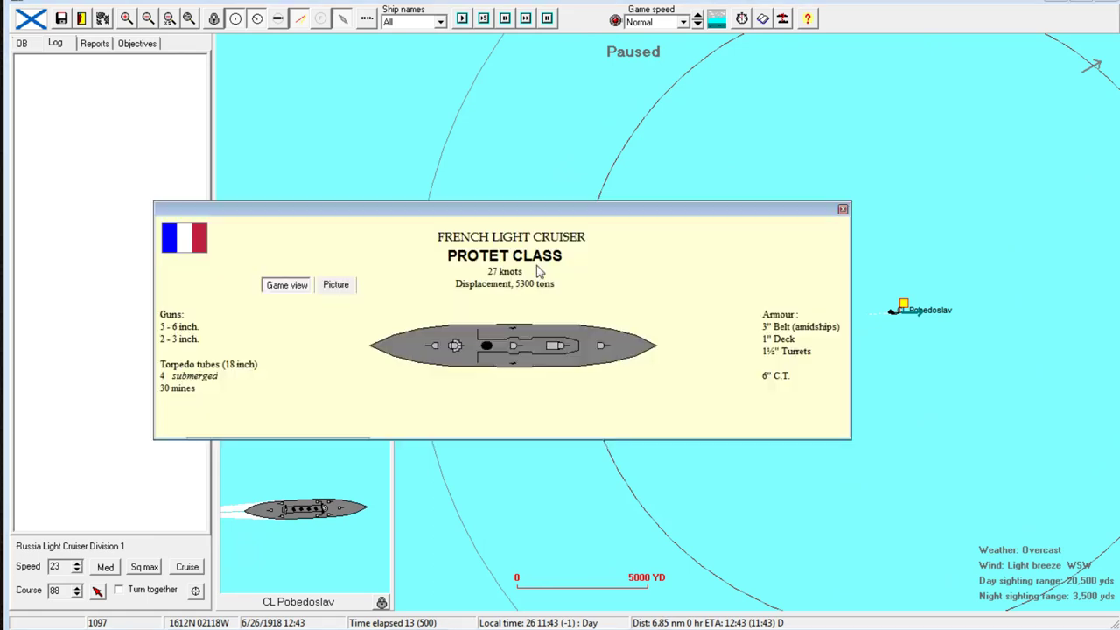
{"action": "mouse_move", "coordinate": [821, 256]}
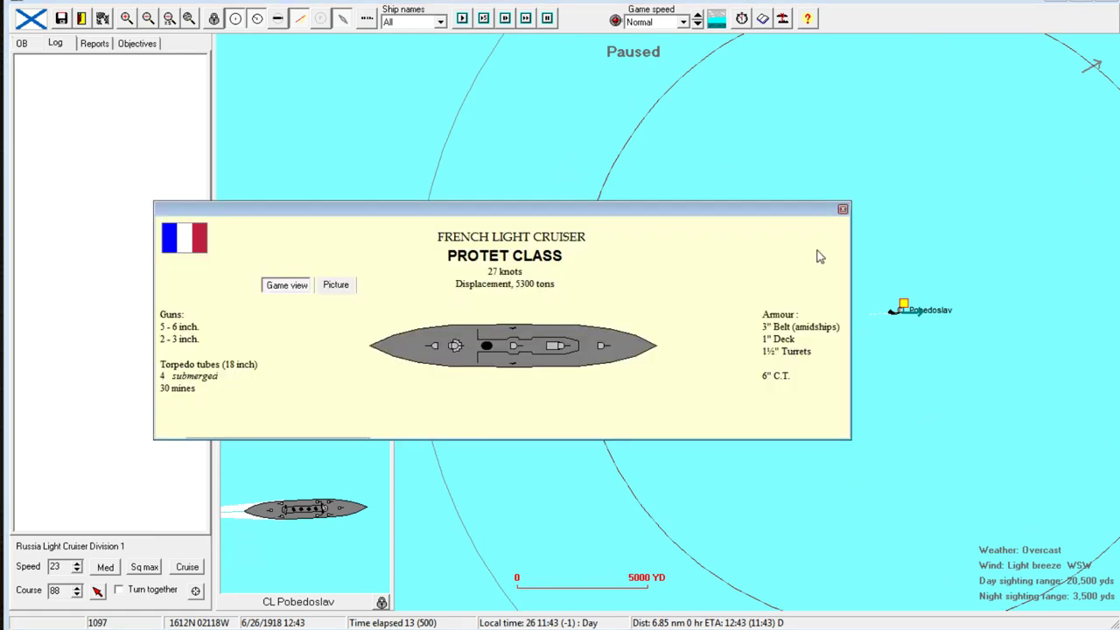
{"action": "left_click", "coordinate": [841, 208]}
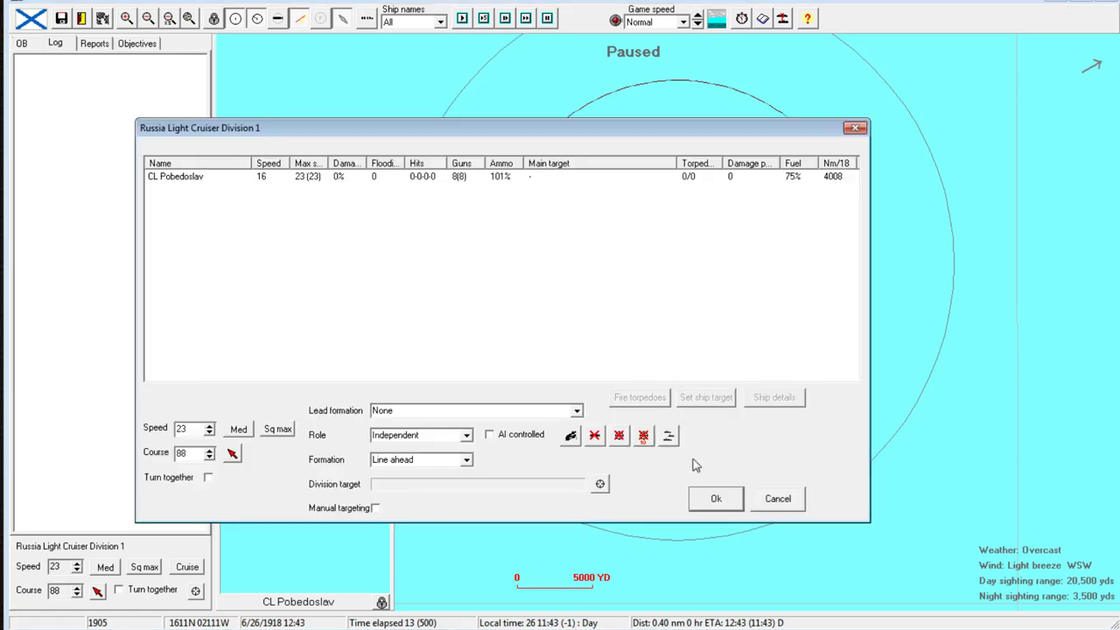
{"action": "left_click", "coordinate": [716, 498]}
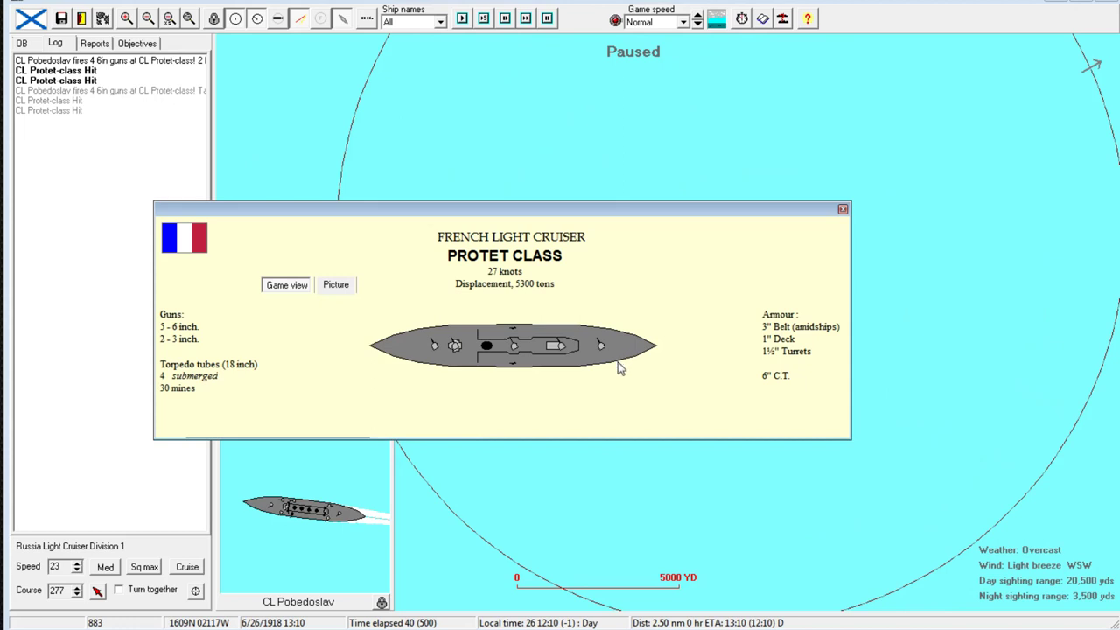
{"action": "mouse_move", "coordinate": [590, 375]}
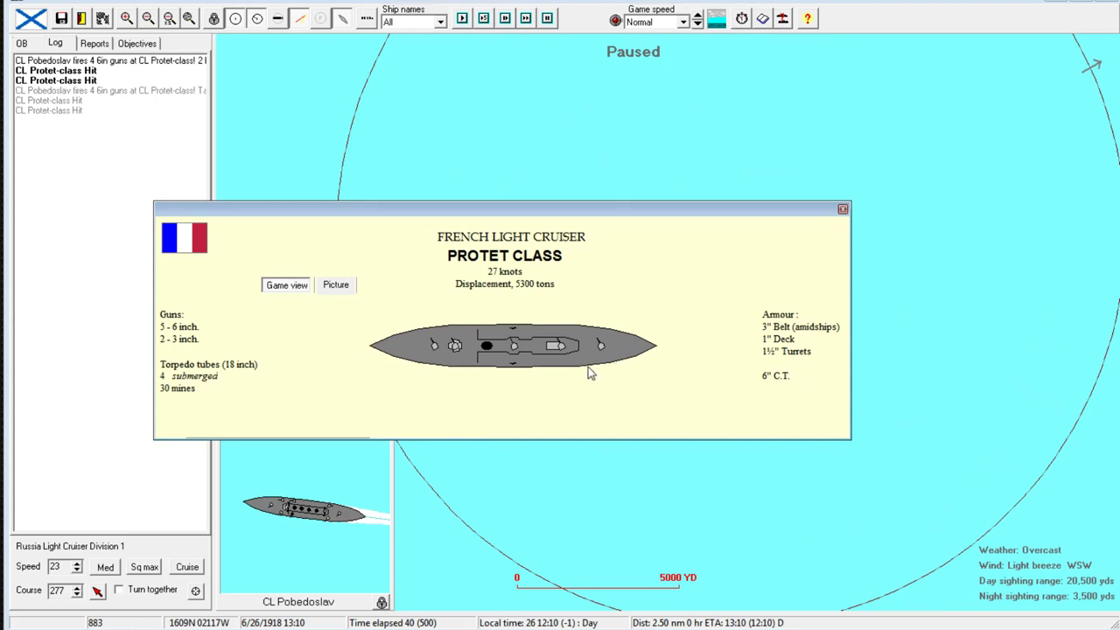
{"action": "mouse_move", "coordinate": [640, 316]}
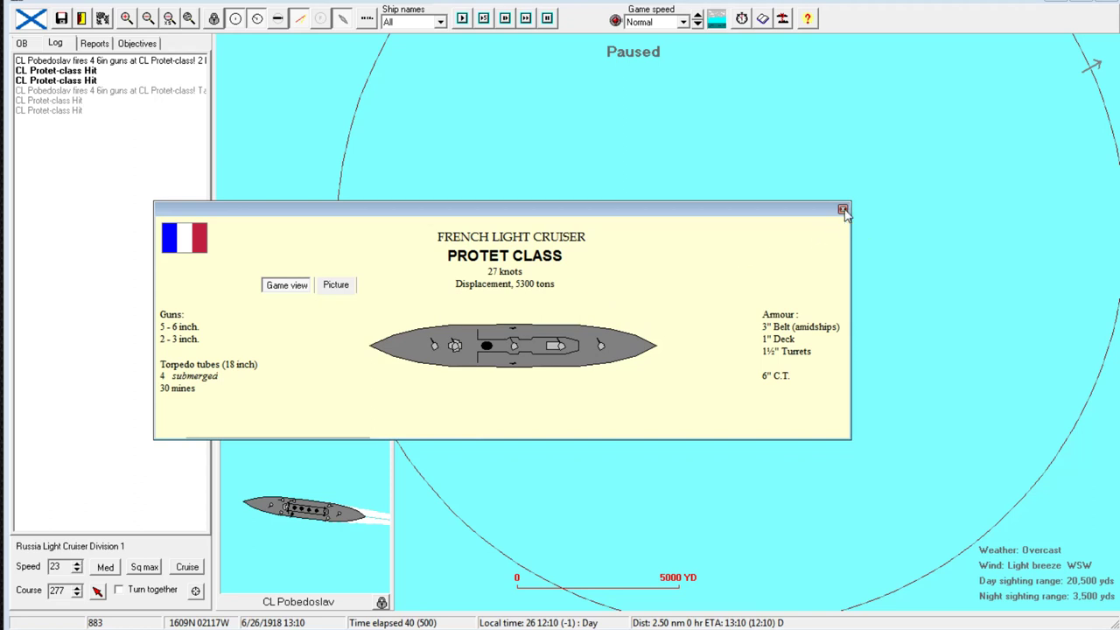
Close the enemy class card, resume the battle, and close Pobedoslav's damage and gunnery report.
{"action": "left_click", "coordinate": [842, 209]}
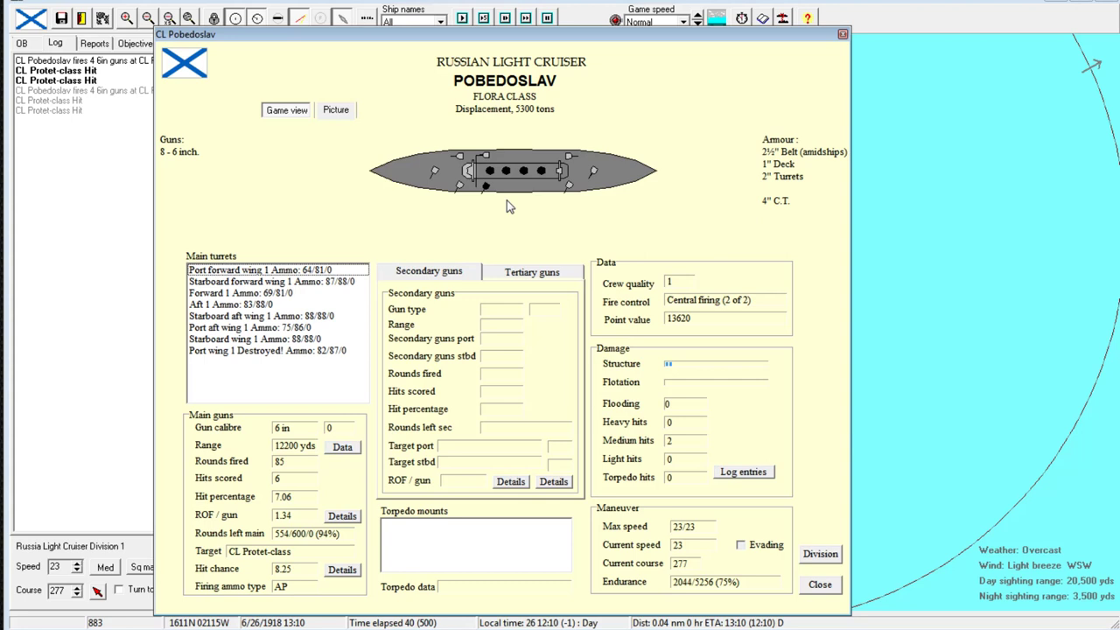
{"action": "mouse_move", "coordinate": [567, 194]}
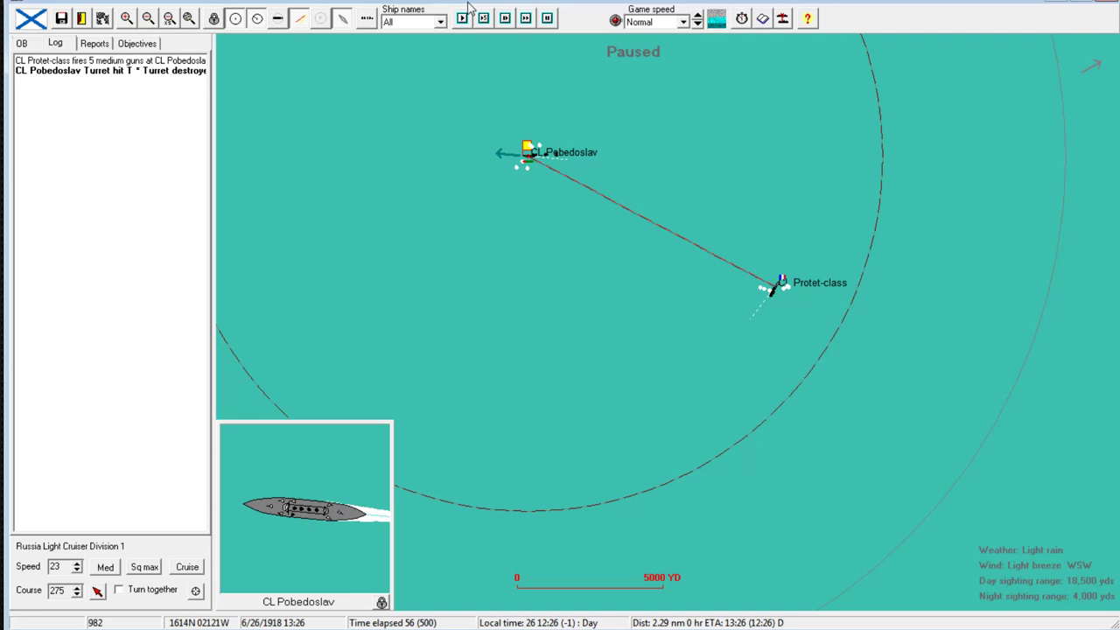
{"action": "left_click", "coordinate": [462, 17]}
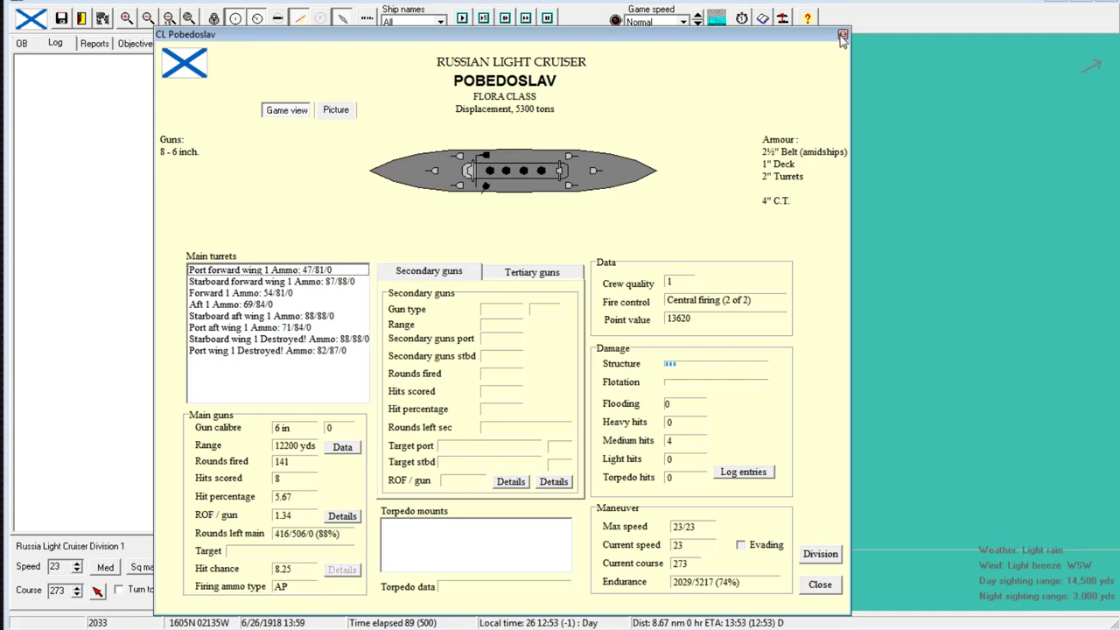
{"action": "left_click", "coordinate": [841, 35]}
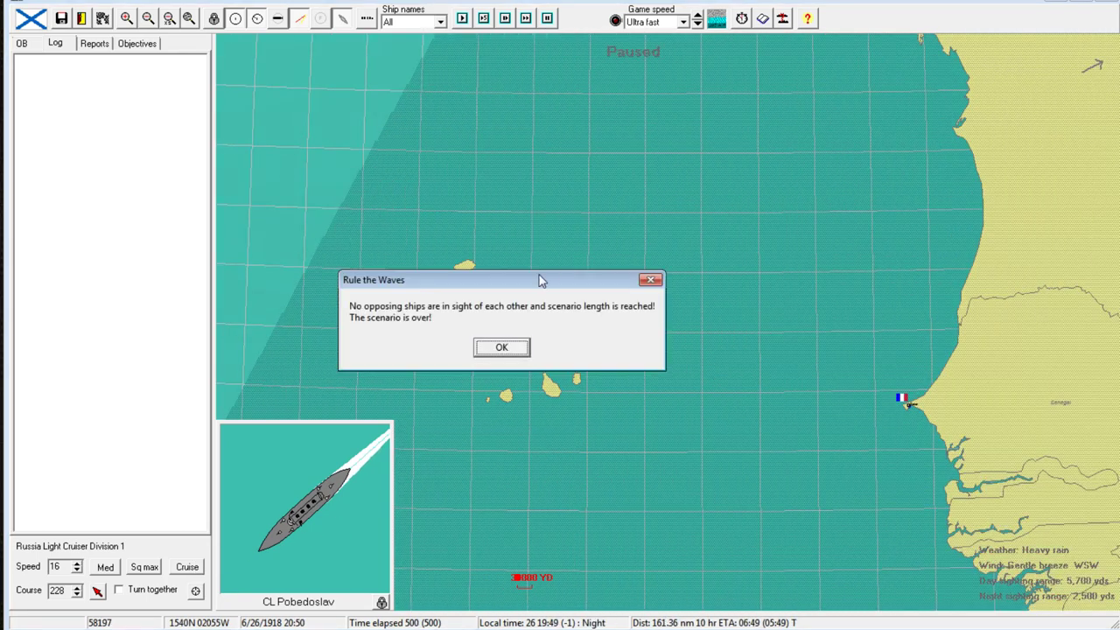
Leave the finished scenario, acknowledge the 154–85 VP marginal victory, and dismiss turn messages.
{"action": "left_click", "coordinate": [502, 347]}
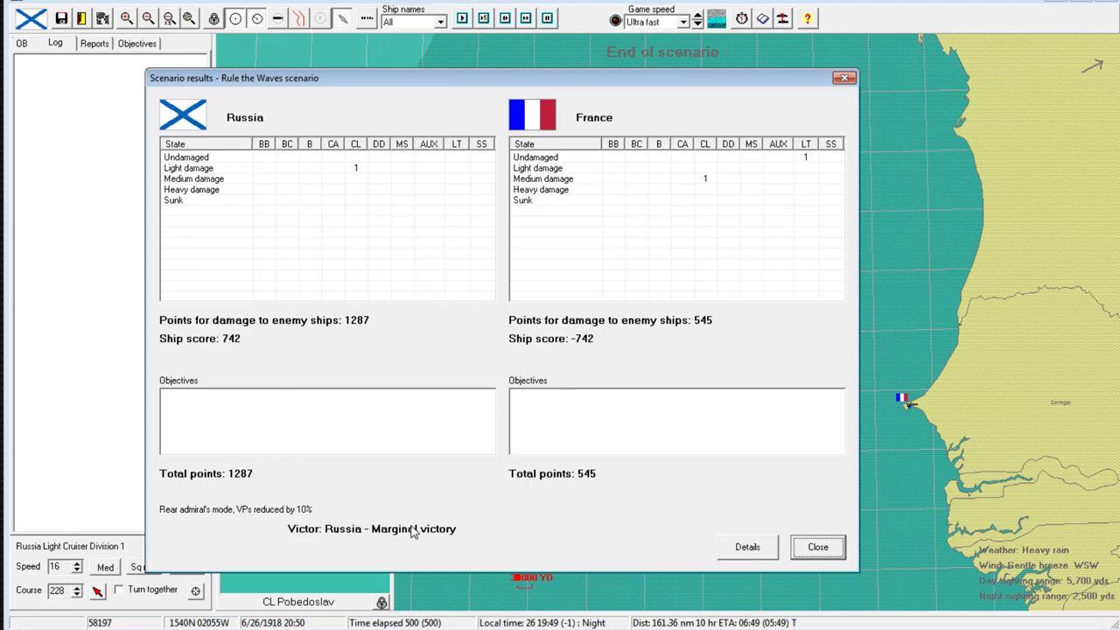
{"action": "mouse_move", "coordinate": [479, 498]}
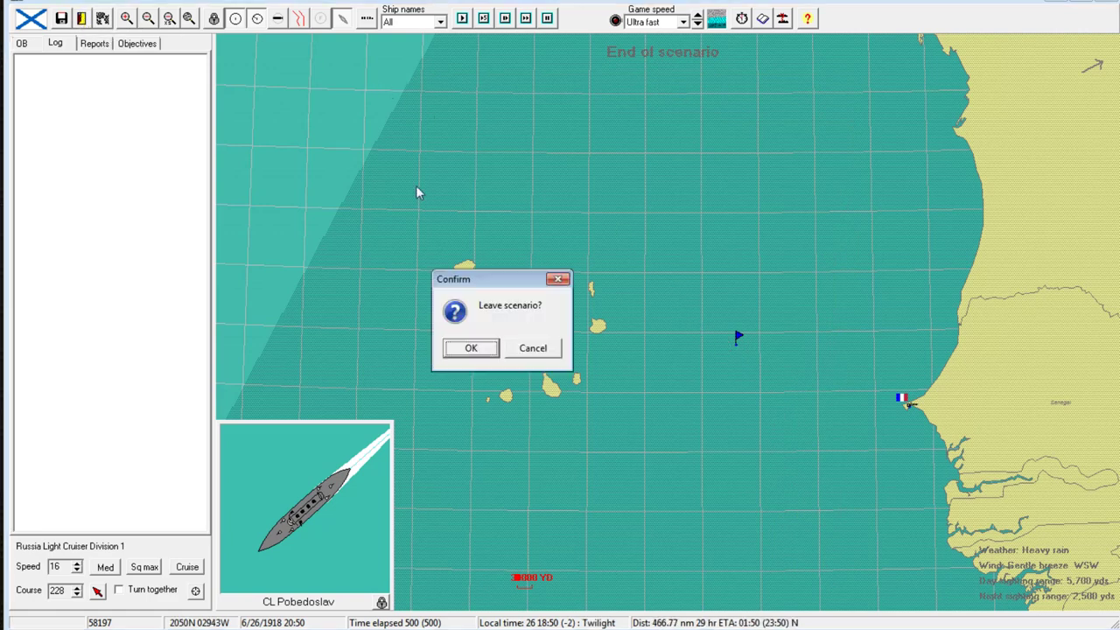
{"action": "left_click", "coordinate": [471, 347]}
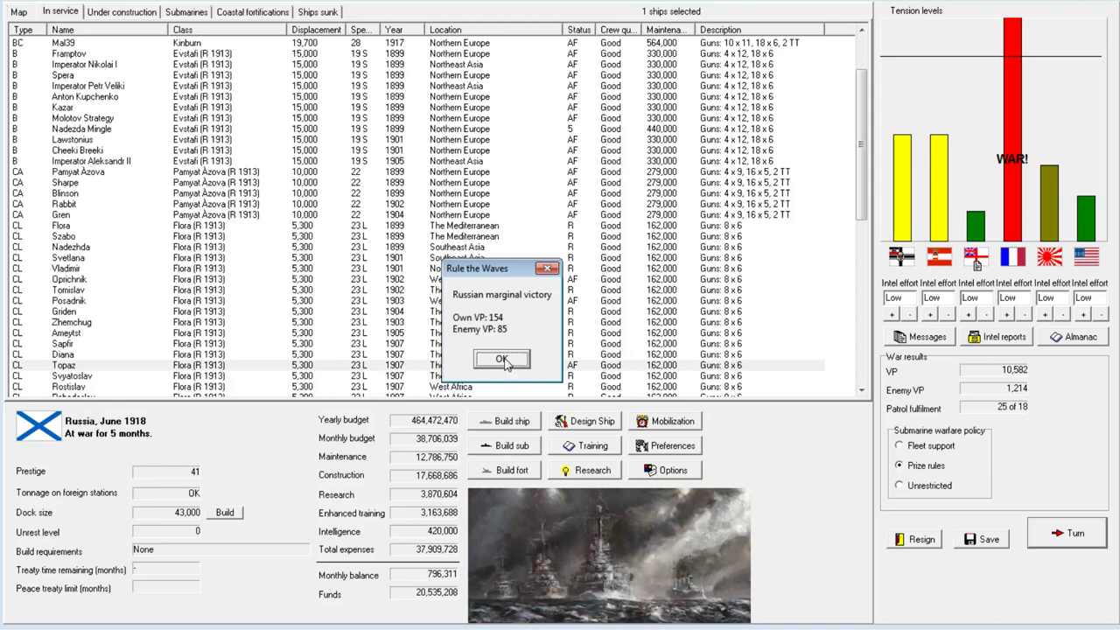
{"action": "left_click", "coordinate": [501, 359]}
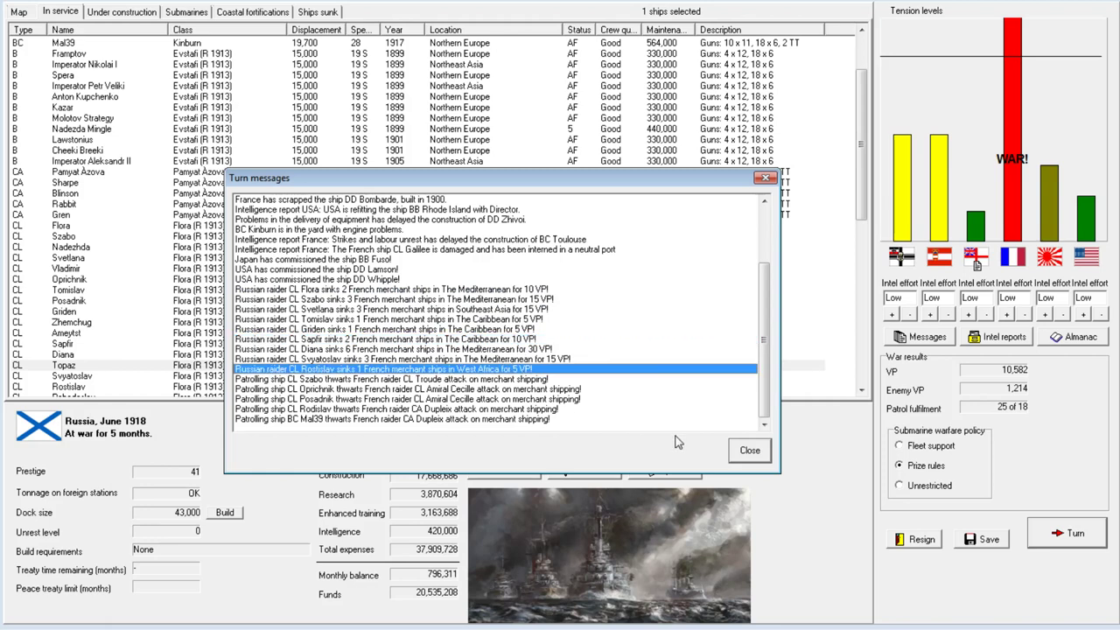
{"action": "left_click", "coordinate": [749, 450]}
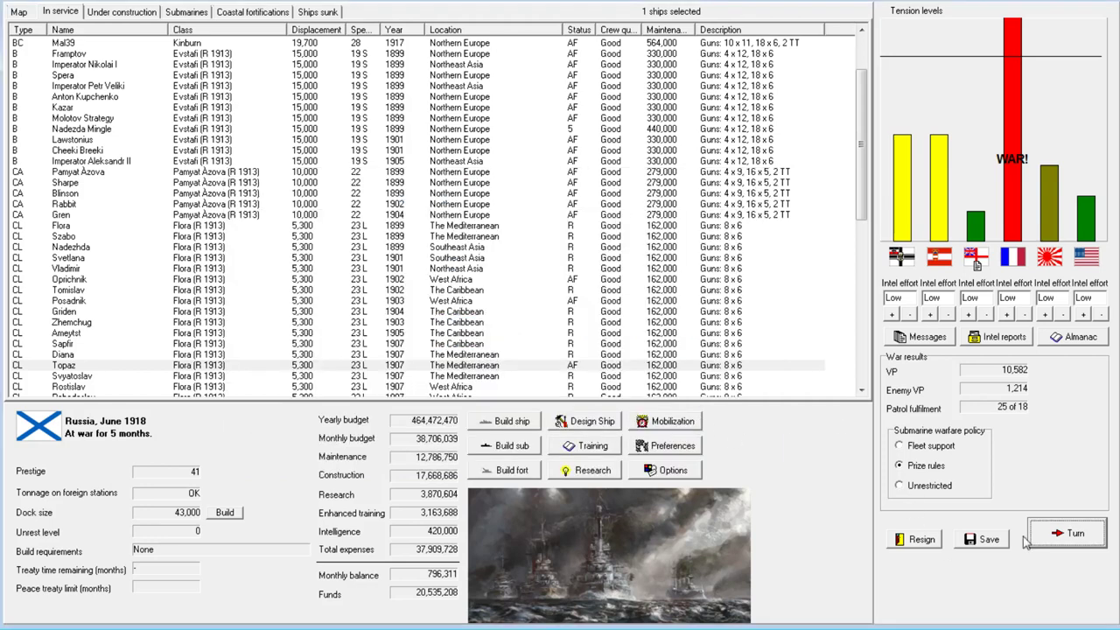
Advance to July 1918, accept the Angola loss, and press for even better peace terms.
{"action": "left_click", "coordinate": [1074, 532]}
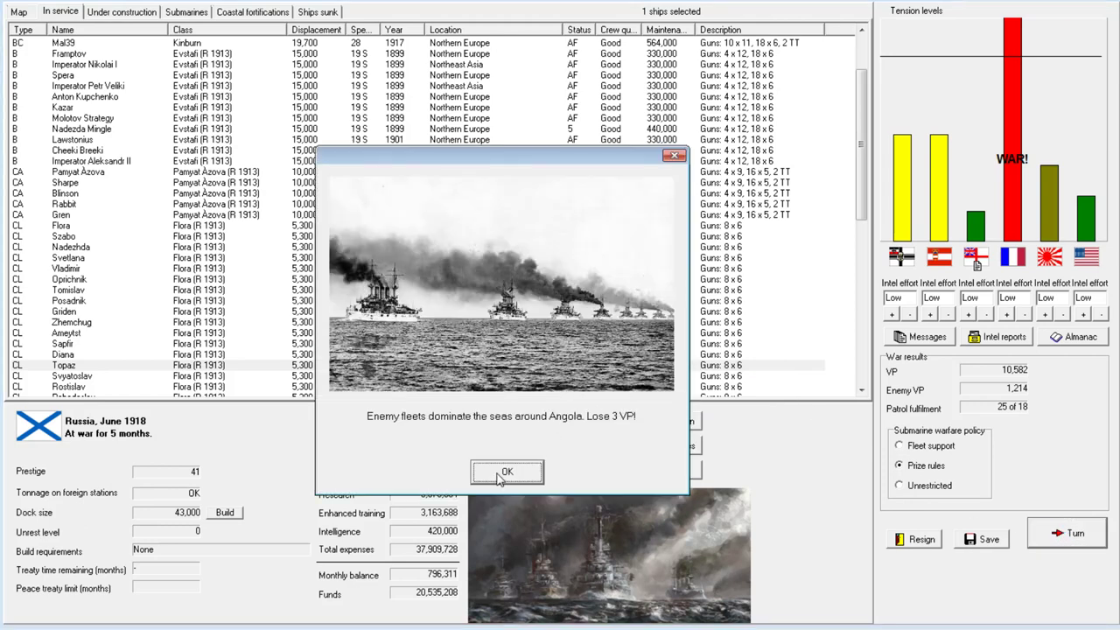
{"action": "mouse_move", "coordinate": [541, 425]}
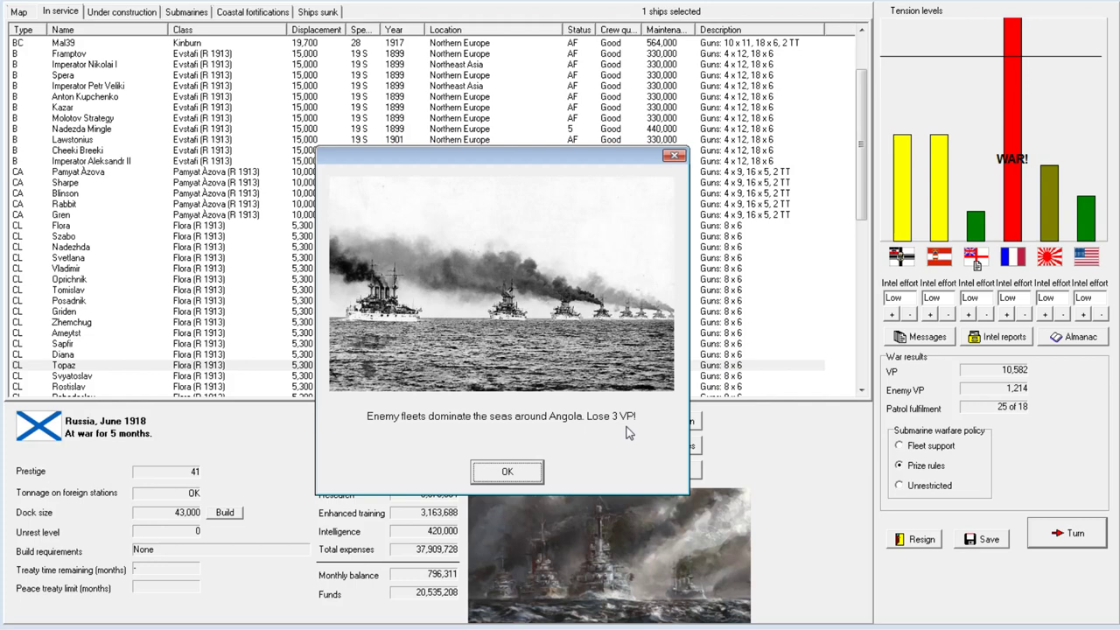
{"action": "mouse_move", "coordinate": [610, 431]}
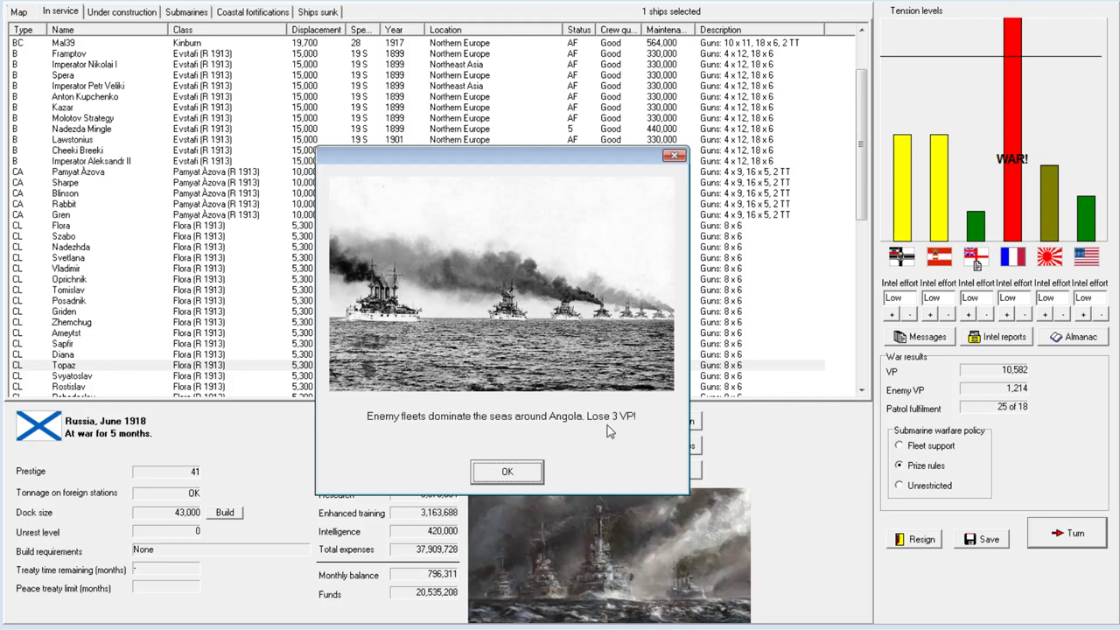
{"action": "mouse_move", "coordinate": [624, 430]}
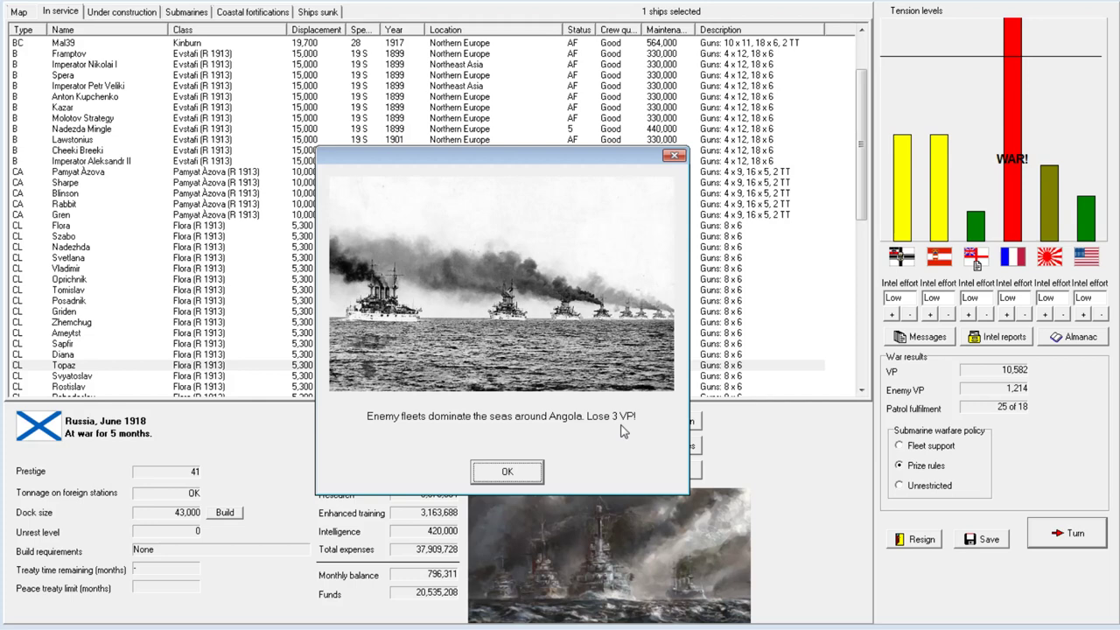
{"action": "left_click", "coordinate": [507, 471]}
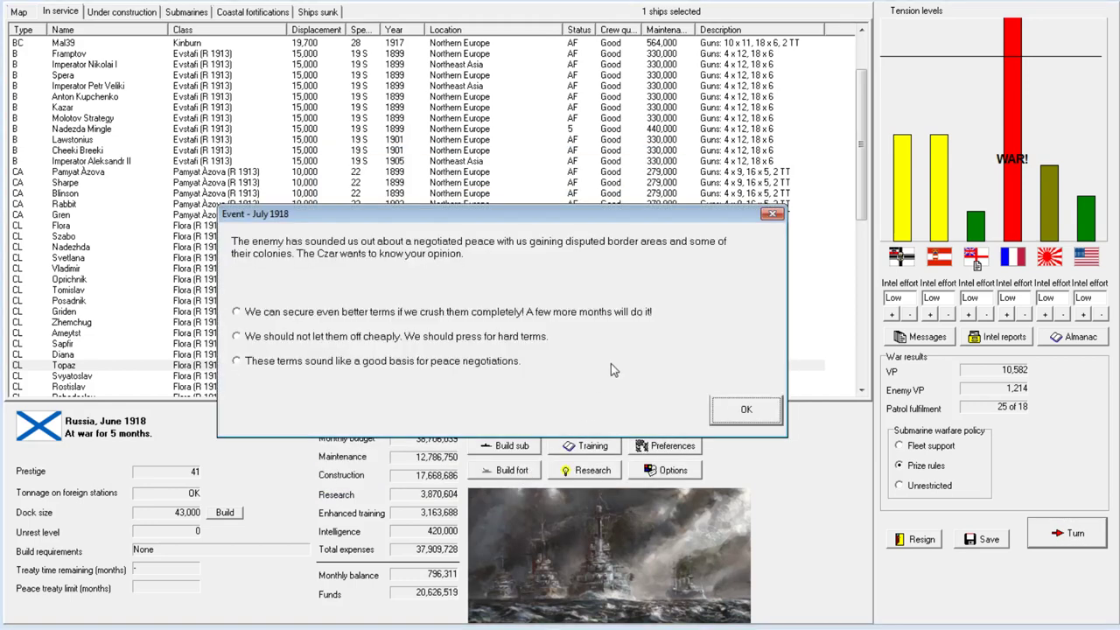
{"action": "mouse_move", "coordinate": [601, 256]}
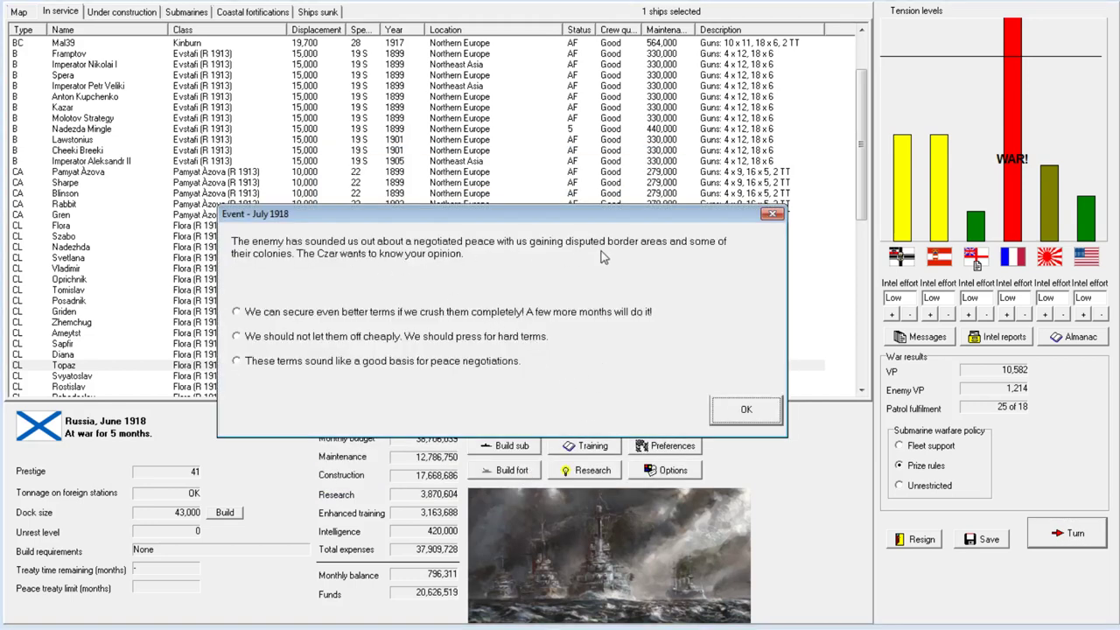
{"action": "left_click", "coordinate": [236, 311]}
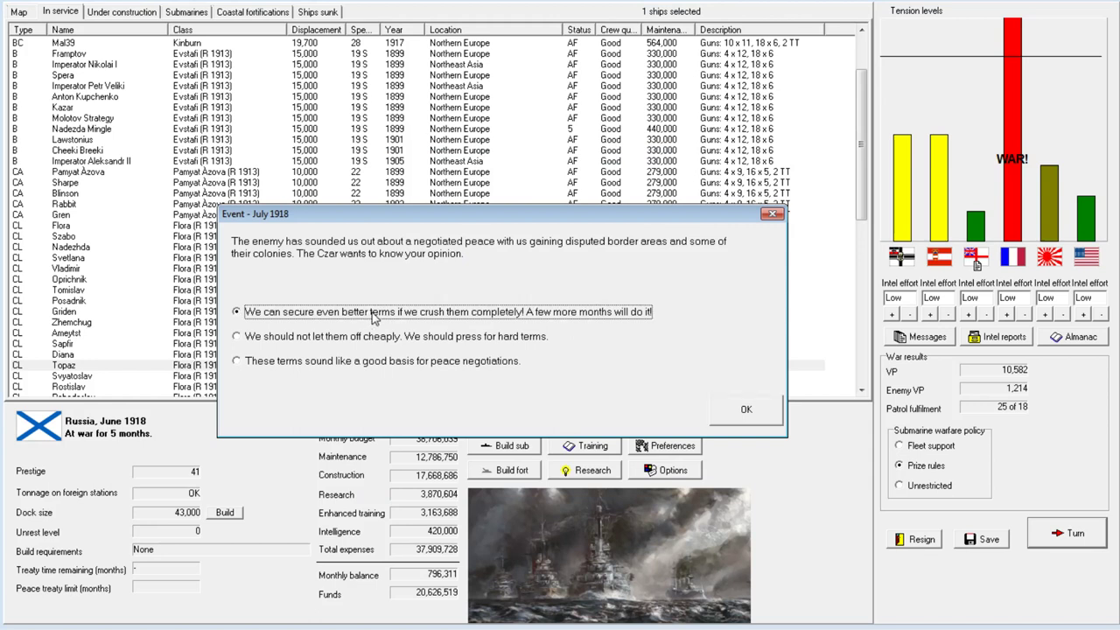
{"action": "mouse_move", "coordinate": [746, 409]}
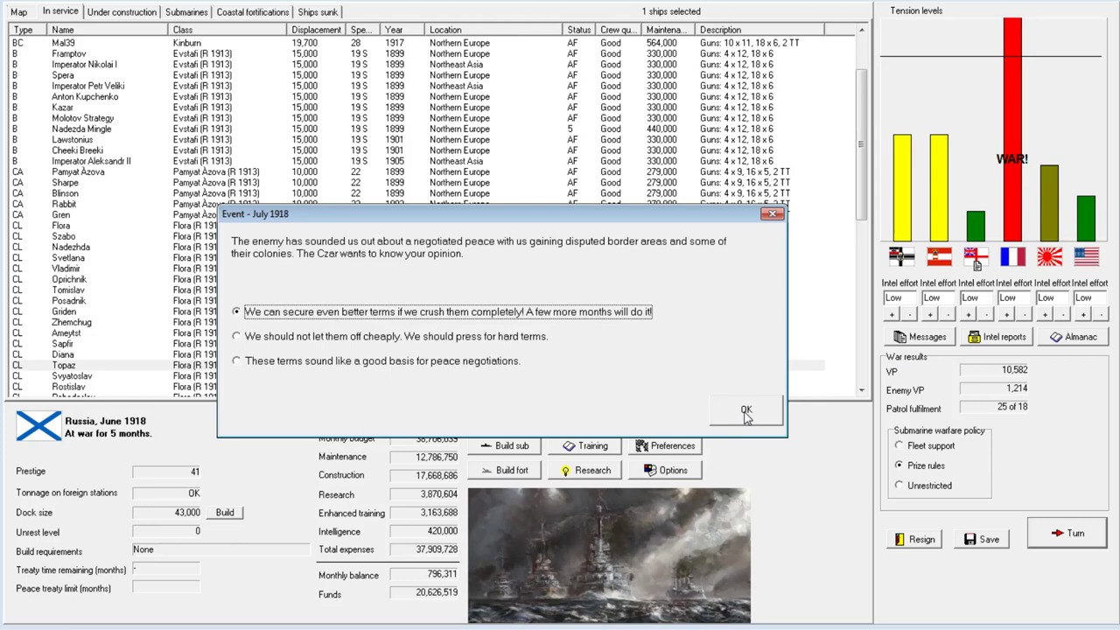
{"action": "left_click", "coordinate": [745, 409]}
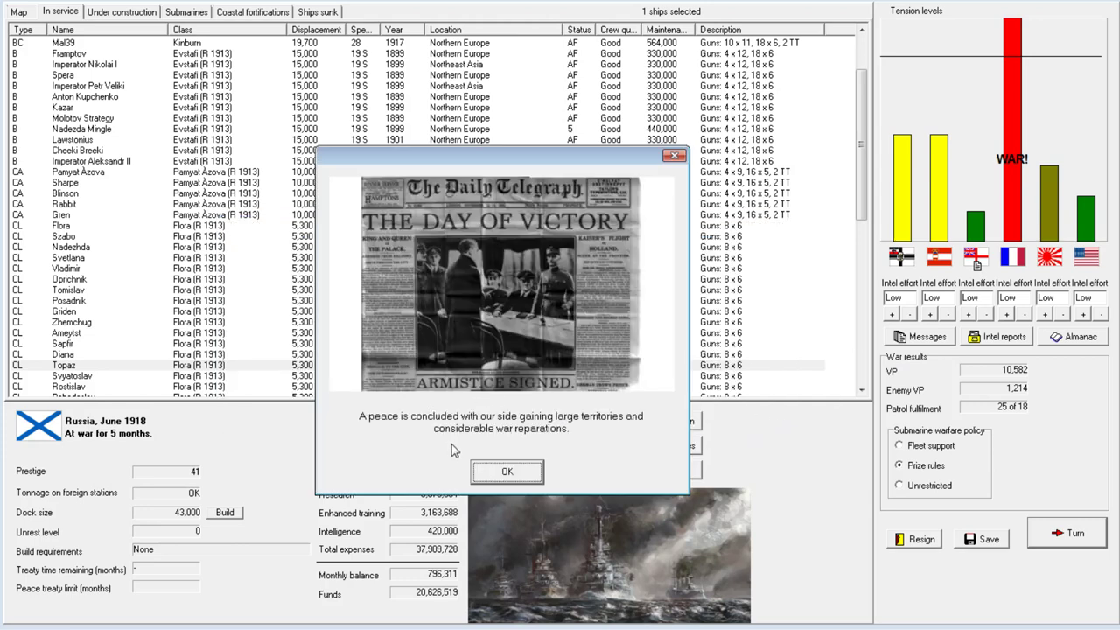
Acknowledge the concluded peace and take Senegal and Middle Congo from France.
{"action": "left_click", "coordinate": [507, 470]}
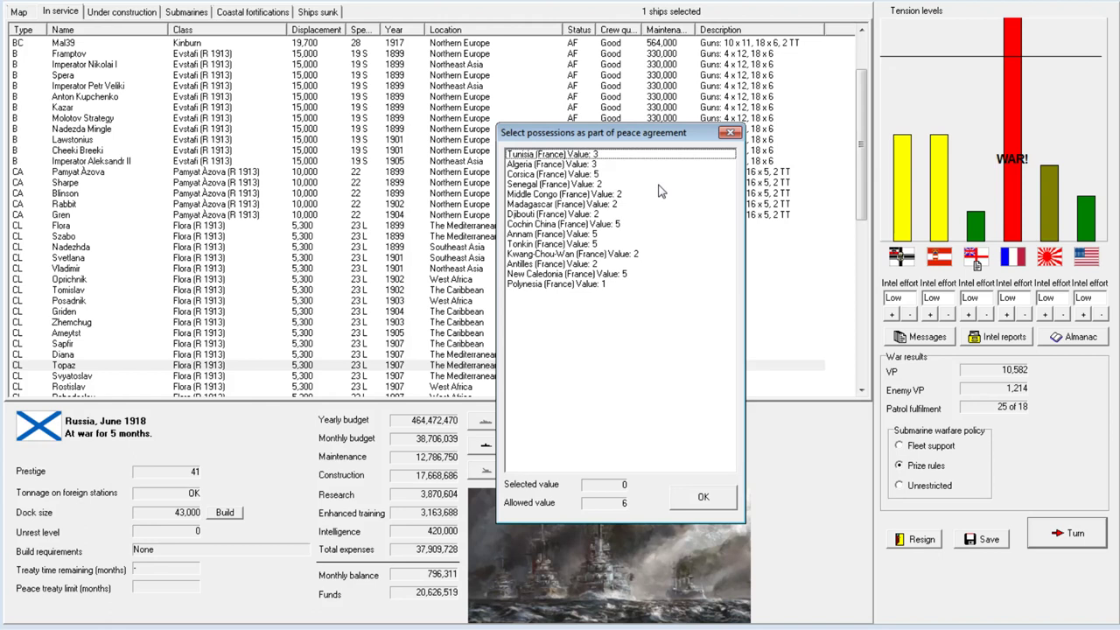
{"action": "mouse_move", "coordinate": [634, 342]}
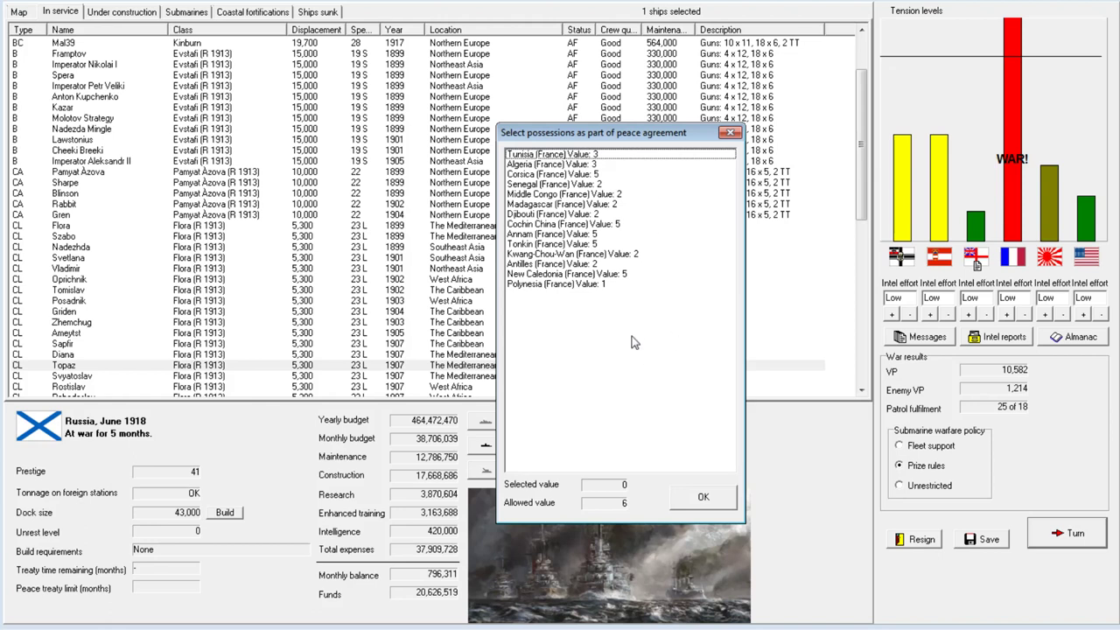
{"action": "mouse_move", "coordinate": [630, 300]}
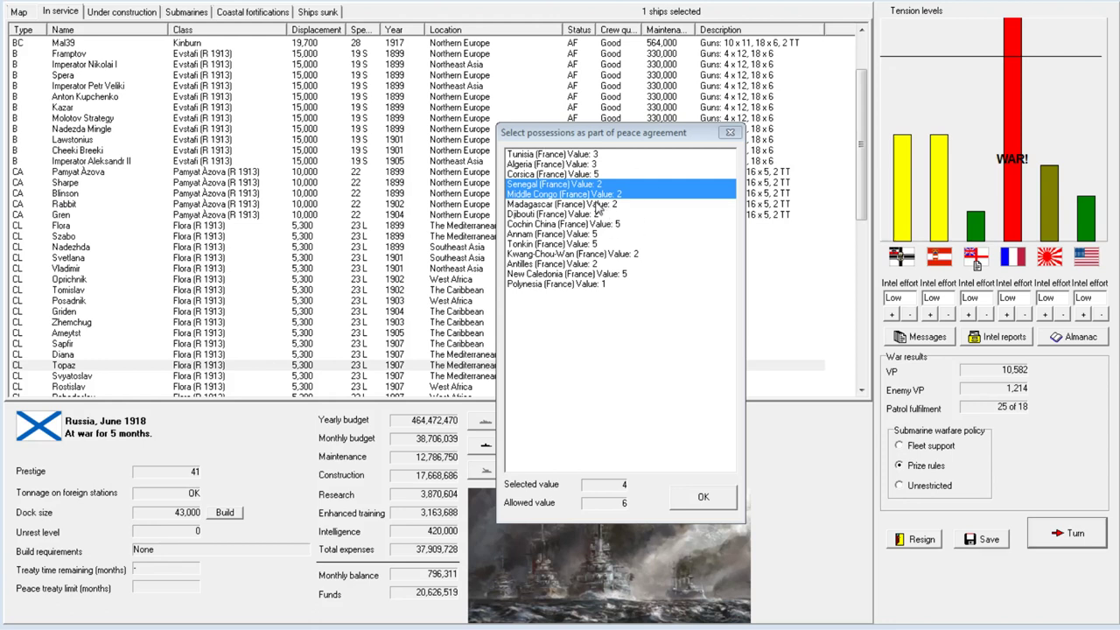
{"action": "mouse_move", "coordinate": [588, 223]}
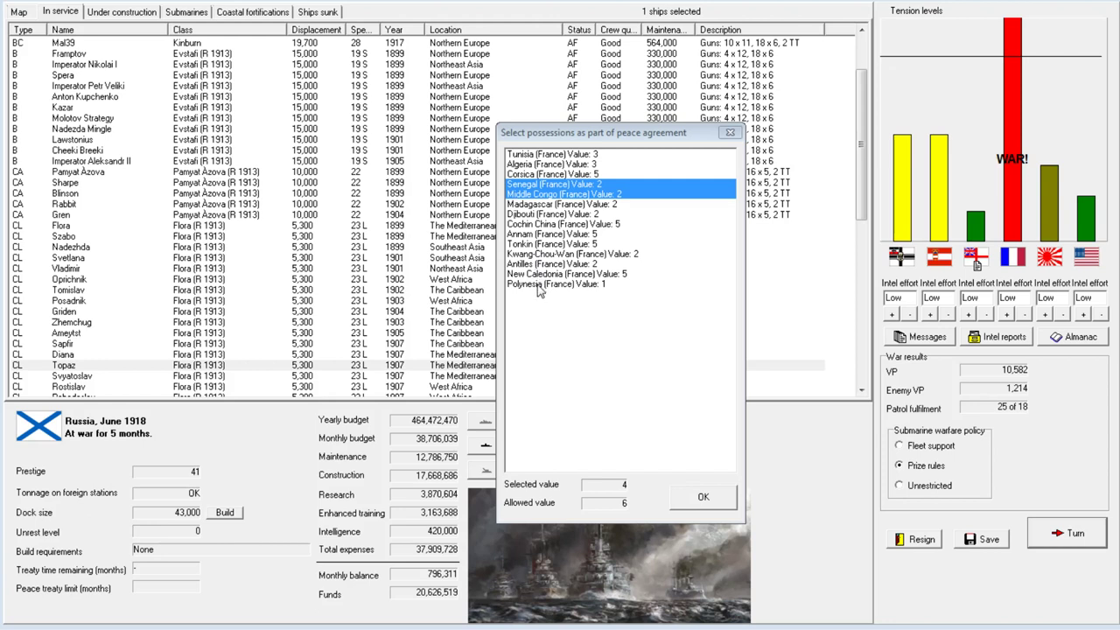
{"action": "mouse_move", "coordinate": [612, 203]}
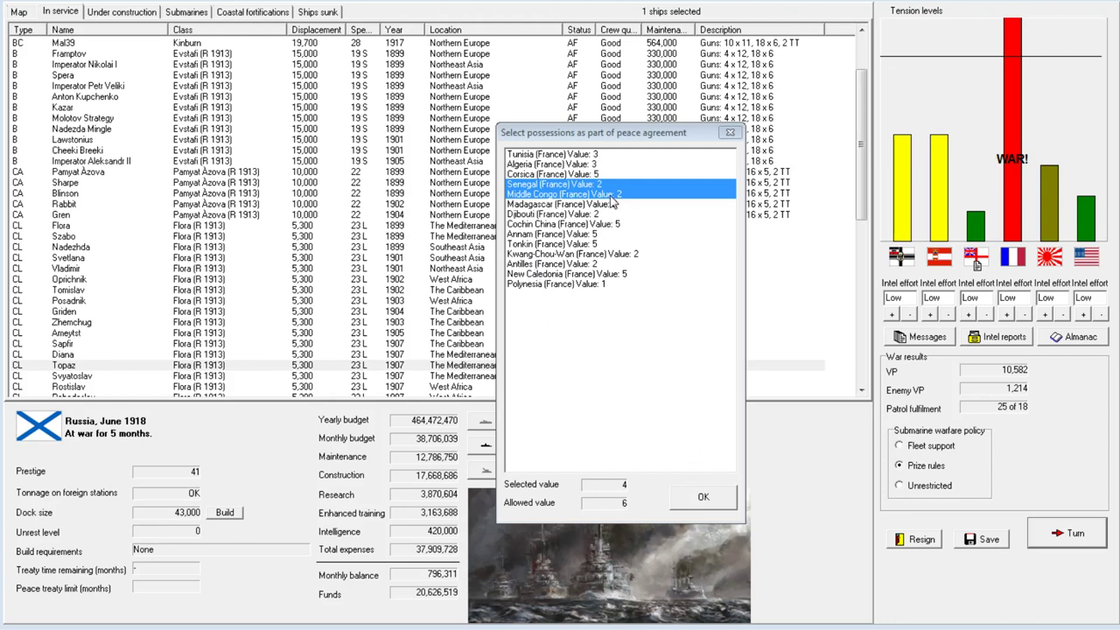
{"action": "mouse_move", "coordinate": [562, 282]}
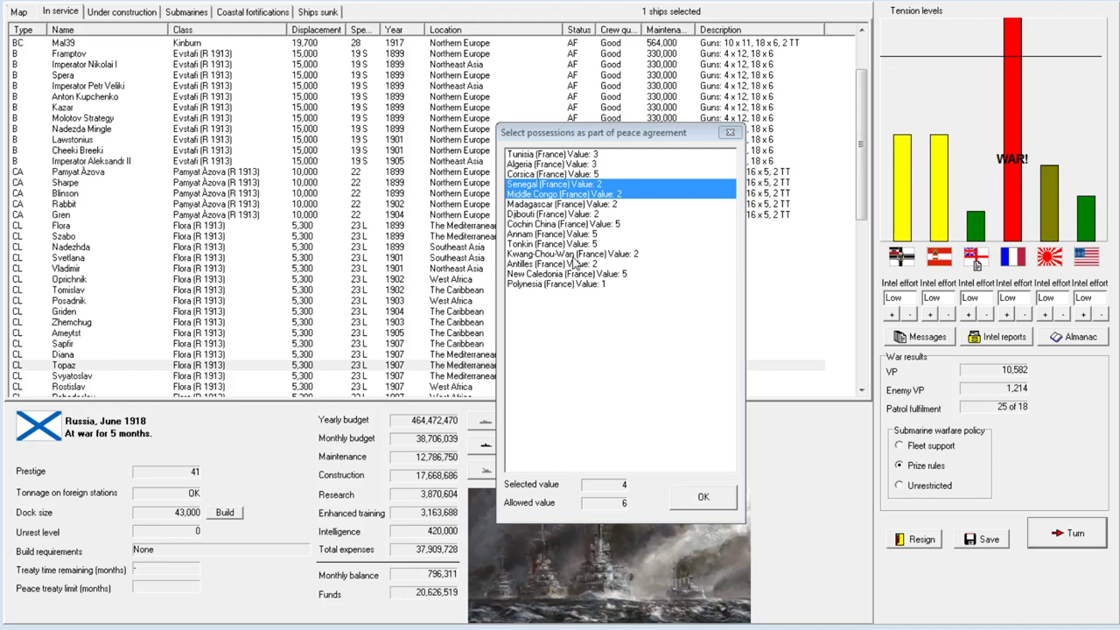
{"action": "mouse_move", "coordinate": [652, 236]}
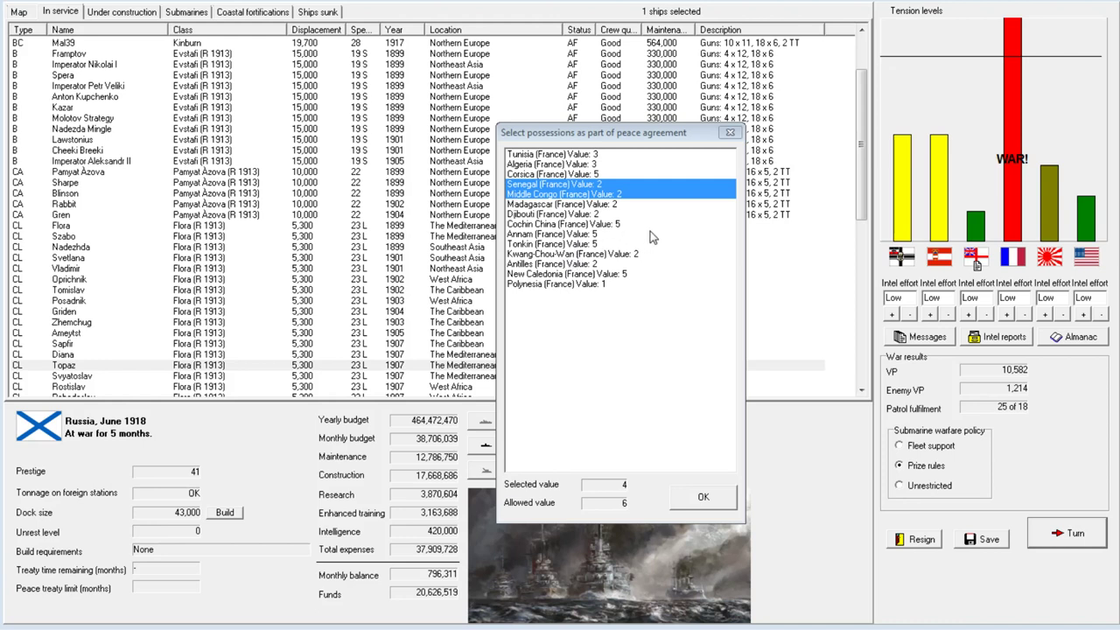
{"action": "left_click", "coordinate": [703, 496]}
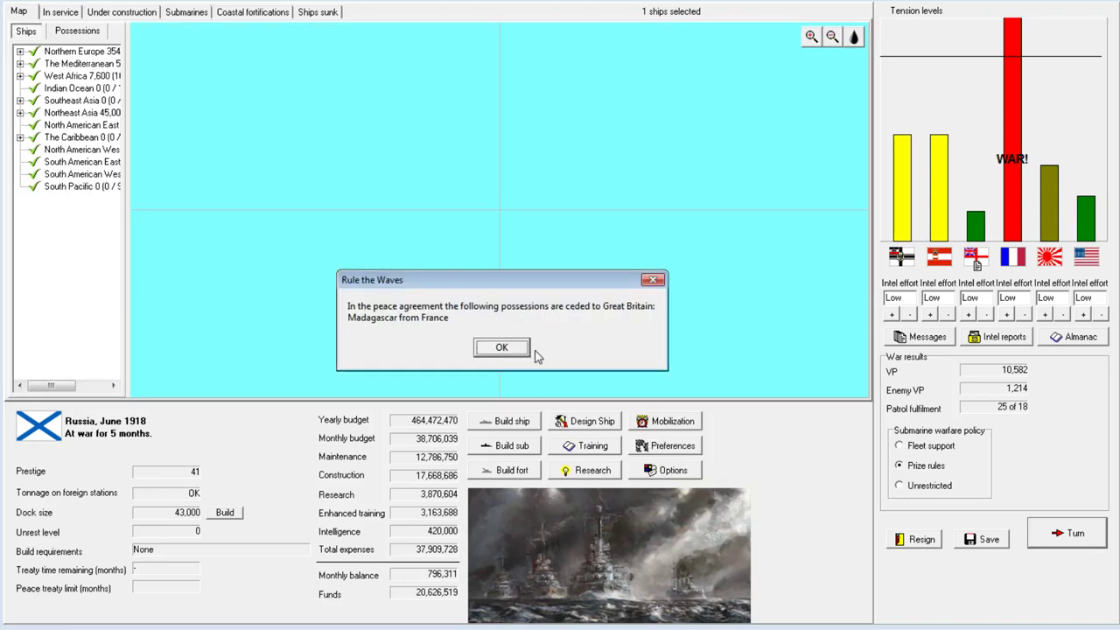
{"action": "mouse_move", "coordinate": [516, 357]}
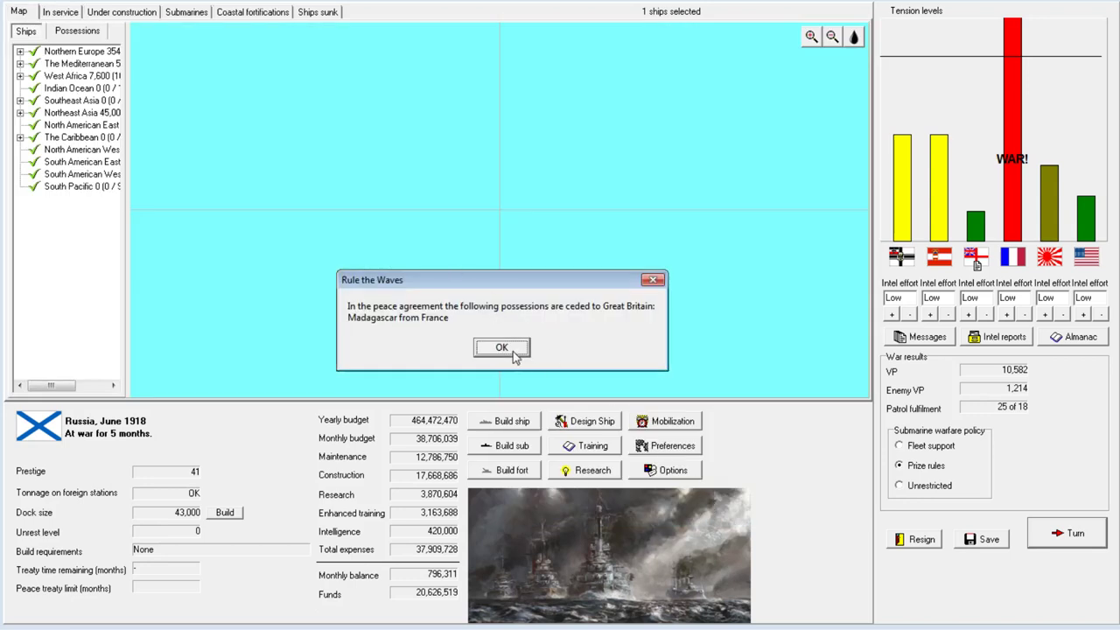
Dismiss the scientists' research report and the July 1918 turn messages.
{"action": "left_click", "coordinate": [501, 348]}
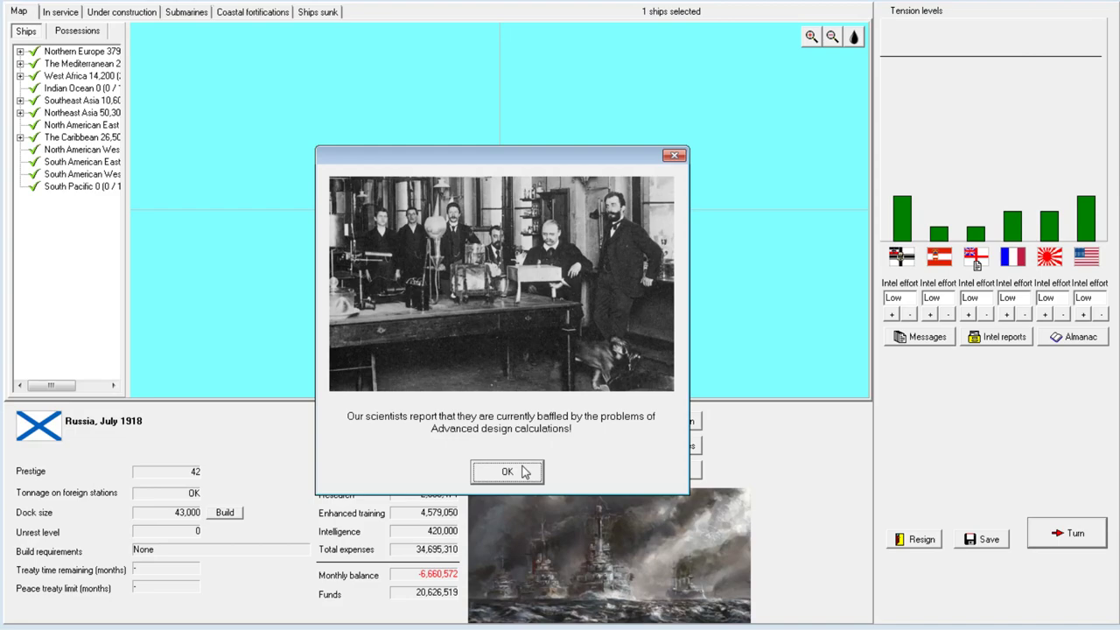
{"action": "left_click", "coordinate": [506, 471]}
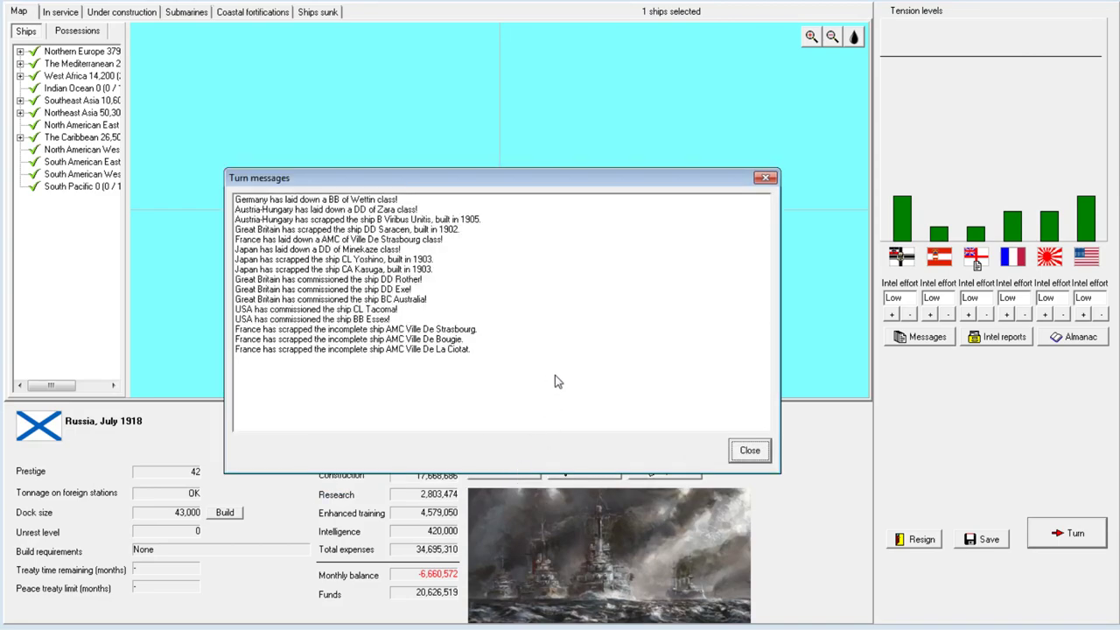
{"action": "left_click", "coordinate": [748, 449]}
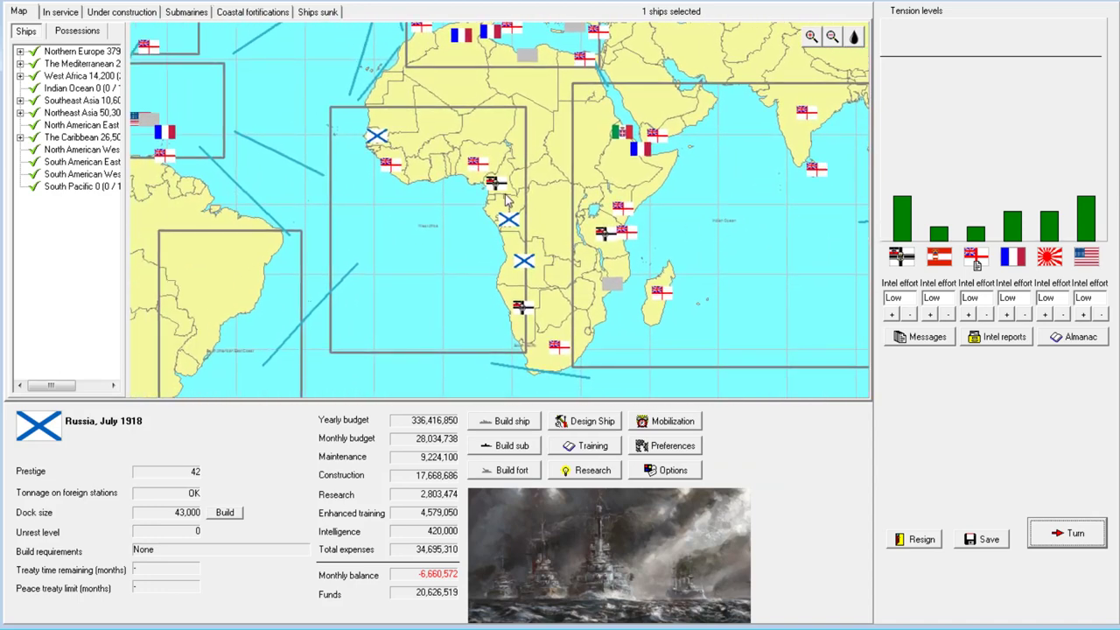
{"action": "mouse_move", "coordinate": [377, 142]}
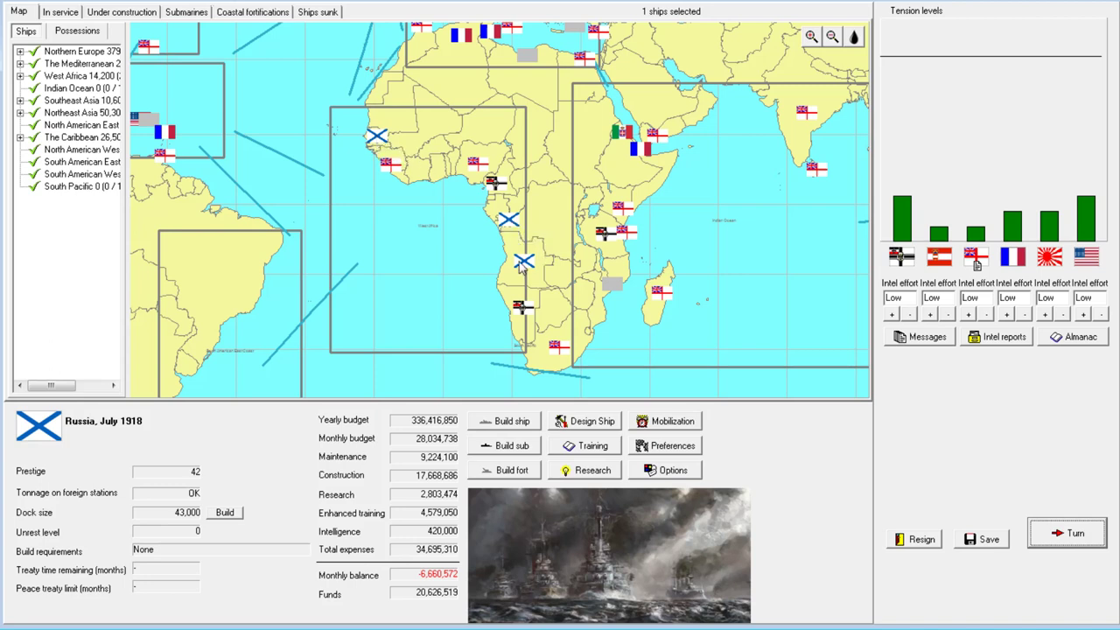
{"action": "mouse_move", "coordinate": [462, 270]}
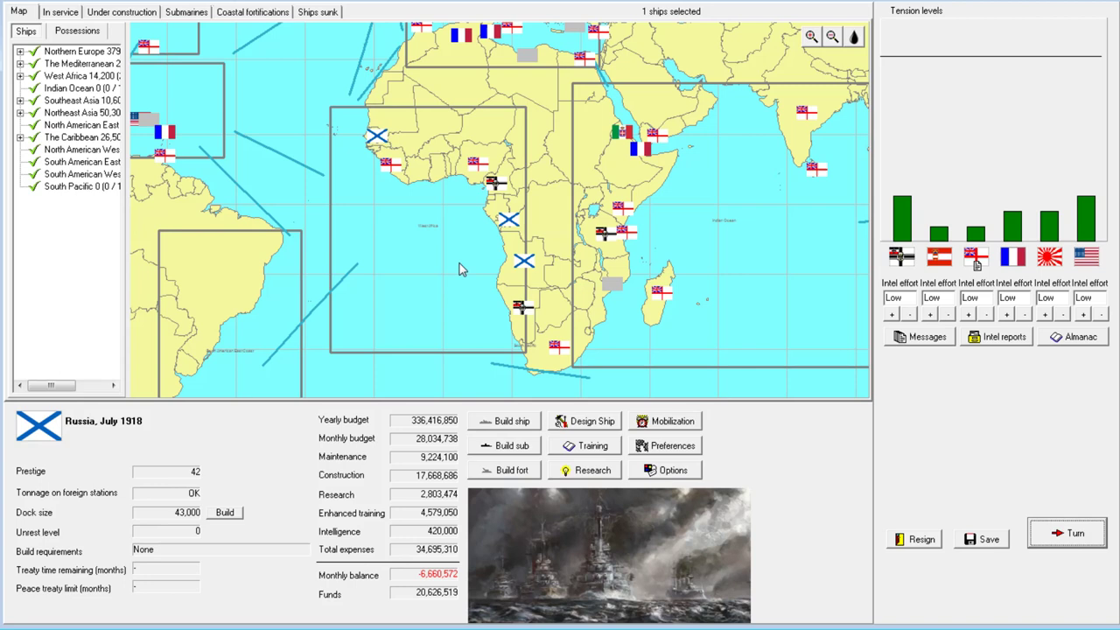
{"action": "mouse_move", "coordinate": [468, 226]}
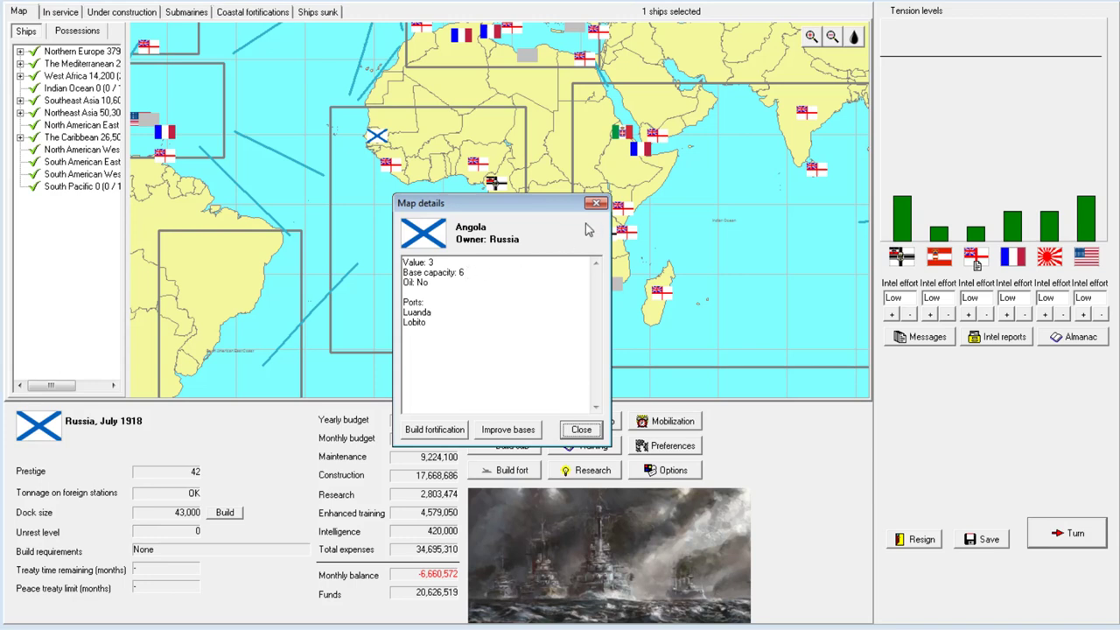
{"action": "left_click", "coordinate": [581, 428]}
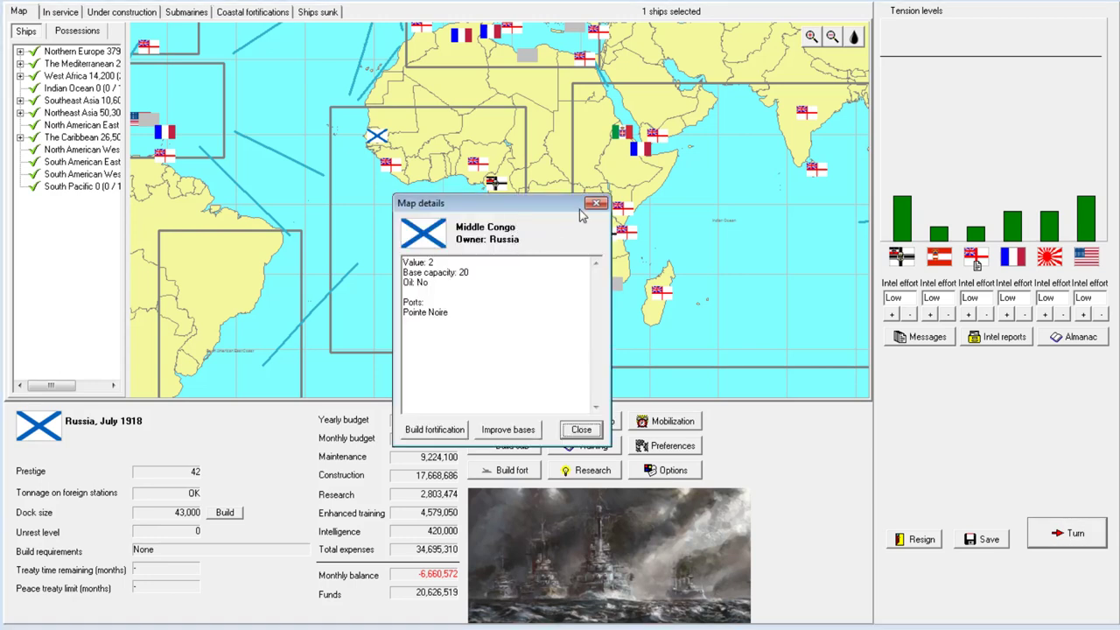
{"action": "left_click", "coordinate": [376, 138]}
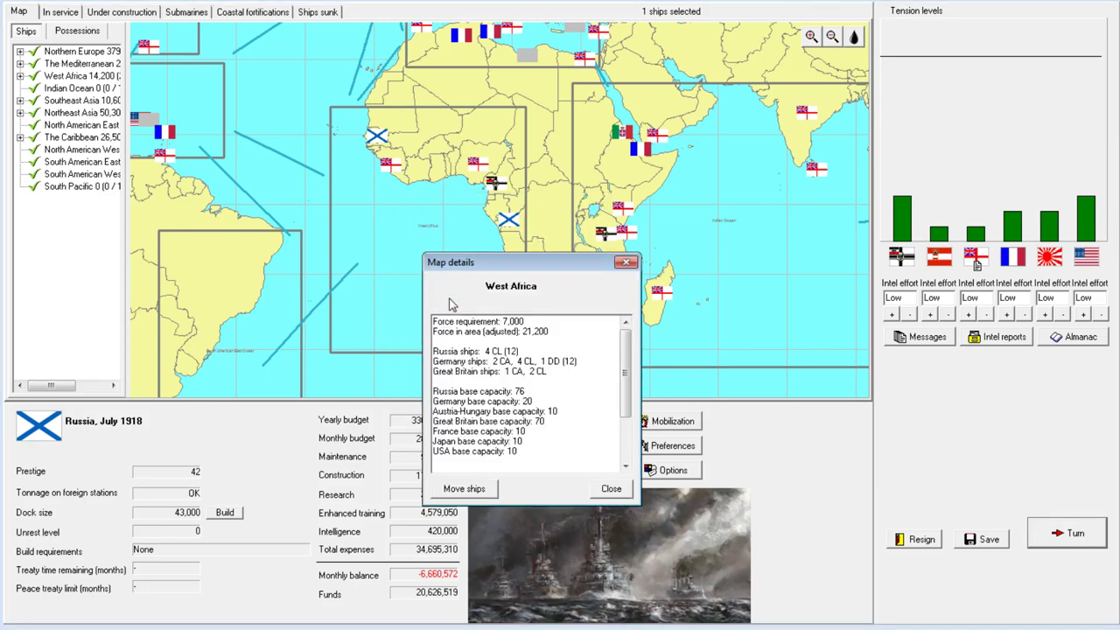
{"action": "left_click", "coordinate": [610, 488]}
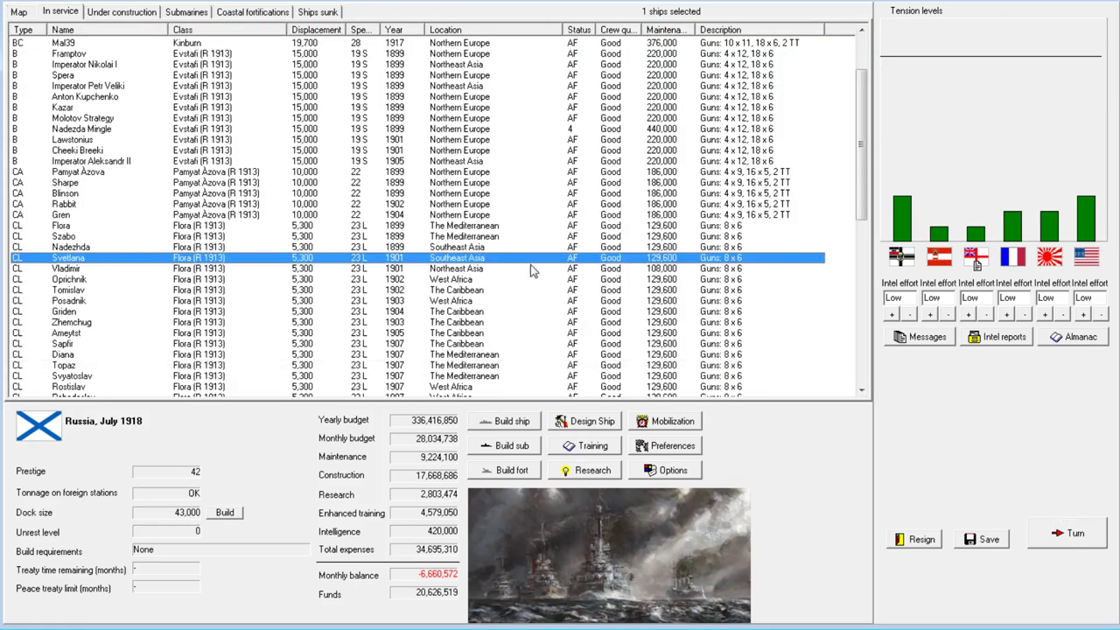
Send the Caribbean light cruisers to the West Africa station.
{"action": "scroll", "scroll_direction": "down", "scroll_amount": 3}
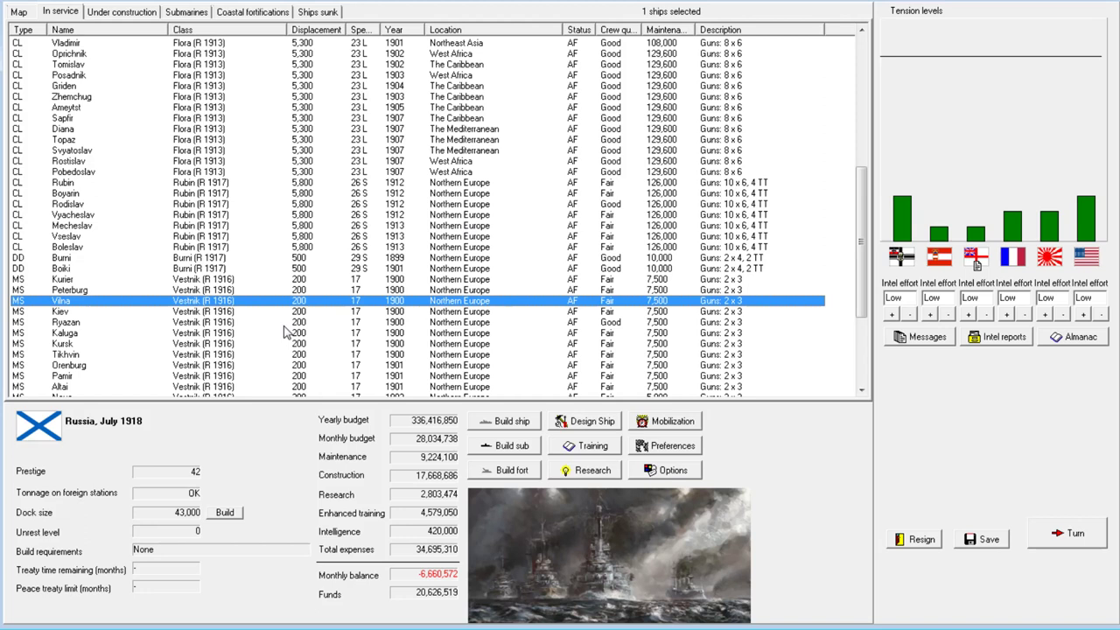
{"action": "mouse_move", "coordinate": [264, 293]}
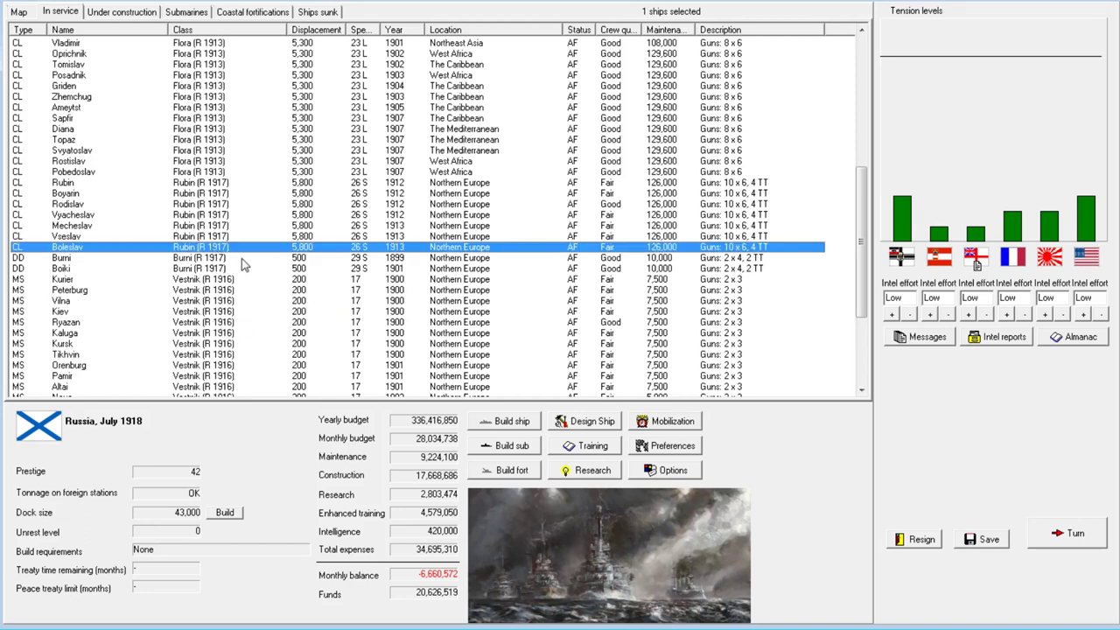
{"action": "scroll", "scroll_direction": "up", "scroll_amount": 3}
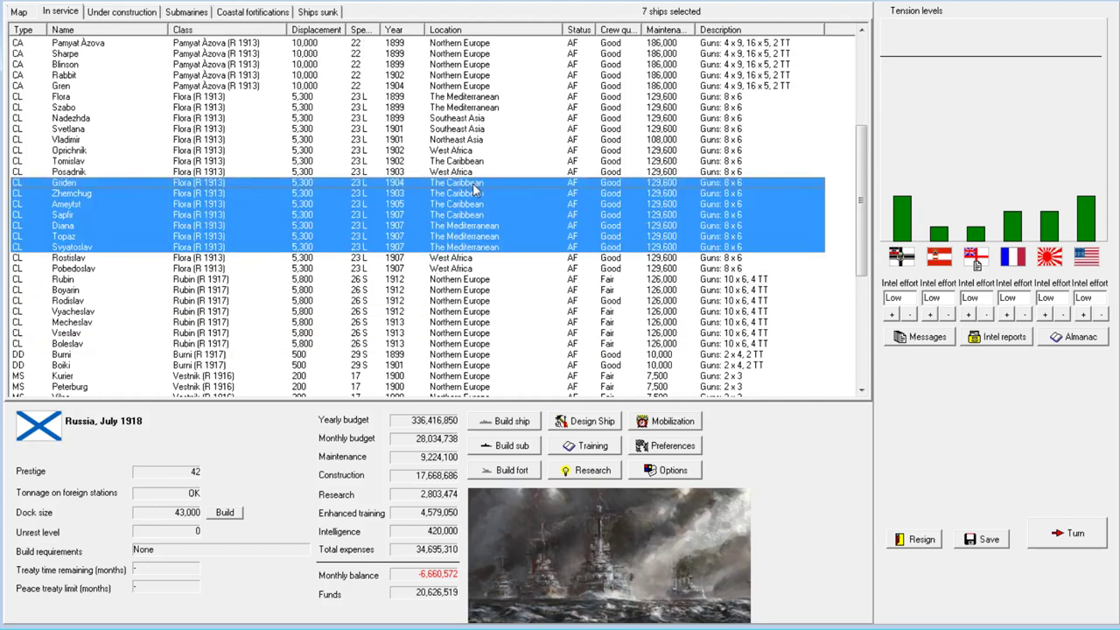
{"action": "right_click", "coordinate": [472, 188]}
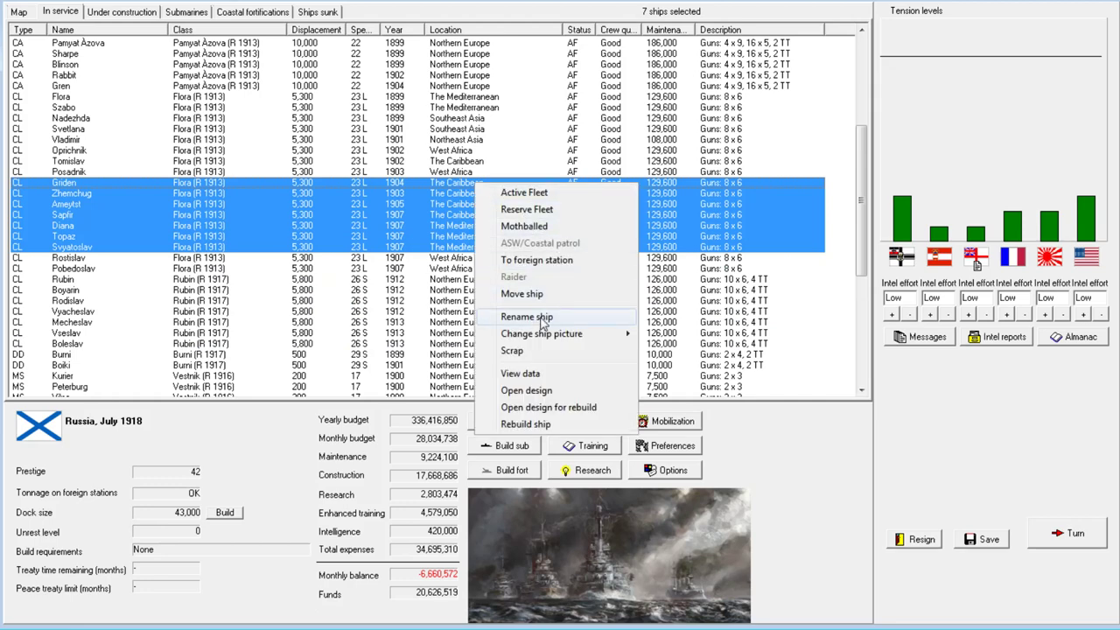
{"action": "left_click", "coordinate": [521, 293]}
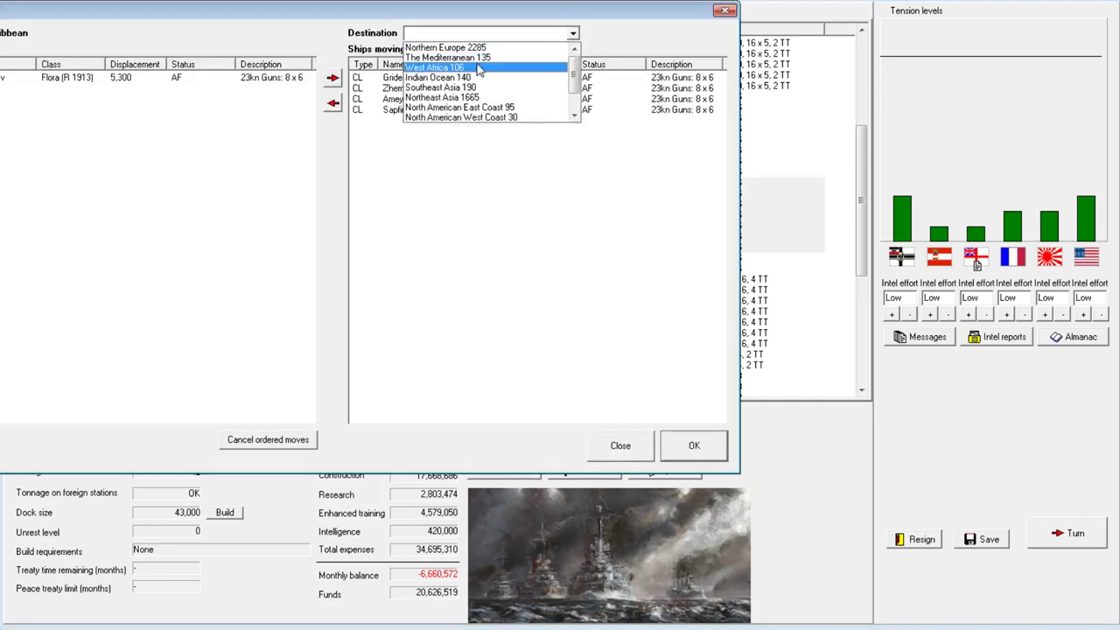
{"action": "left_click", "coordinate": [693, 445]}
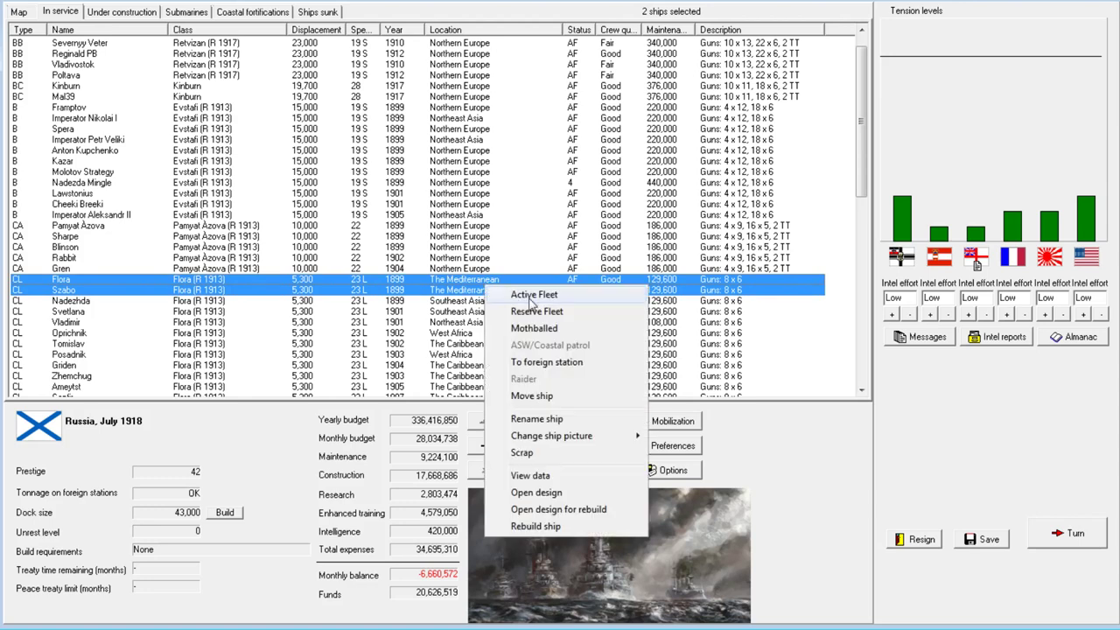
{"action": "mouse_move", "coordinate": [542, 395]}
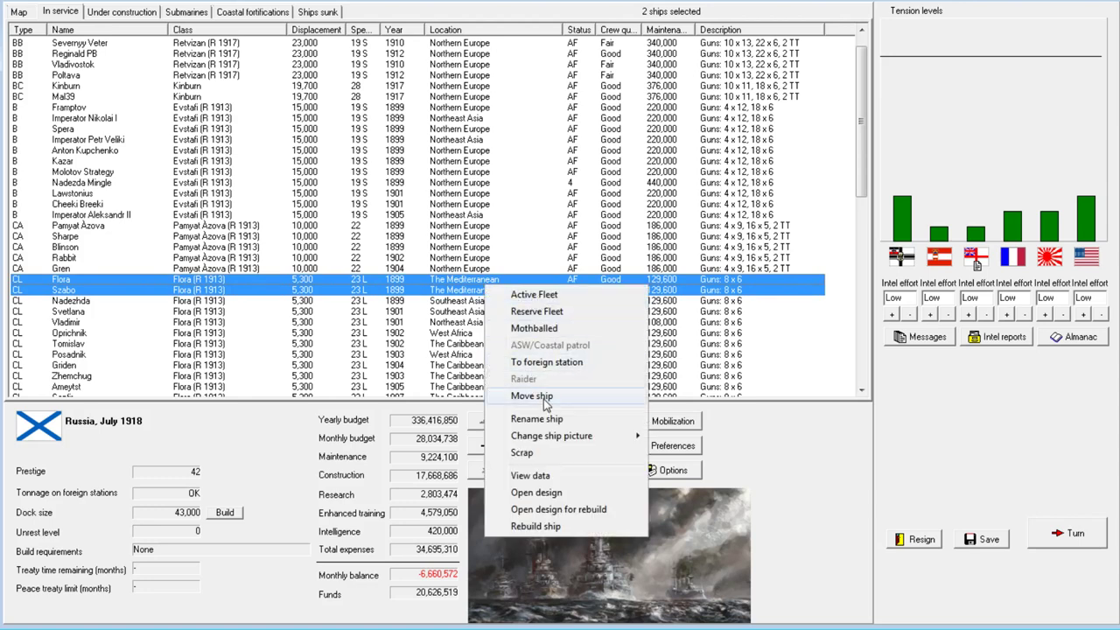
Send Flora and Szabo to West Africa, Nadezhda and Svetlana to Northeast Asia, and Tomislav to Northern Europe.
{"action": "left_click", "coordinate": [531, 395]}
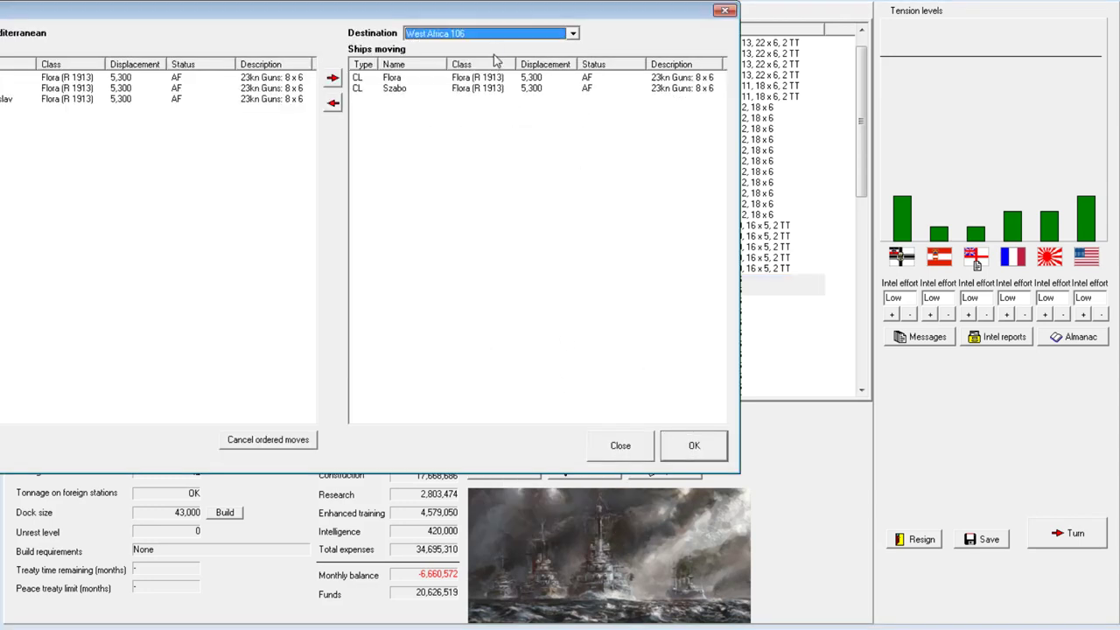
{"action": "left_click", "coordinate": [572, 33]}
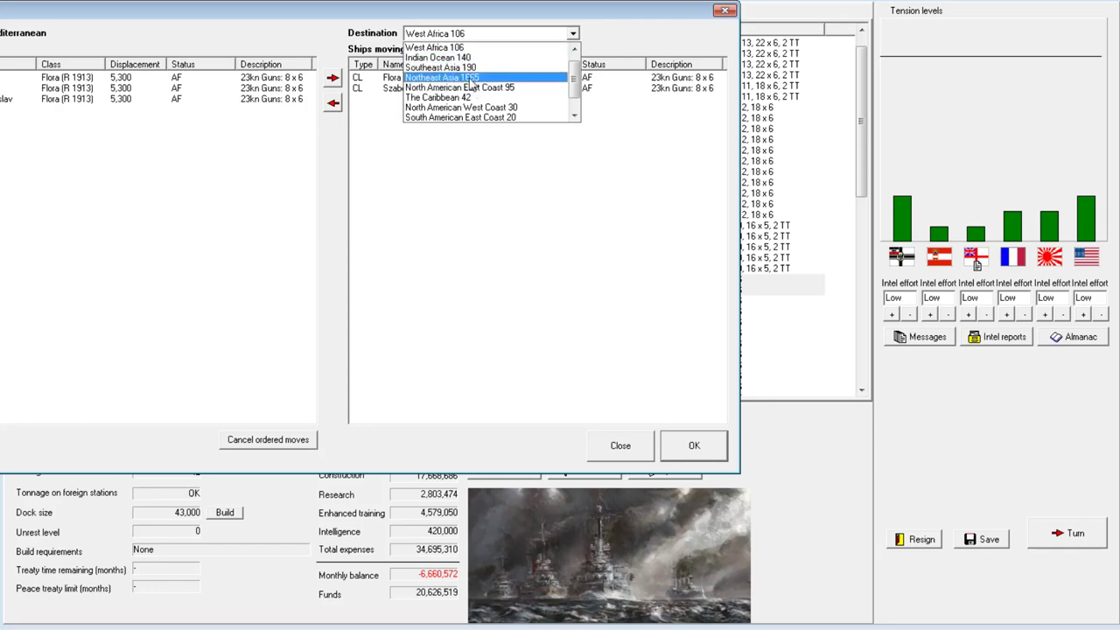
{"action": "left_click", "coordinate": [693, 445]}
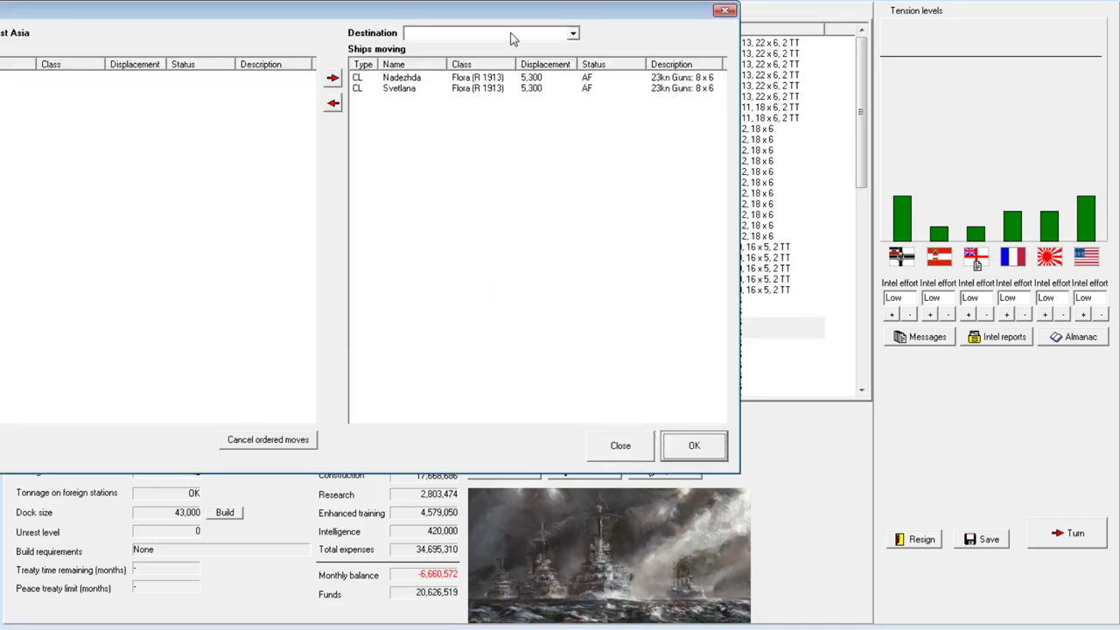
{"action": "left_click", "coordinate": [572, 32]}
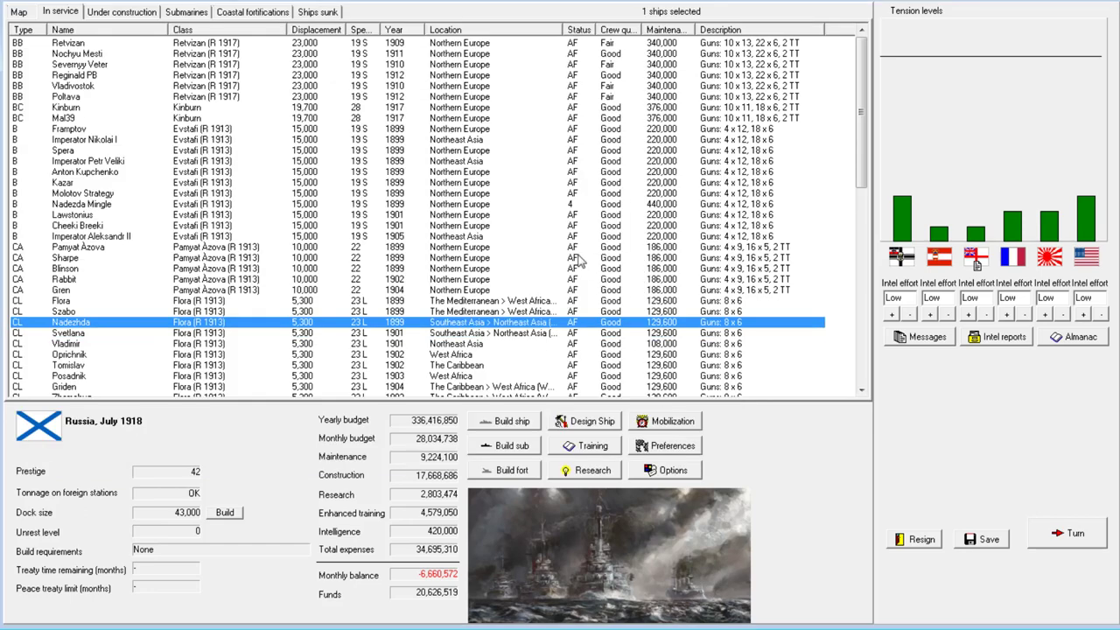
{"action": "left_click", "coordinate": [83, 192]}
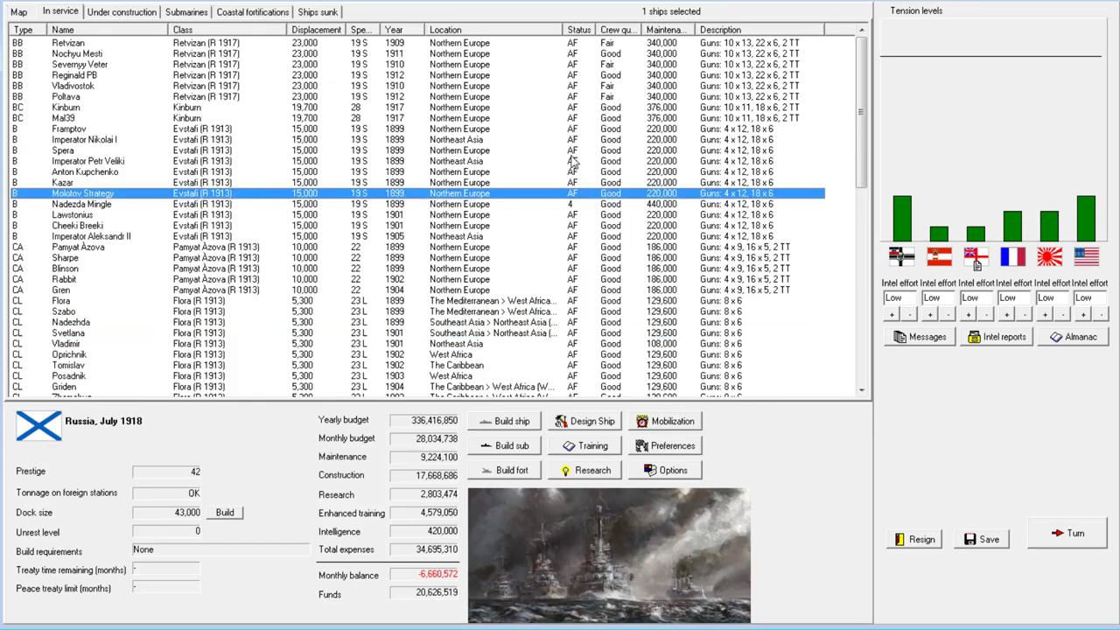
{"action": "mouse_move", "coordinate": [553, 304]}
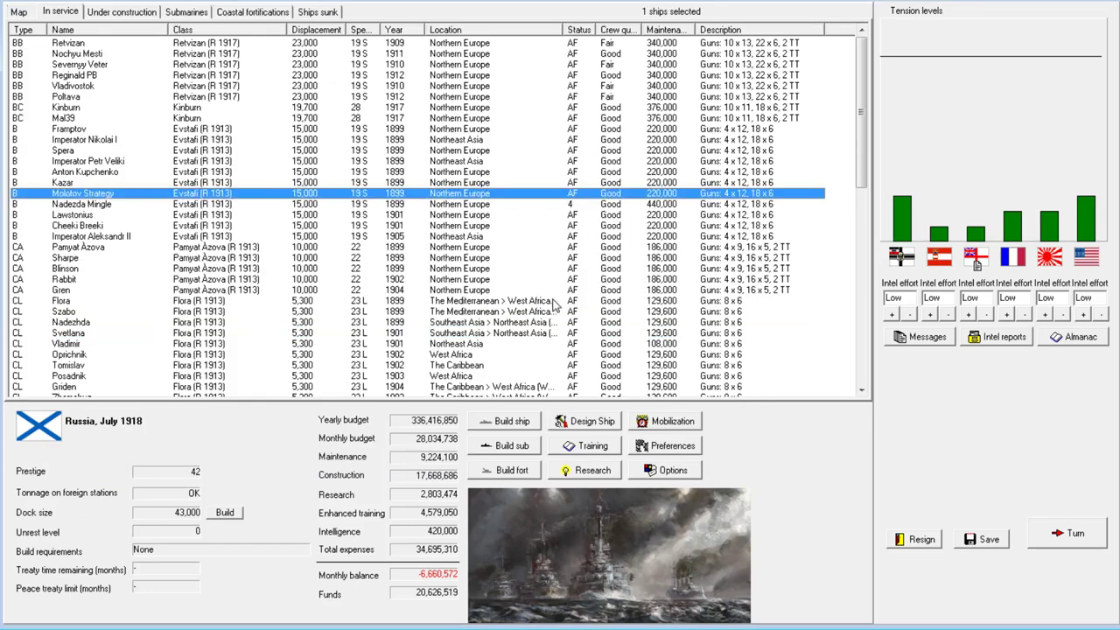
{"action": "mouse_move", "coordinate": [567, 317]}
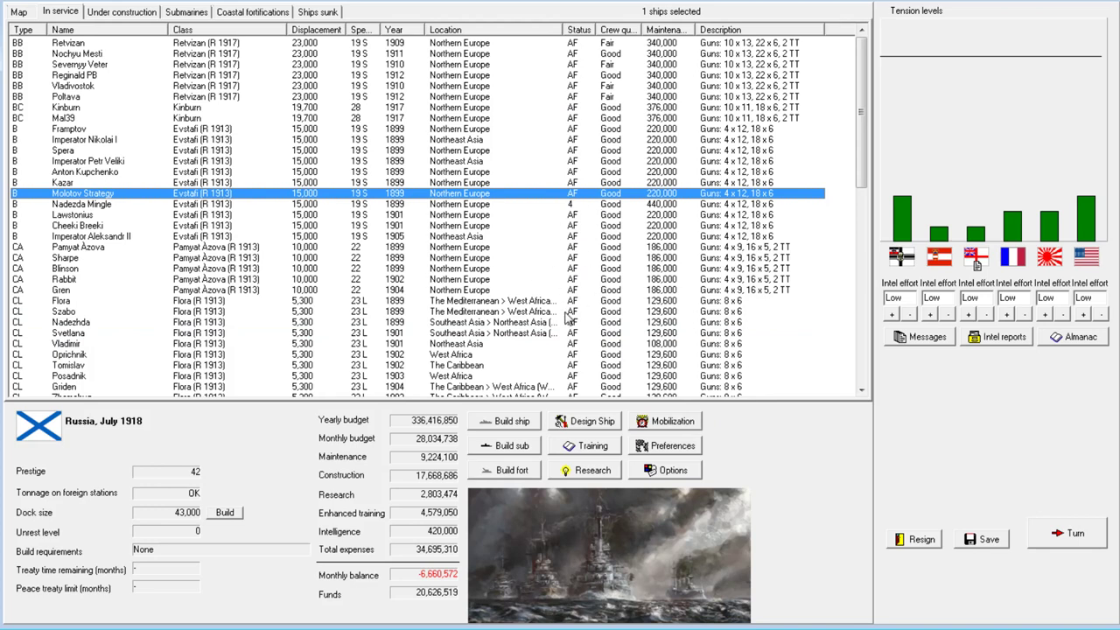
{"action": "mouse_move", "coordinate": [582, 245]}
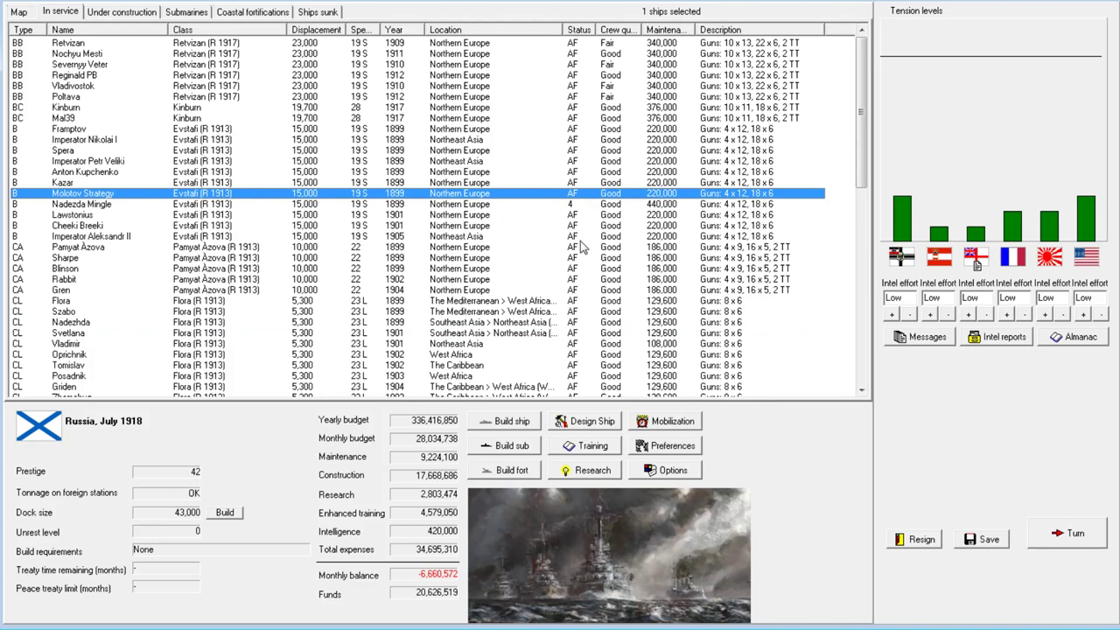
{"action": "mouse_move", "coordinate": [580, 236]}
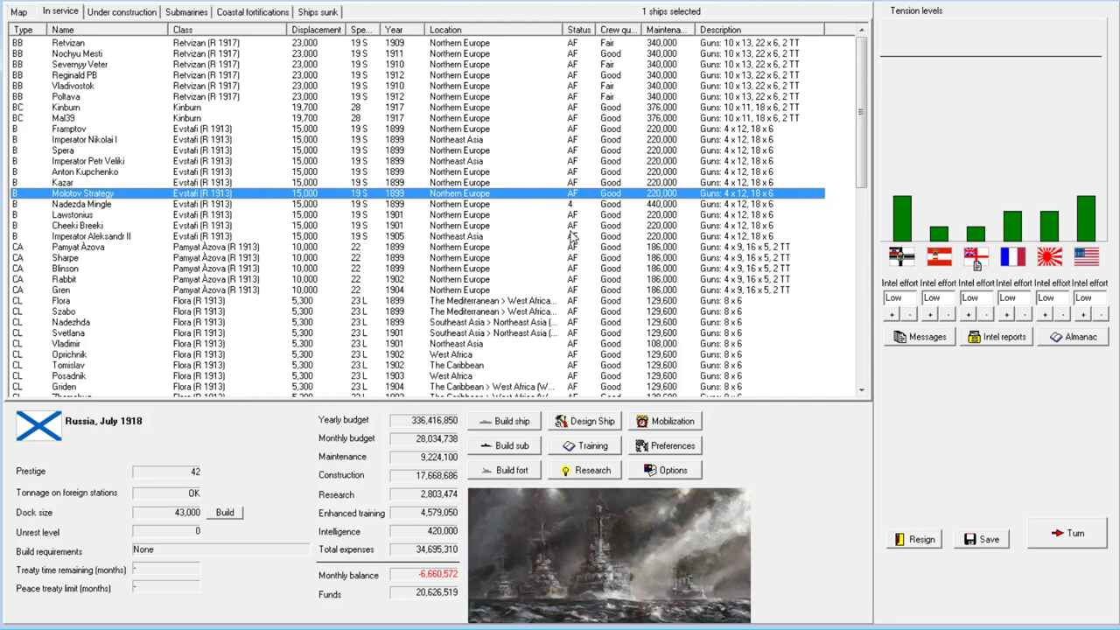
{"action": "scroll", "scroll_direction": "down", "scroll_amount": 3}
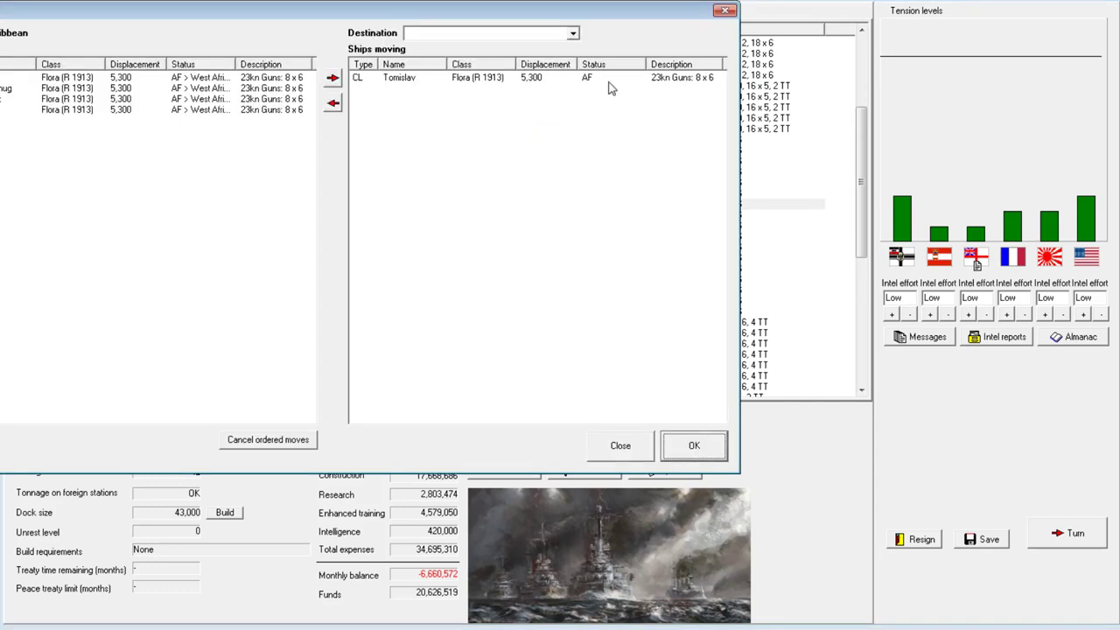
{"action": "left_click", "coordinate": [490, 32]}
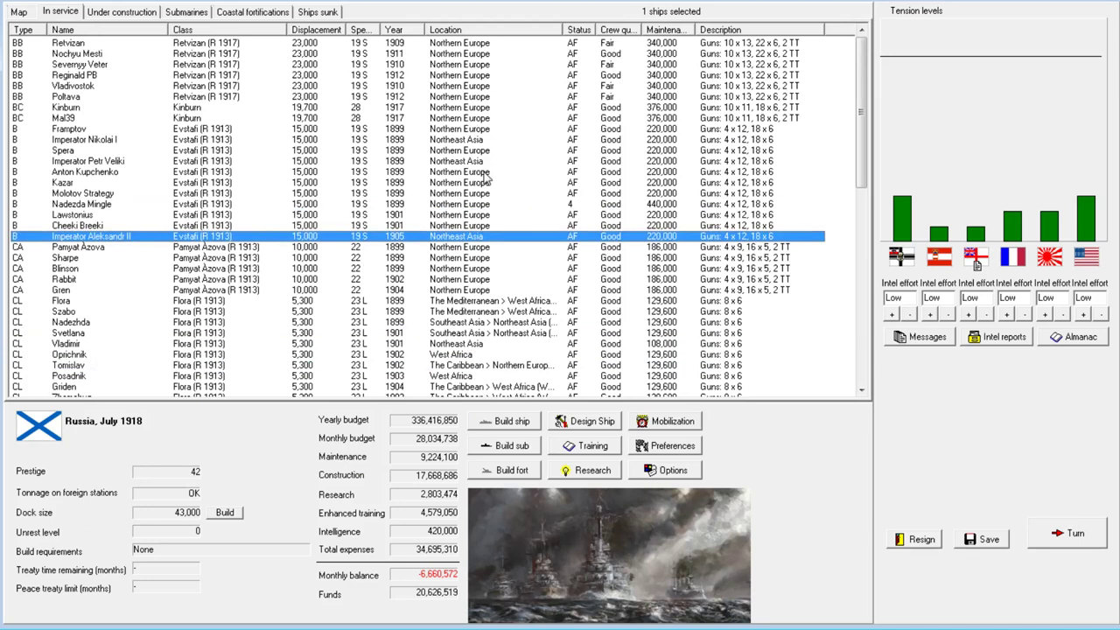
{"action": "mouse_move", "coordinate": [552, 269]}
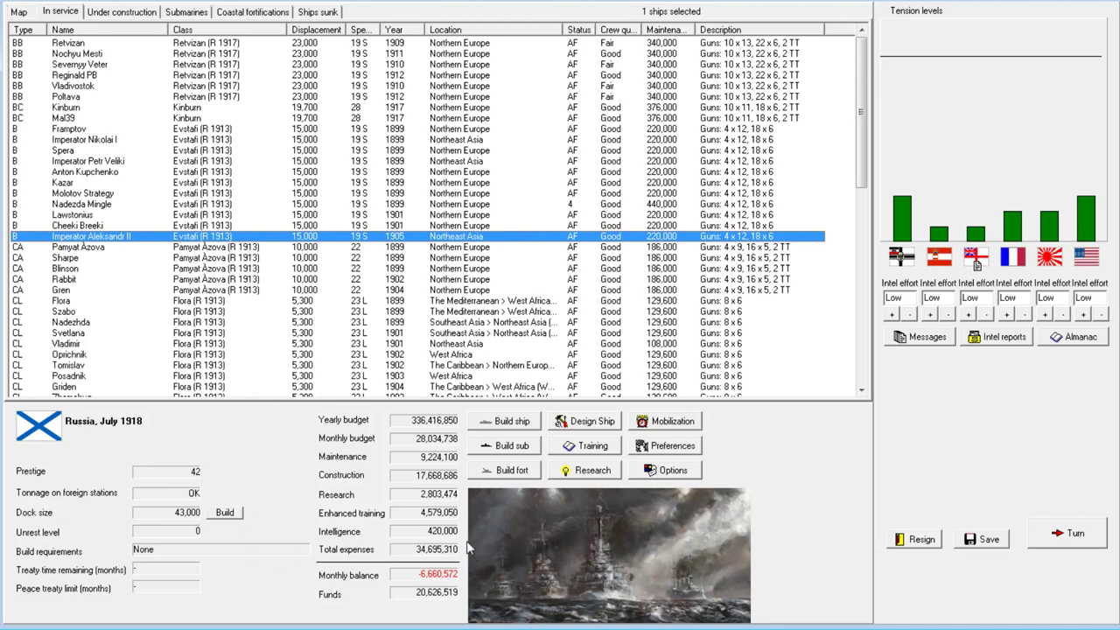
{"action": "mouse_move", "coordinate": [925, 359]}
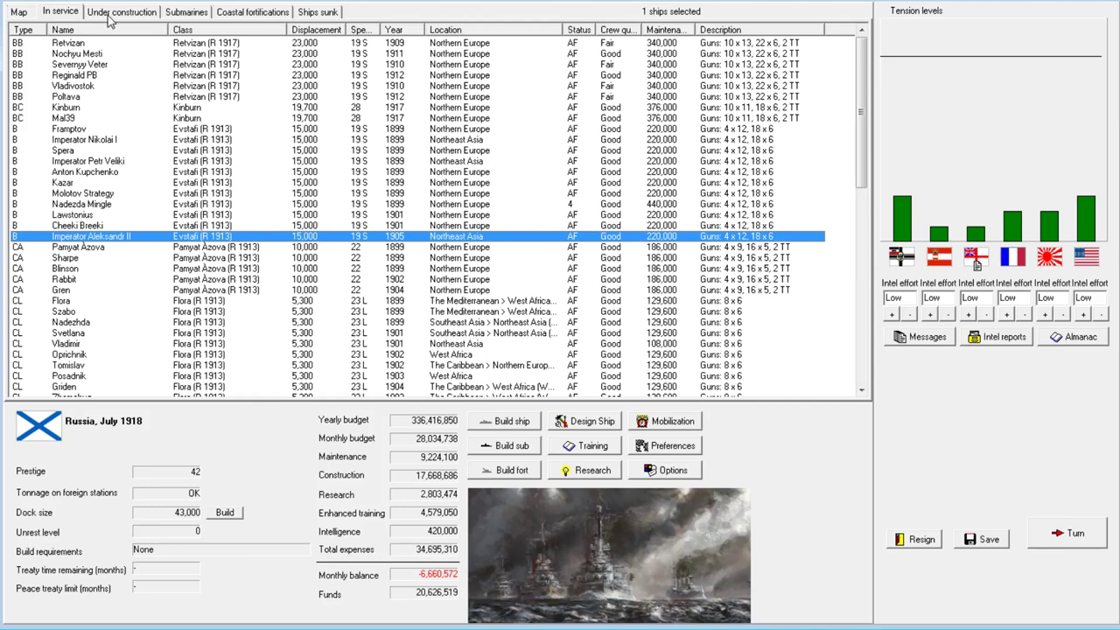
Advance to August 1918, clearing the turn report and messages.
{"action": "left_click", "coordinate": [121, 11]}
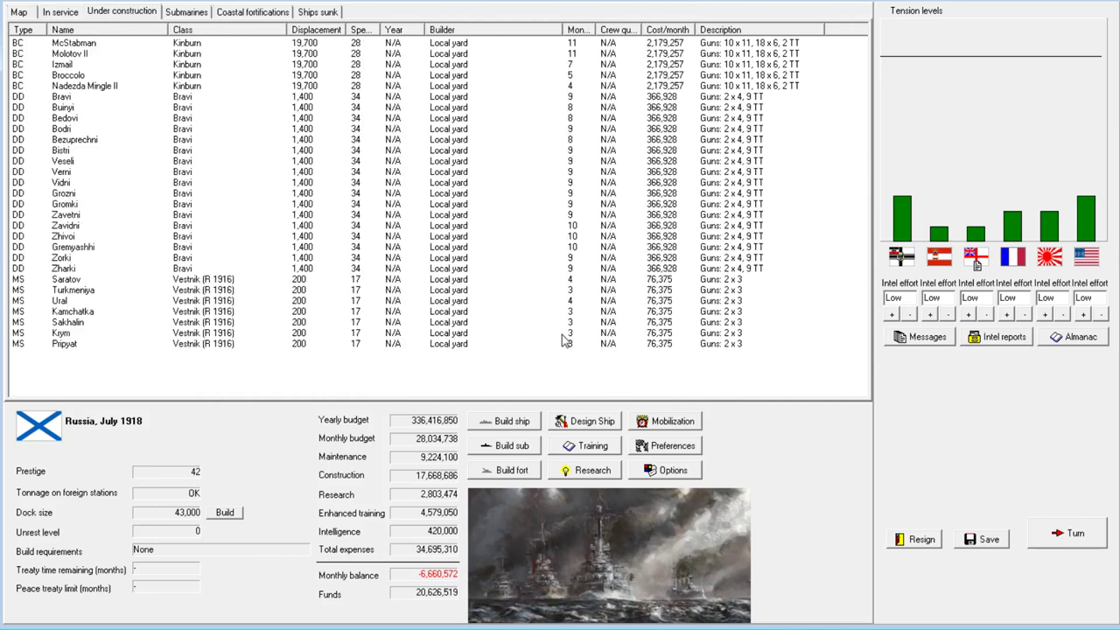
{"action": "mouse_move", "coordinate": [717, 415]}
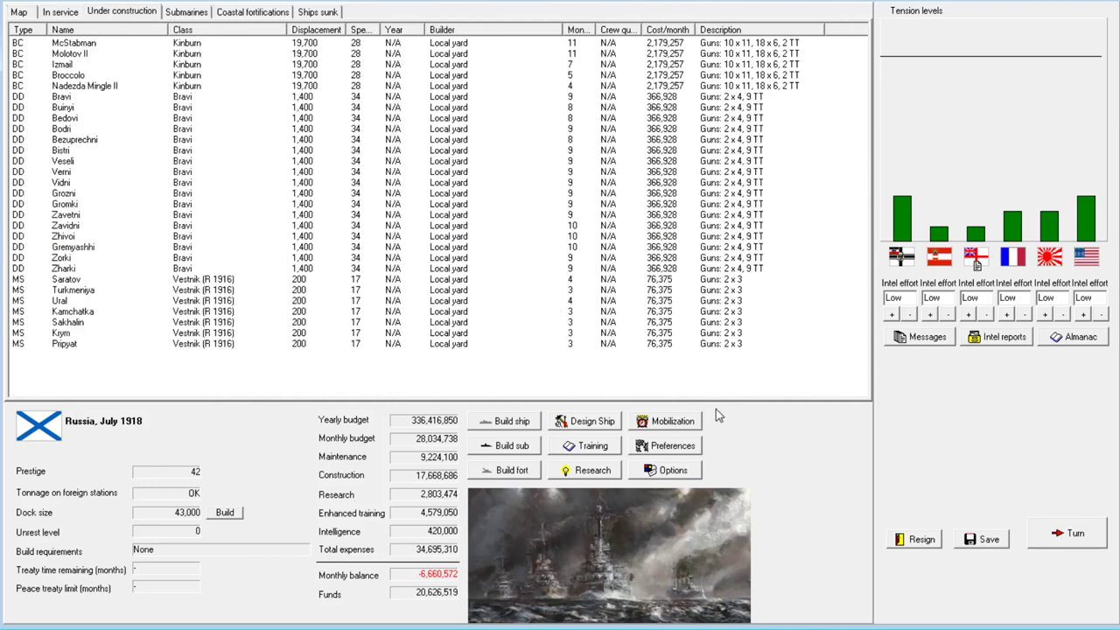
{"action": "left_click", "coordinate": [1066, 533]}
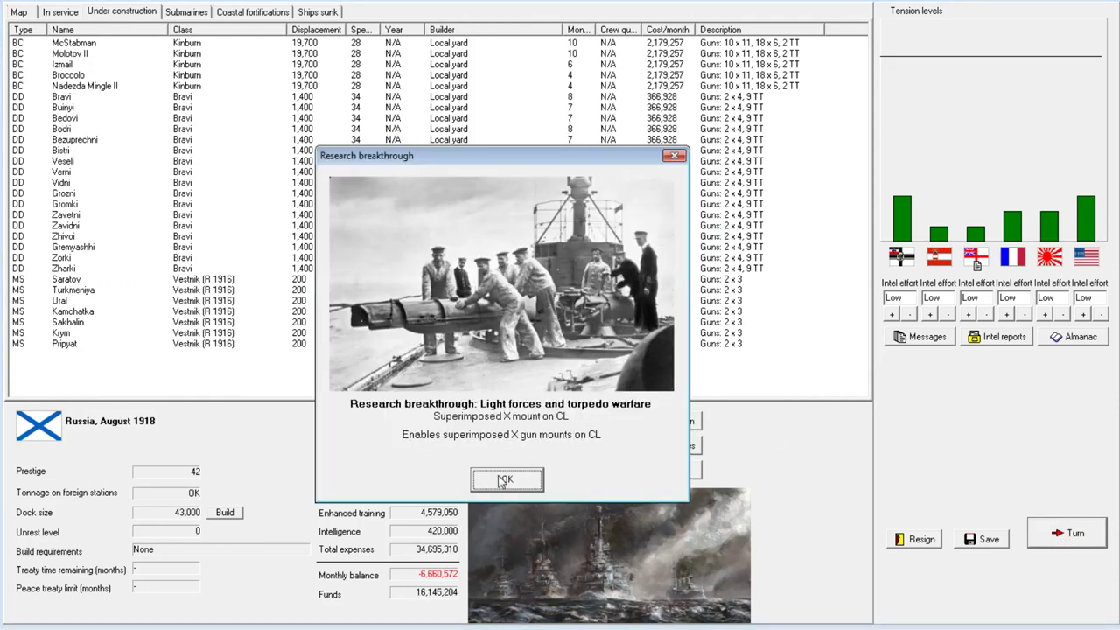
{"action": "left_click", "coordinate": [505, 479]}
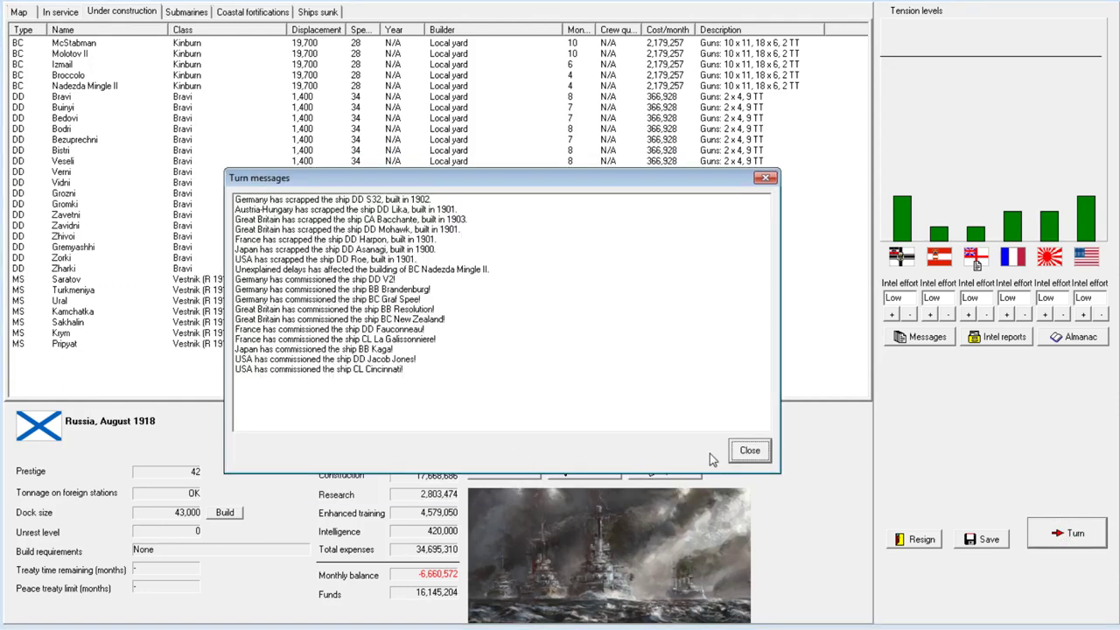
{"action": "left_click", "coordinate": [749, 450]}
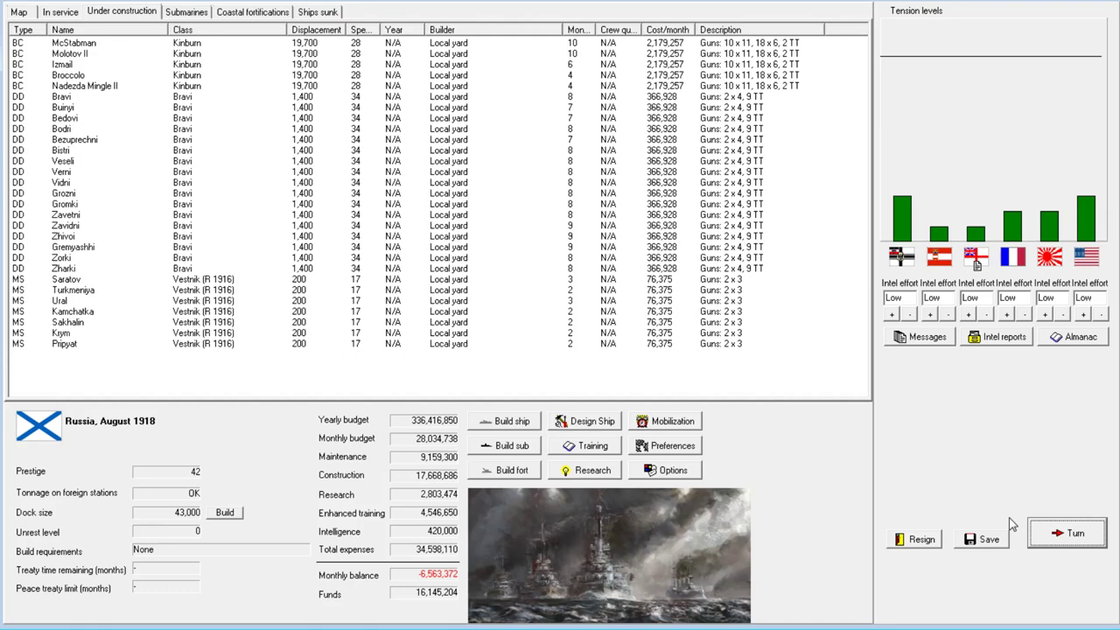
Advance two months, acknowledging the research setback and minesweepers Sakhalin and Turkmeniya commissioning.
{"action": "left_click", "coordinate": [1065, 532]}
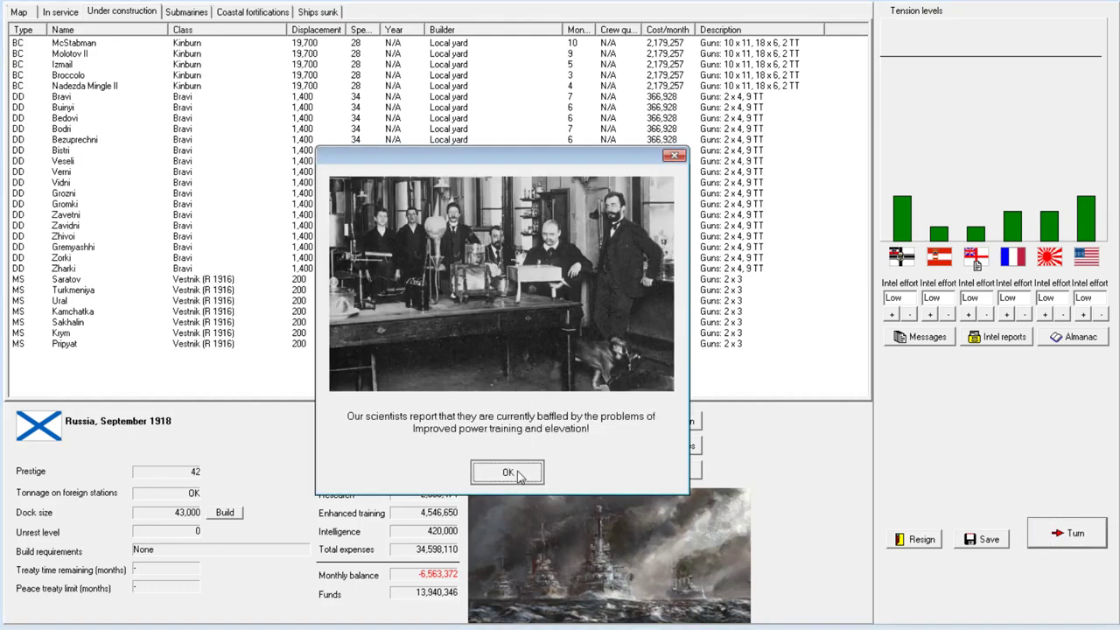
{"action": "left_click", "coordinate": [507, 472]}
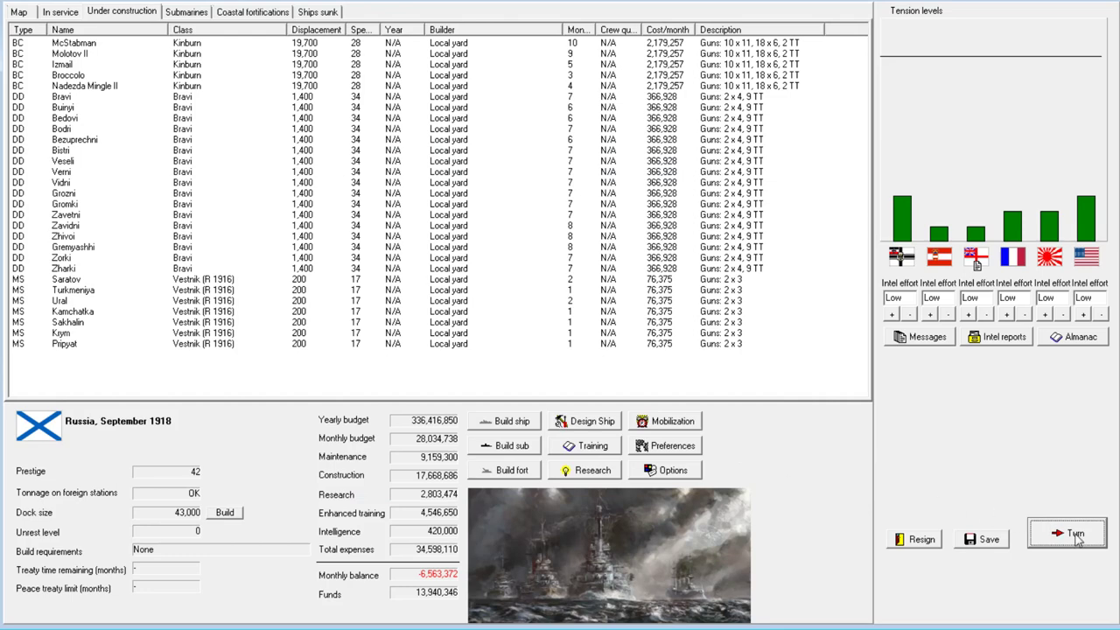
{"action": "left_click", "coordinate": [1066, 532]}
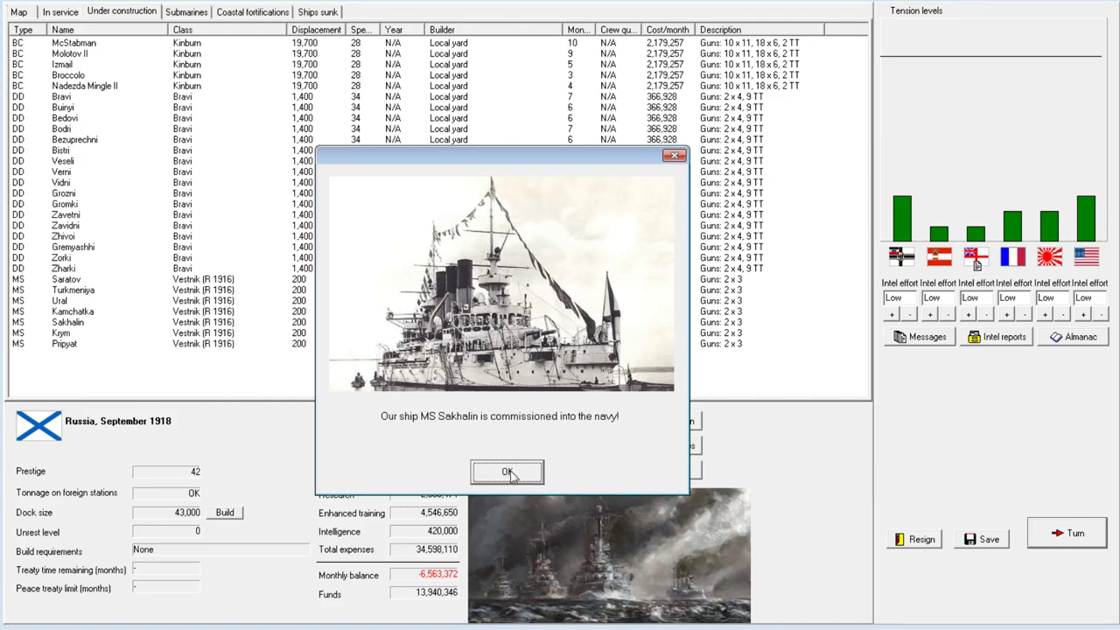
{"action": "left_click", "coordinate": [507, 472]}
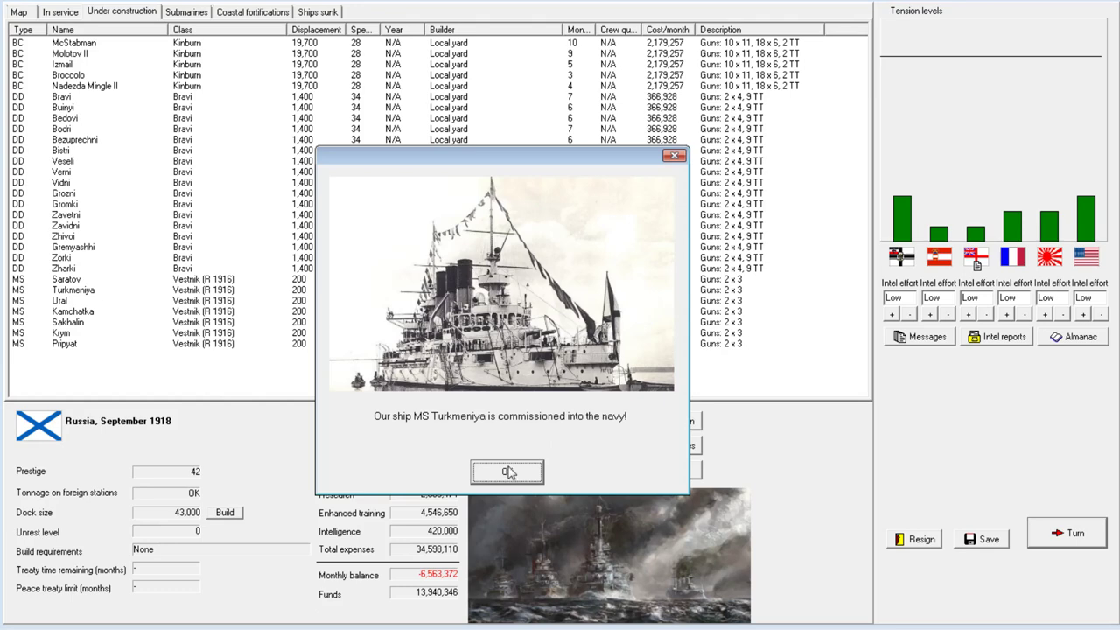
{"action": "left_click", "coordinate": [507, 472]}
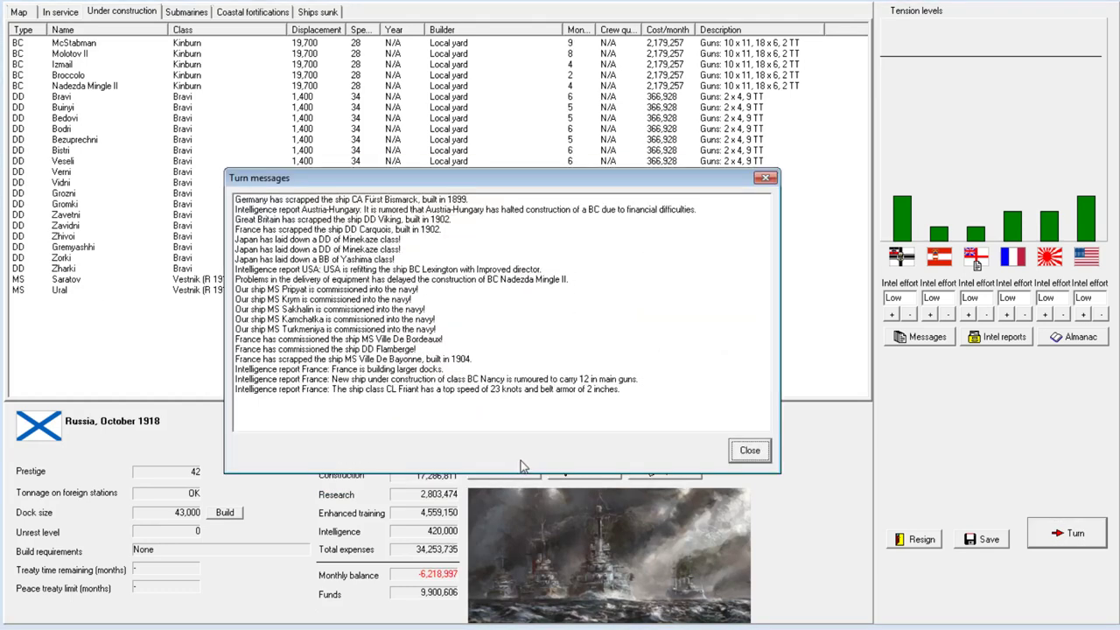
{"action": "mouse_move", "coordinate": [701, 454]}
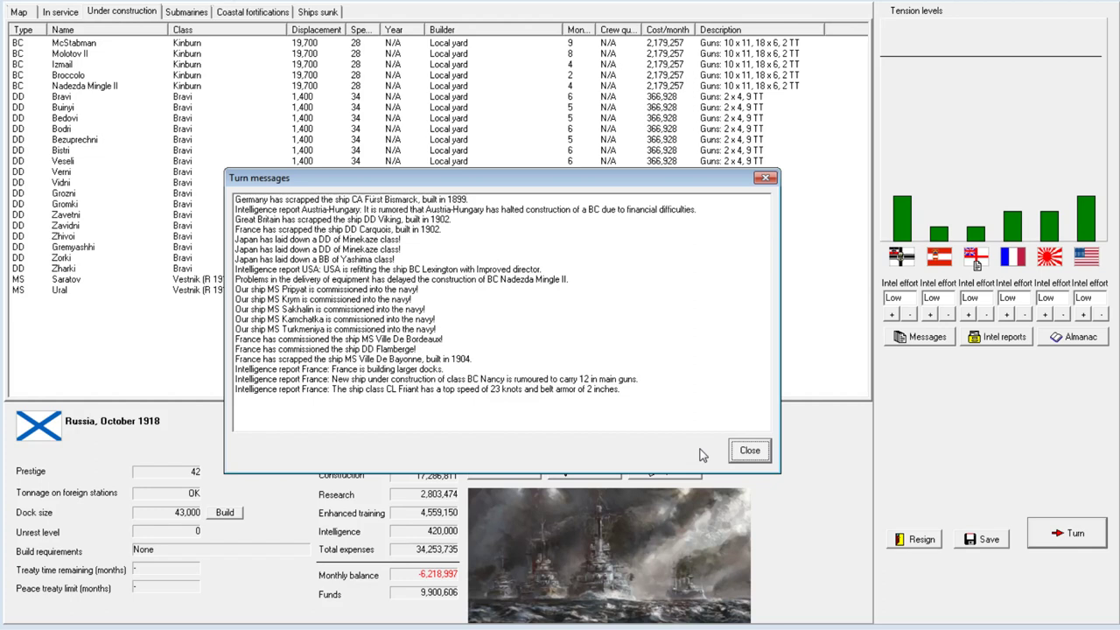
{"action": "mouse_move", "coordinate": [754, 440]}
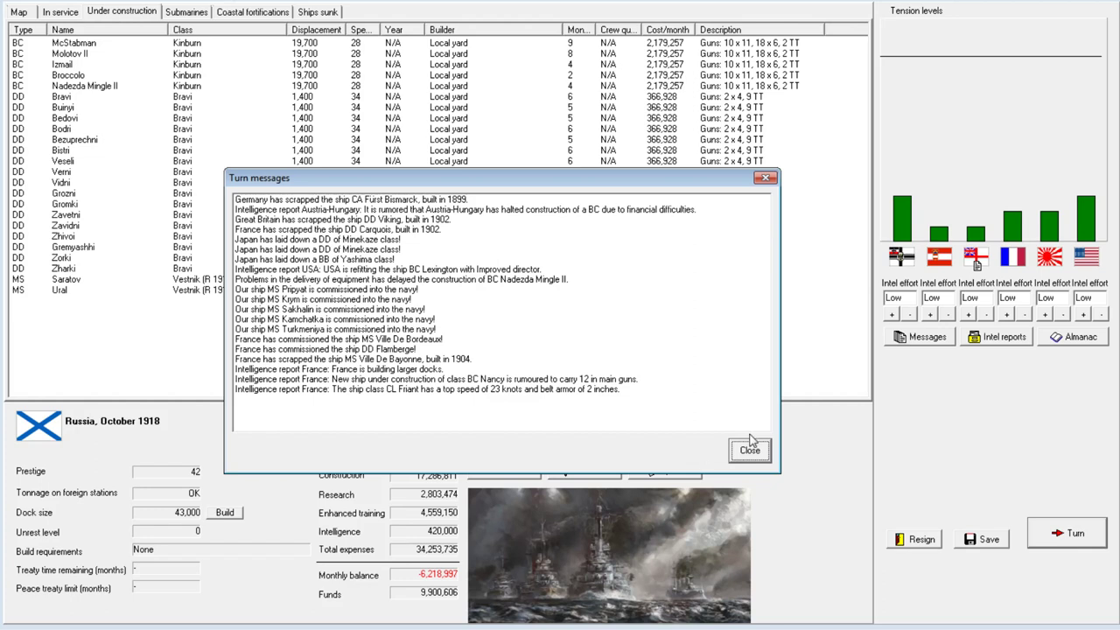
{"action": "mouse_move", "coordinate": [470, 532]}
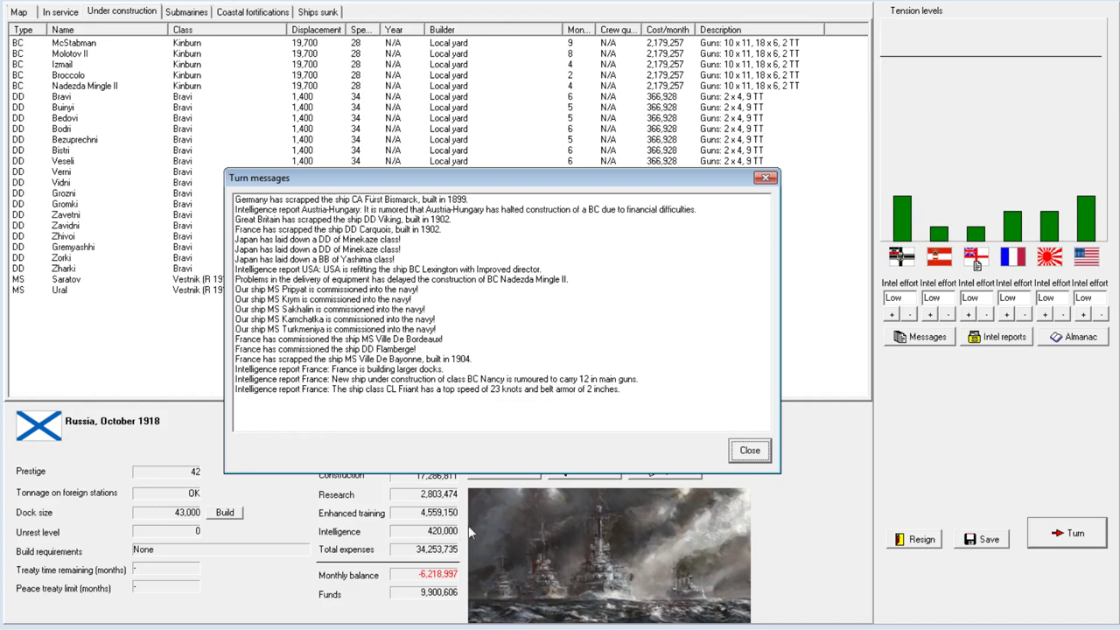
{"action": "mouse_move", "coordinate": [716, 412]}
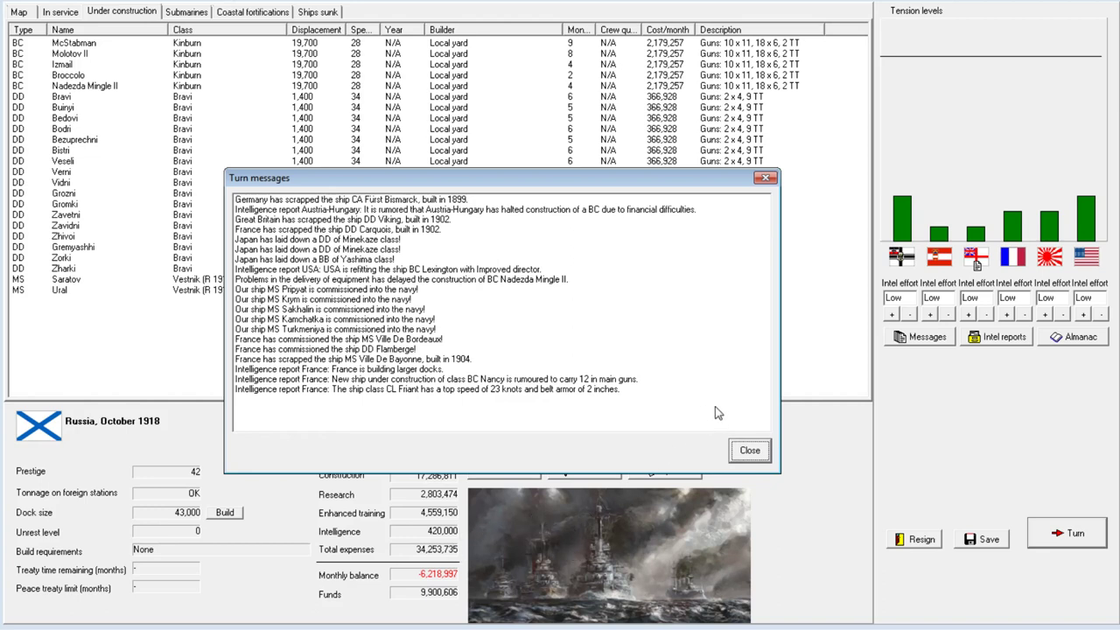
{"action": "mouse_move", "coordinate": [768, 451]}
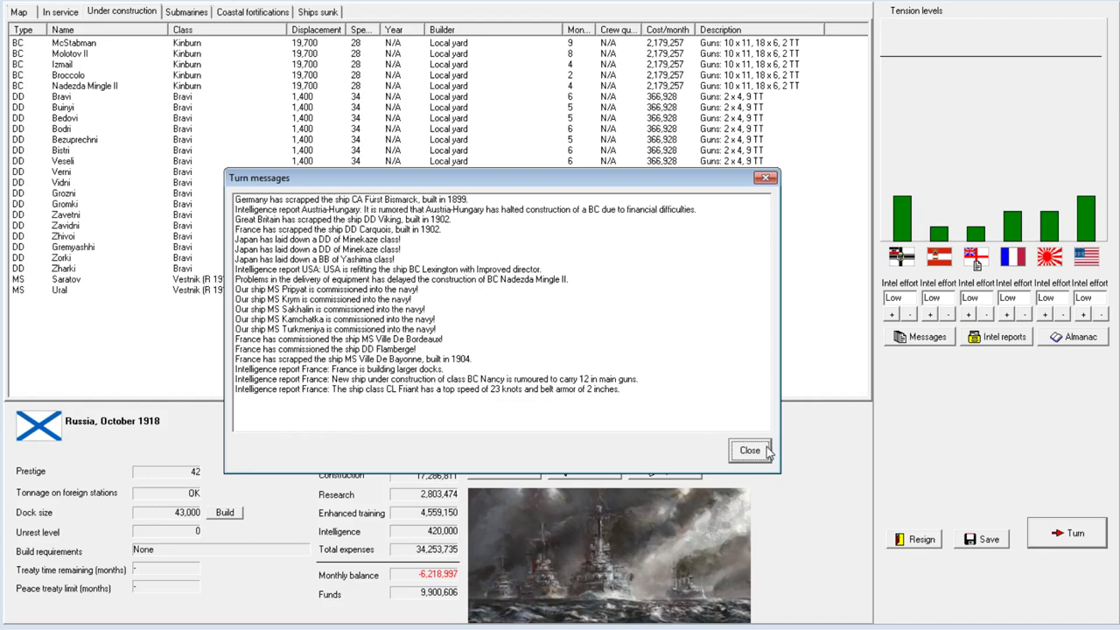
{"action": "mouse_move", "coordinate": [735, 348]}
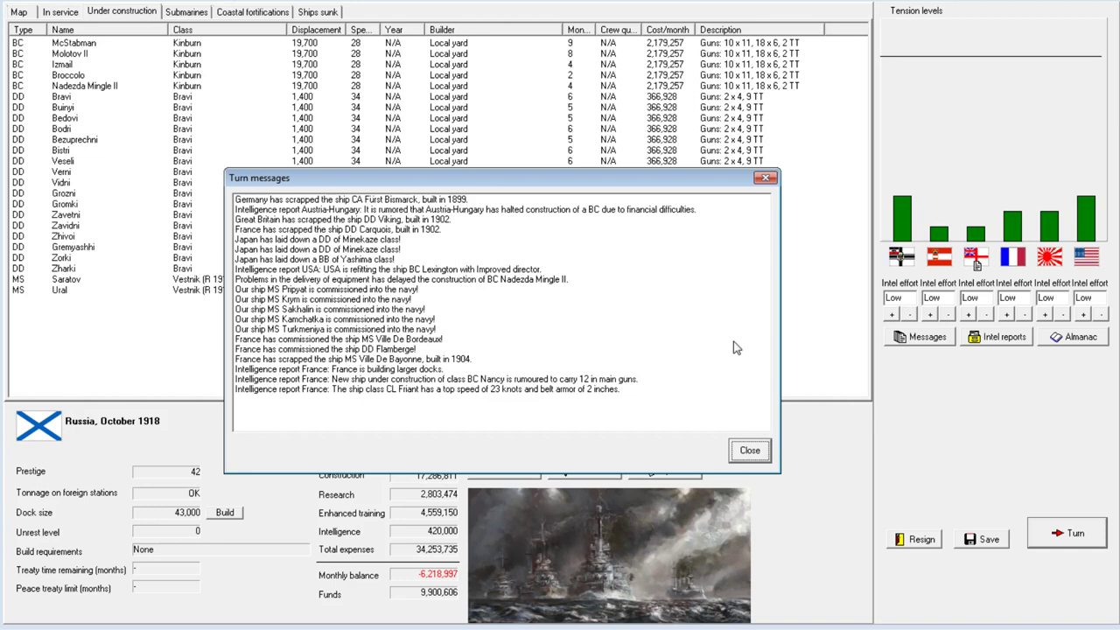
Advance to November 1918 acknowledging Saratov, then select McStabman under construction.
{"action": "left_click", "coordinate": [749, 449]}
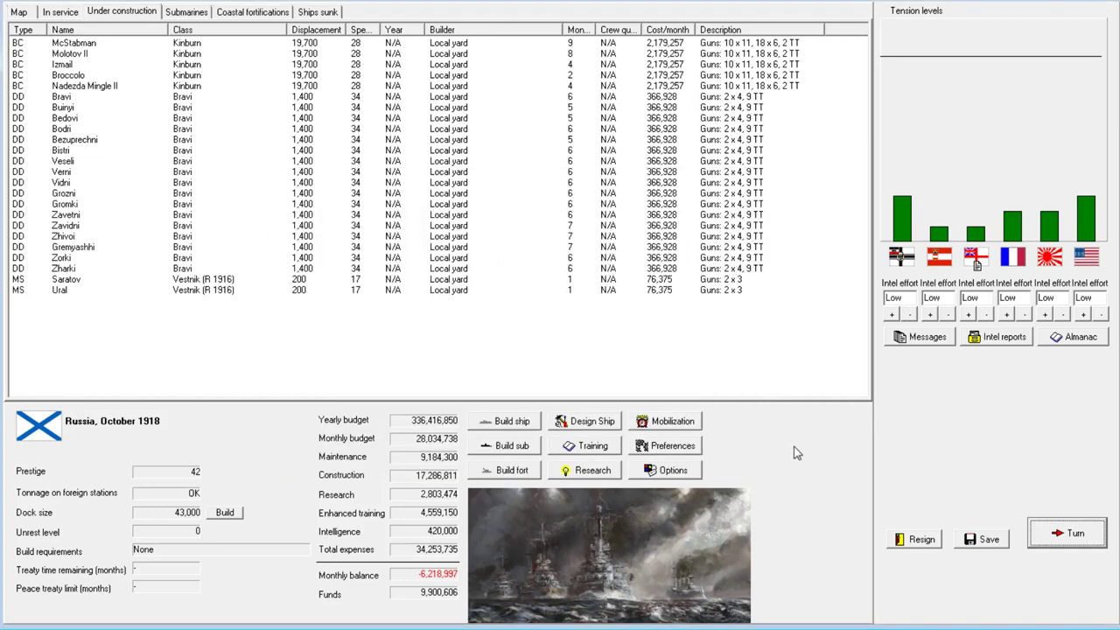
{"action": "mouse_move", "coordinate": [1061, 535]}
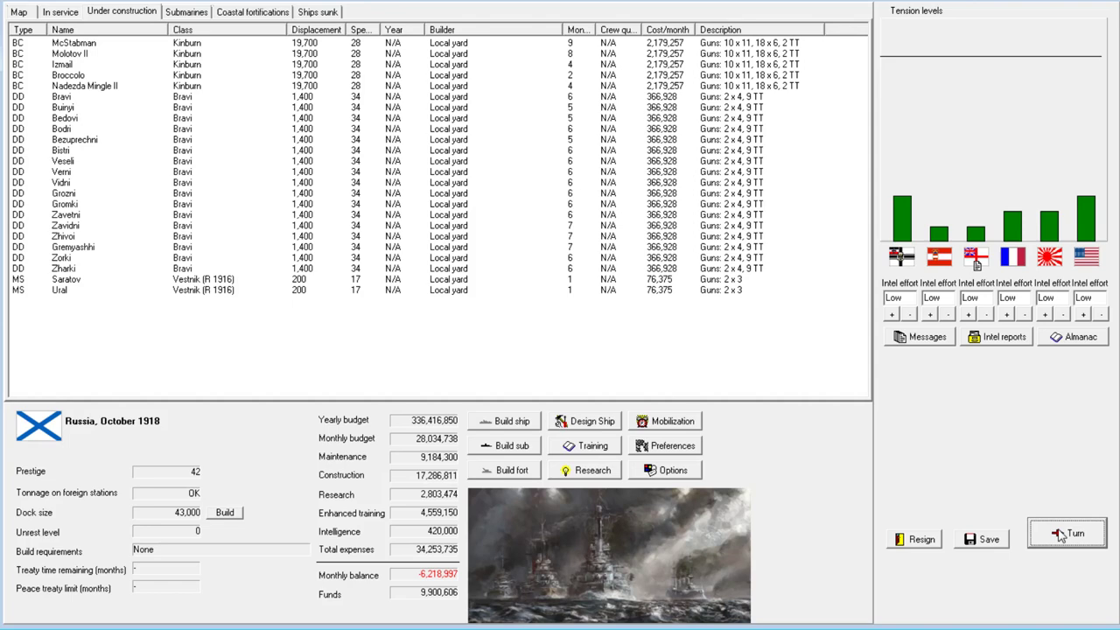
{"action": "left_click", "coordinate": [60, 11]}
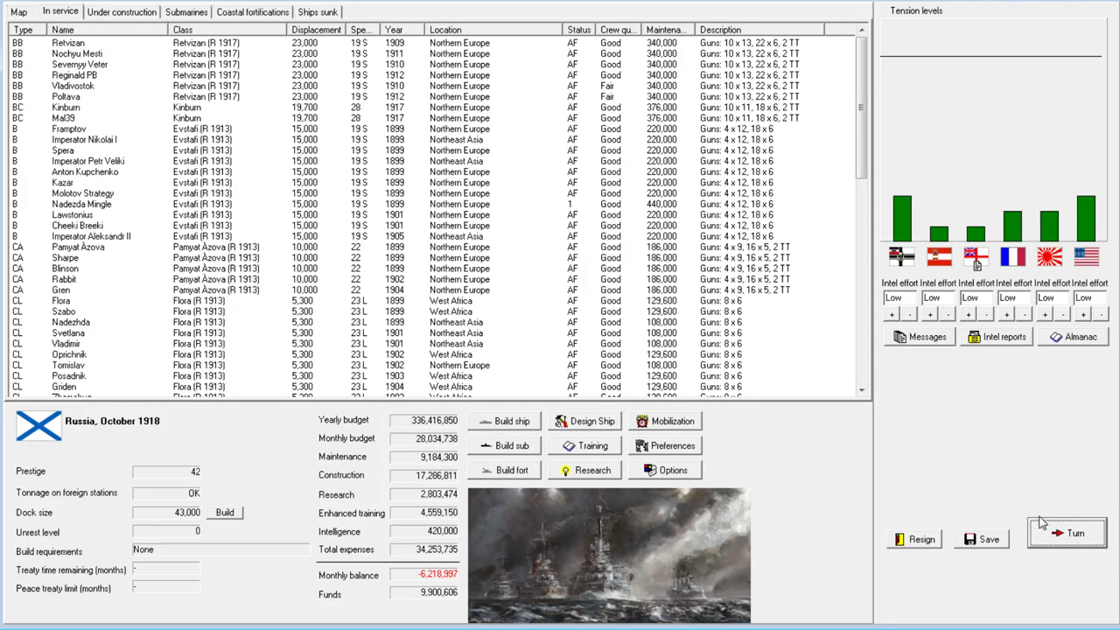
{"action": "left_click", "coordinate": [1066, 532]}
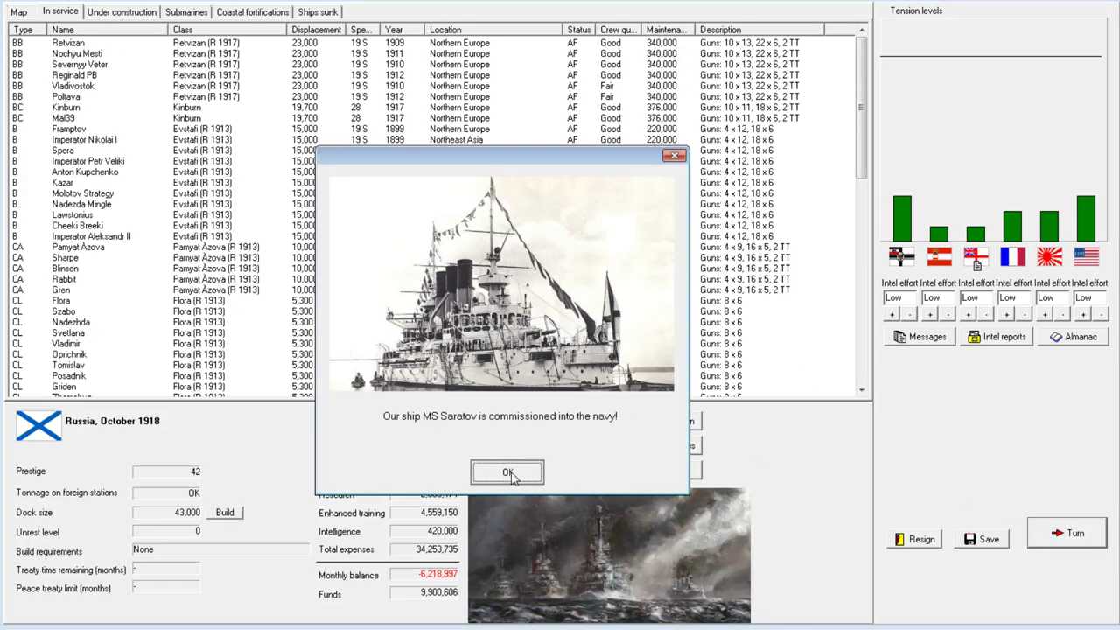
{"action": "left_click", "coordinate": [506, 473]}
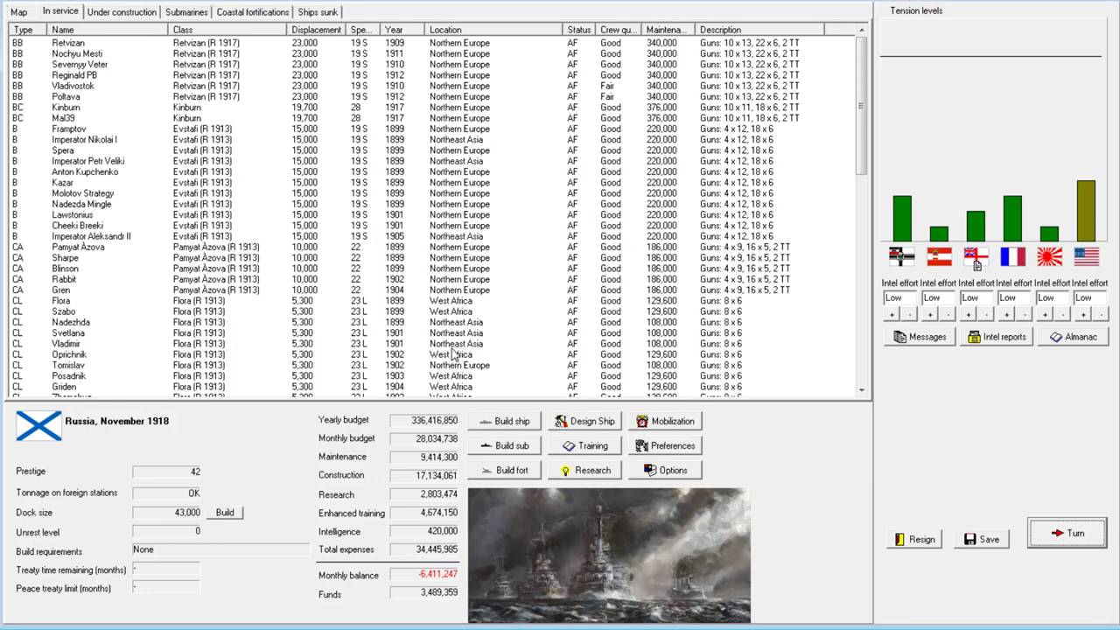
{"action": "left_click", "coordinate": [120, 11]}
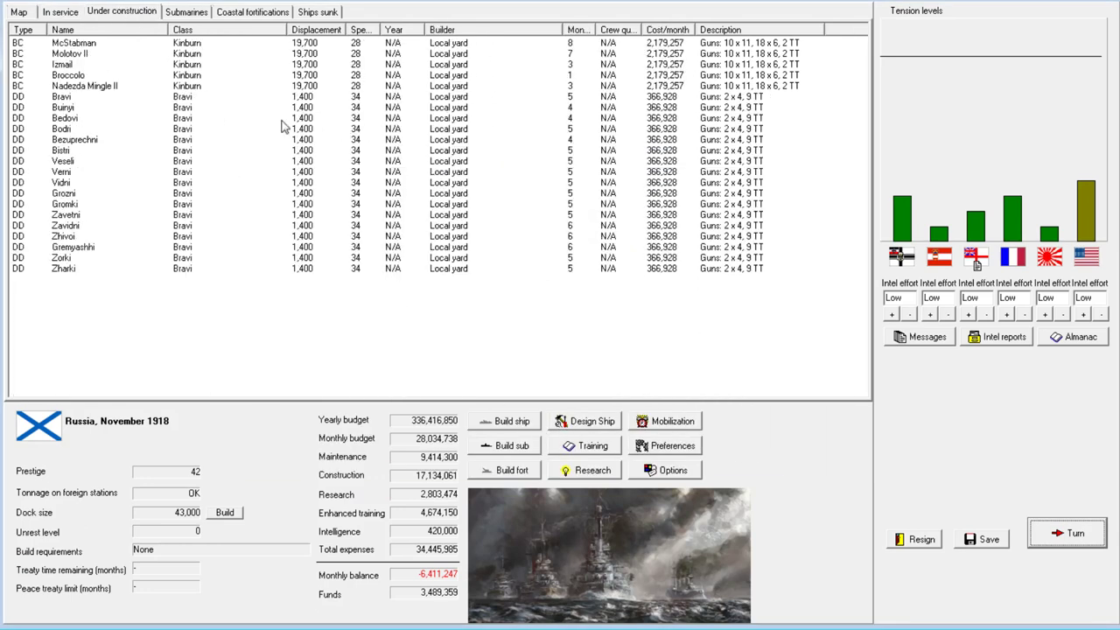
{"action": "left_click", "coordinate": [73, 42]}
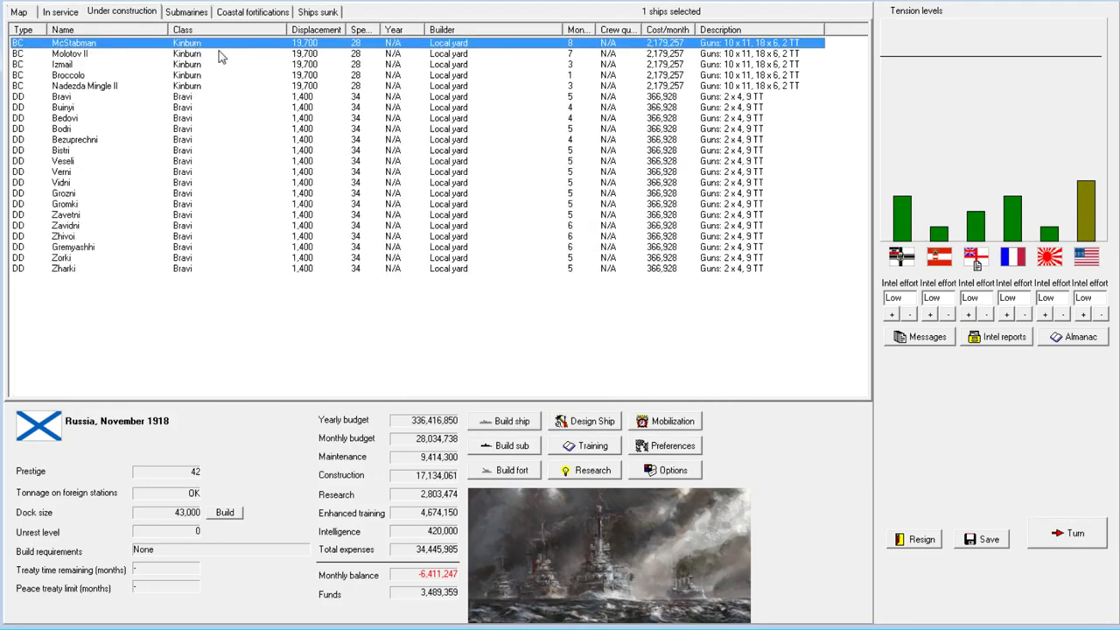
{"action": "mouse_move", "coordinate": [205, 86]}
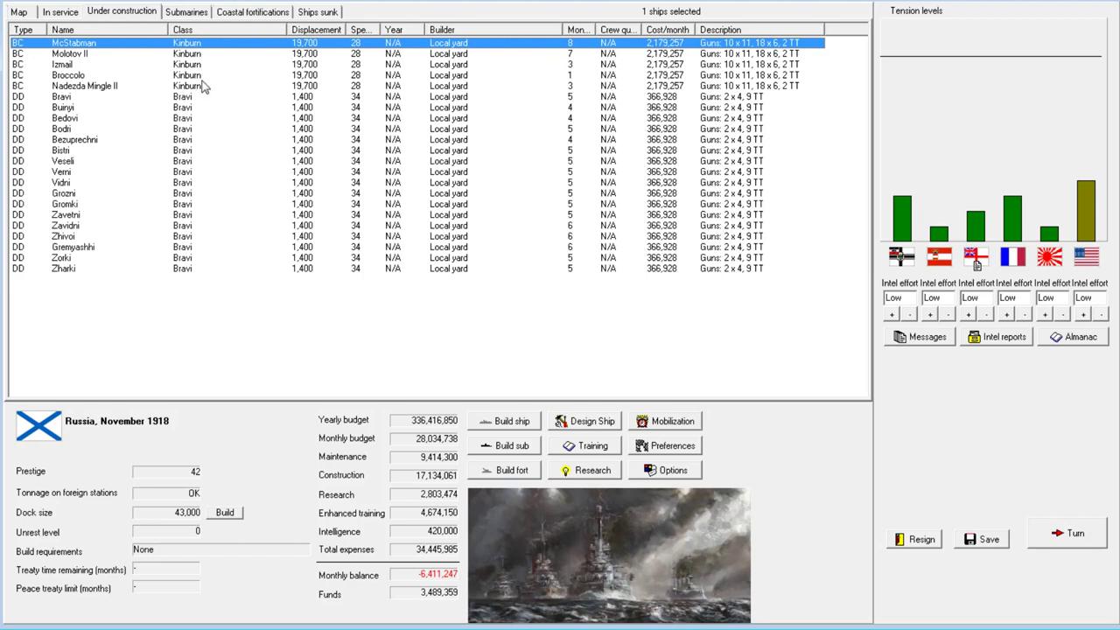
{"action": "mouse_move", "coordinate": [245, 72]}
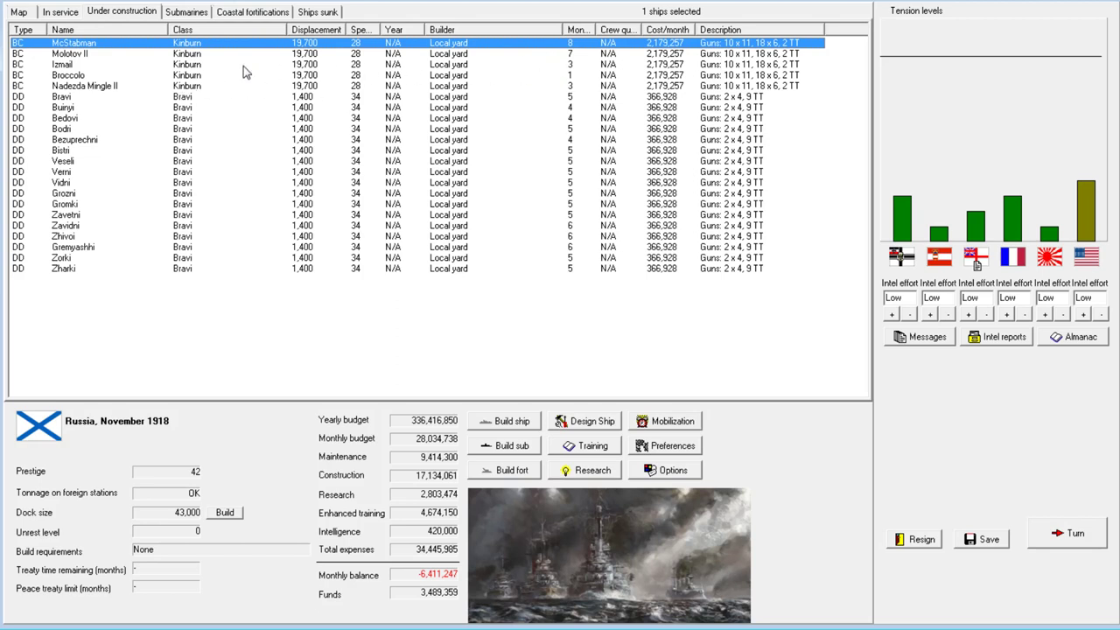
Halt construction of battlecruiser Molotov II from the Under construction list.
{"action": "right_click", "coordinate": [70, 54]}
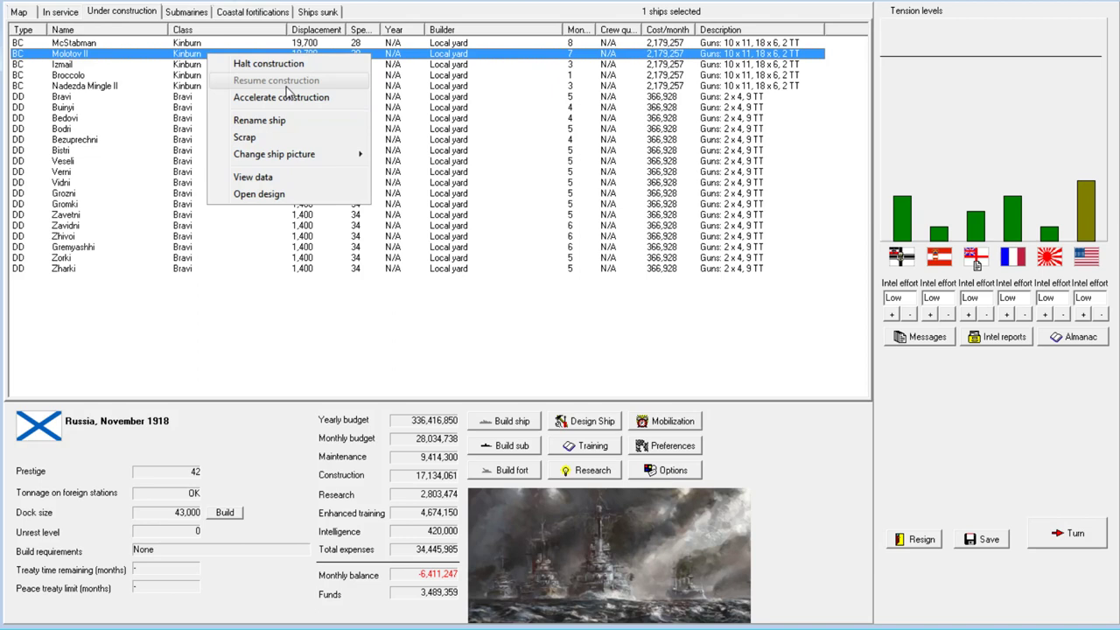
{"action": "mouse_move", "coordinate": [269, 63]}
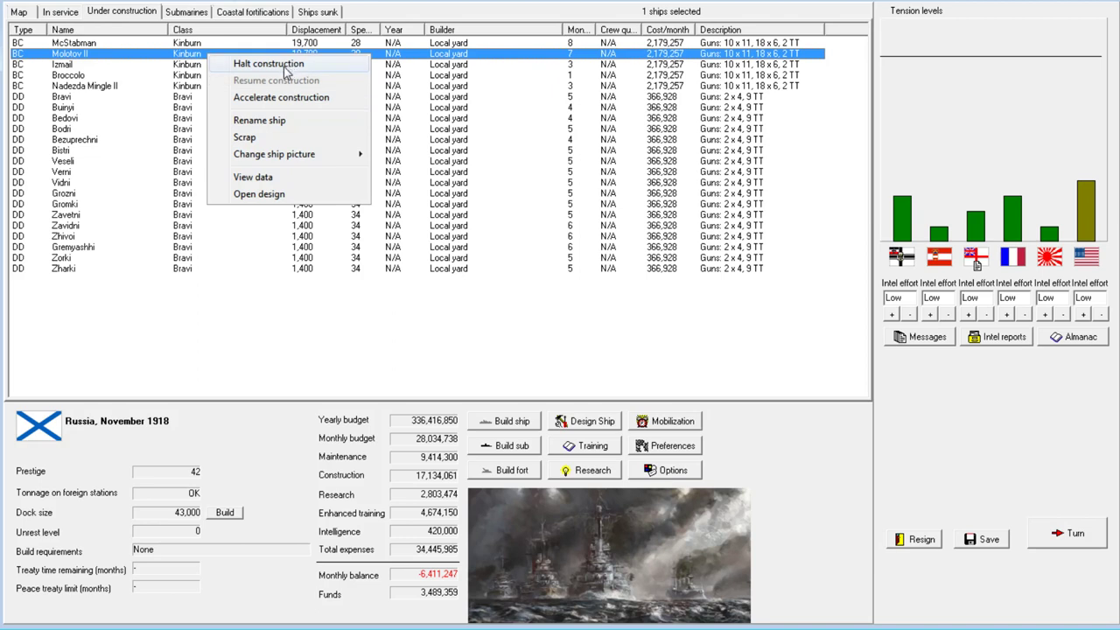
{"action": "left_click", "coordinate": [268, 63]}
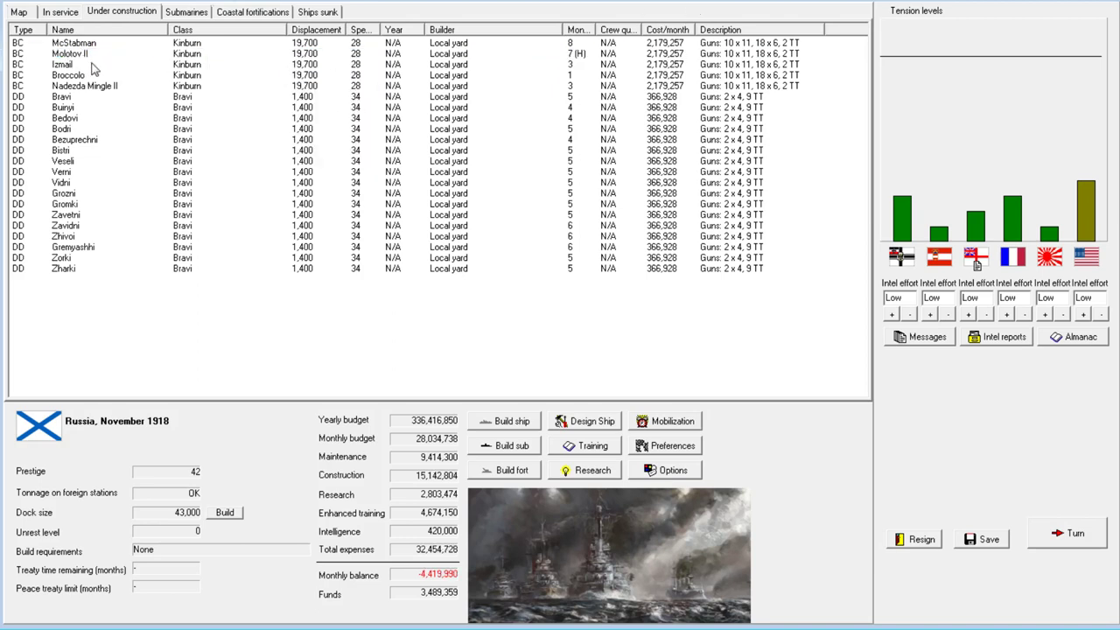
{"action": "left_click", "coordinate": [59, 12]}
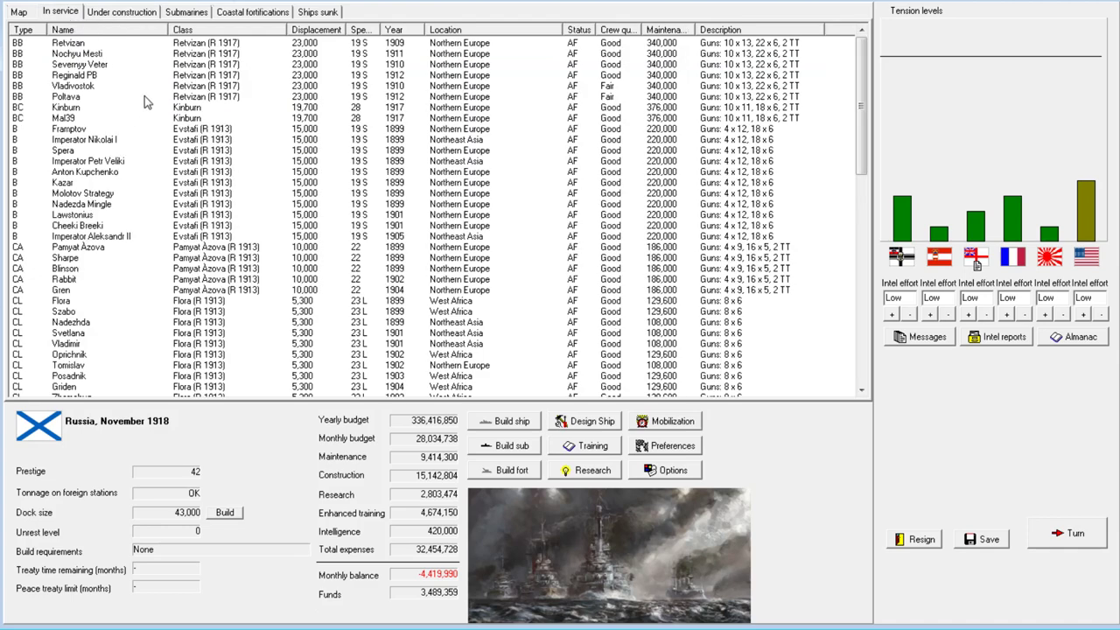
{"action": "left_click", "coordinate": [1074, 532]}
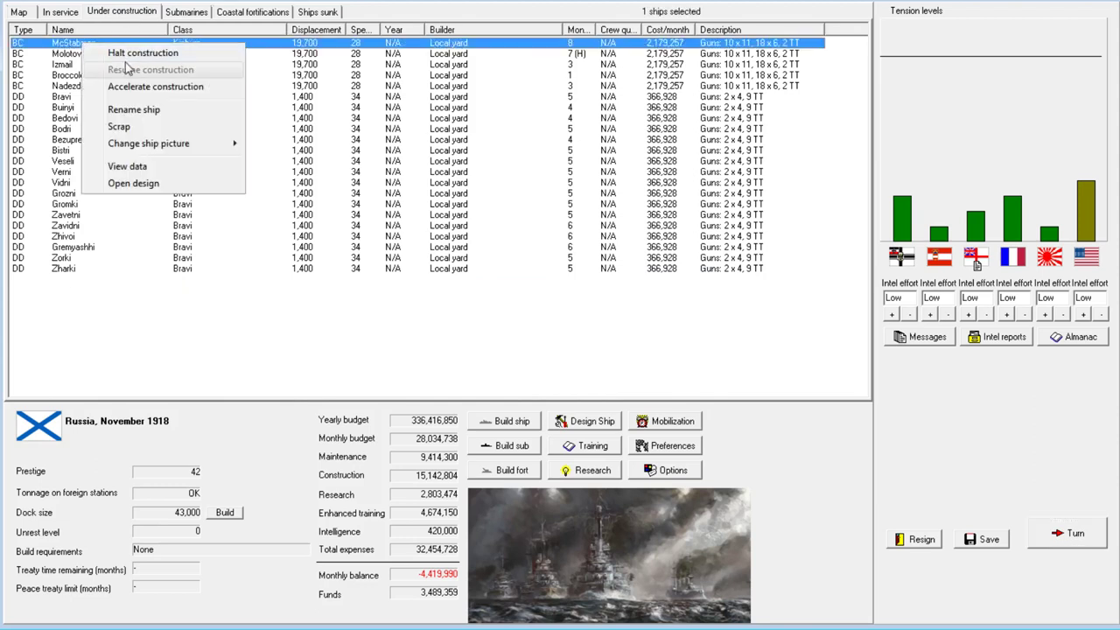
{"action": "mouse_move", "coordinate": [142, 52]}
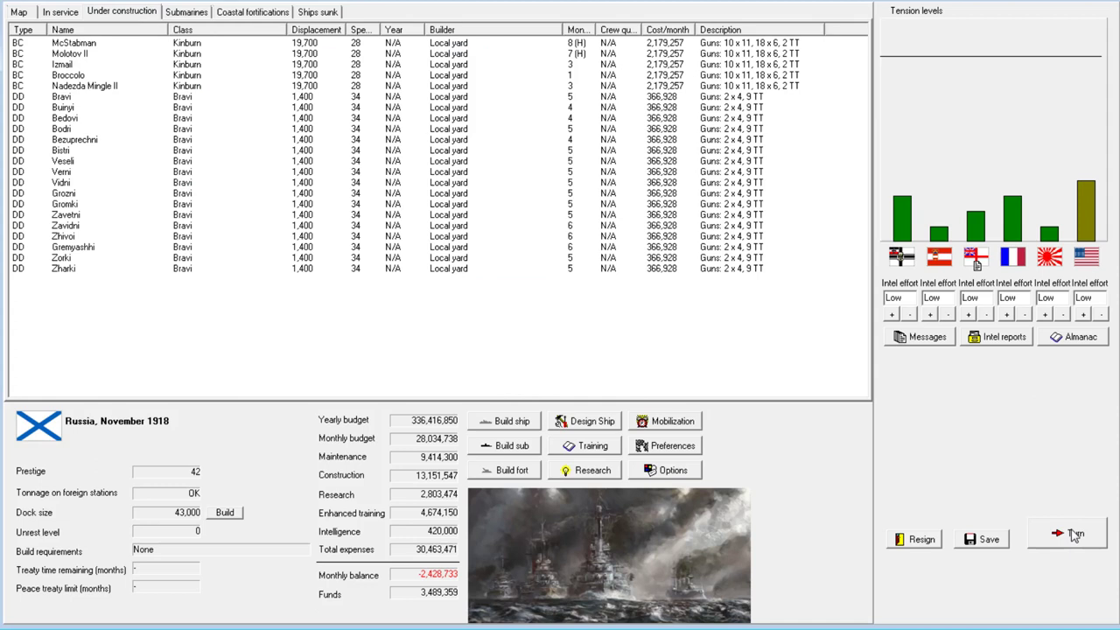
Advance to December 1918, buying British hydrostatic pistol rights and acknowledging the ASW breakthrough.
{"action": "left_click", "coordinate": [1075, 533]}
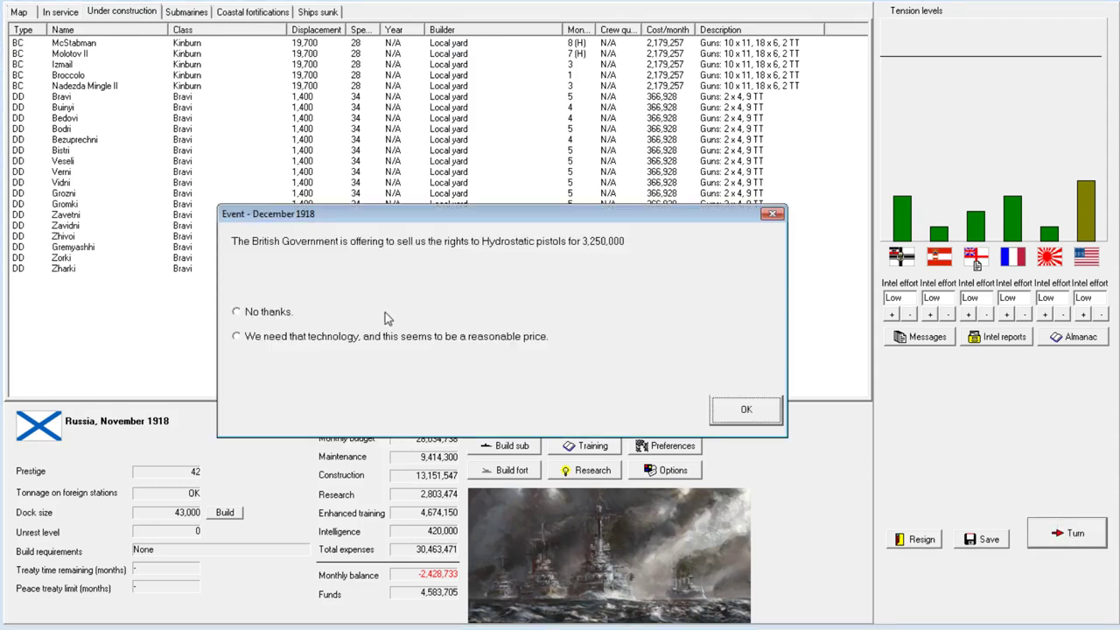
{"action": "mouse_move", "coordinate": [463, 307]}
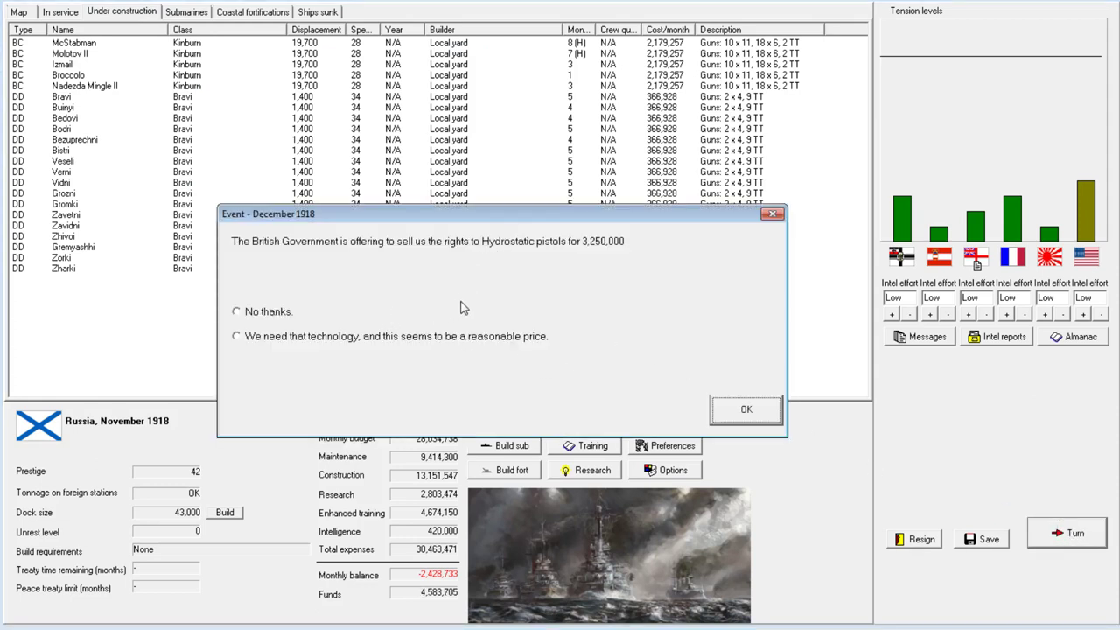
{"action": "left_click", "coordinate": [746, 409]}
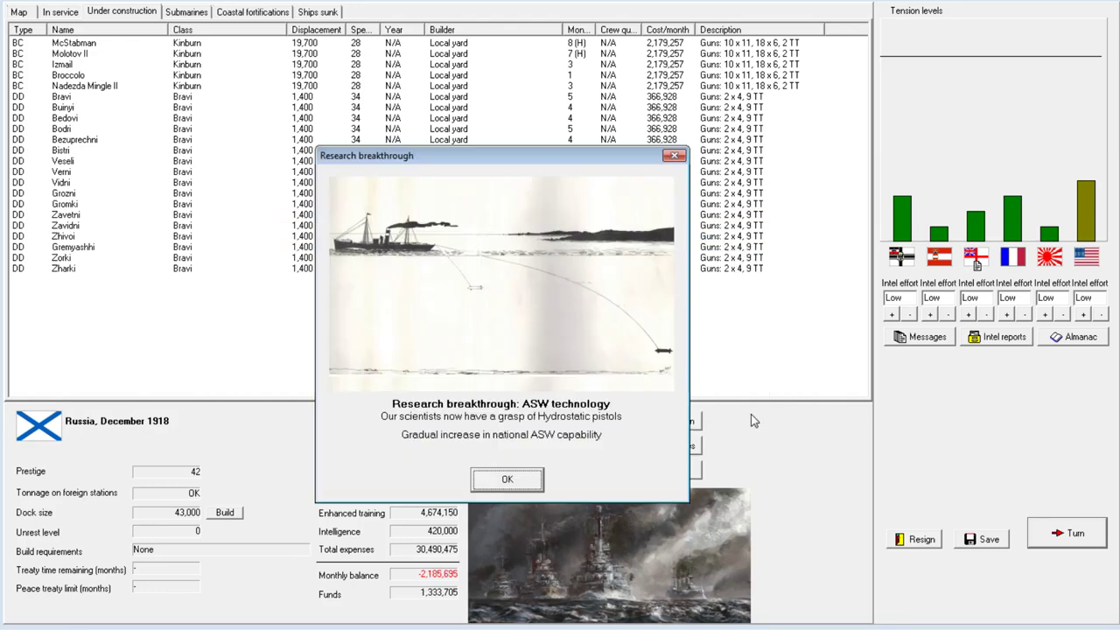
{"action": "left_click", "coordinate": [506, 478]}
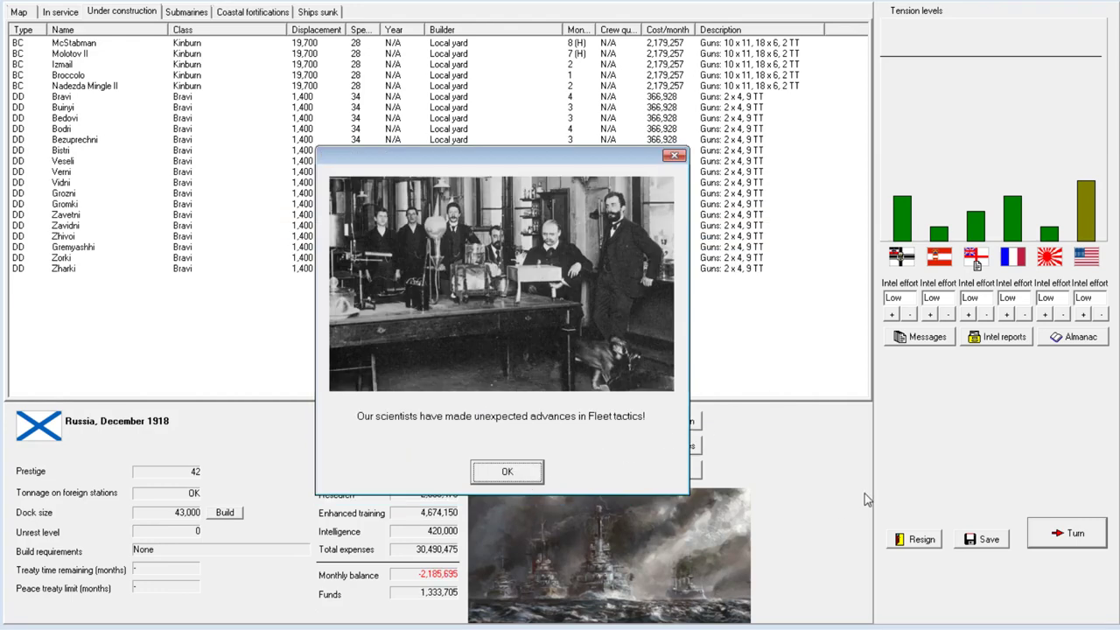
{"action": "left_click", "coordinate": [506, 471]}
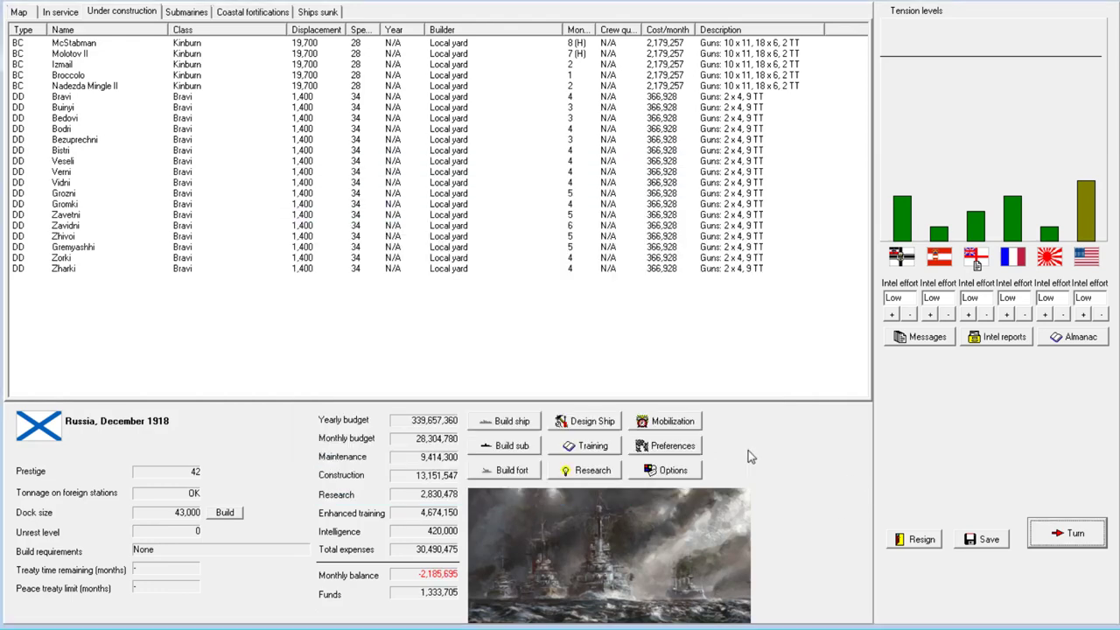
{"action": "mouse_move", "coordinate": [490, 79]}
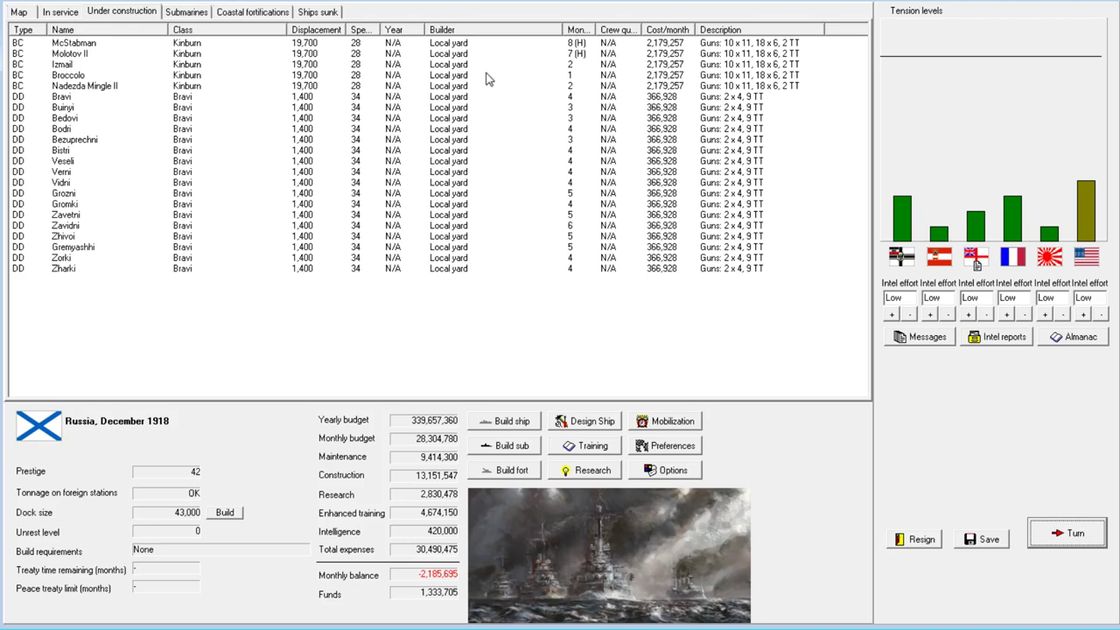
{"action": "mouse_move", "coordinate": [549, 74]}
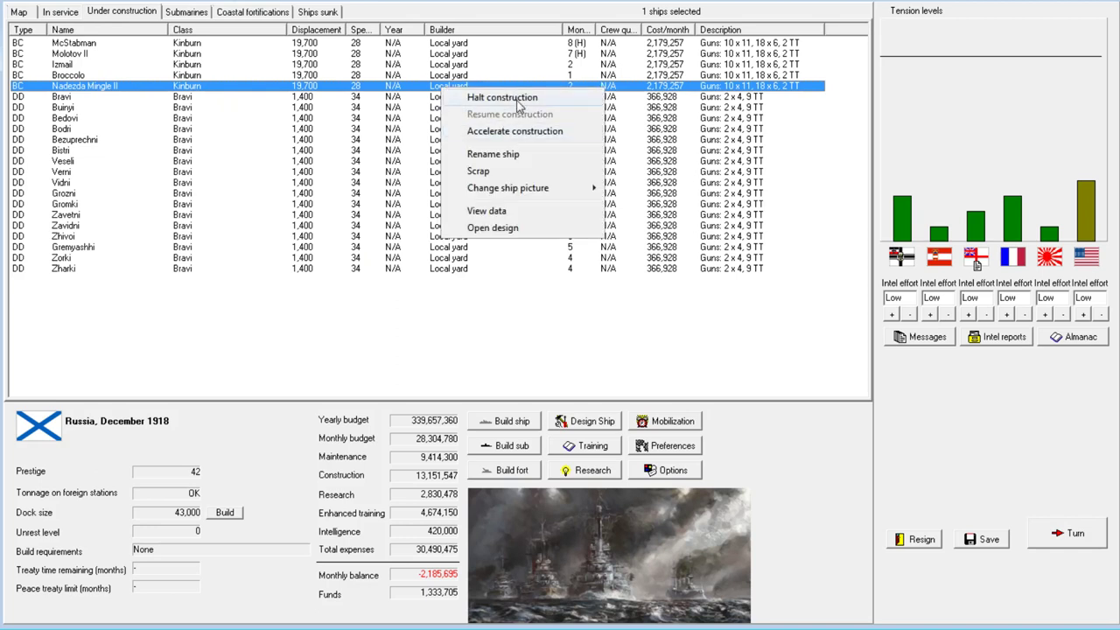
Halt Nadezda Mingle II, then in January 1919 sell Britain Diesel generator rights and clear reports.
{"action": "left_click", "coordinate": [501, 97]}
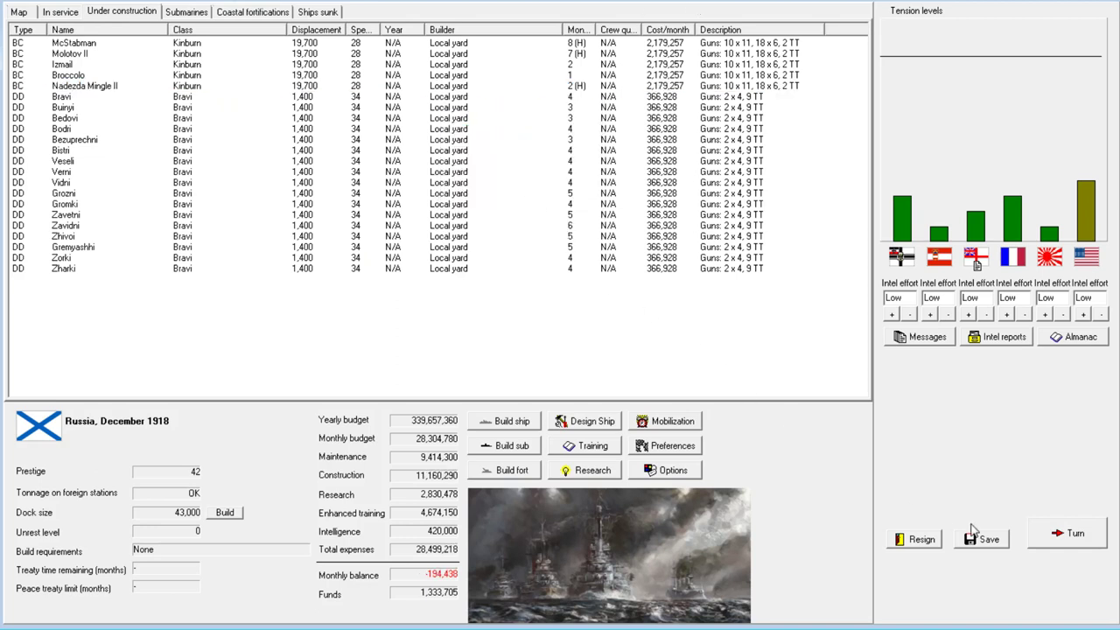
{"action": "left_click", "coordinate": [1066, 531]}
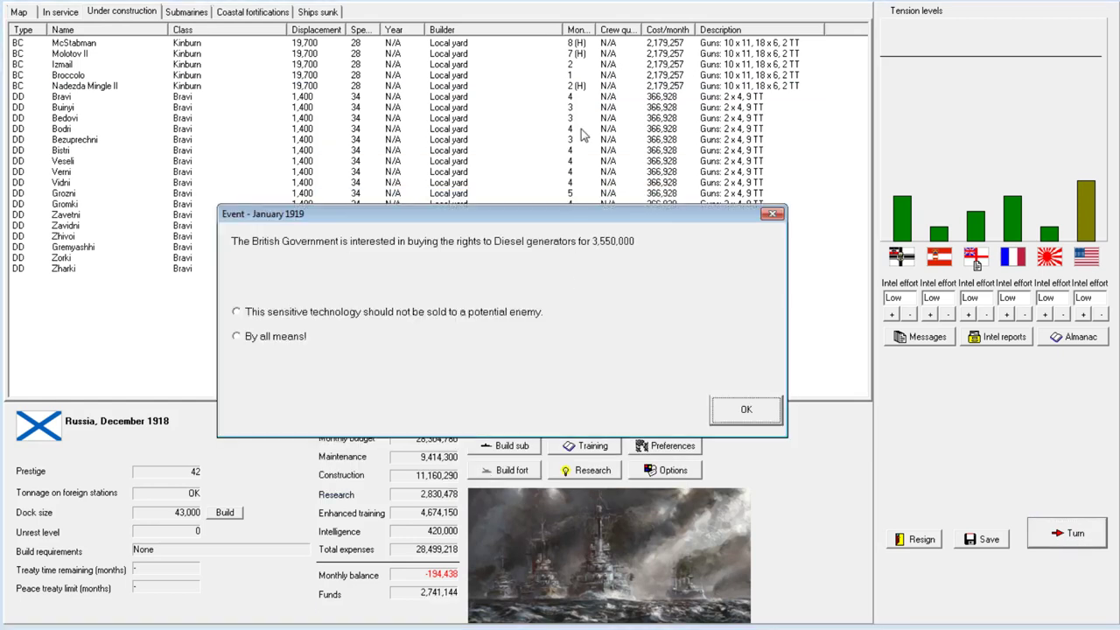
{"action": "mouse_move", "coordinate": [344, 304]}
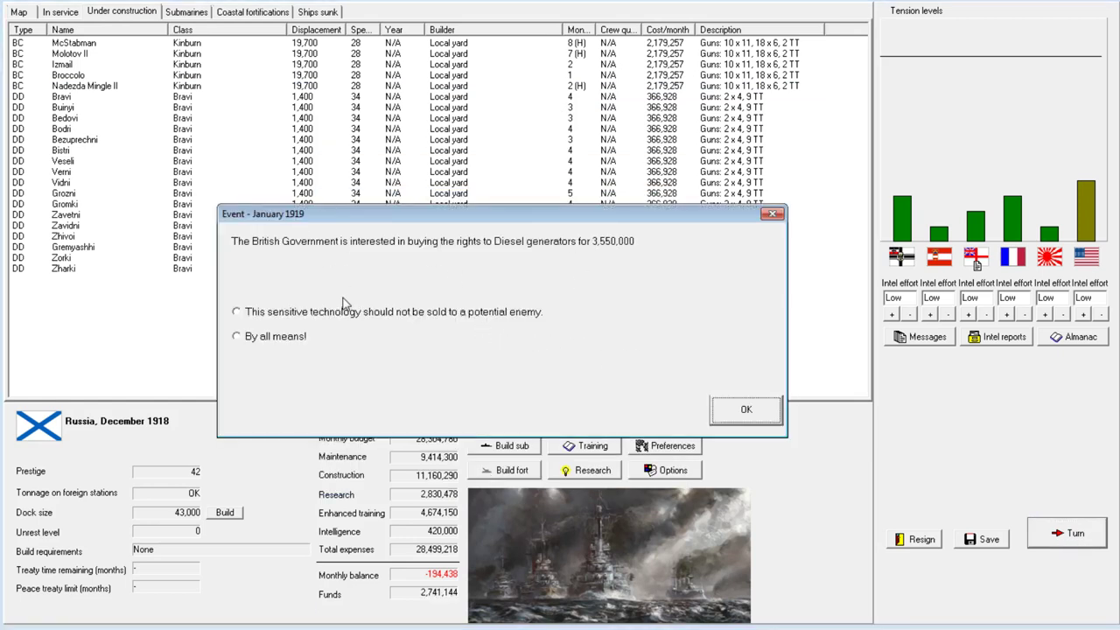
{"action": "mouse_move", "coordinate": [317, 338]}
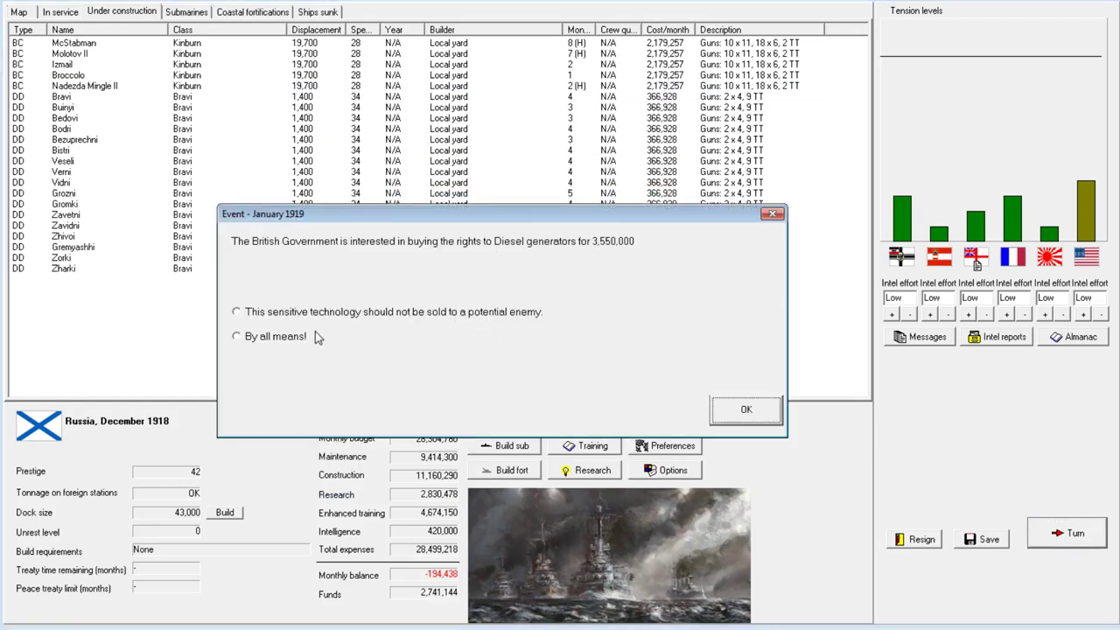
{"action": "left_click", "coordinate": [745, 410]}
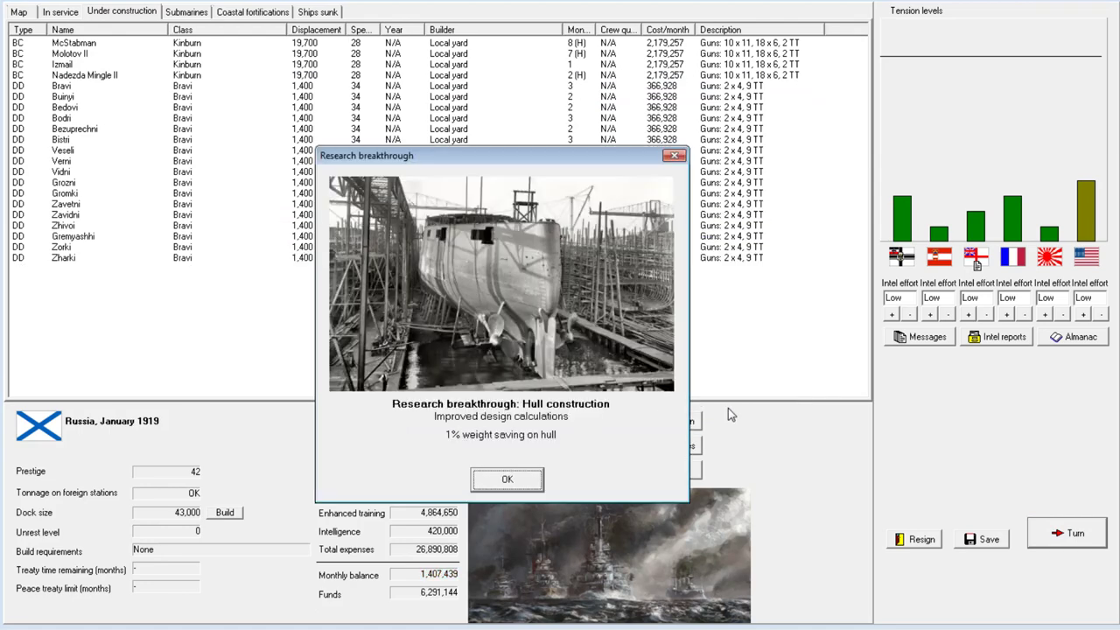
{"action": "left_click", "coordinate": [506, 479]}
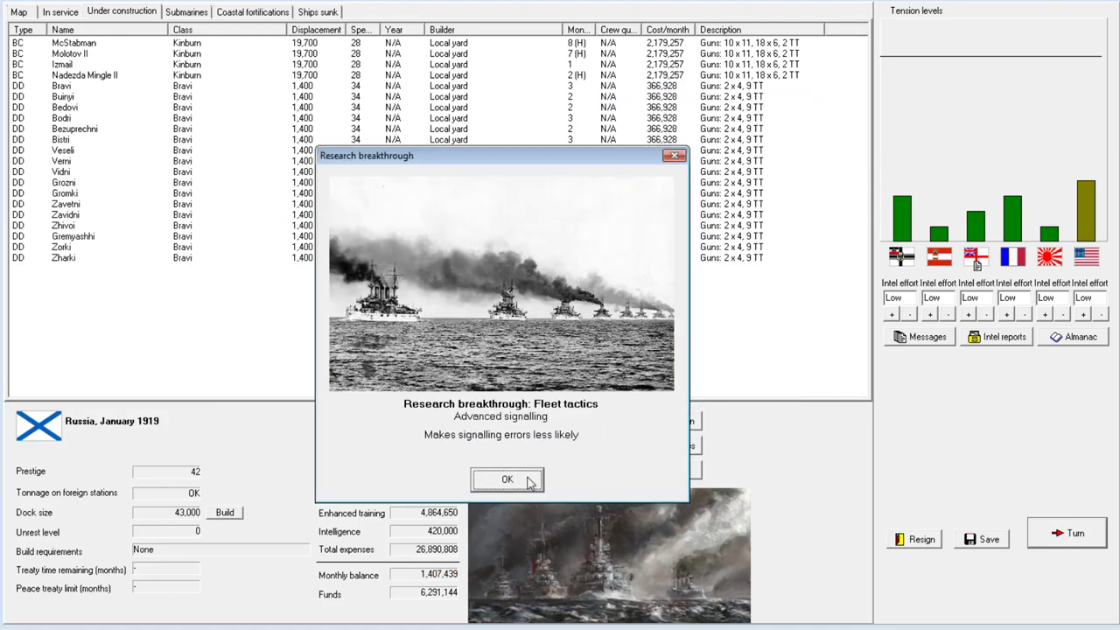
{"action": "left_click", "coordinate": [507, 480]}
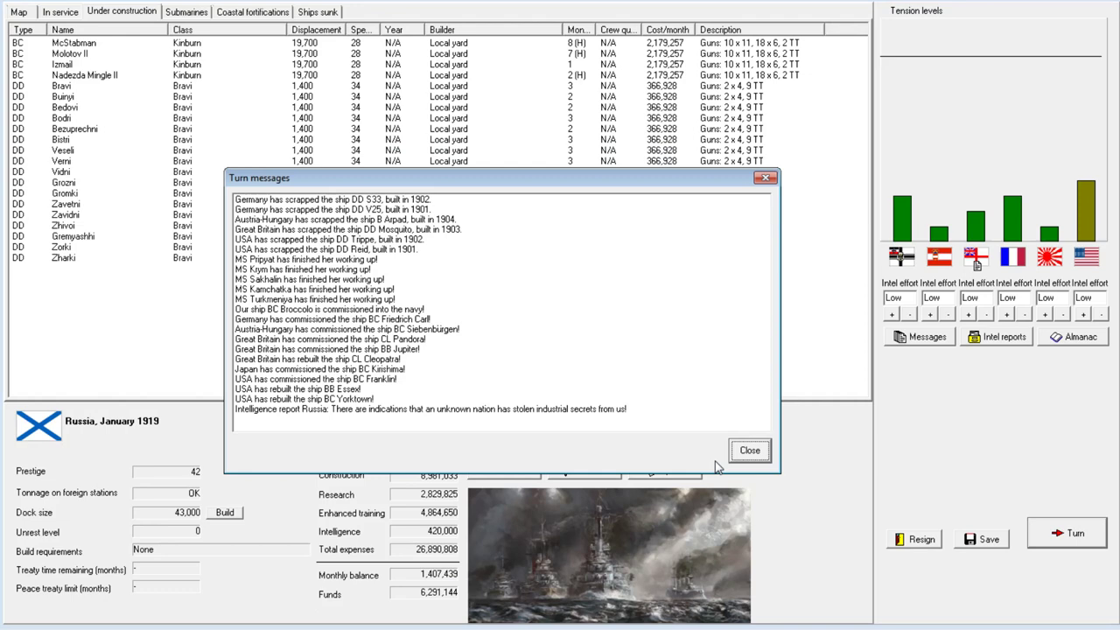
{"action": "left_click", "coordinate": [749, 449]}
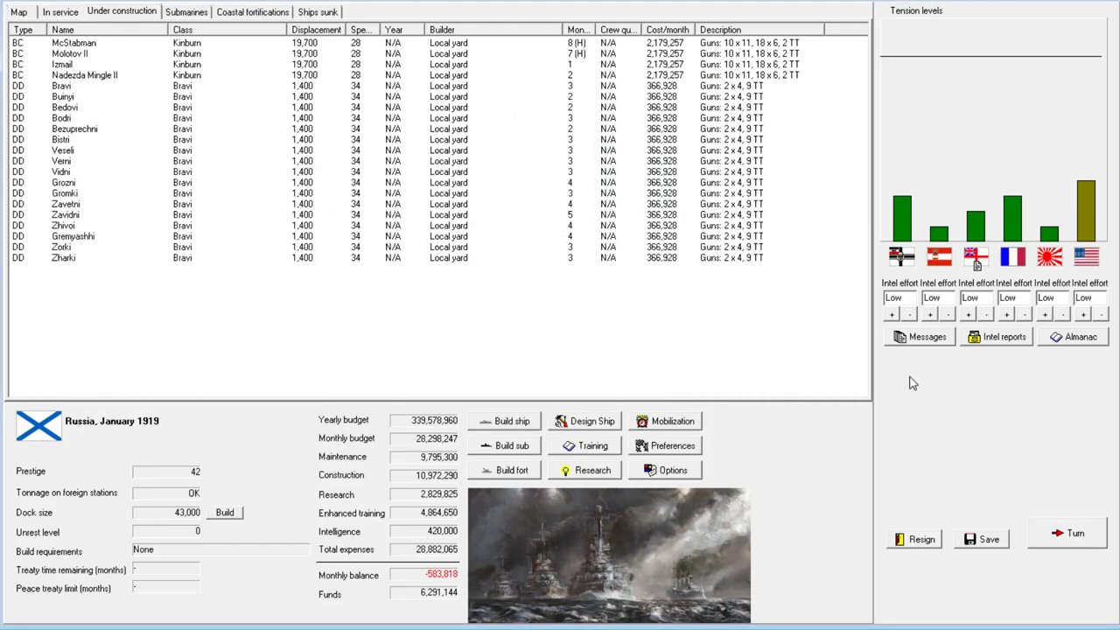
Advance to February 1919, acknowledge Izmail, and buy Japan's Improved face hardening rights.
{"action": "left_click", "coordinate": [1075, 532]}
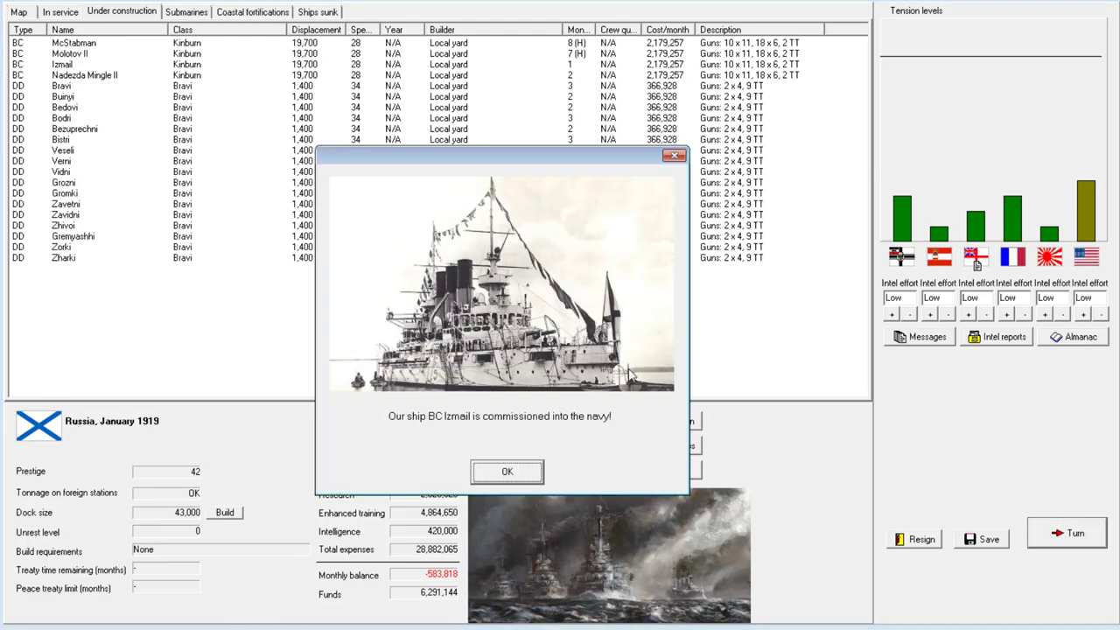
{"action": "left_click", "coordinate": [506, 471]}
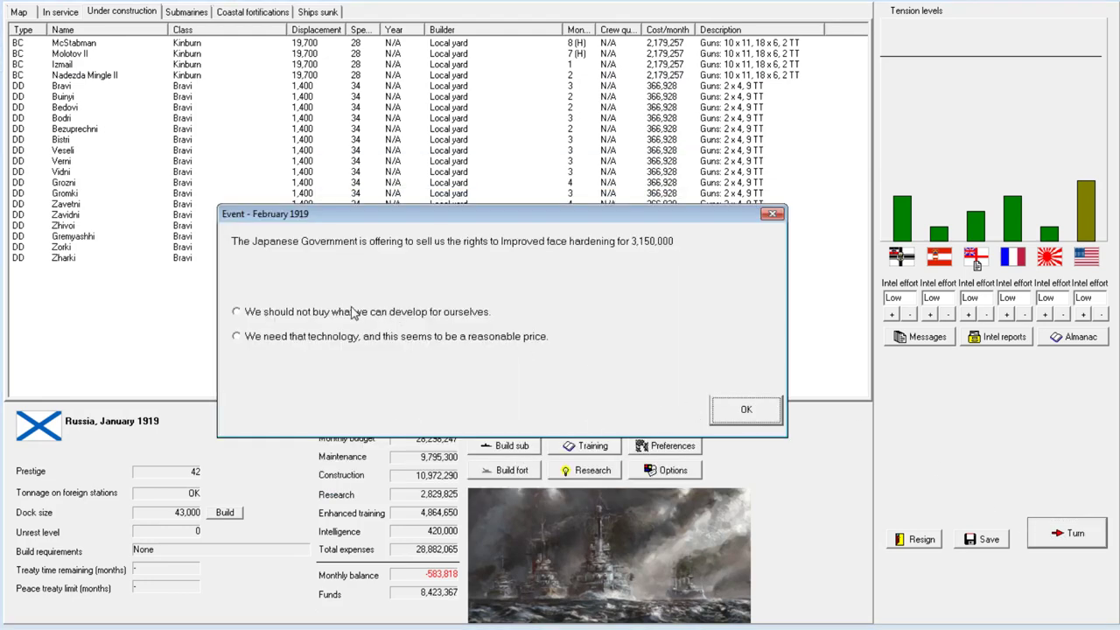
{"action": "mouse_move", "coordinate": [559, 262]}
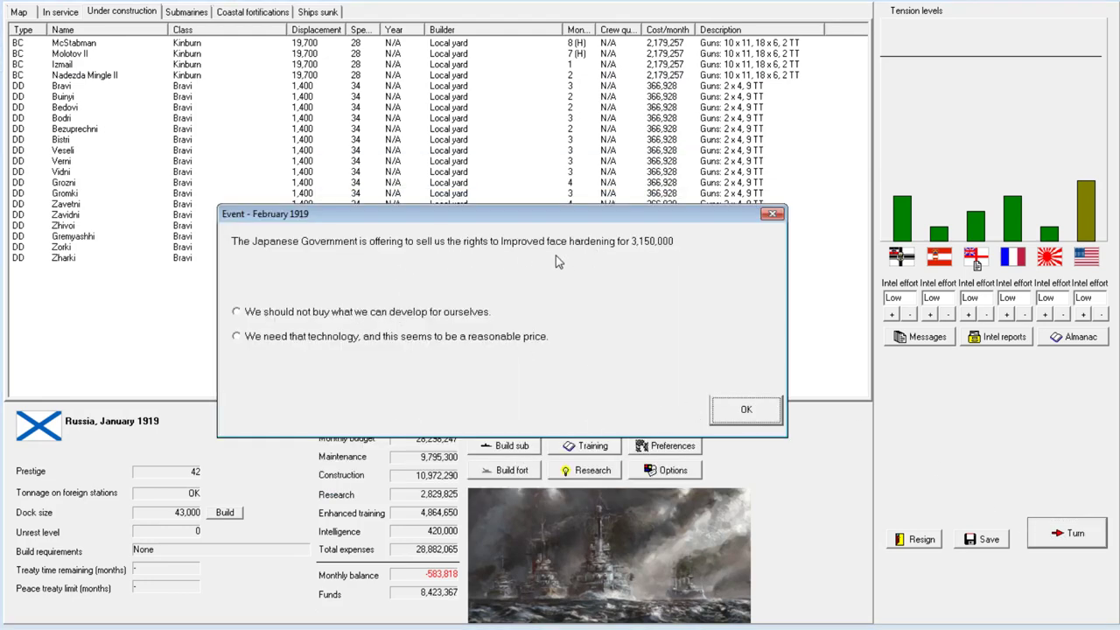
{"action": "left_click", "coordinate": [236, 336]}
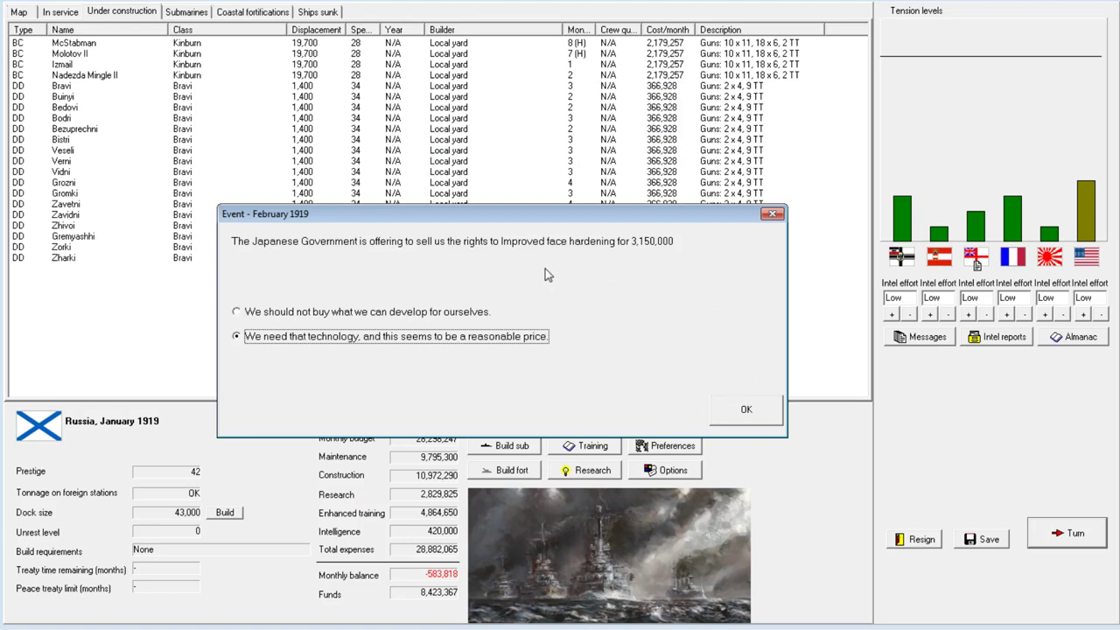
{"action": "mouse_move", "coordinate": [225, 340]}
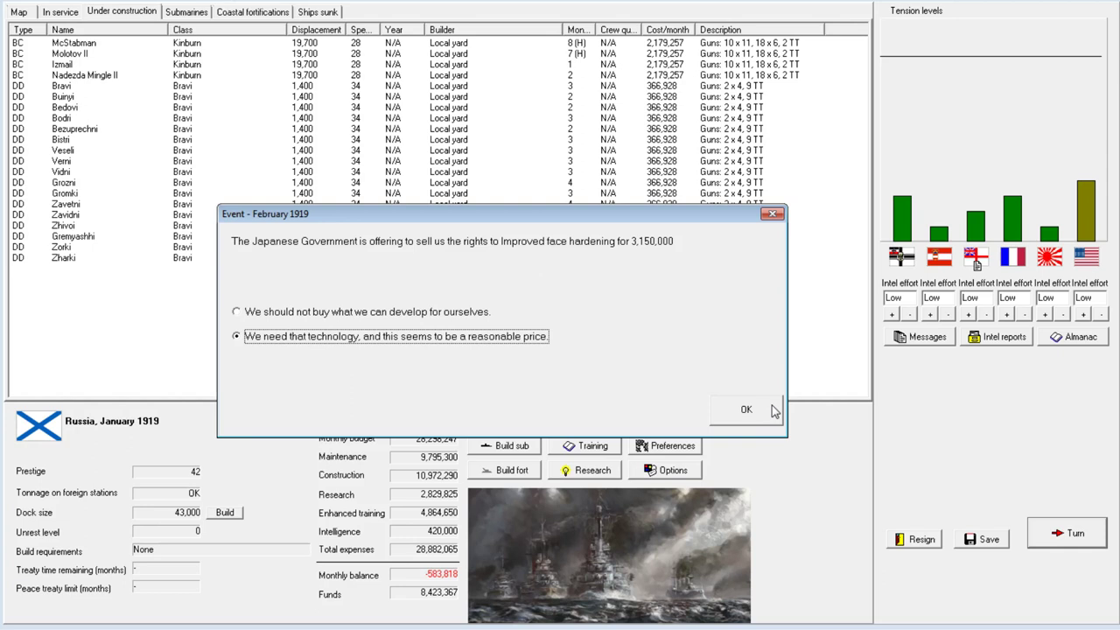
{"action": "left_click", "coordinate": [746, 410]}
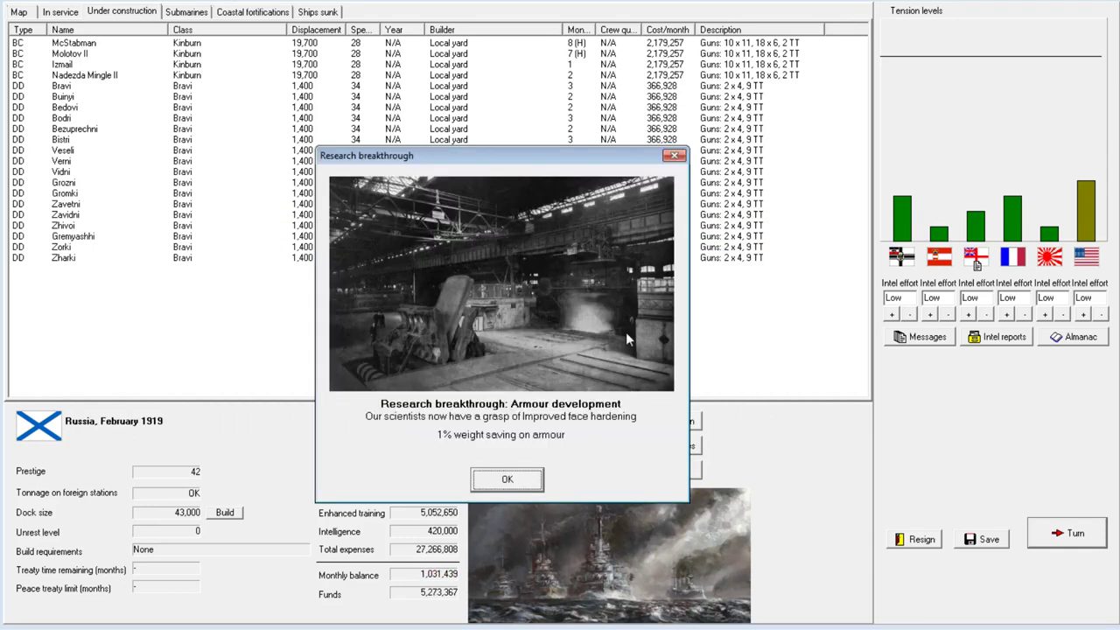
{"action": "mouse_move", "coordinate": [547, 444]}
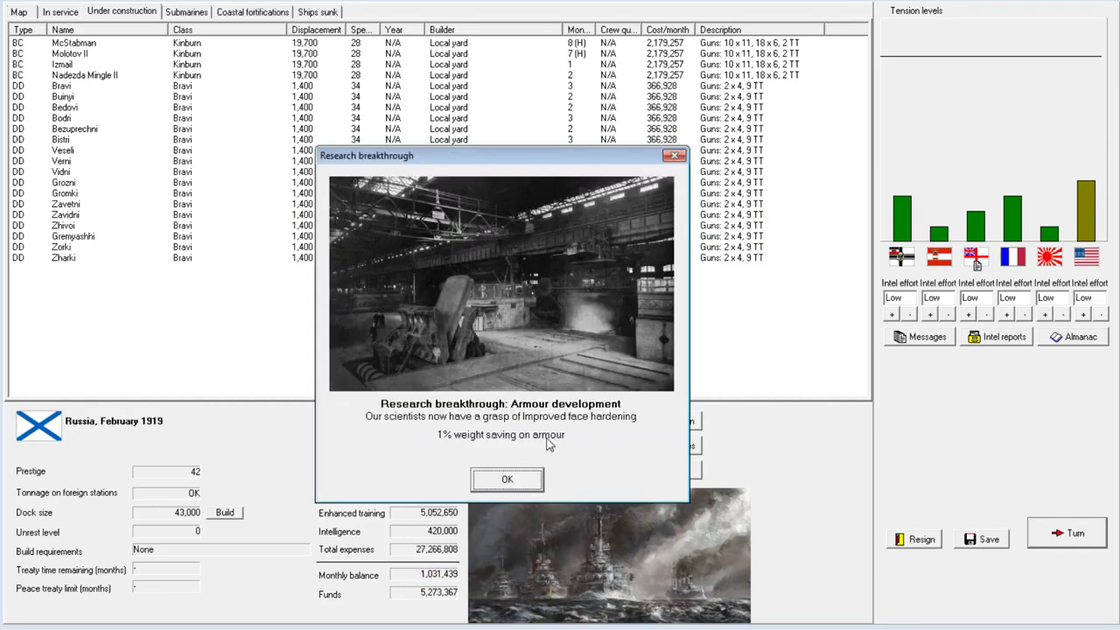
{"action": "left_click", "coordinate": [507, 478]}
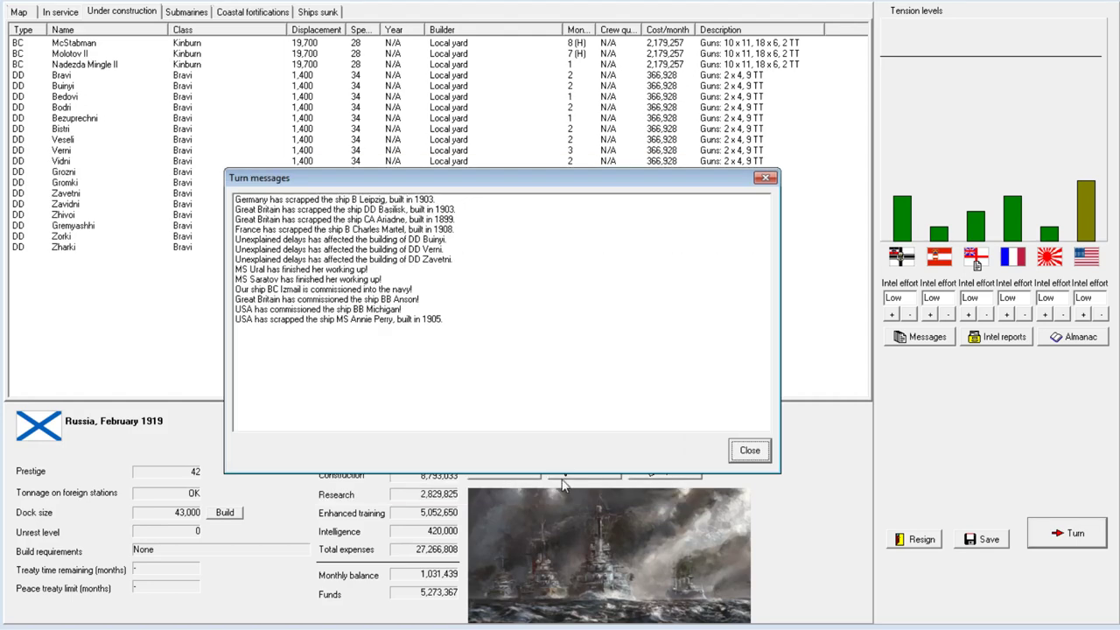
{"action": "left_click", "coordinate": [749, 449]}
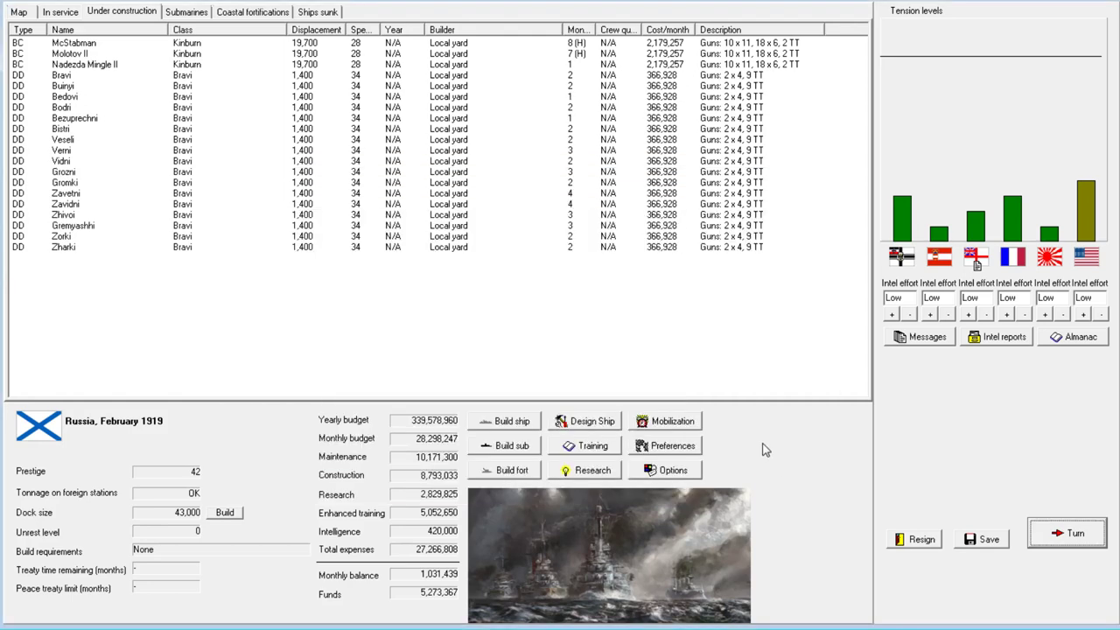
{"action": "mouse_move", "coordinate": [755, 362]}
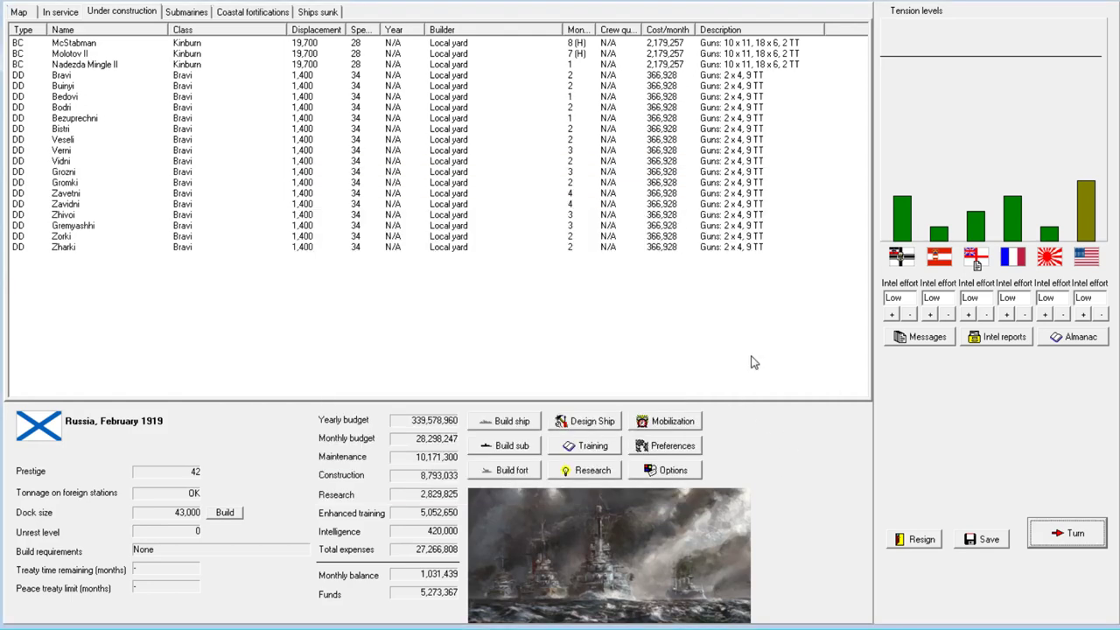
{"action": "mouse_move", "coordinate": [1067, 542]}
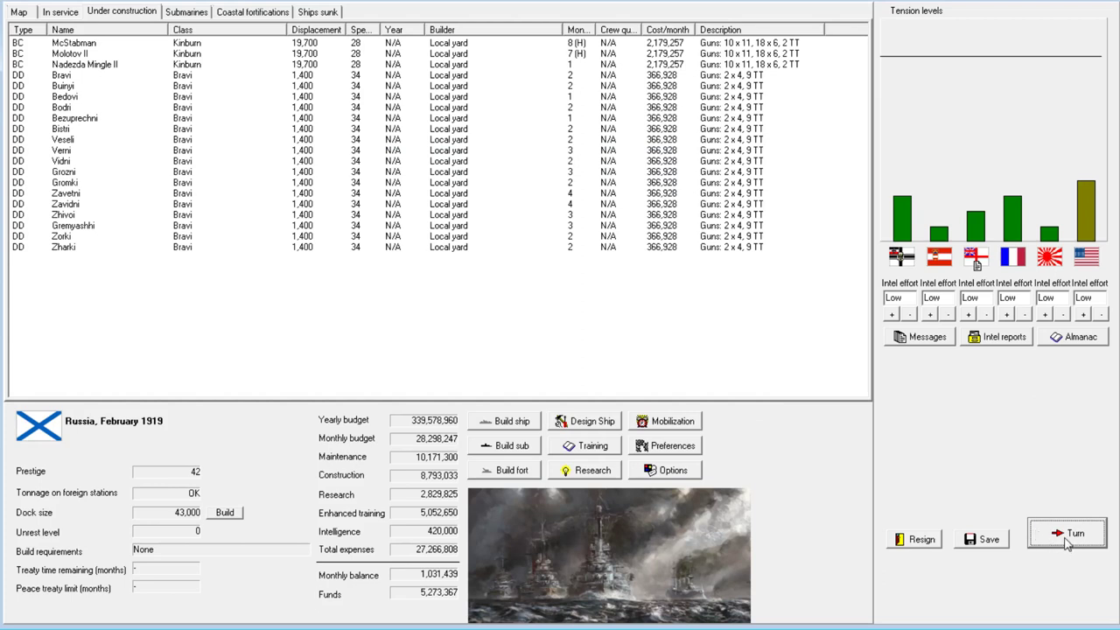
{"action": "mouse_move", "coordinate": [542, 34]}
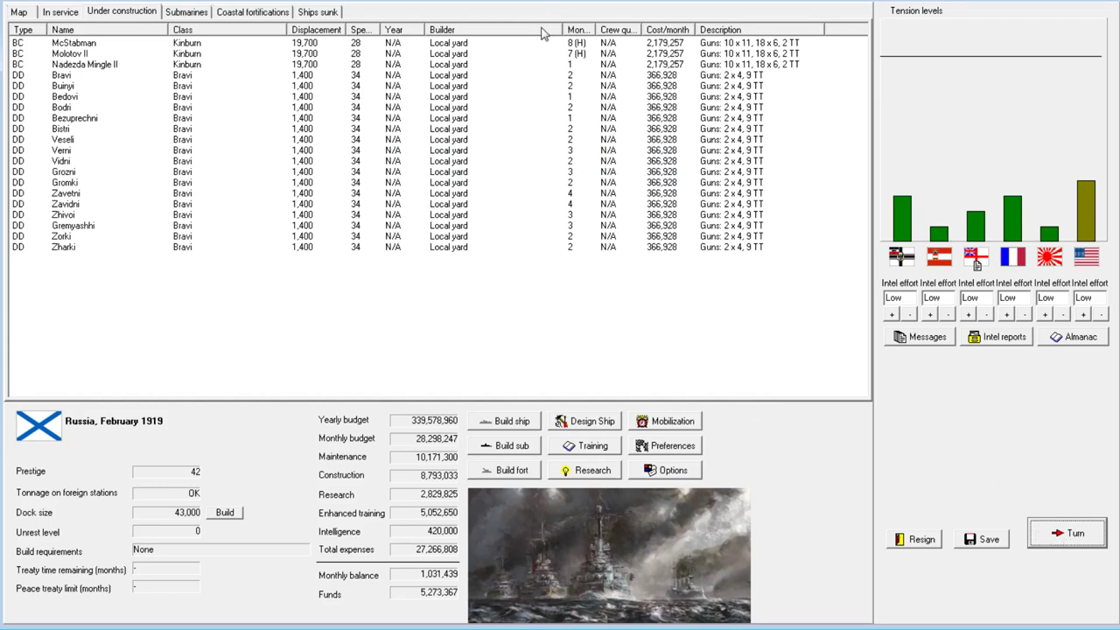
{"action": "mouse_move", "coordinate": [944, 554]}
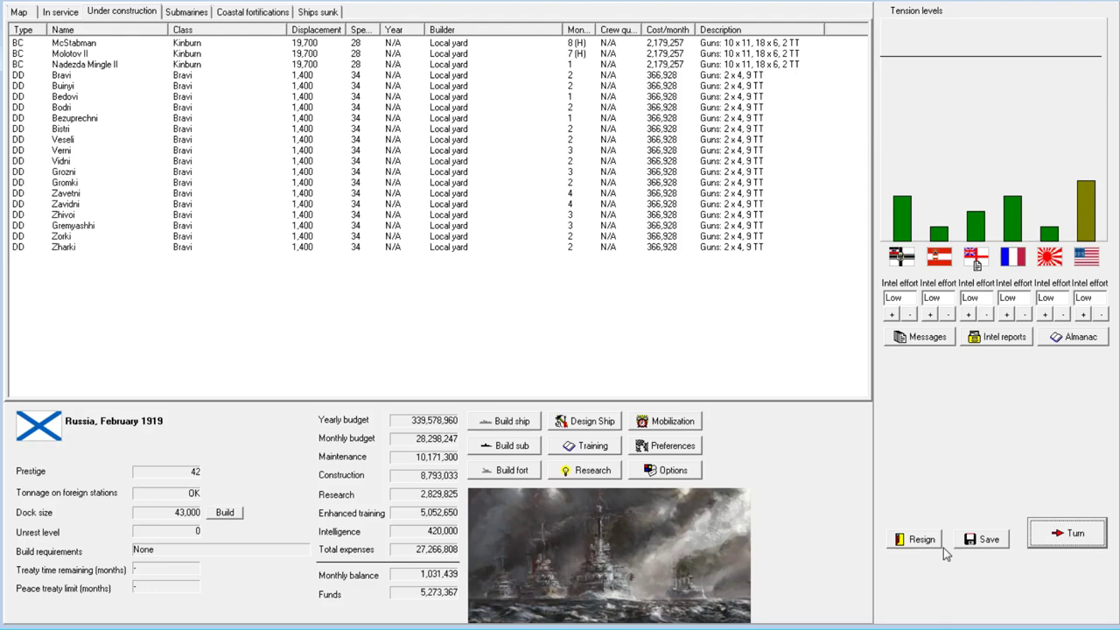
Advance to March 1919, acknowledging the 44,000-ton dock and destroyers Bezuprechni and Bedovi.
{"action": "left_click", "coordinate": [1074, 532]}
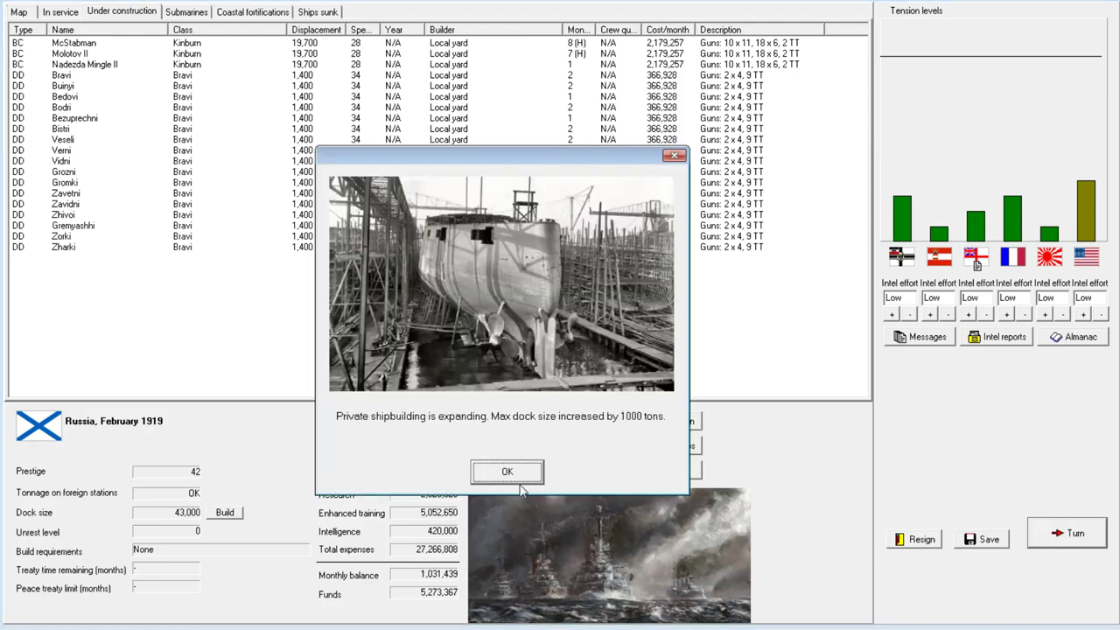
{"action": "left_click", "coordinate": [507, 471]}
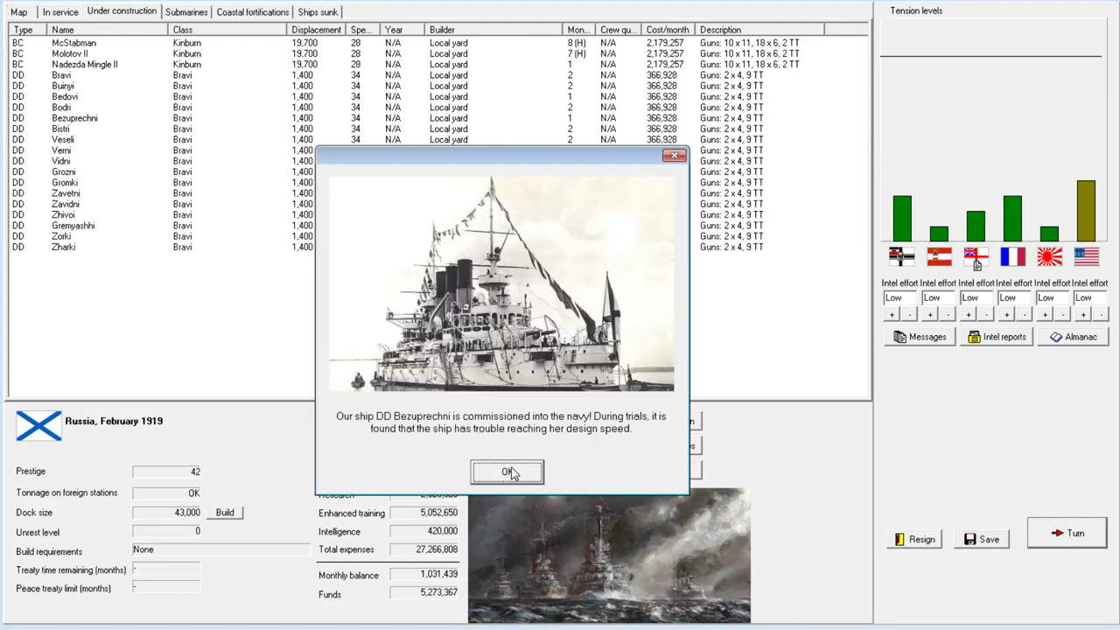
{"action": "mouse_move", "coordinate": [634, 417]}
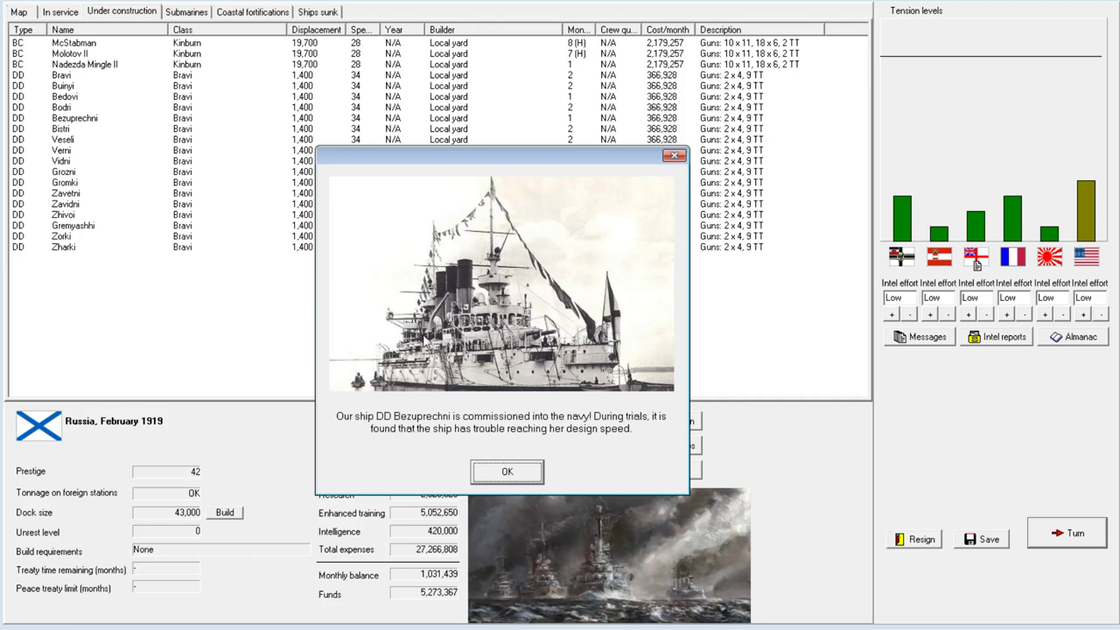
{"action": "mouse_move", "coordinate": [399, 370]}
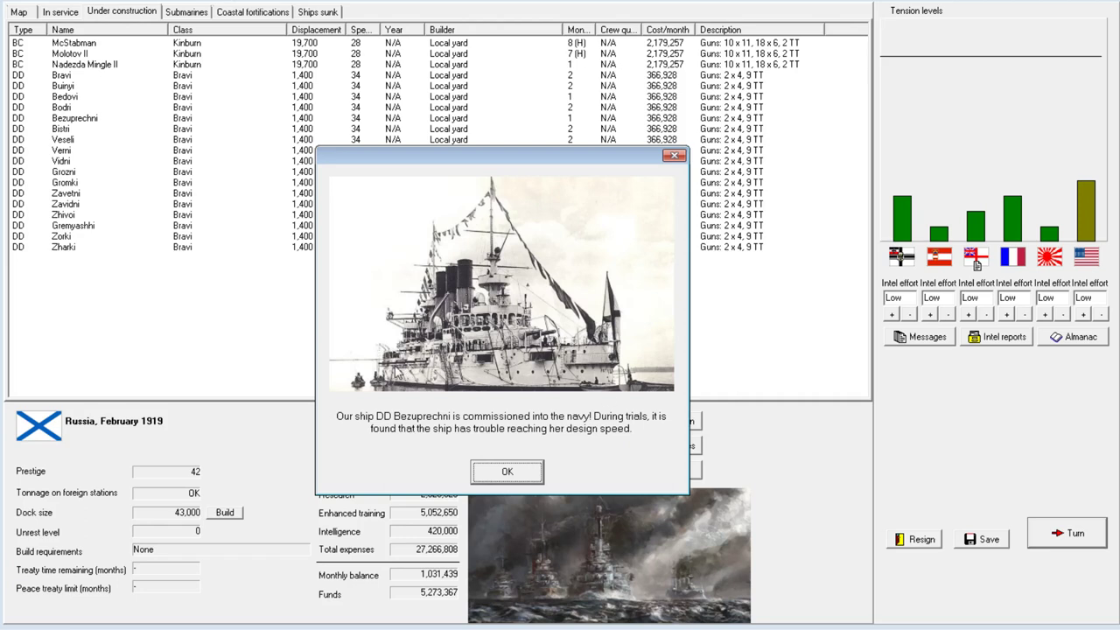
{"action": "left_click", "coordinate": [507, 472]}
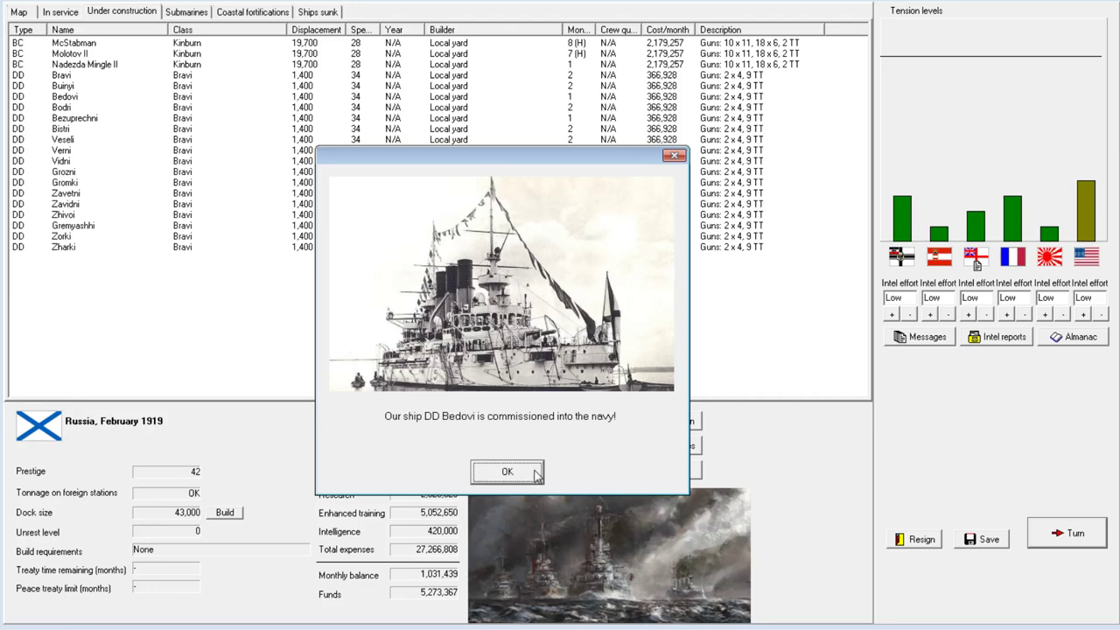
{"action": "left_click", "coordinate": [507, 470]}
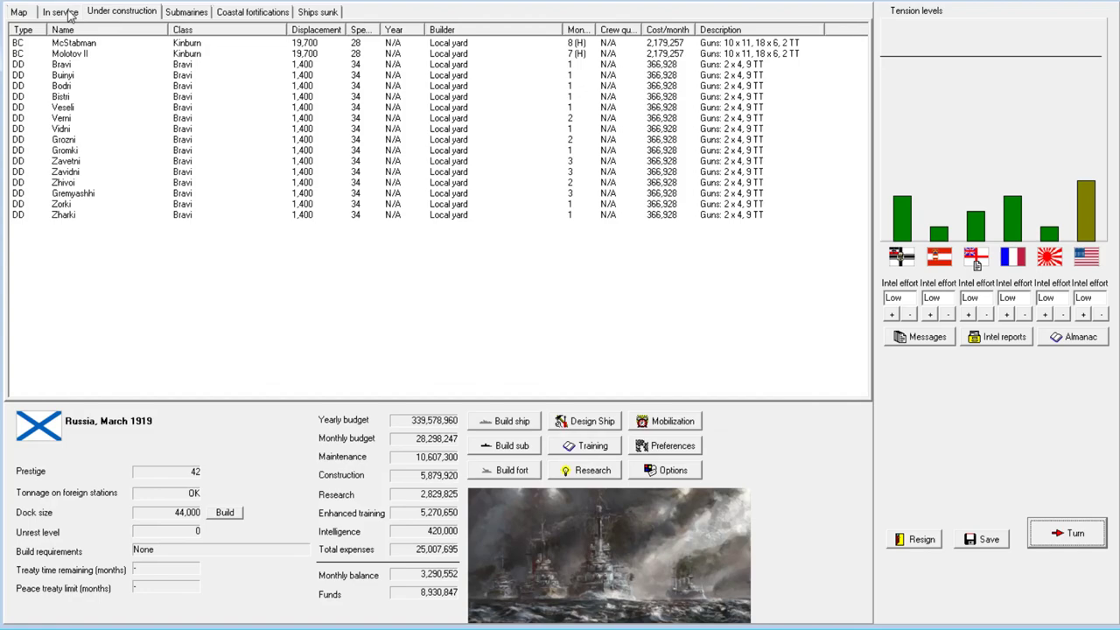
{"action": "left_click", "coordinate": [59, 11]}
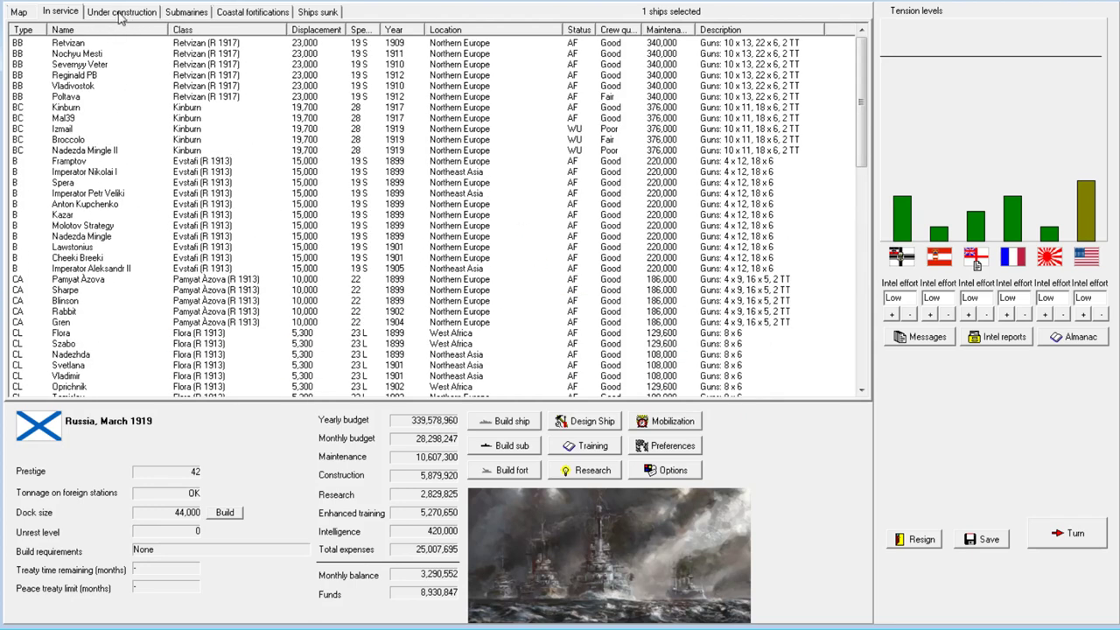
Resume Molotov II's construction and acknowledge destroyers Zharki, Vidni and Bodri being commissioned.
{"action": "left_click", "coordinate": [121, 12]}
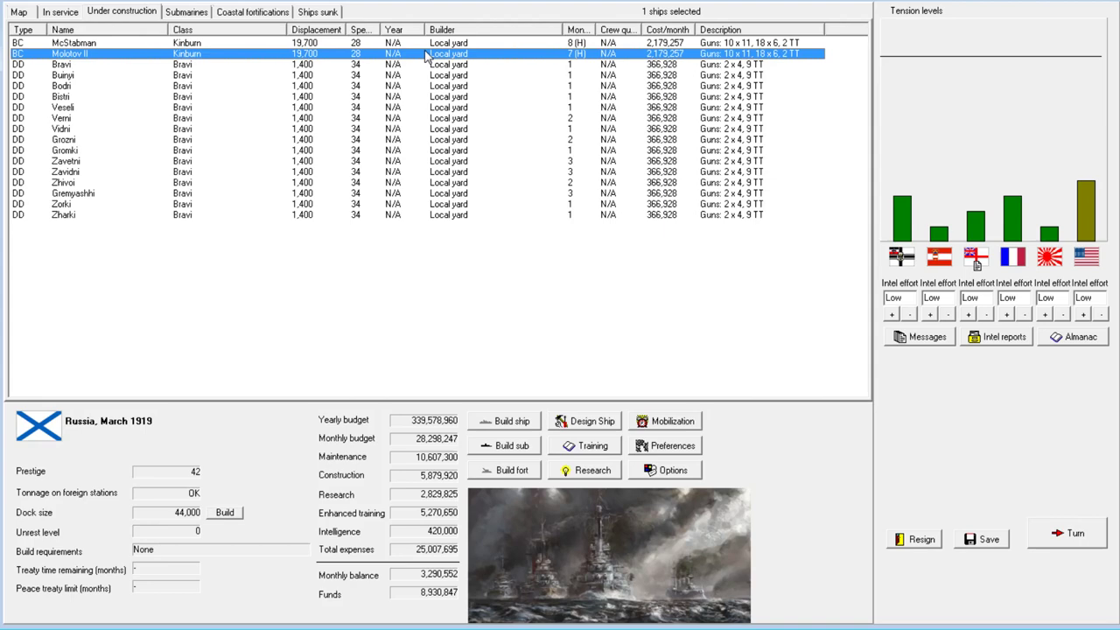
{"action": "right_click", "coordinate": [449, 54]}
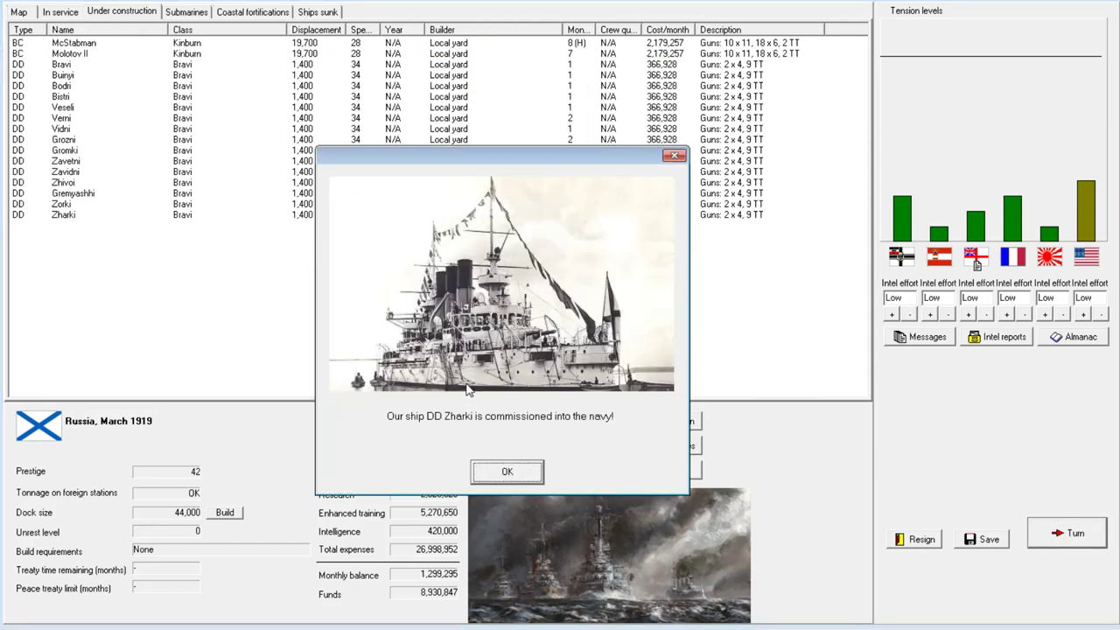
{"action": "left_click", "coordinate": [507, 471]}
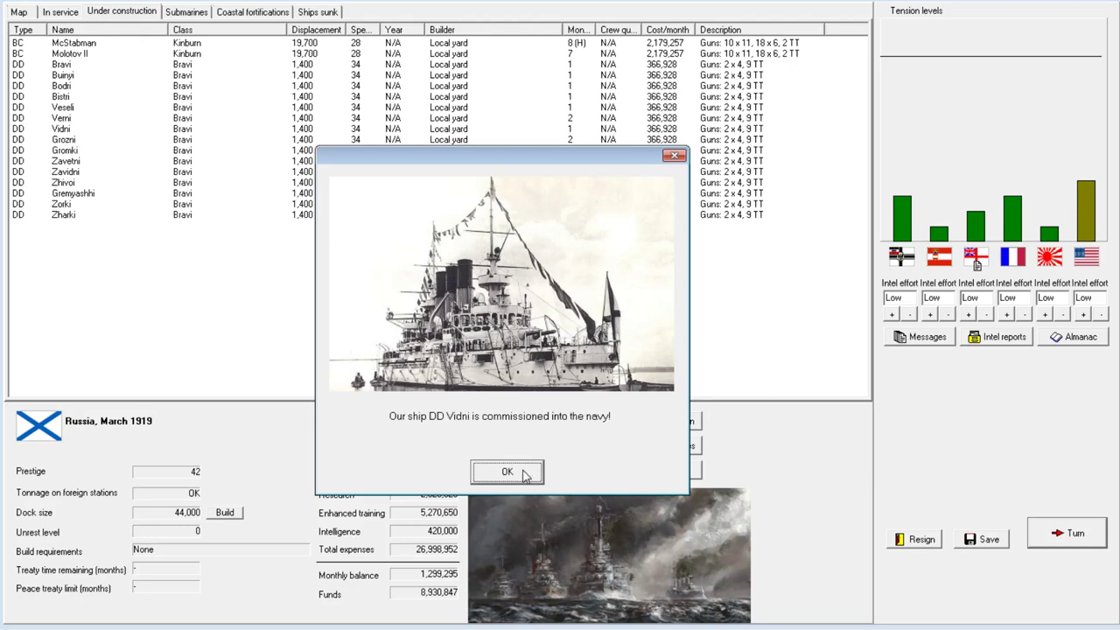
{"action": "left_click", "coordinate": [506, 472]}
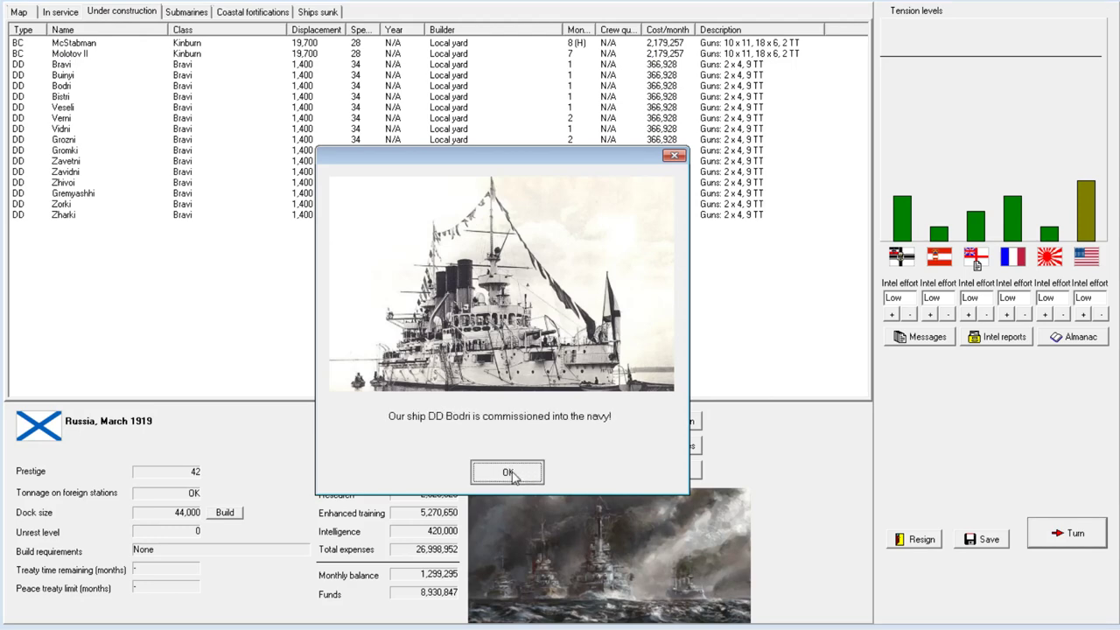
{"action": "left_click", "coordinate": [507, 472]}
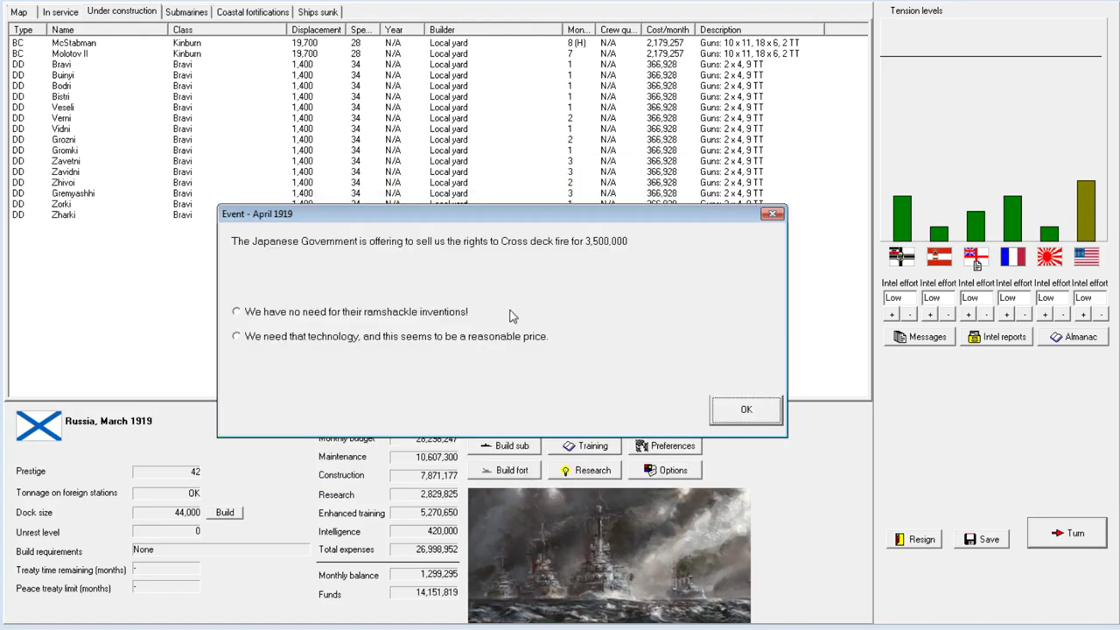
{"action": "mouse_move", "coordinate": [570, 248]}
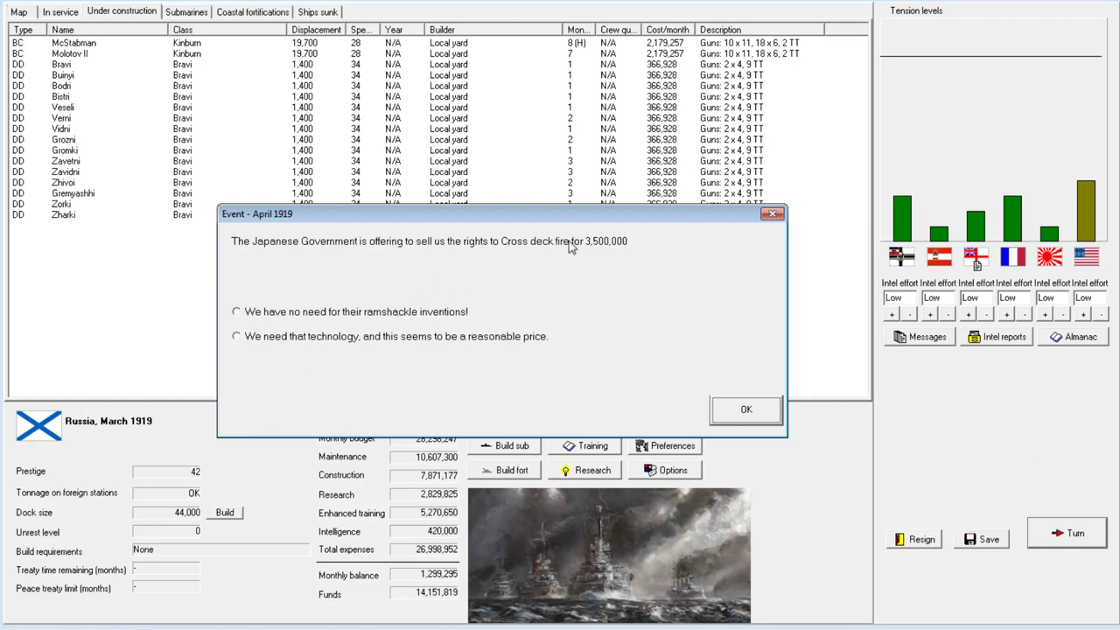
{"action": "mouse_move", "coordinate": [555, 271]}
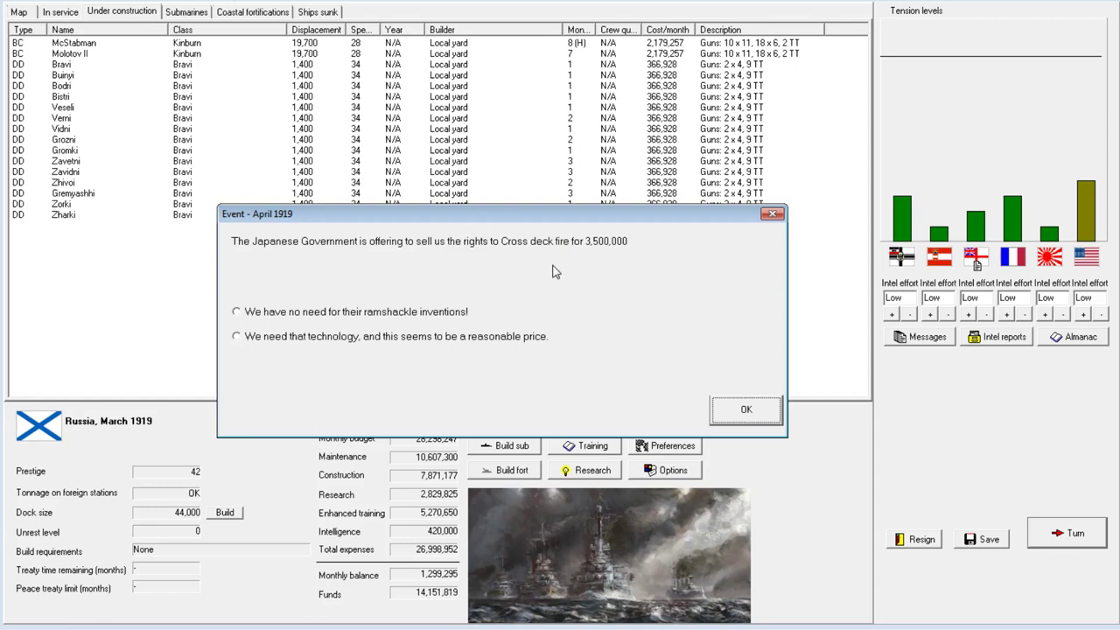
{"action": "mouse_move", "coordinate": [381, 312]}
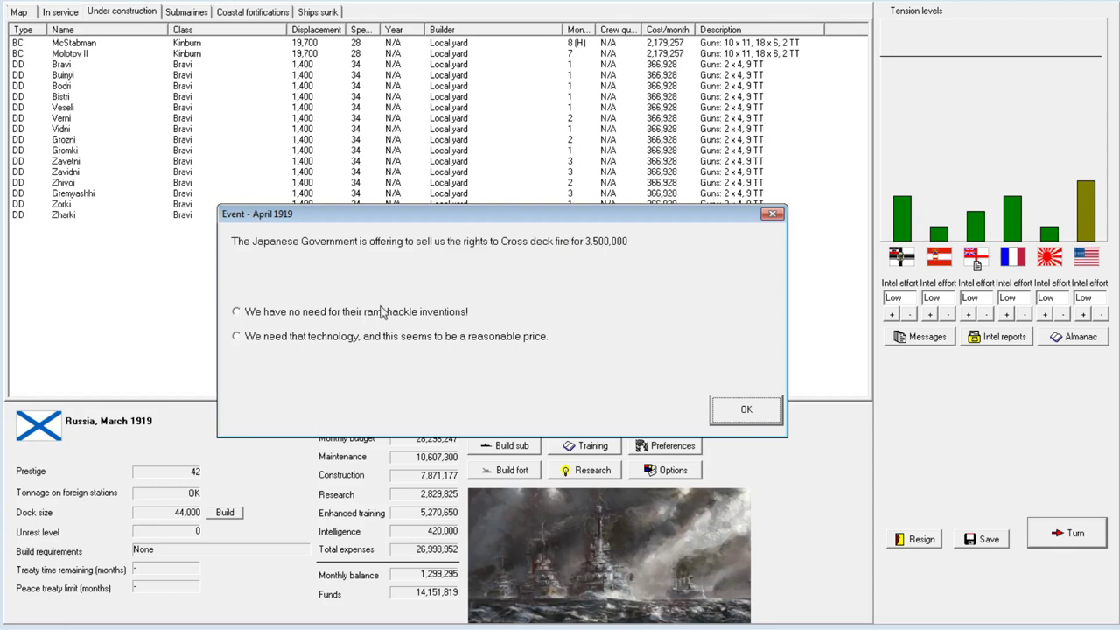
{"action": "mouse_move", "coordinate": [628, 261]}
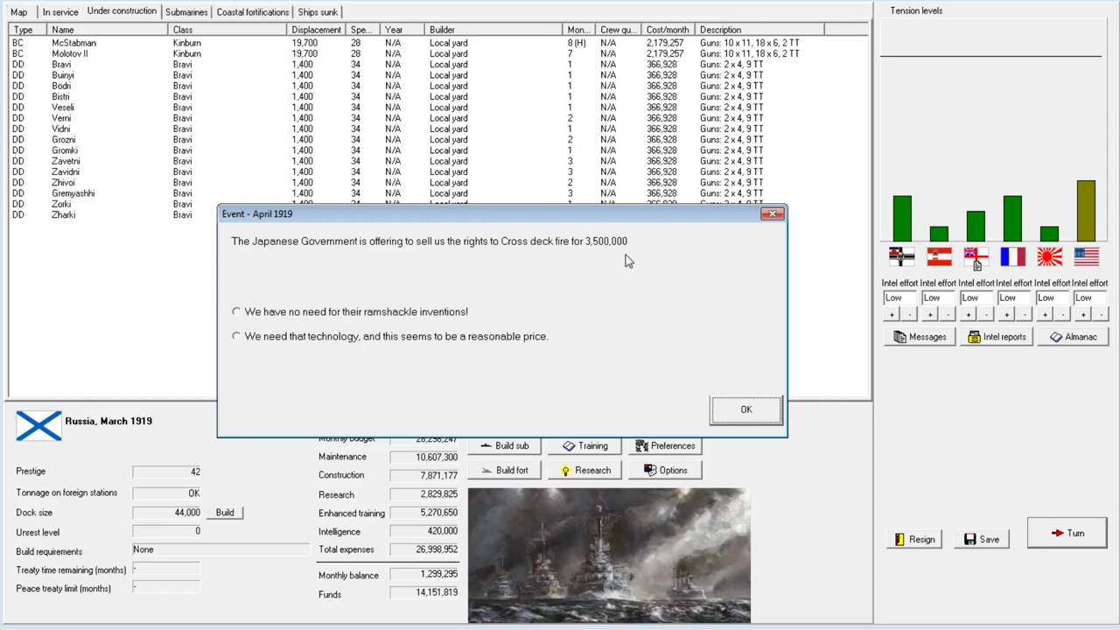
{"action": "mouse_move", "coordinate": [549, 259]}
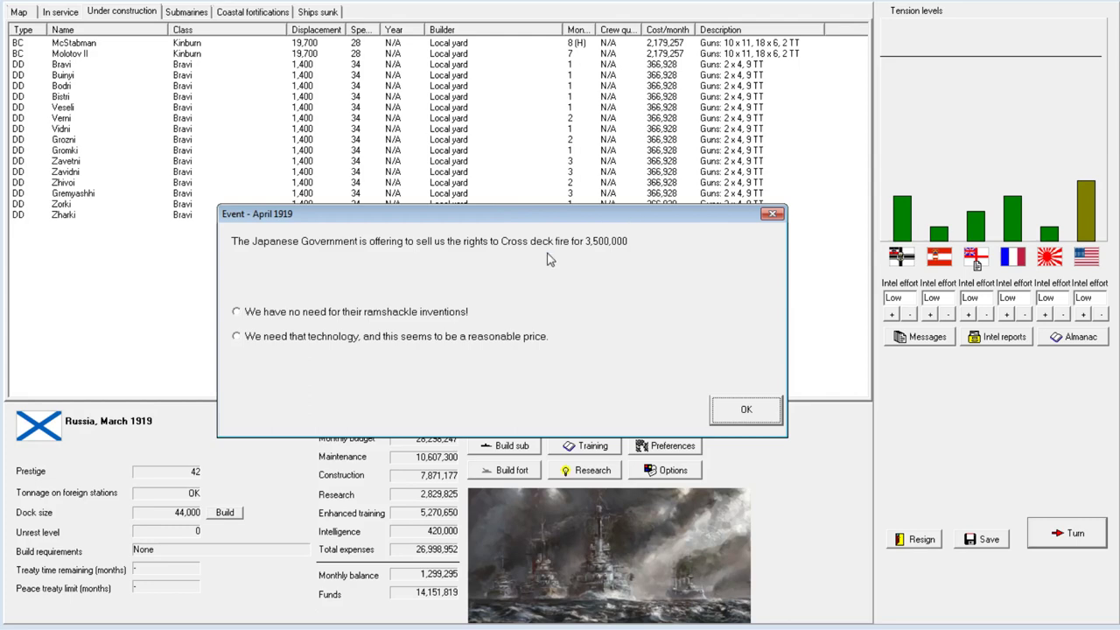
{"action": "mouse_move", "coordinate": [531, 254]}
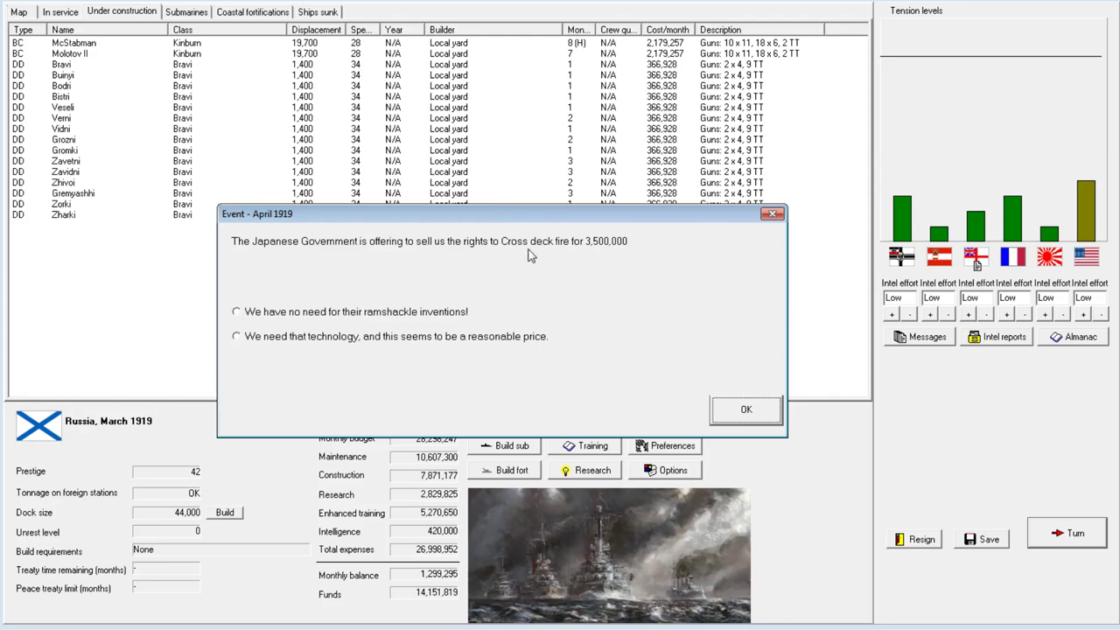
Answer Japan's Cross deck fire offer with 'We have no need for their ramshackle inventions!'.
{"action": "left_click", "coordinate": [235, 312]}
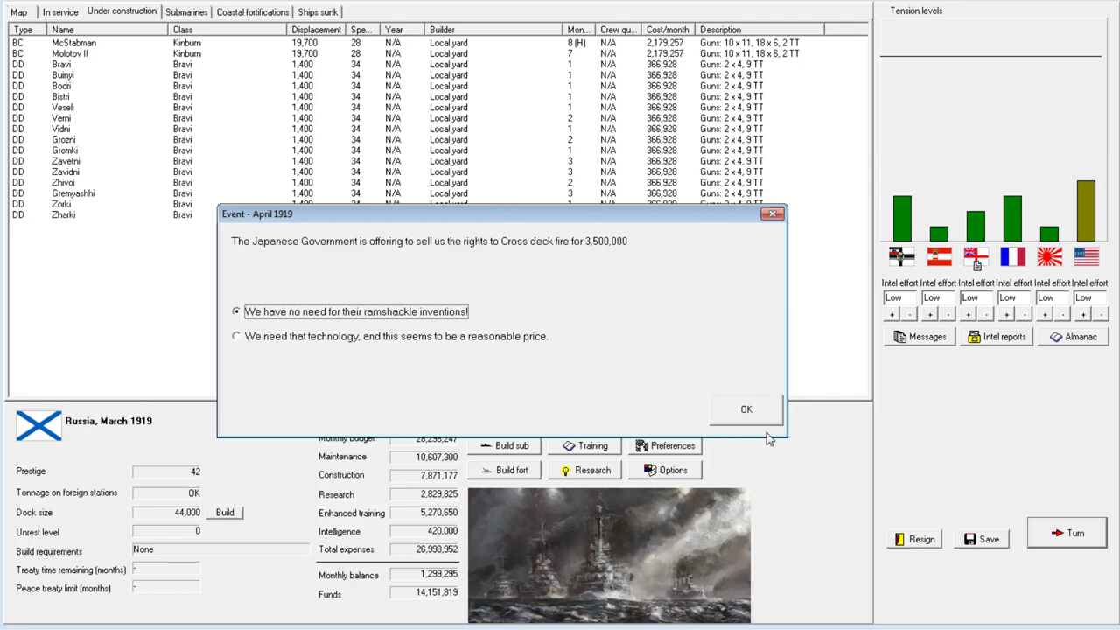
{"action": "left_click", "coordinate": [745, 409]}
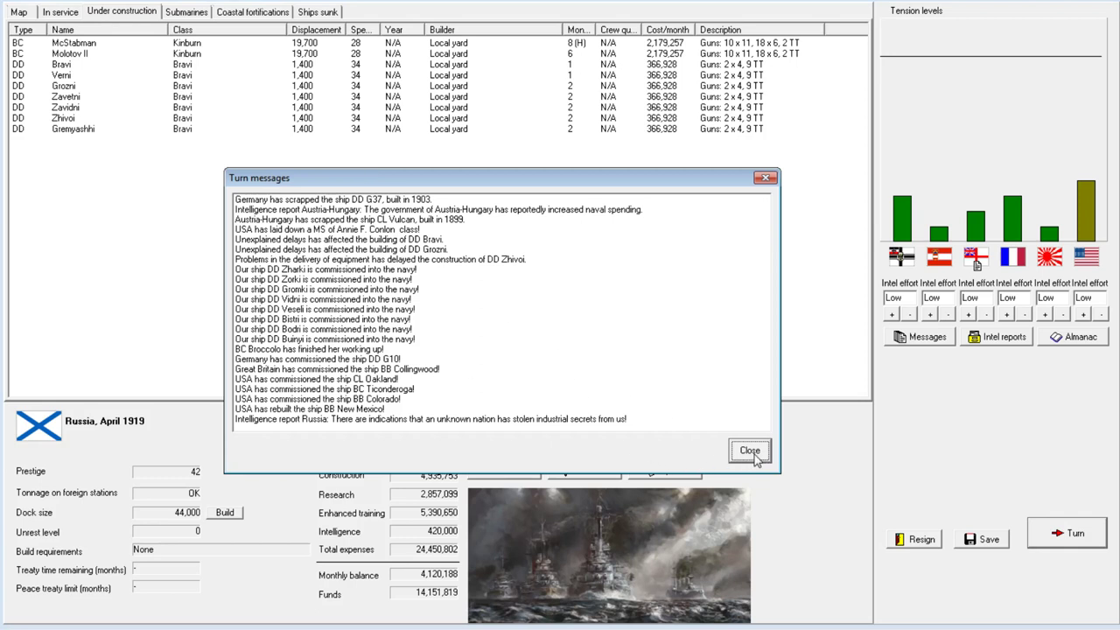
Take McStabman off hold and advance through May 1919, acknowledging destroyers Verni and Zavidni.
{"action": "left_click", "coordinate": [748, 450]}
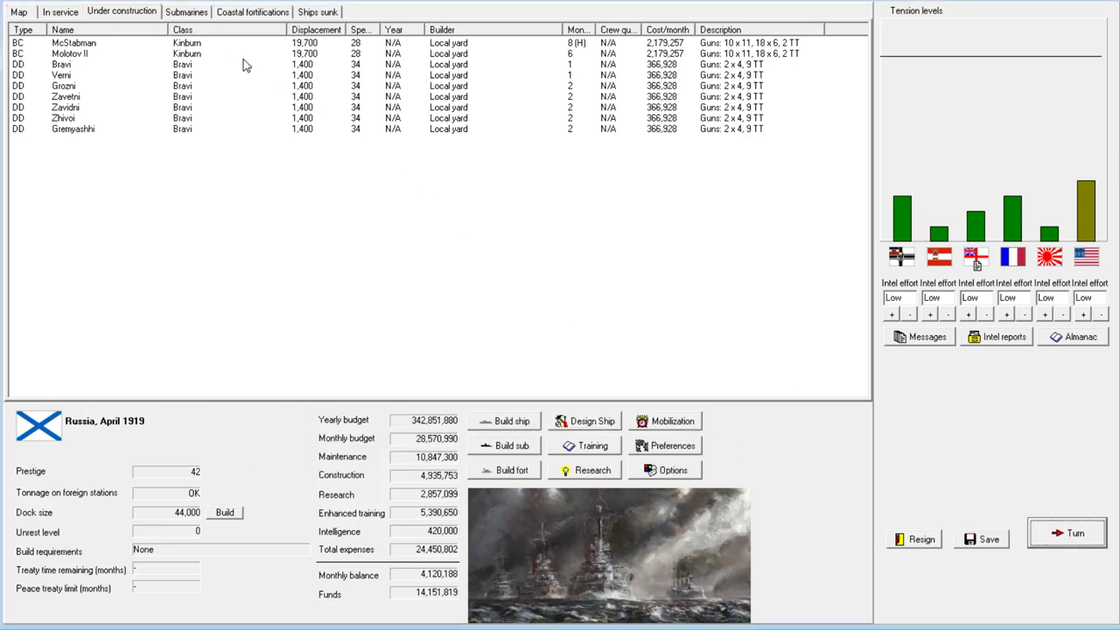
{"action": "right_click", "coordinate": [74, 42]}
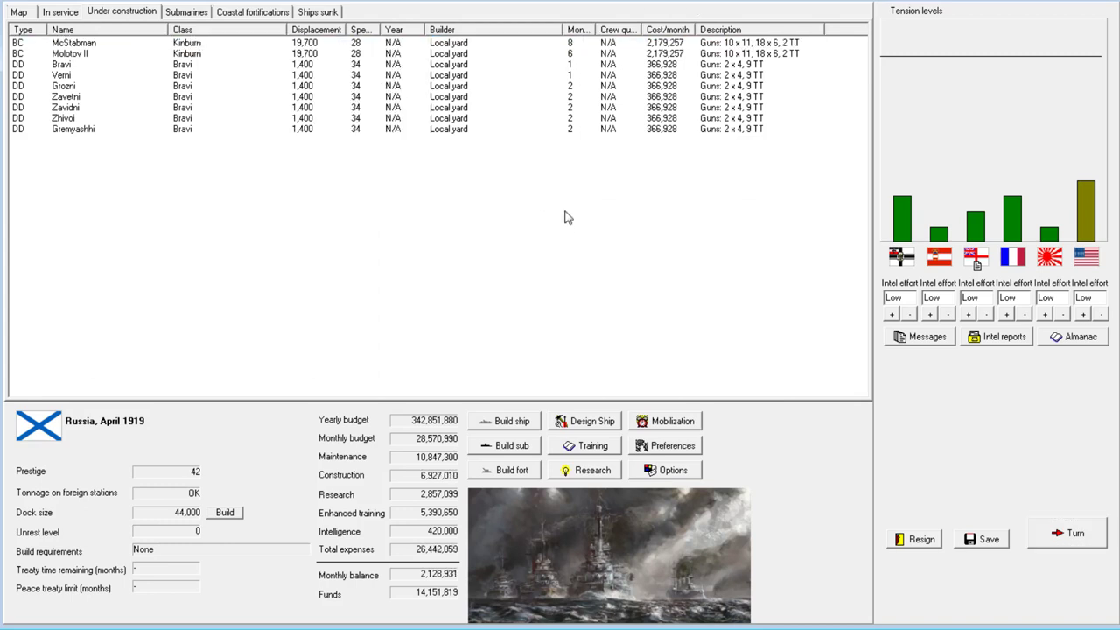
{"action": "mouse_move", "coordinate": [601, 146]}
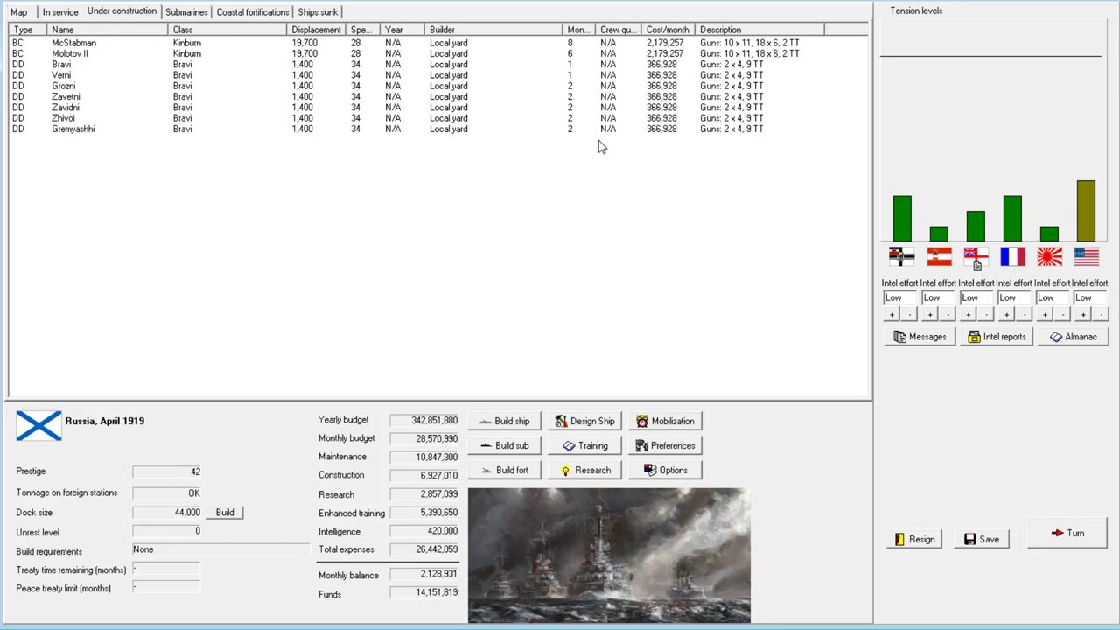
{"action": "mouse_move", "coordinate": [619, 85]}
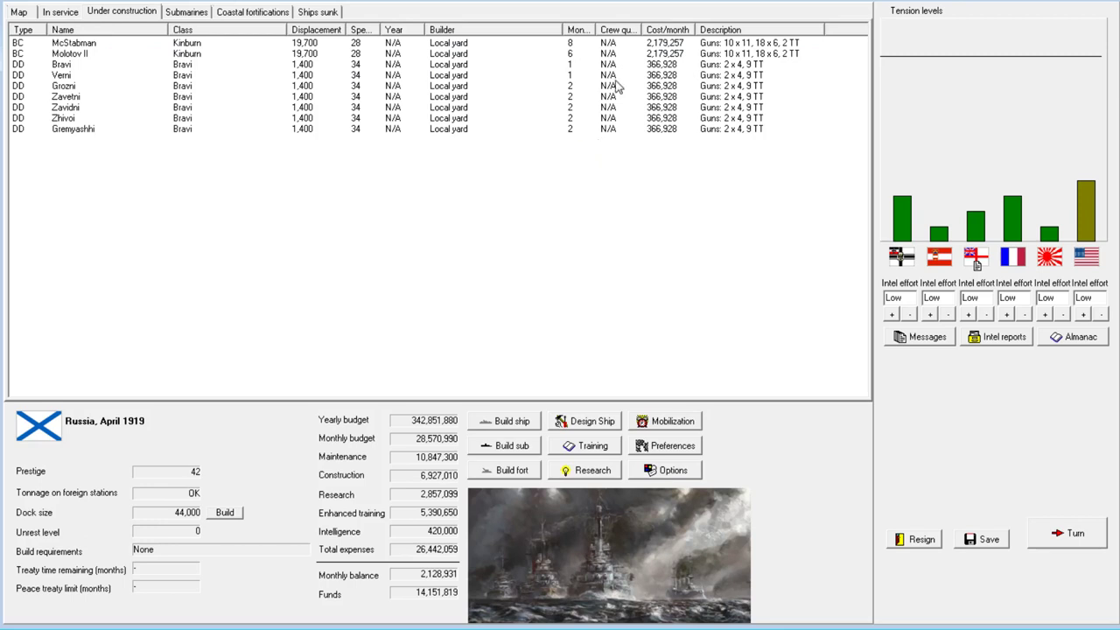
{"action": "left_click", "coordinate": [1066, 532]}
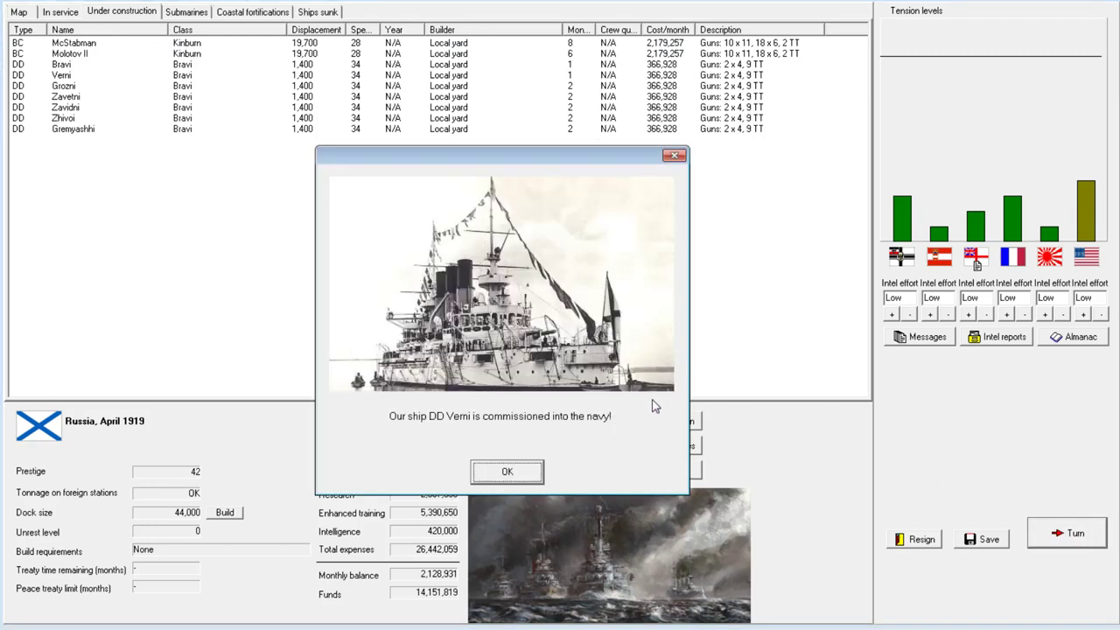
{"action": "left_click", "coordinate": [507, 470]}
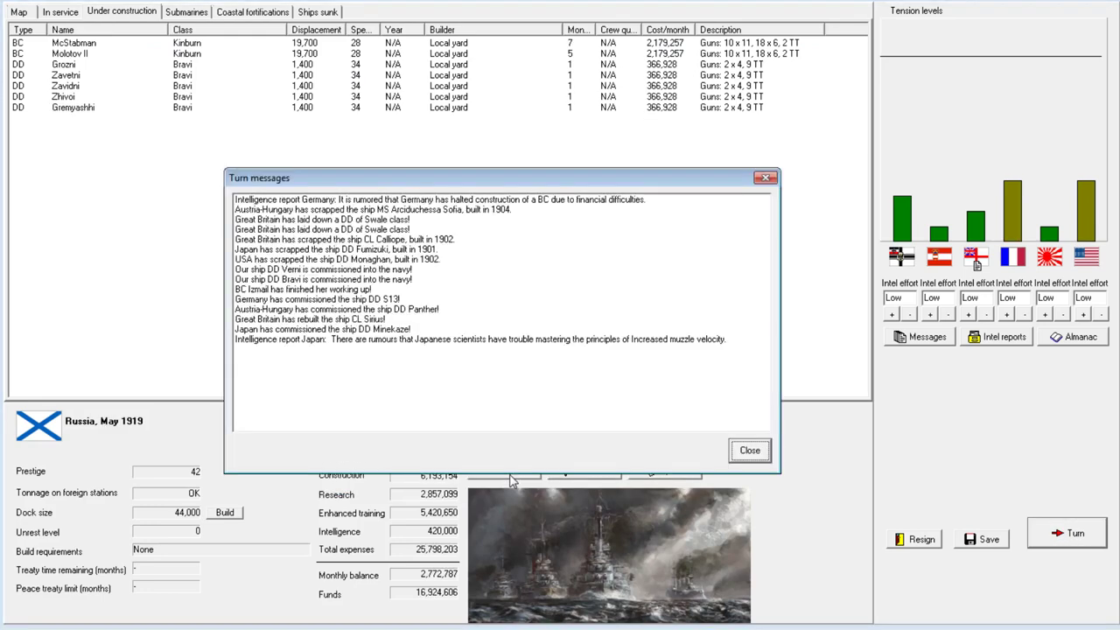
{"action": "left_click", "coordinate": [748, 450]}
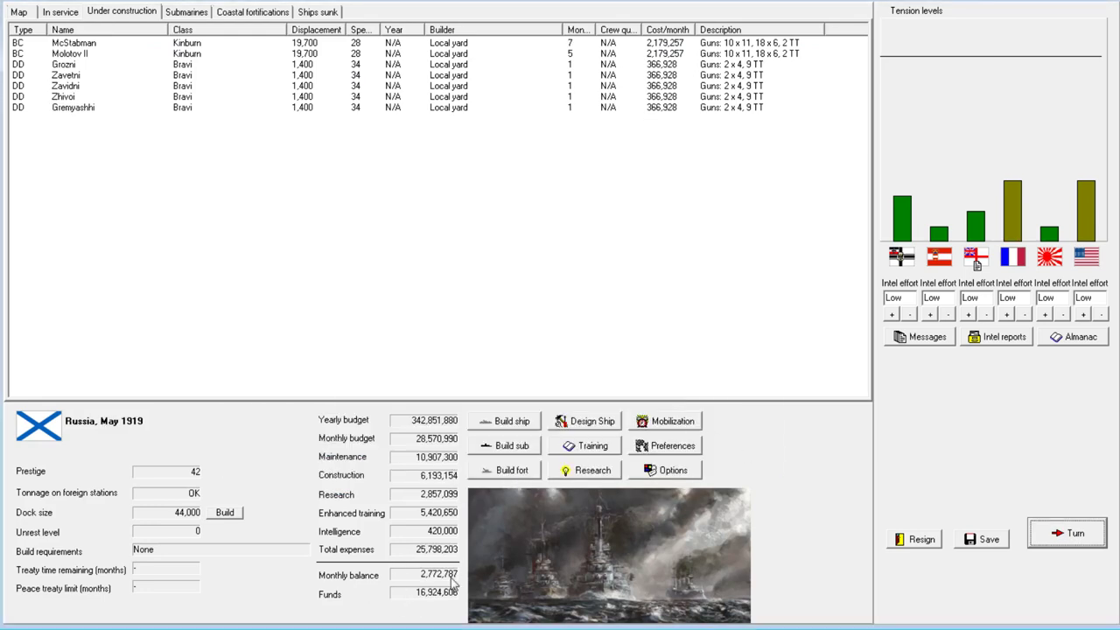
{"action": "mouse_move", "coordinate": [477, 78]}
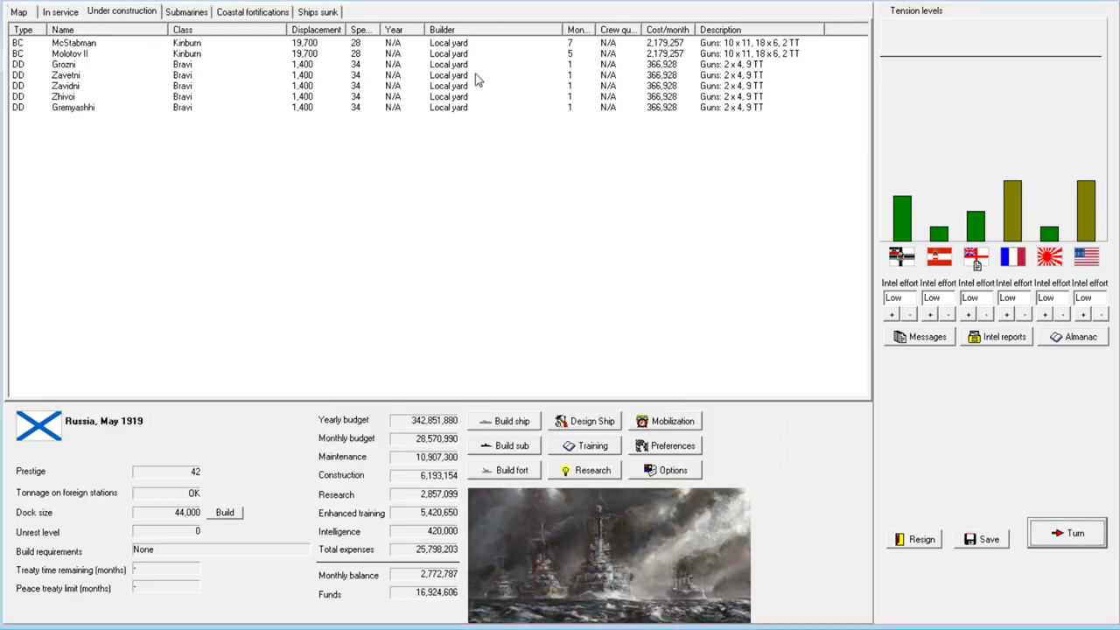
{"action": "mouse_move", "coordinate": [577, 68]}
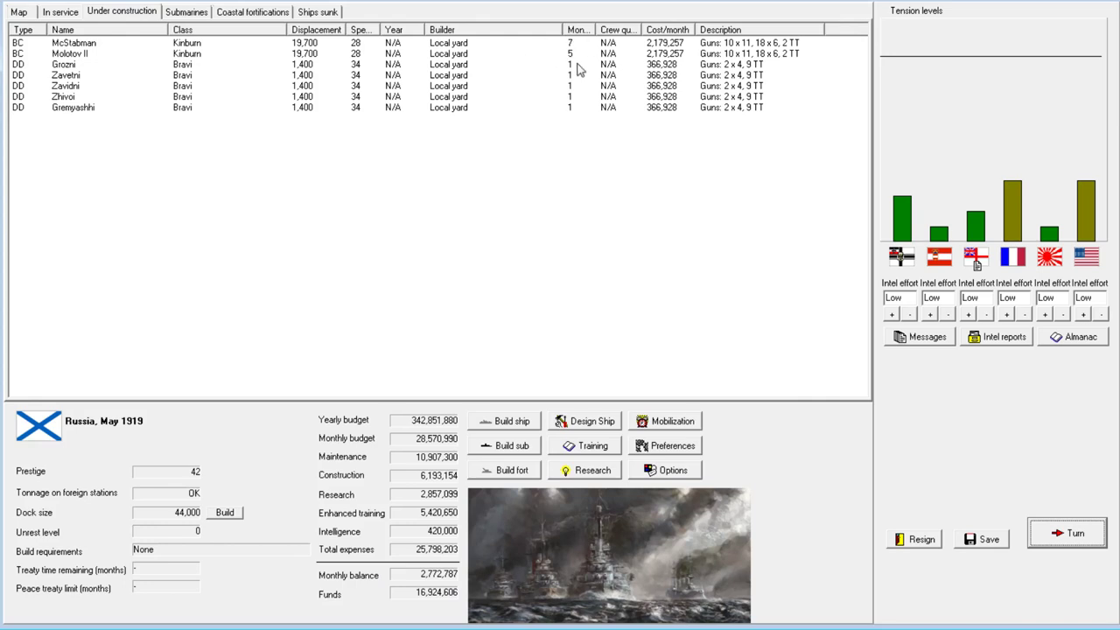
{"action": "mouse_move", "coordinate": [577, 72]}
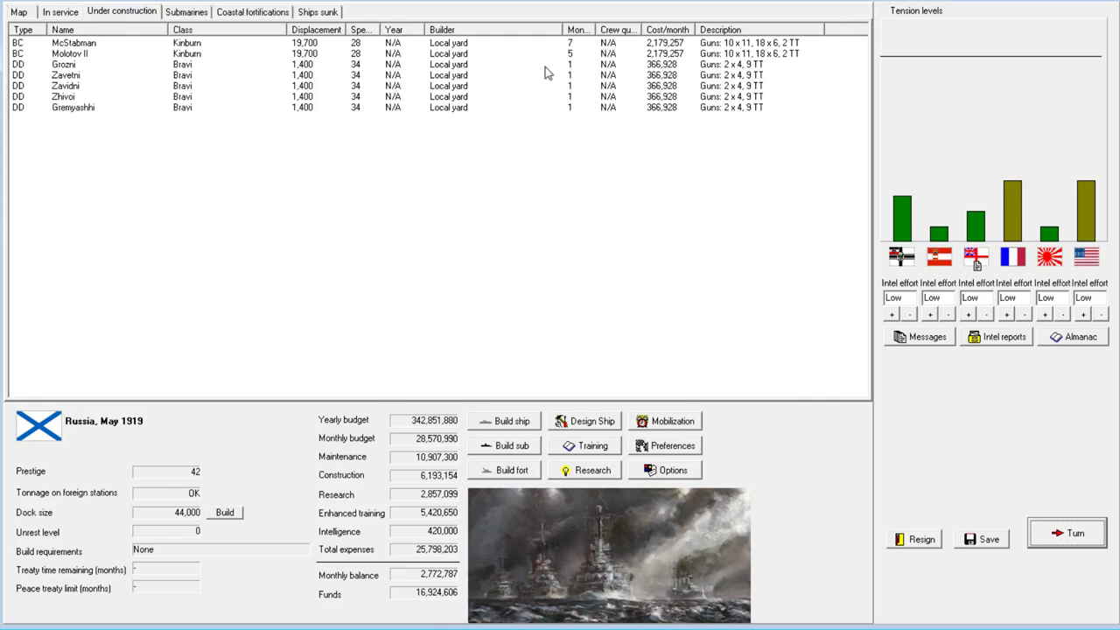
{"action": "mouse_move", "coordinate": [1017, 539]}
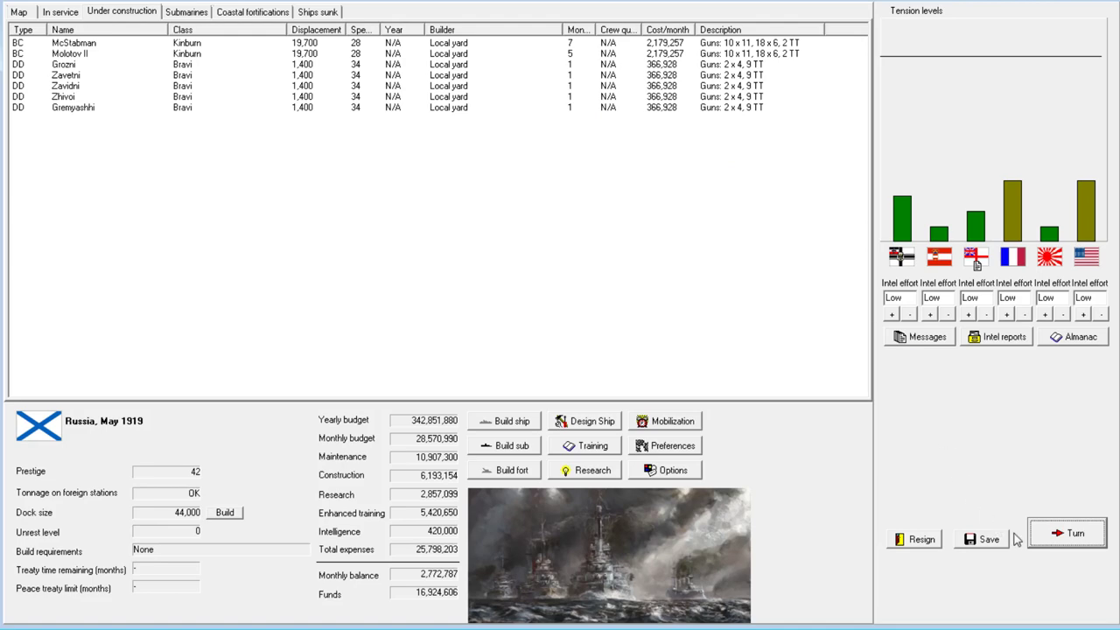
{"action": "left_click", "coordinate": [1075, 533]}
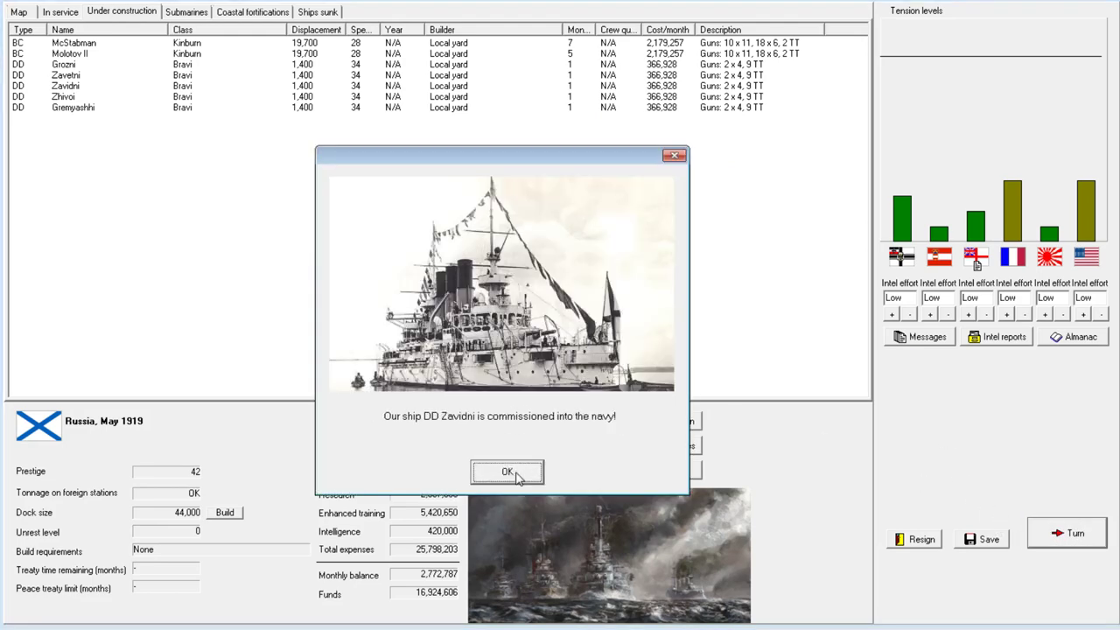
{"action": "left_click", "coordinate": [506, 471]}
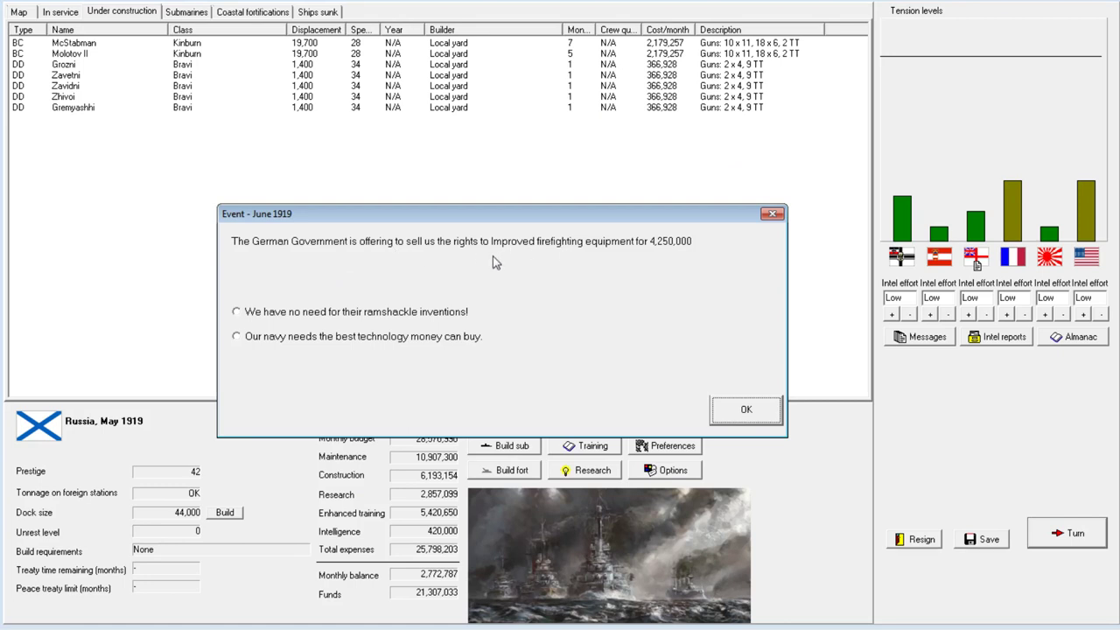
{"action": "mouse_move", "coordinate": [381, 337]}
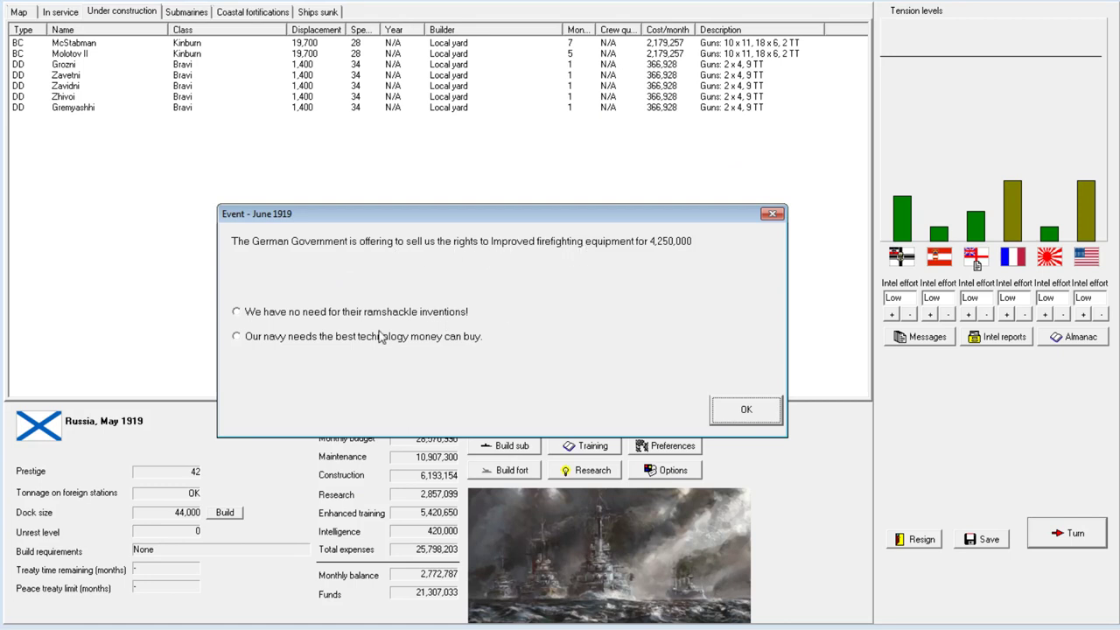
Answer 'Our navy needs the best technology money can buy' to Germany, then close June messages.
{"action": "left_click", "coordinate": [235, 336]}
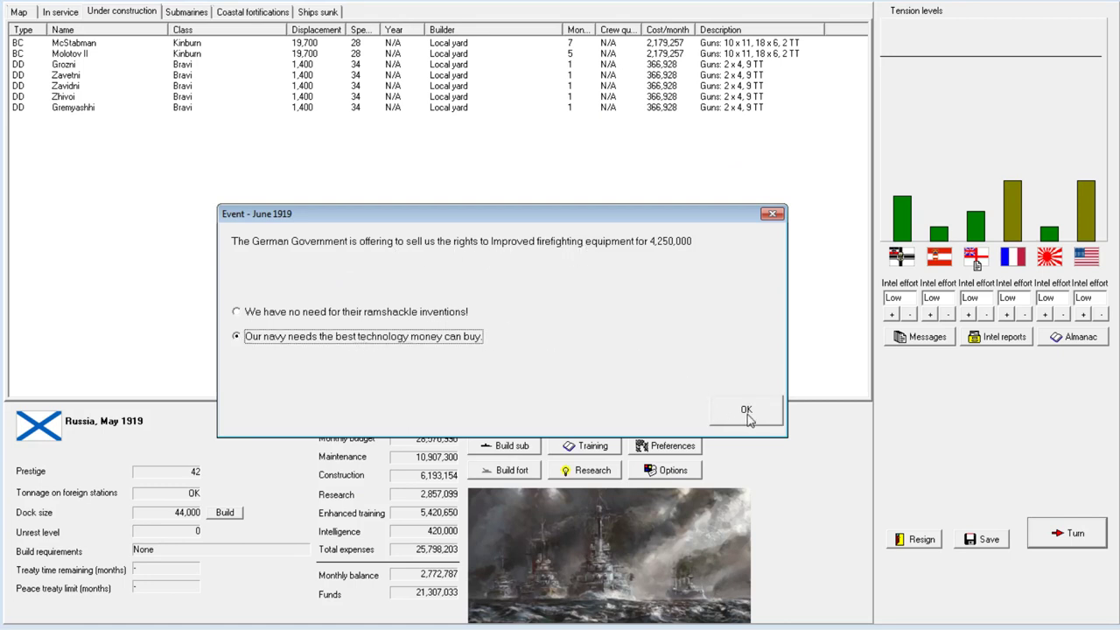
{"action": "left_click", "coordinate": [746, 410]}
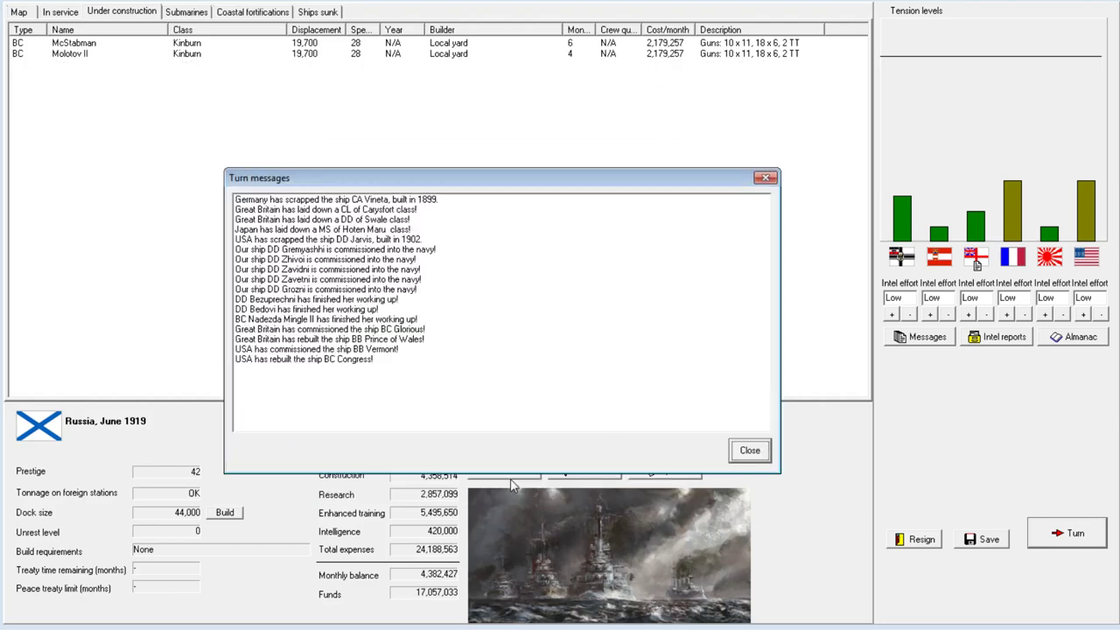
{"action": "left_click", "coordinate": [749, 449]}
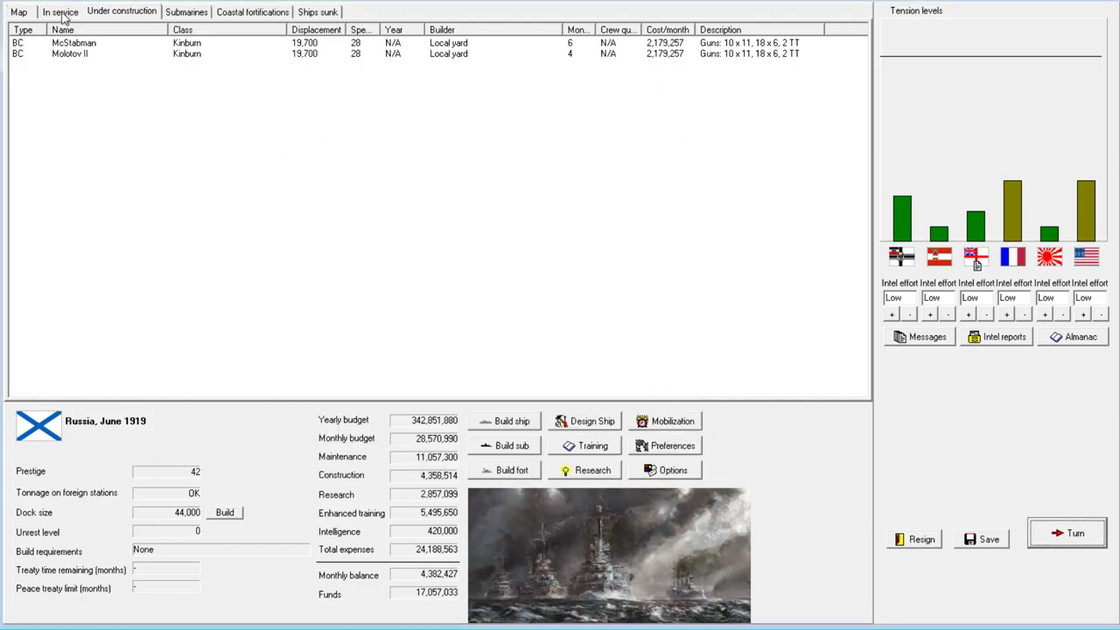
{"action": "left_click", "coordinate": [60, 11]}
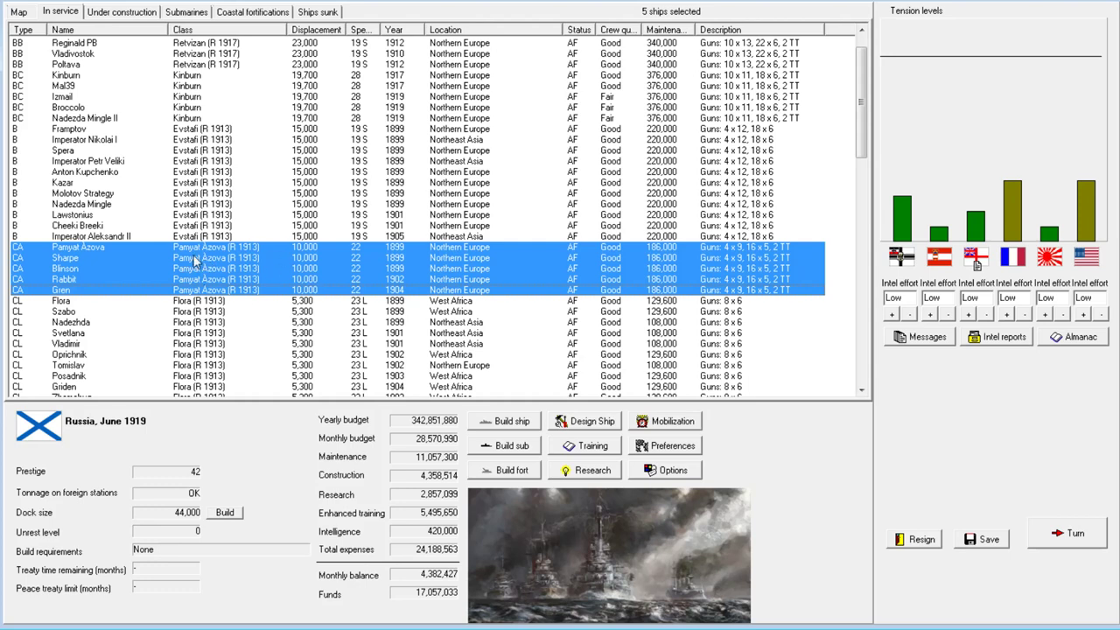
{"action": "mouse_move", "coordinate": [685, 252]}
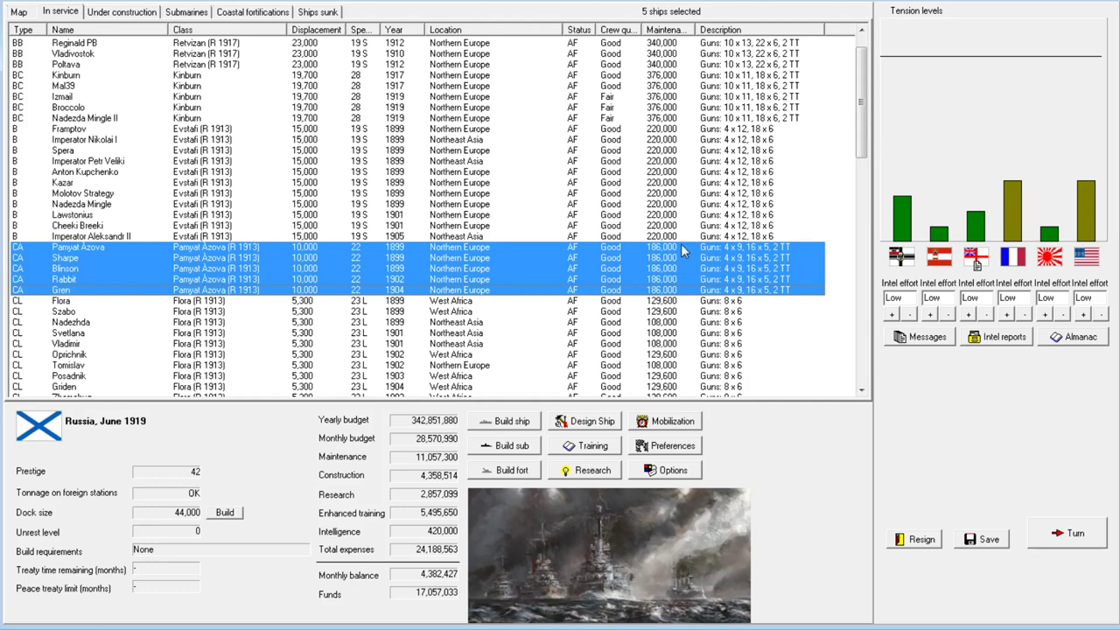
{"action": "mouse_move", "coordinate": [649, 280]}
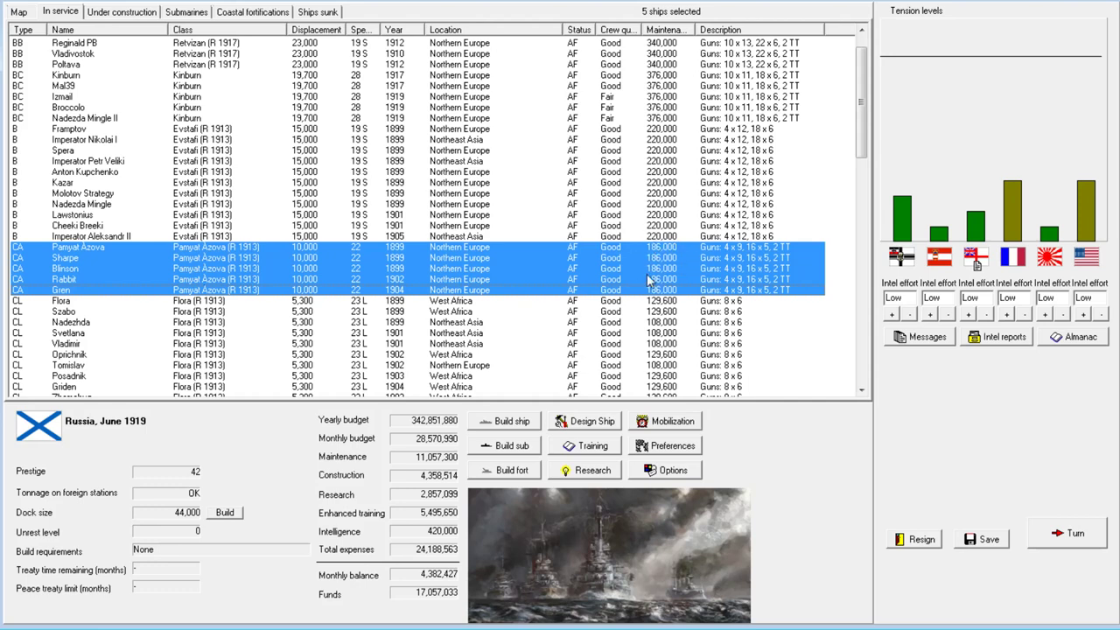
{"action": "mouse_move", "coordinate": [433, 266]}
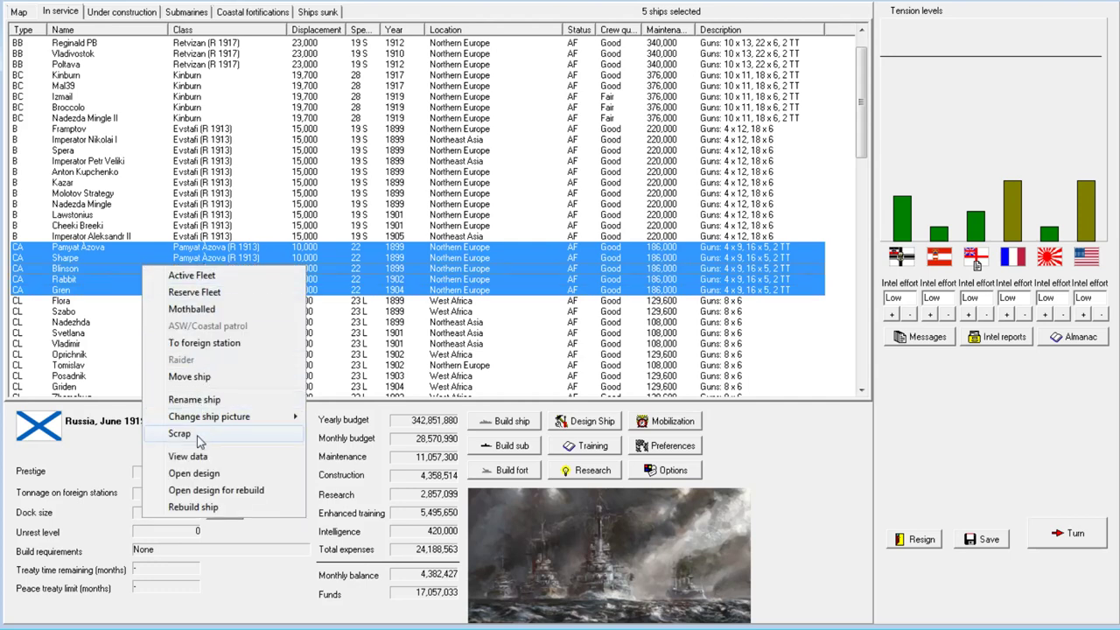
{"action": "mouse_move", "coordinate": [424, 275]}
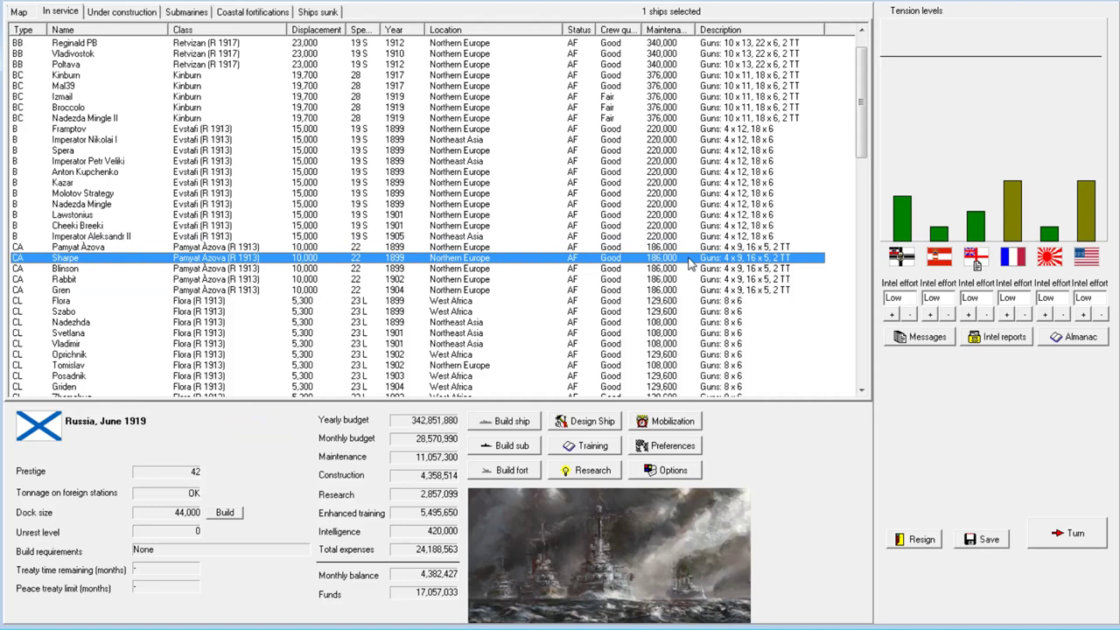
{"action": "mouse_move", "coordinate": [782, 222]}
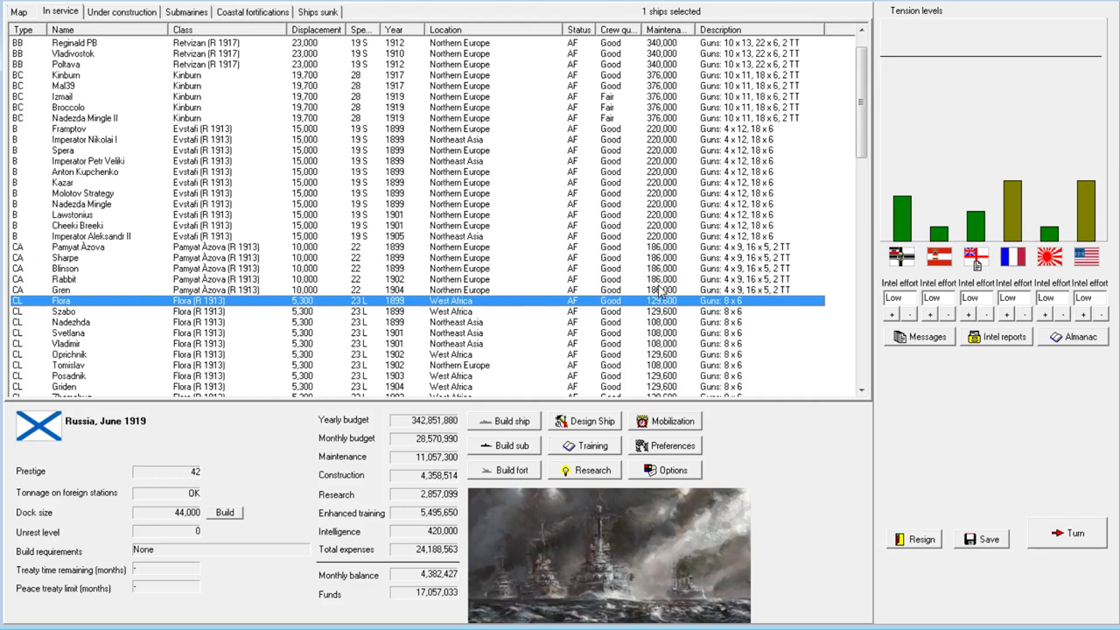
{"action": "double_click", "coordinate": [62, 289]}
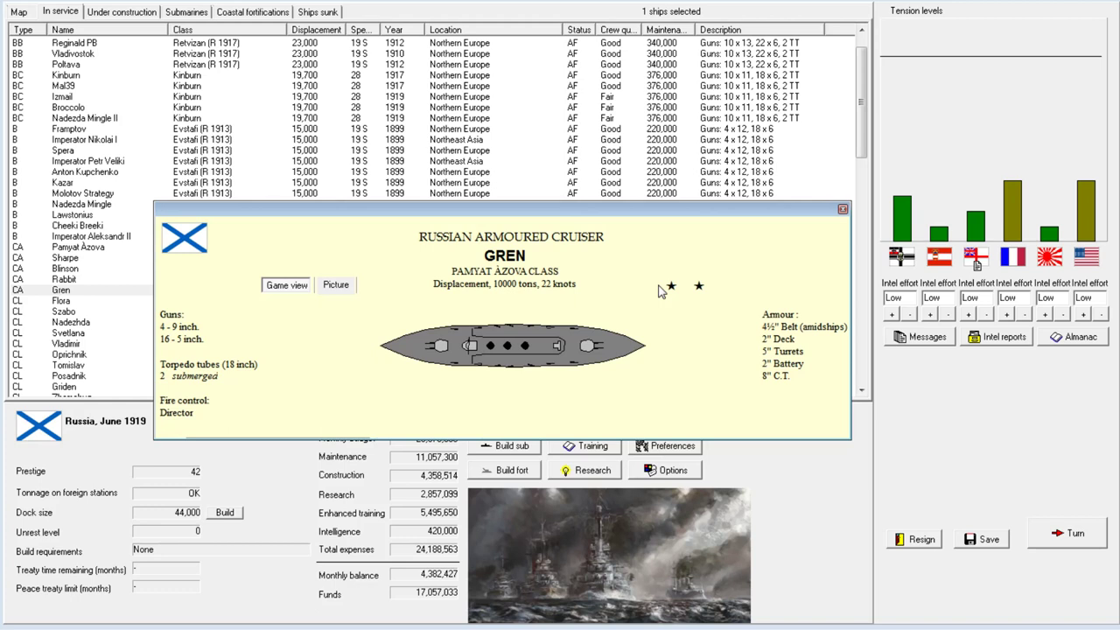
{"action": "mouse_move", "coordinate": [845, 228]}
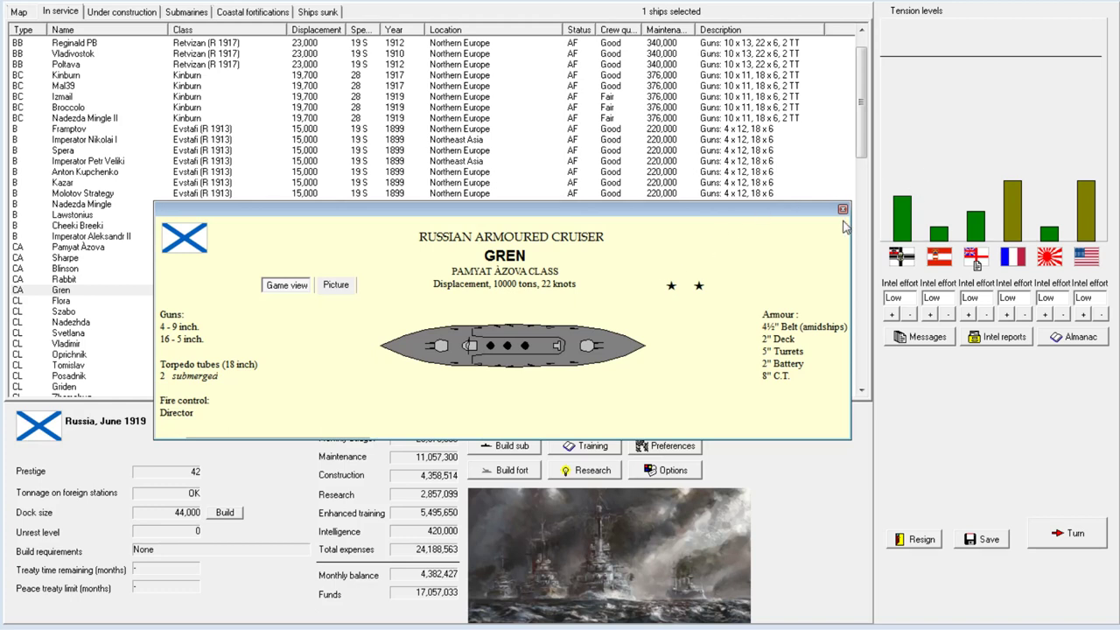
{"action": "mouse_move", "coordinate": [842, 209]}
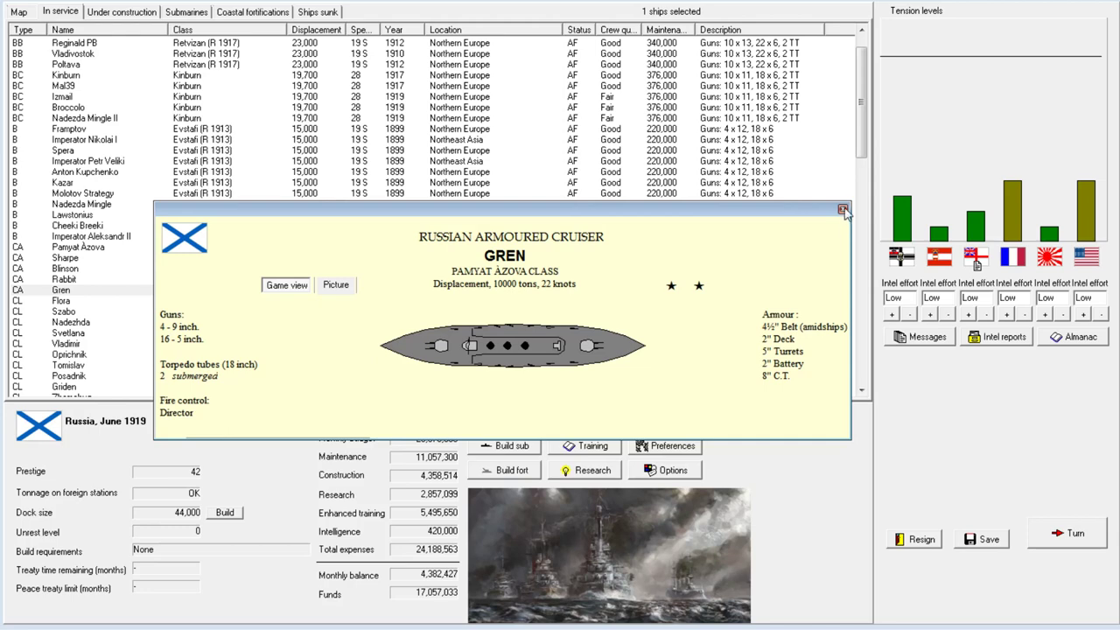
{"action": "left_click", "coordinate": [842, 210]}
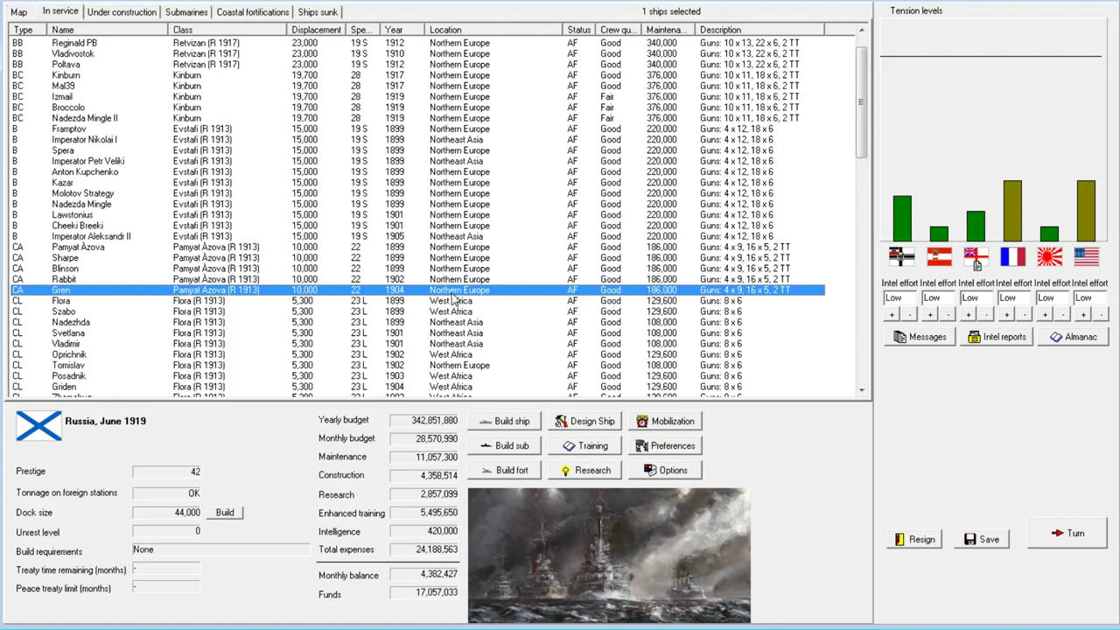
{"action": "scroll", "scroll_direction": "down", "scroll_amount": 3}
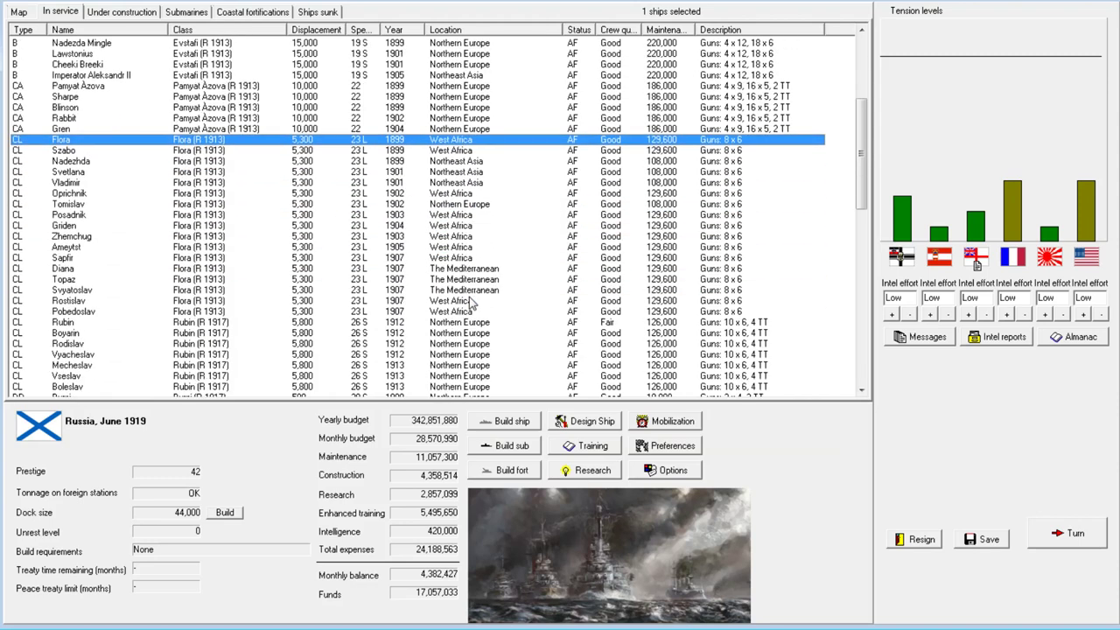
{"action": "scroll", "scroll_direction": "up", "scroll_amount": 3}
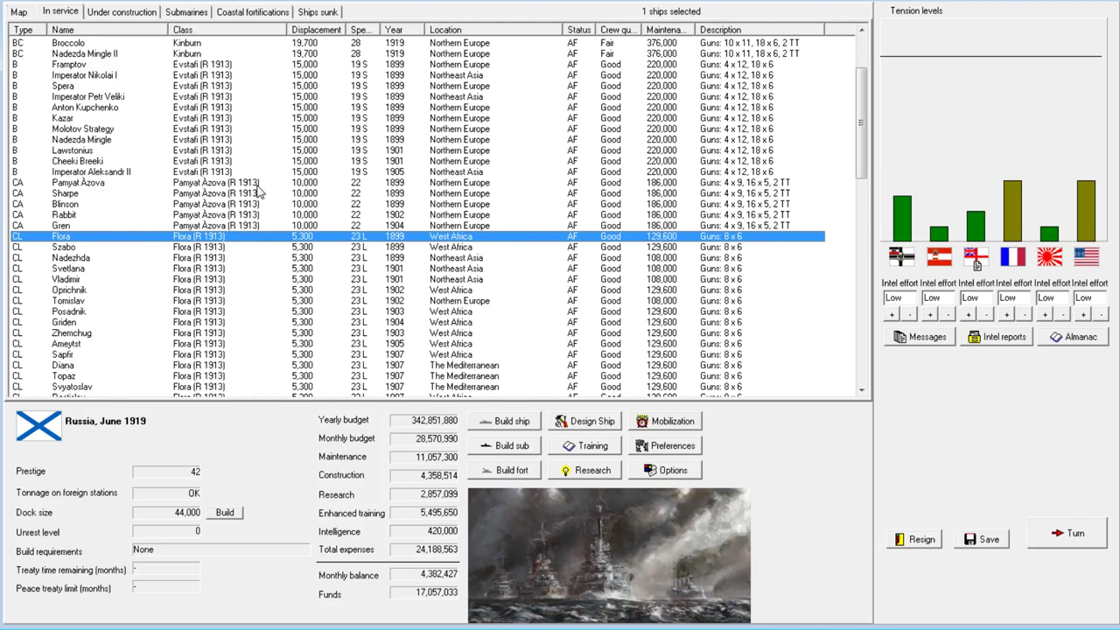
{"action": "mouse_move", "coordinate": [555, 225]}
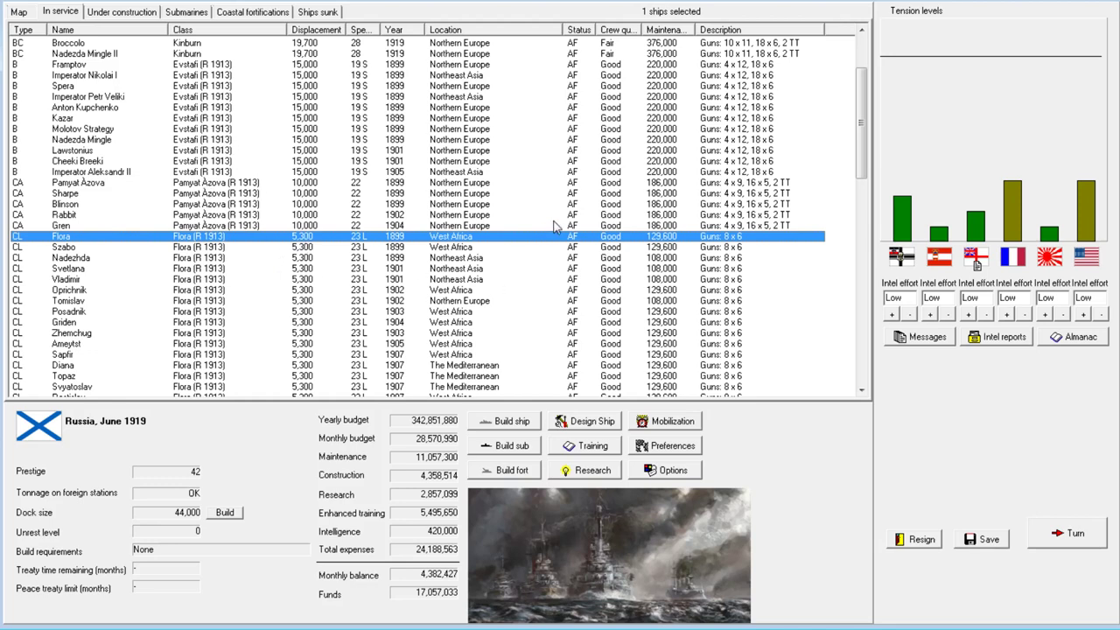
{"action": "mouse_move", "coordinate": [651, 328]}
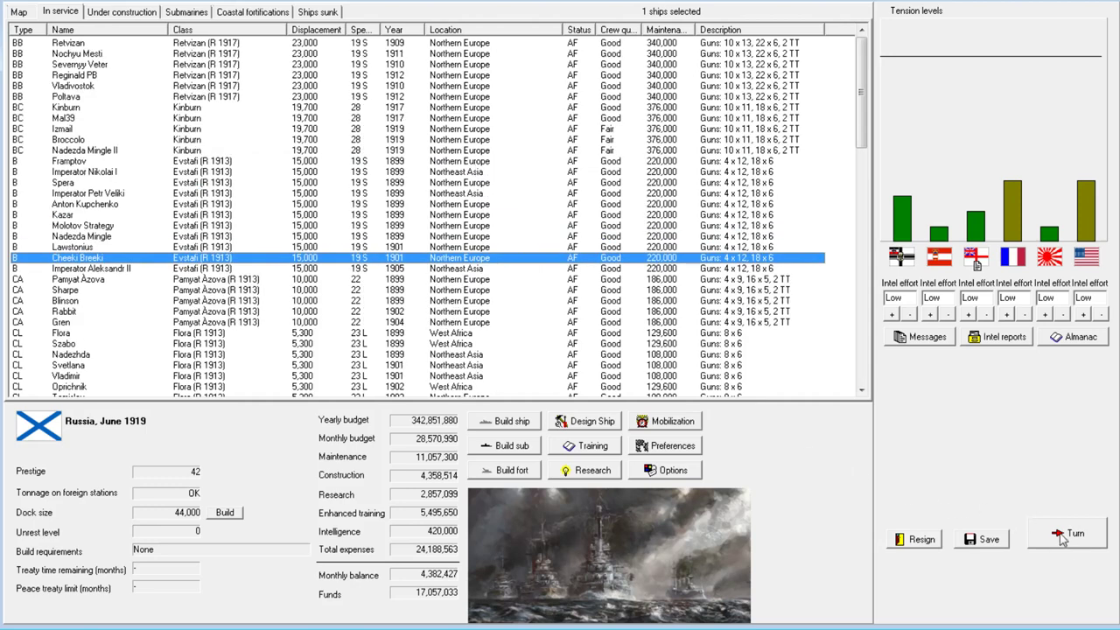
{"action": "left_click", "coordinate": [72, 246]}
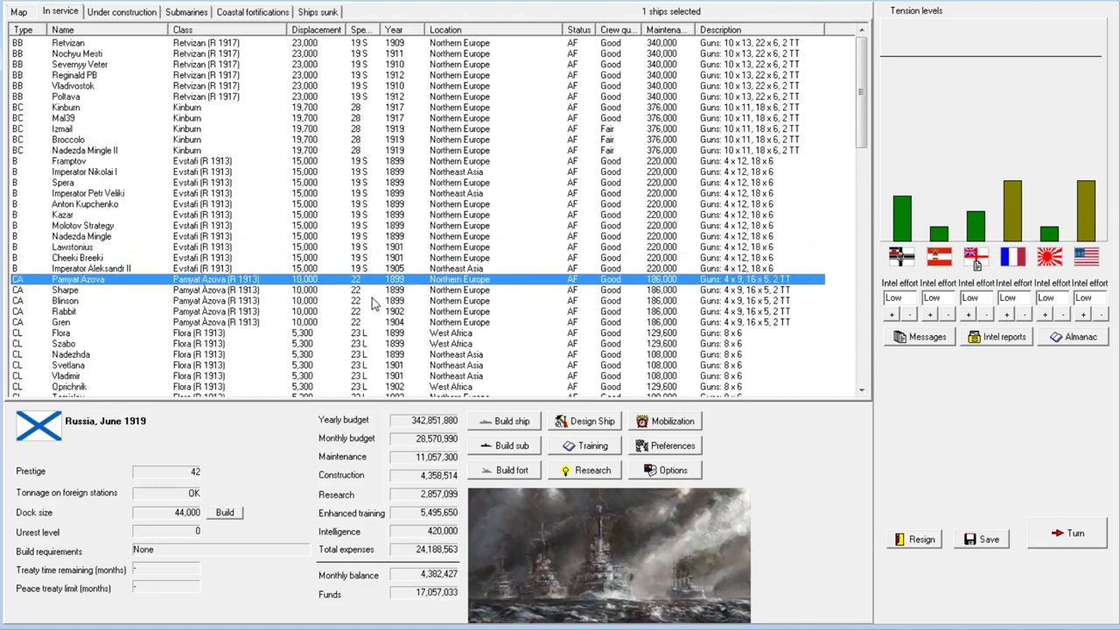
{"action": "scroll", "scroll_direction": "down", "scroll_amount": 3}
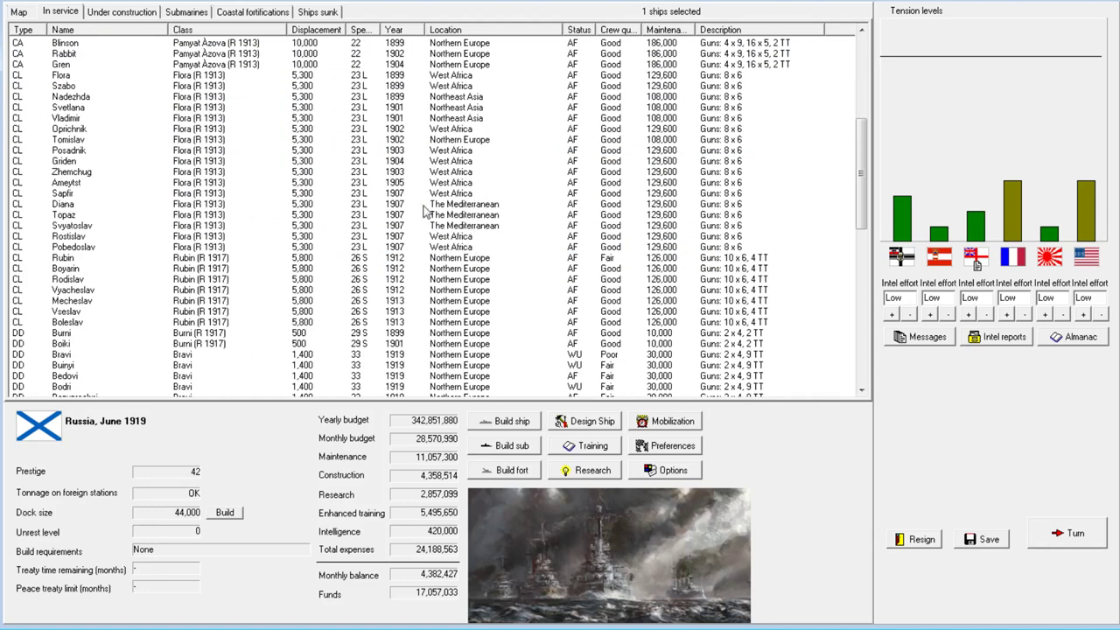
{"action": "scroll", "scroll_direction": "down", "scroll_amount": 3}
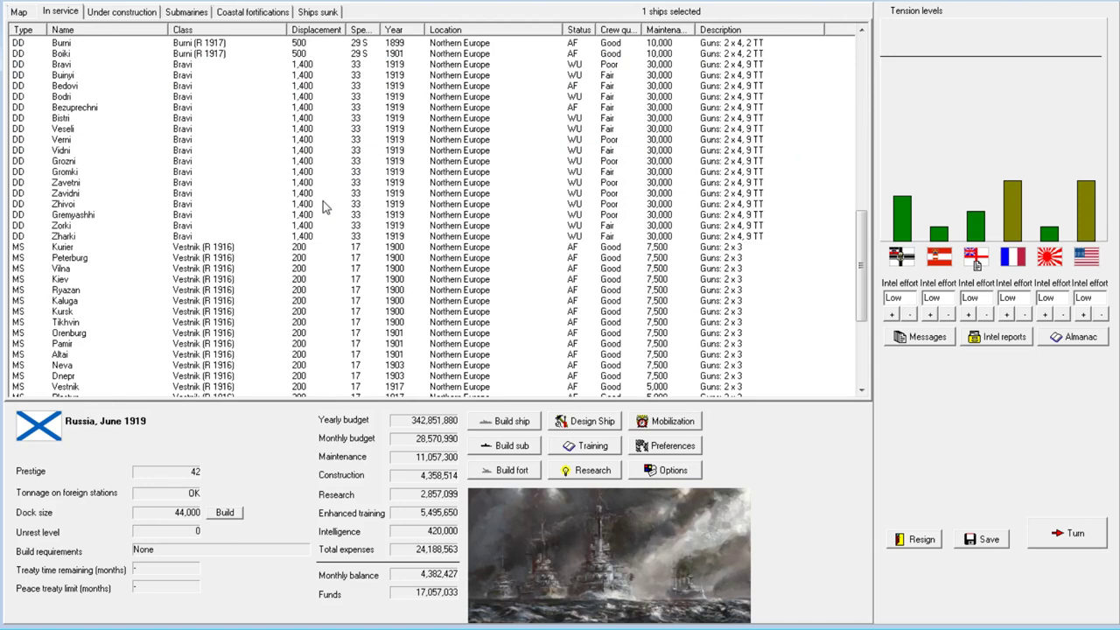
{"action": "scroll", "scroll_direction": "down", "scroll_amount": 3}
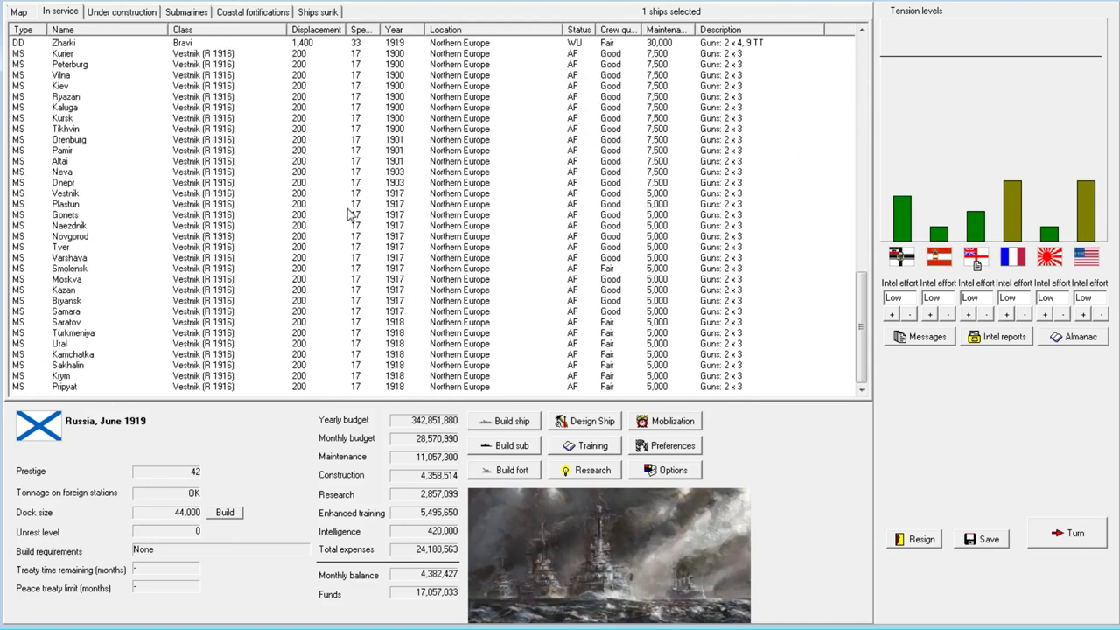
{"action": "mouse_move", "coordinate": [335, 327]}
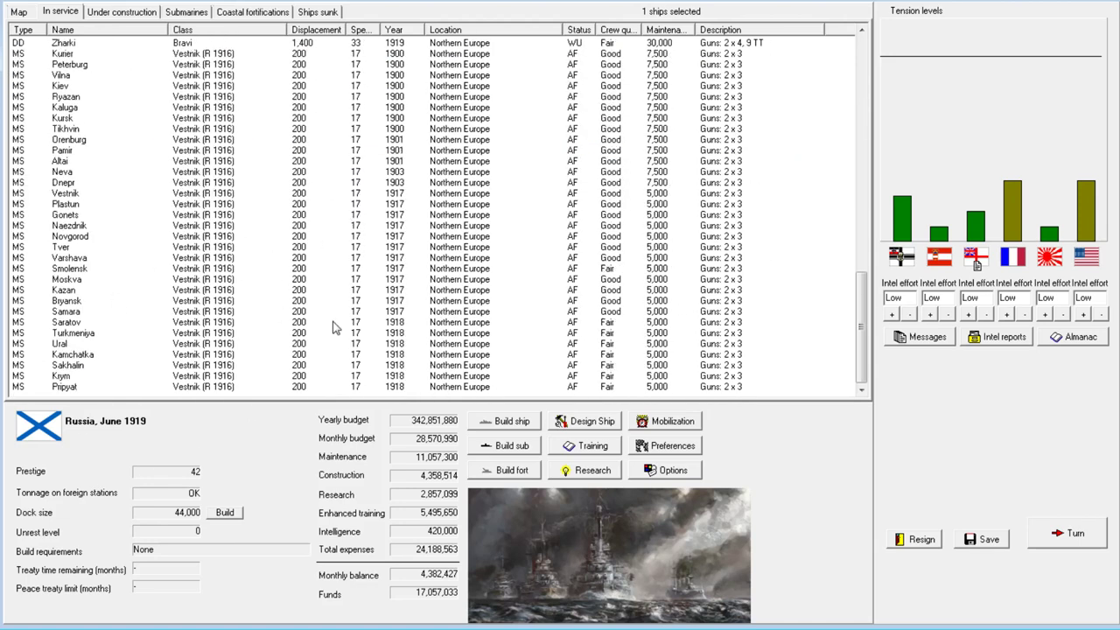
Advance a month, refuse France's gun rights, and acknowledge ship design, destroyer gun and torpedo breakthroughs.
{"action": "left_click", "coordinate": [1065, 532]}
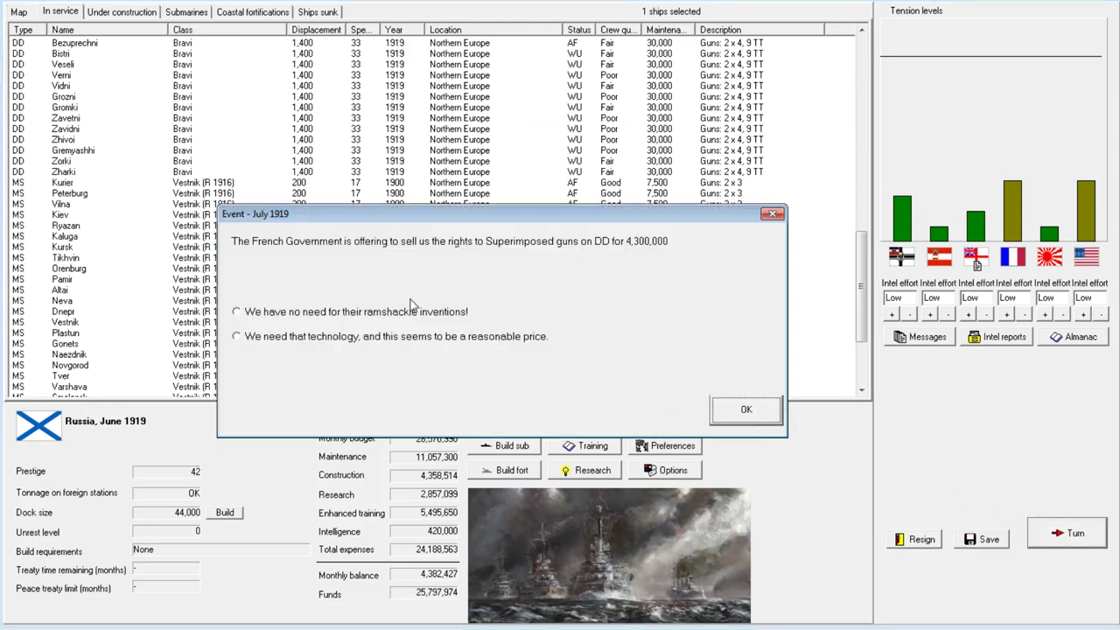
{"action": "mouse_move", "coordinate": [532, 311]}
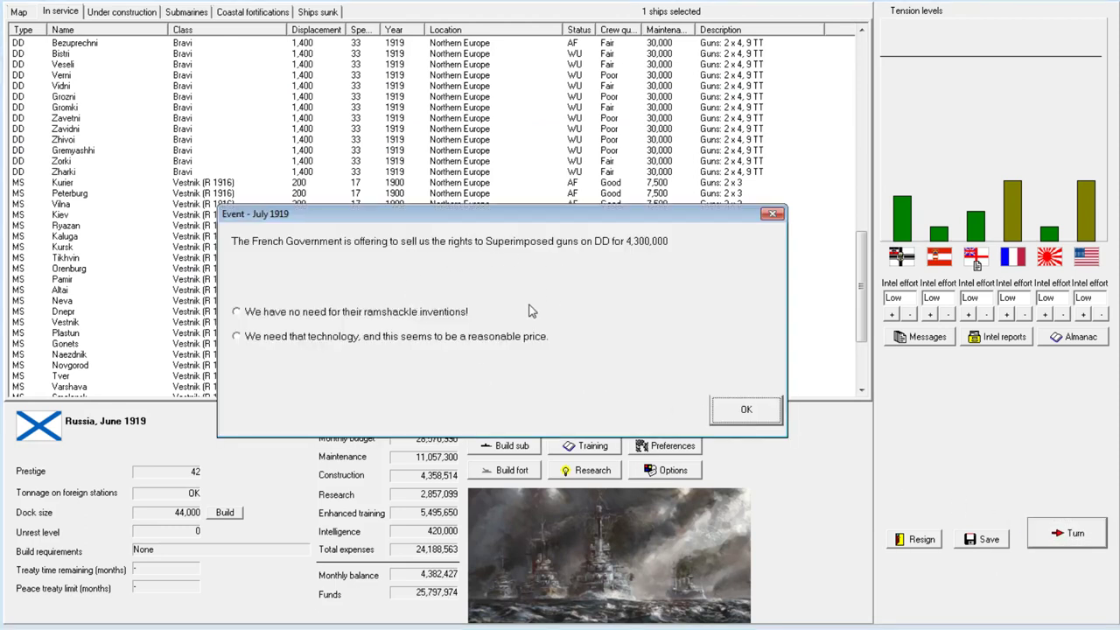
{"action": "mouse_move", "coordinate": [621, 268]}
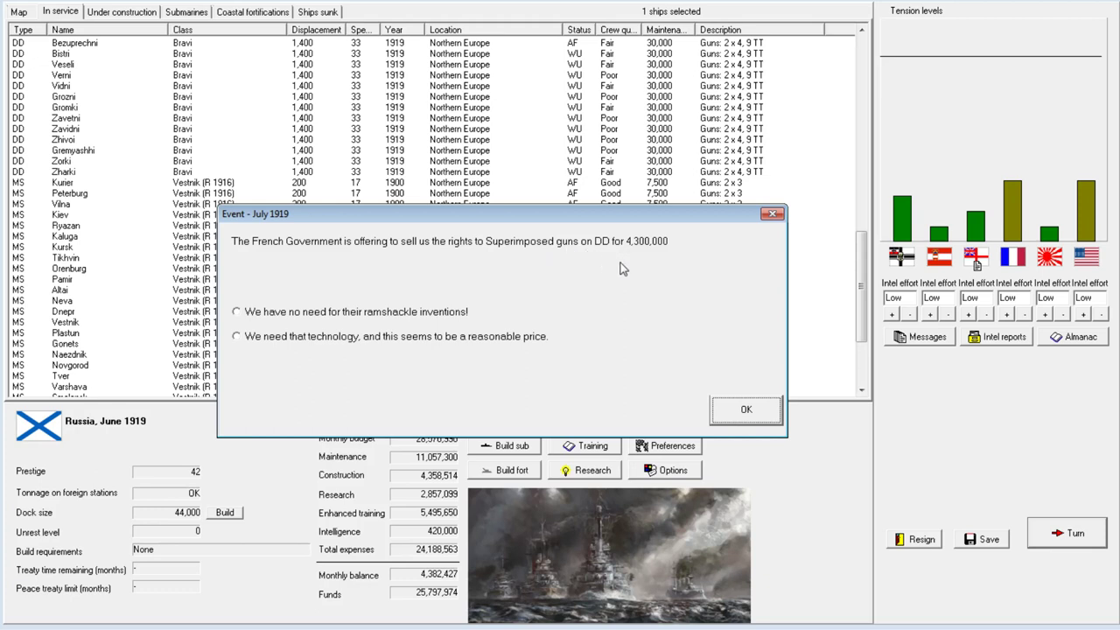
{"action": "mouse_move", "coordinate": [397, 310]}
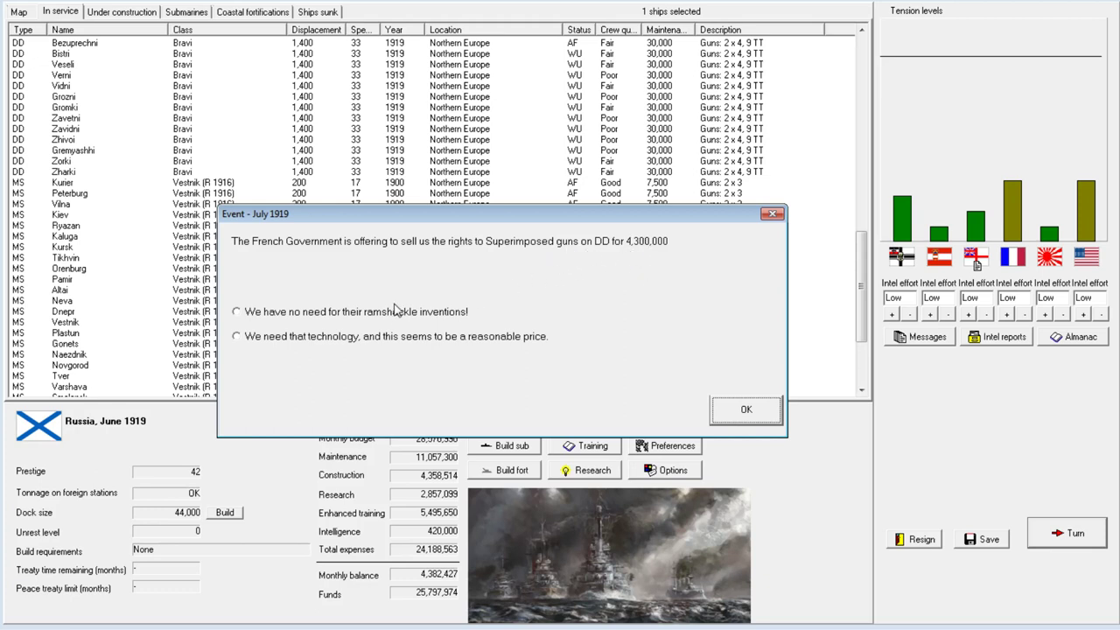
{"action": "mouse_move", "coordinate": [380, 316]}
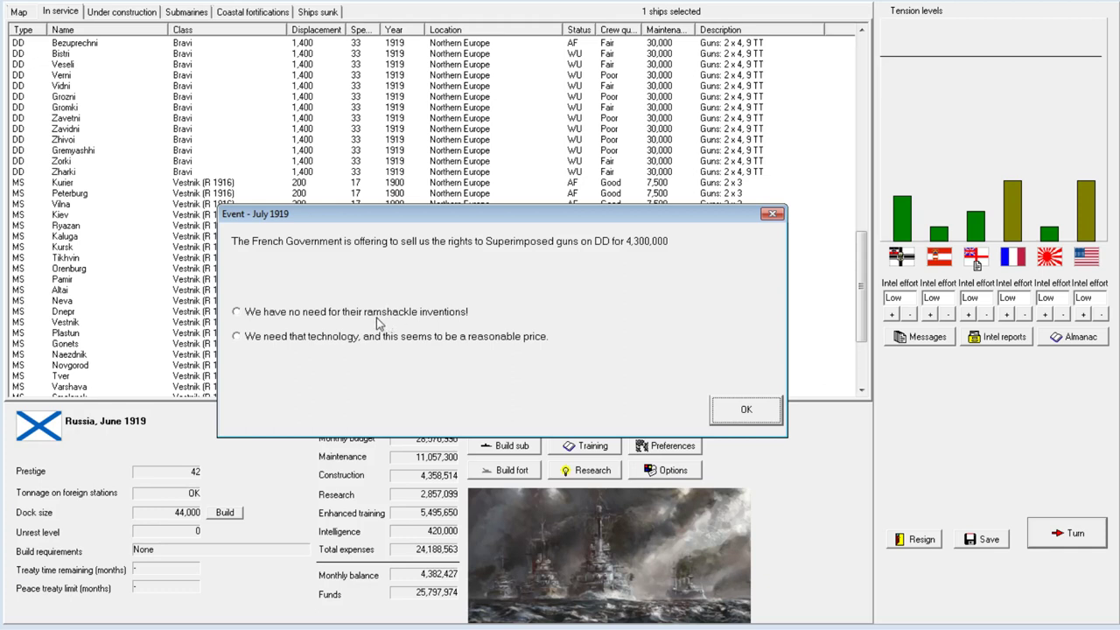
{"action": "left_click", "coordinate": [236, 312]}
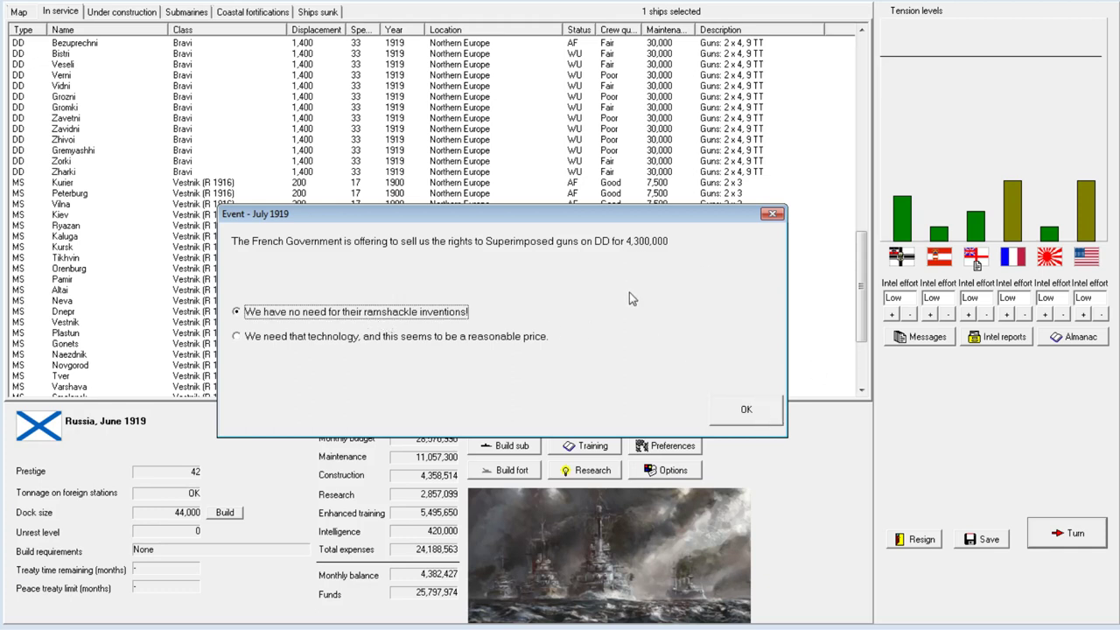
{"action": "mouse_move", "coordinate": [731, 282]}
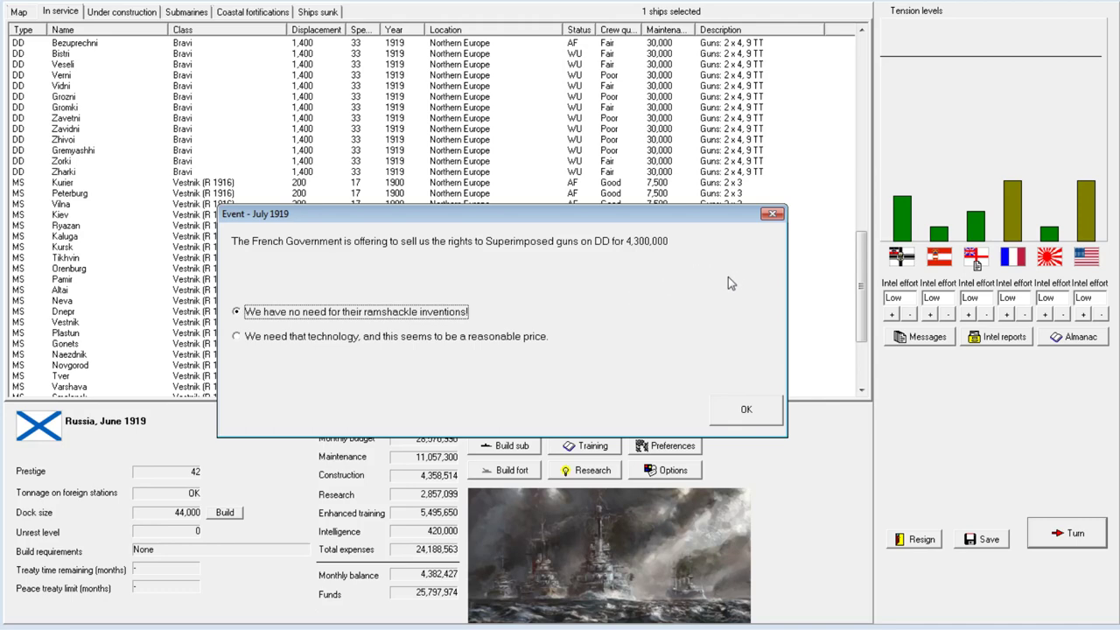
{"action": "mouse_move", "coordinate": [722, 264]}
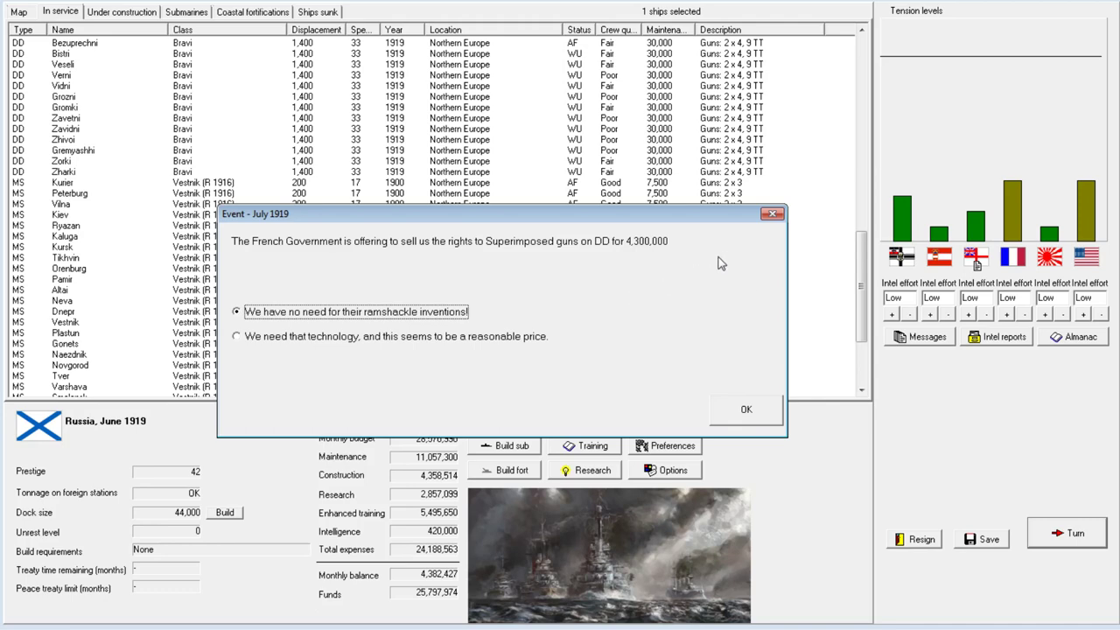
{"action": "left_click", "coordinate": [745, 409]}
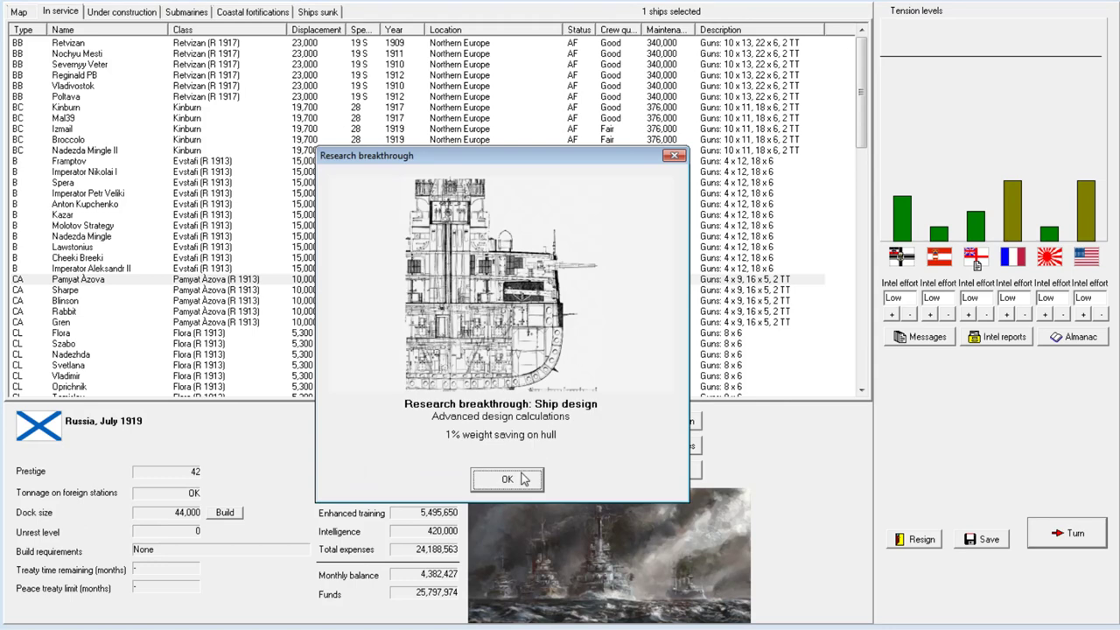
{"action": "left_click", "coordinate": [506, 479]}
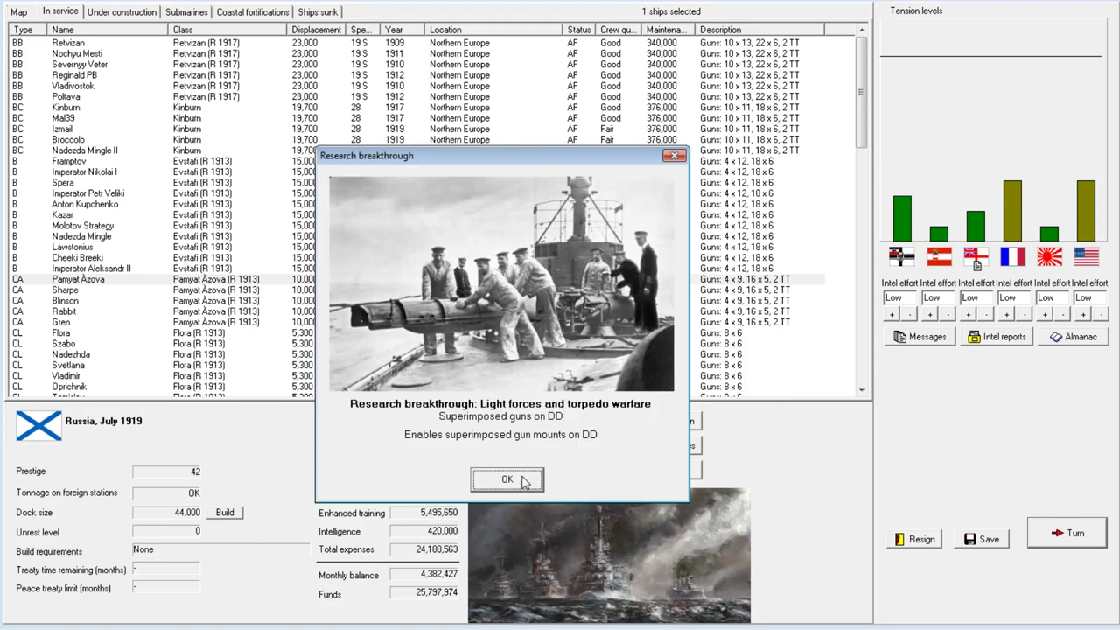
{"action": "mouse_move", "coordinate": [544, 450]}
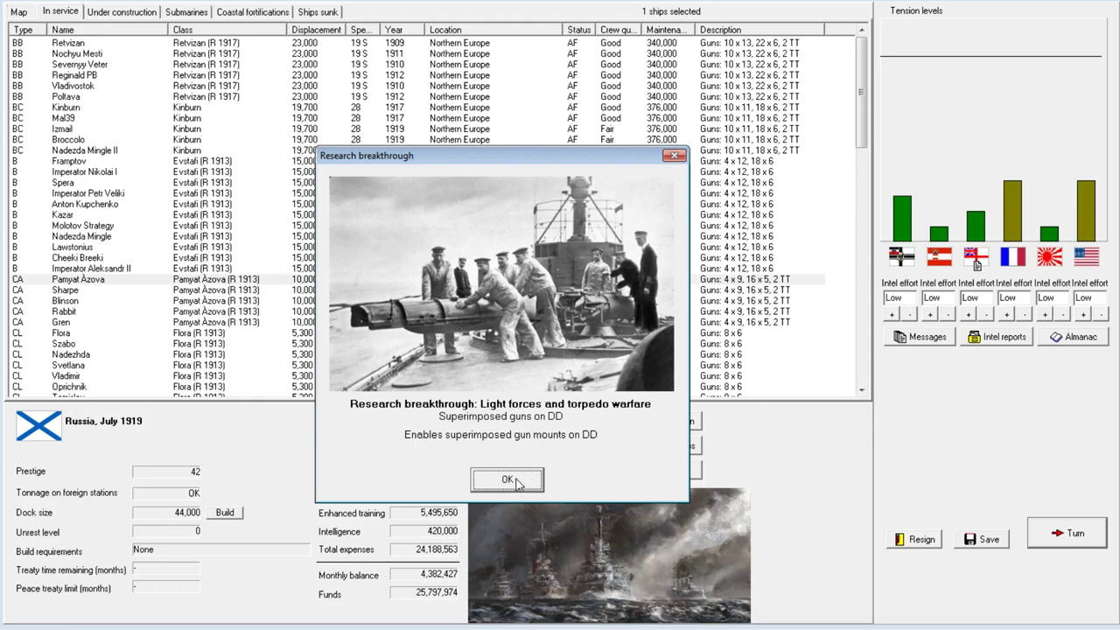
{"action": "left_click", "coordinate": [506, 479]}
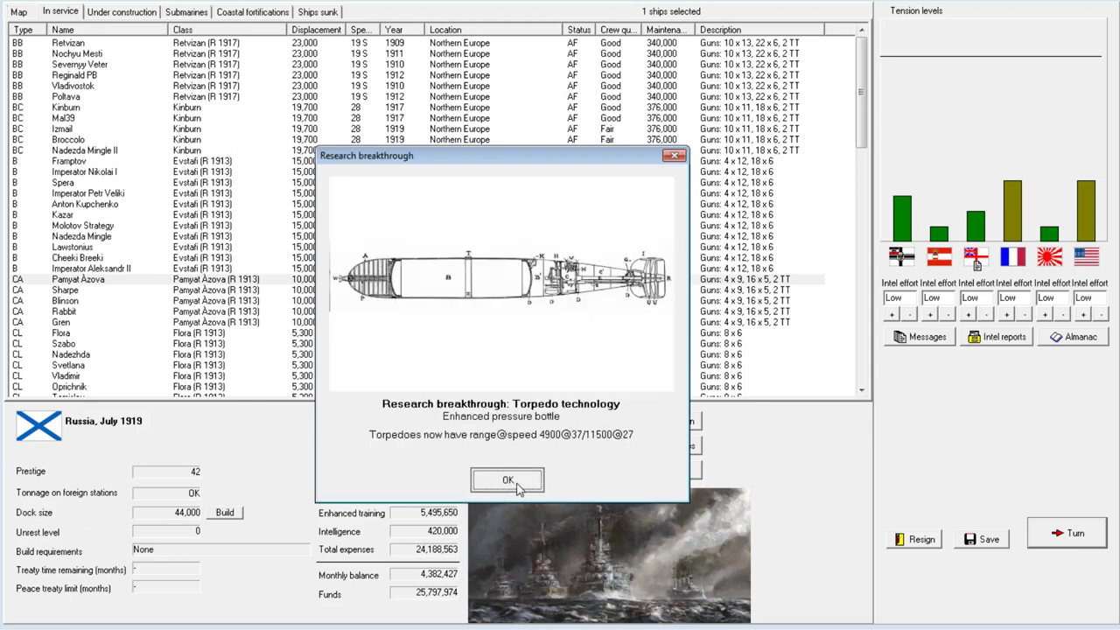
{"action": "left_click", "coordinate": [507, 480]}
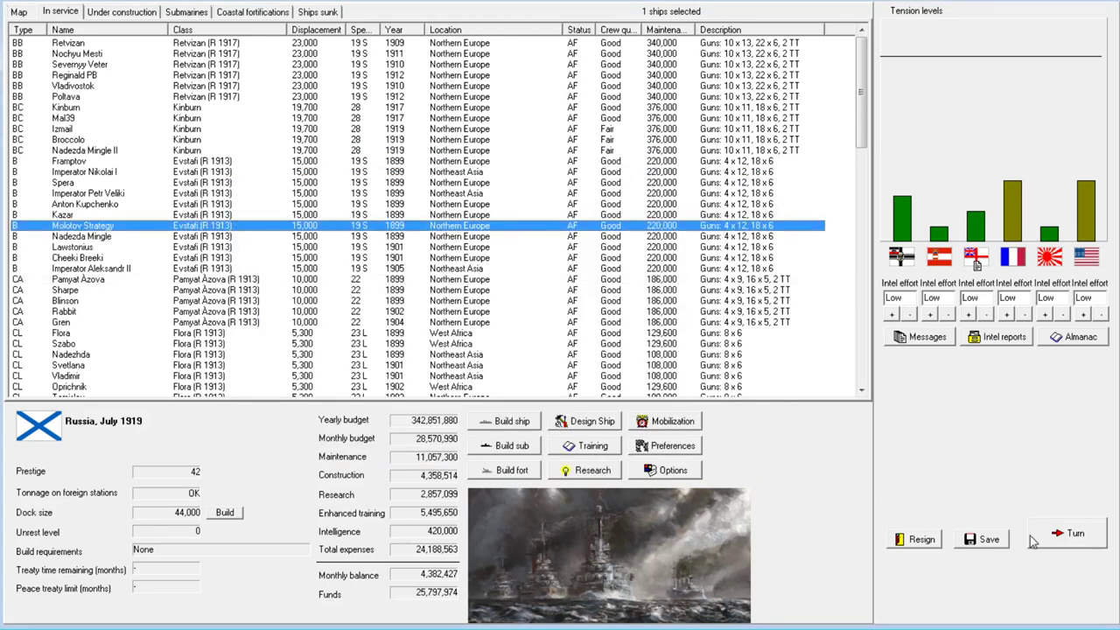
Advance to August 1919, answer 'By all means!' to Britain, and close the turn messages.
{"action": "left_click", "coordinate": [1075, 532]}
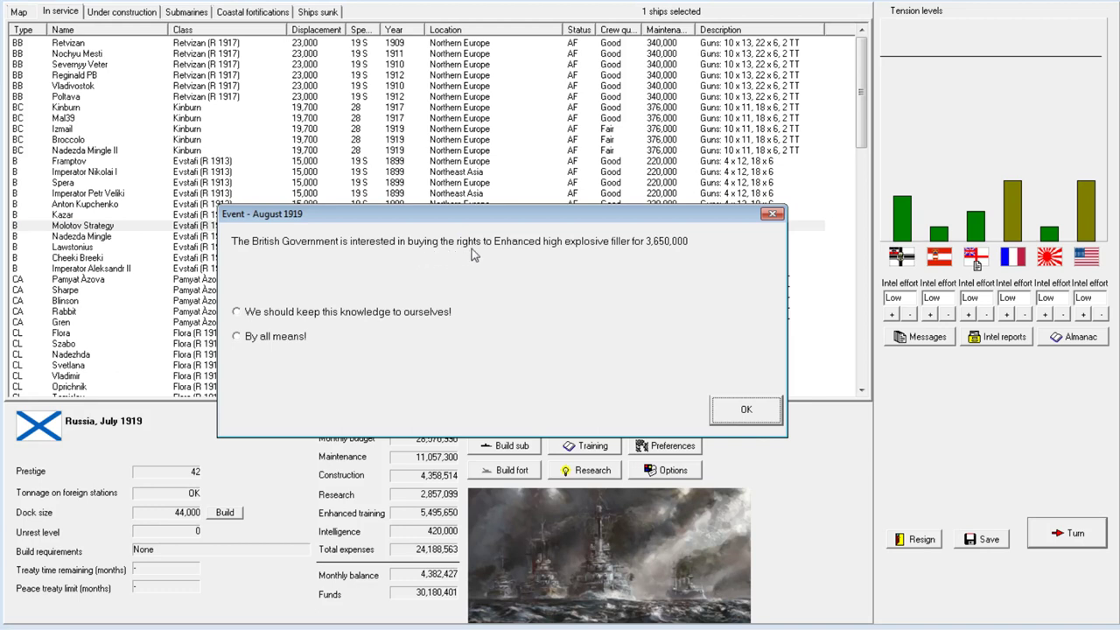
{"action": "mouse_move", "coordinate": [597, 280]}
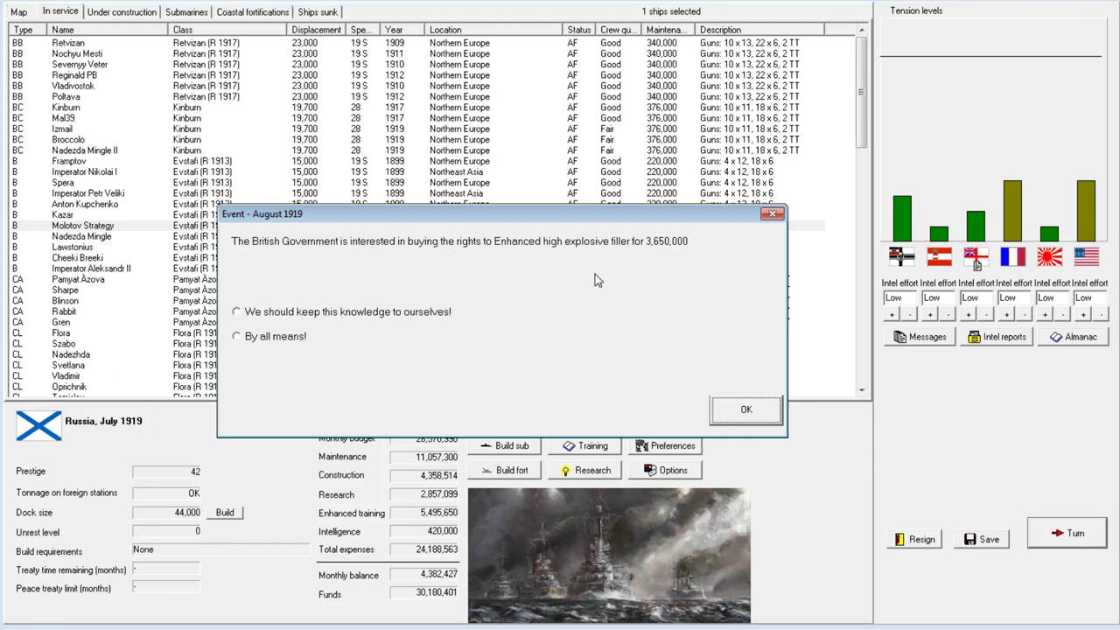
{"action": "mouse_move", "coordinate": [528, 254]}
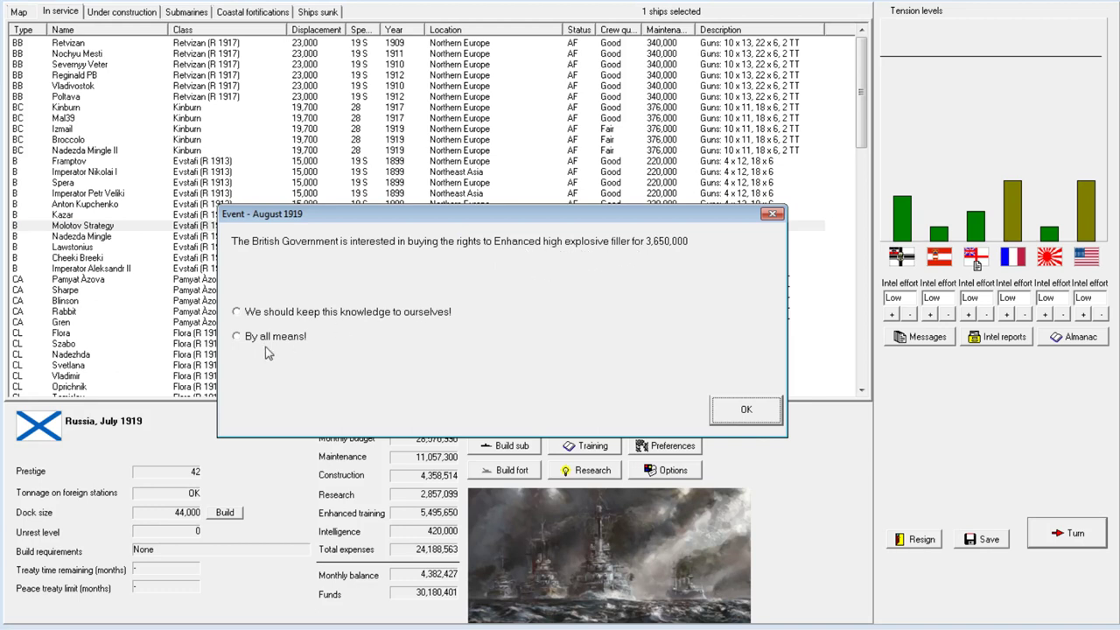
{"action": "left_click", "coordinate": [236, 336]}
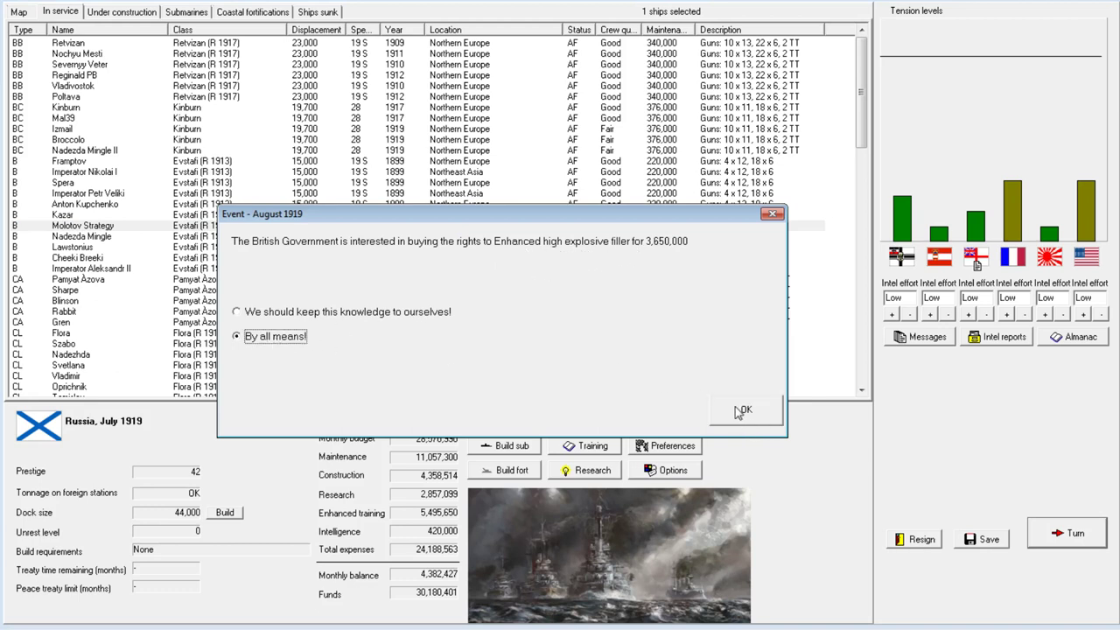
{"action": "left_click", "coordinate": [745, 410]}
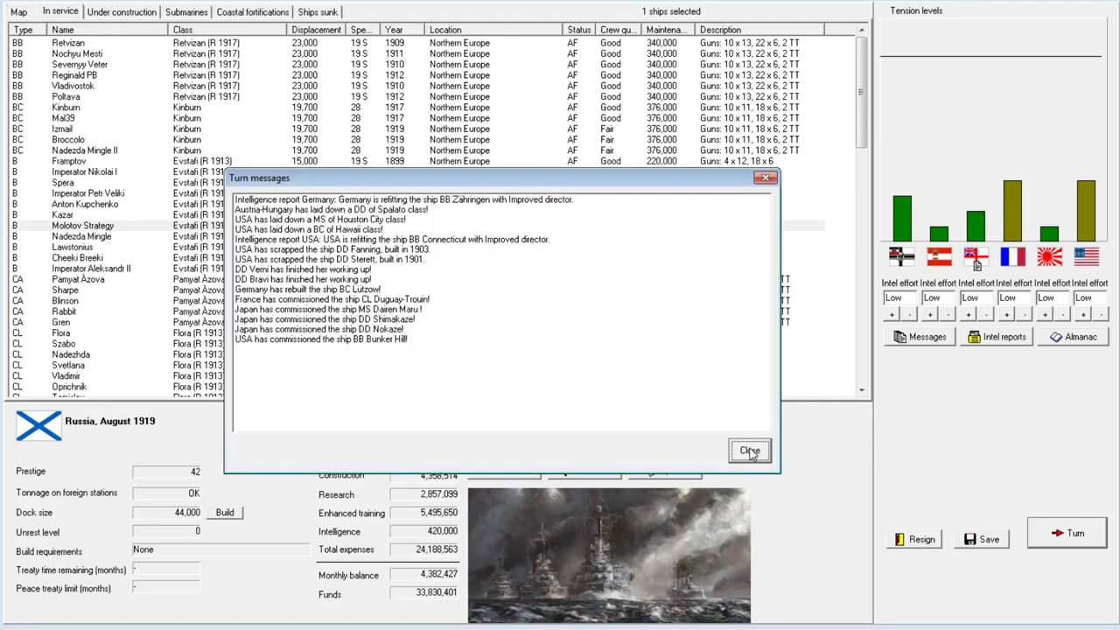
{"action": "mouse_move", "coordinate": [615, 332]}
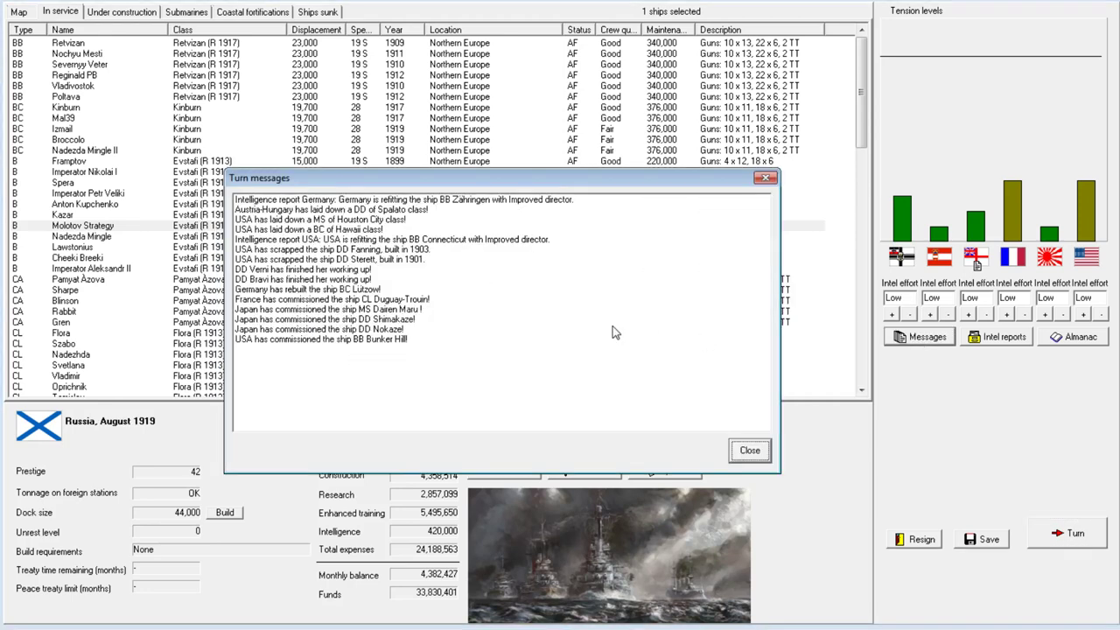
{"action": "left_click", "coordinate": [748, 450]}
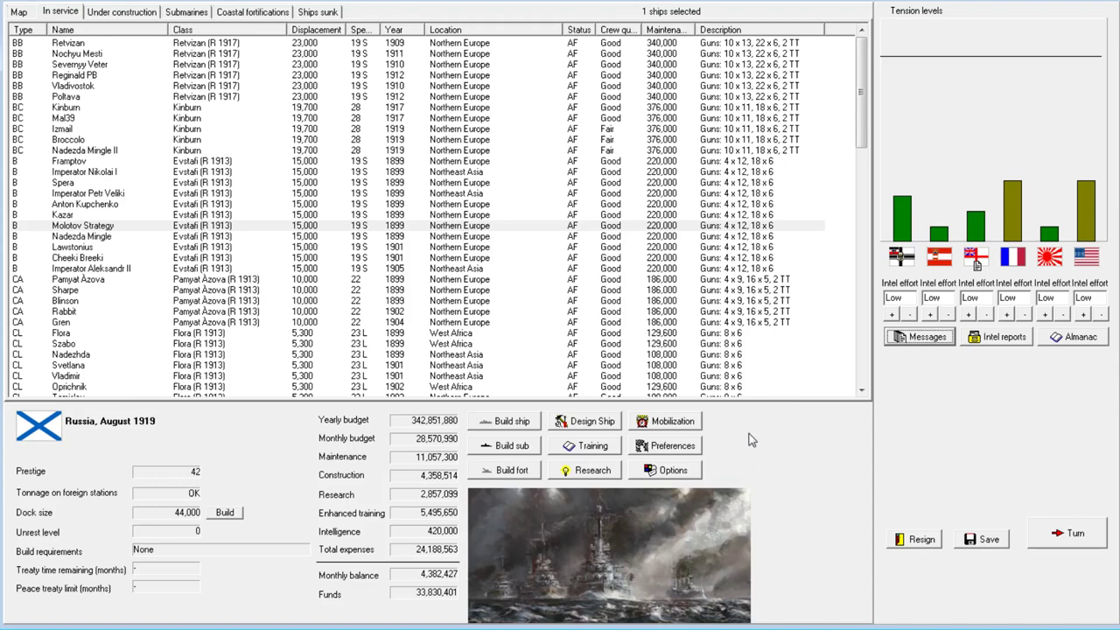
{"action": "mouse_move", "coordinate": [1002, 514]}
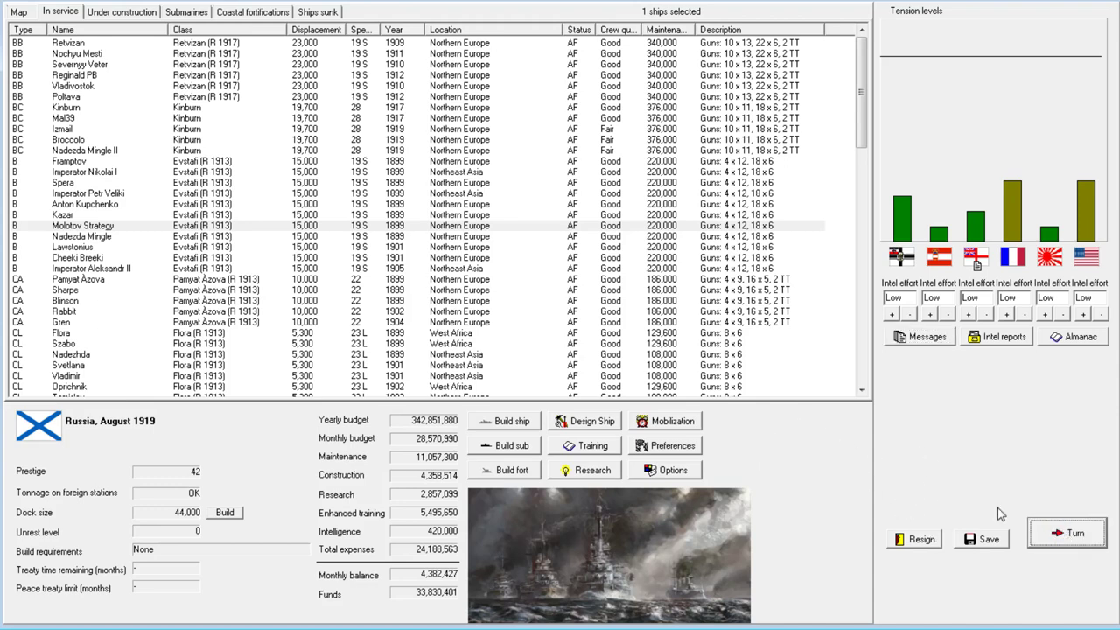
Advance a month, acknowledging Molotov II's commissioning plus triple bottom and improved 15-inch guns research.
{"action": "left_click", "coordinate": [1074, 533]}
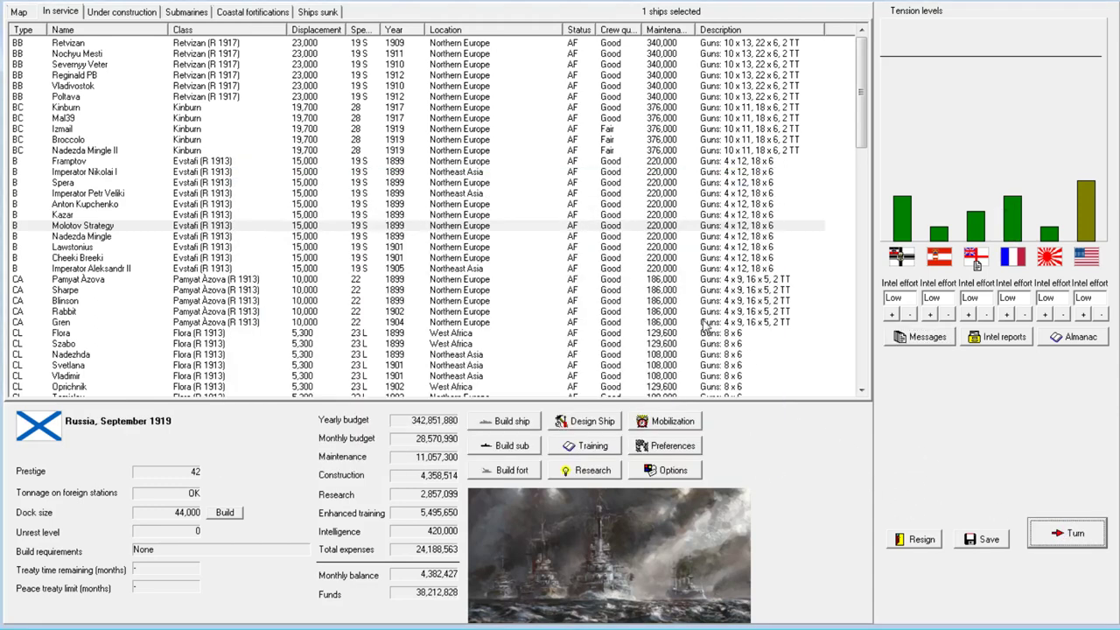
{"action": "mouse_move", "coordinate": [499, 300]}
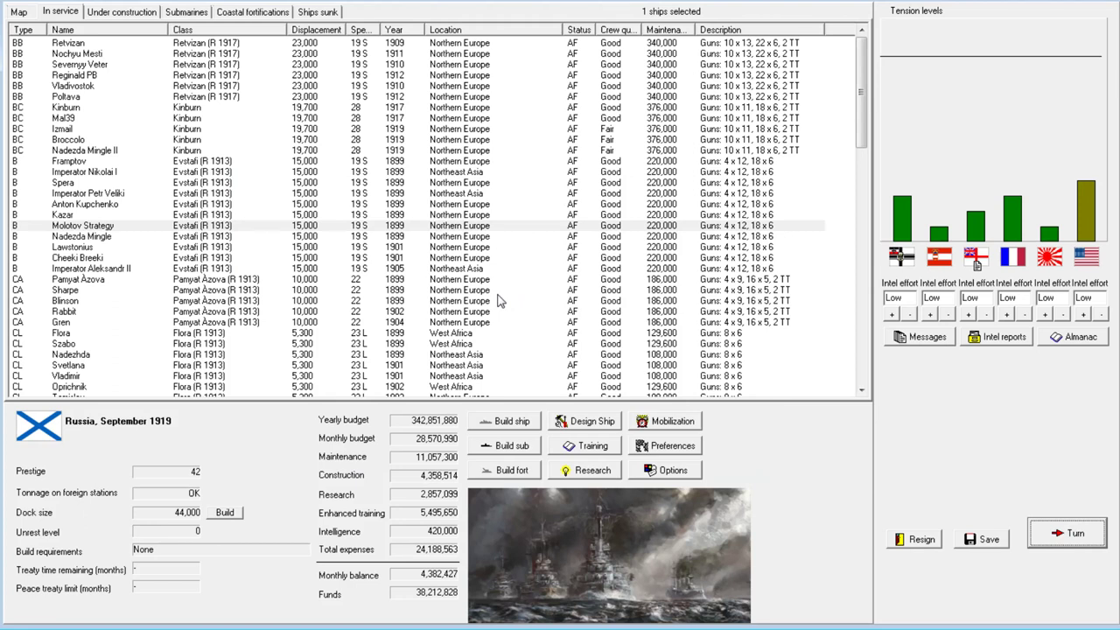
{"action": "mouse_move", "coordinate": [1047, 531]}
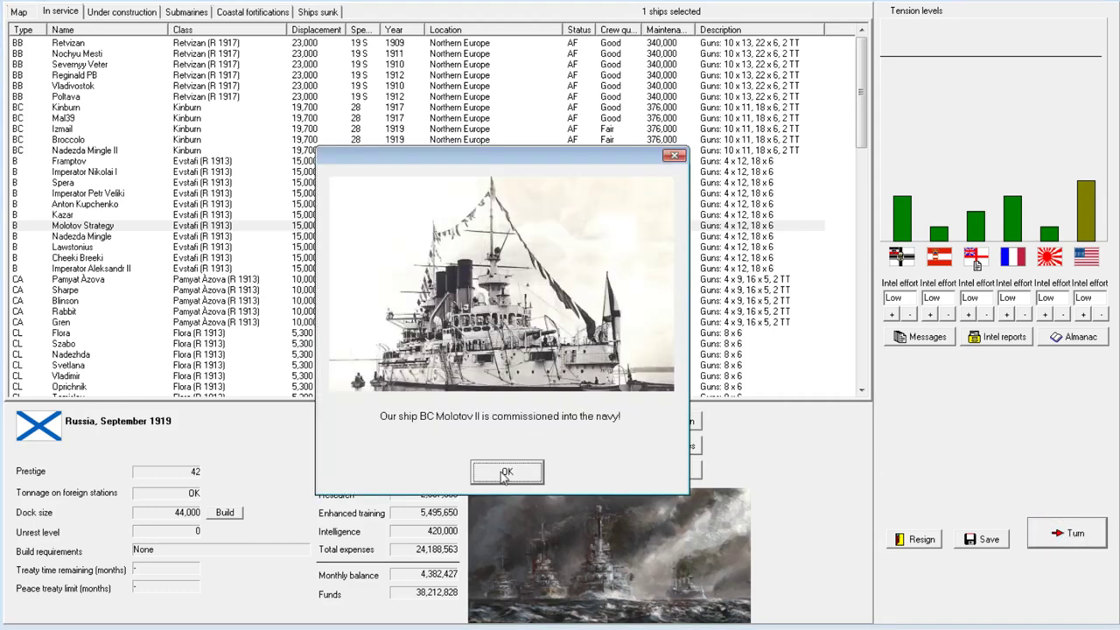
{"action": "left_click", "coordinate": [506, 472]}
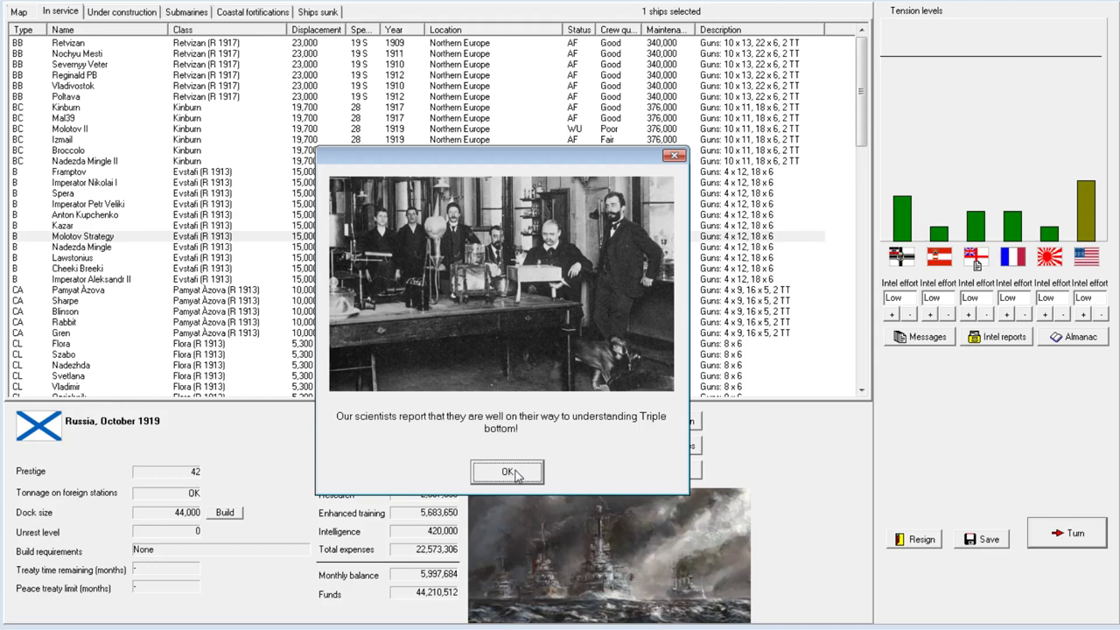
{"action": "left_click", "coordinate": [506, 471]}
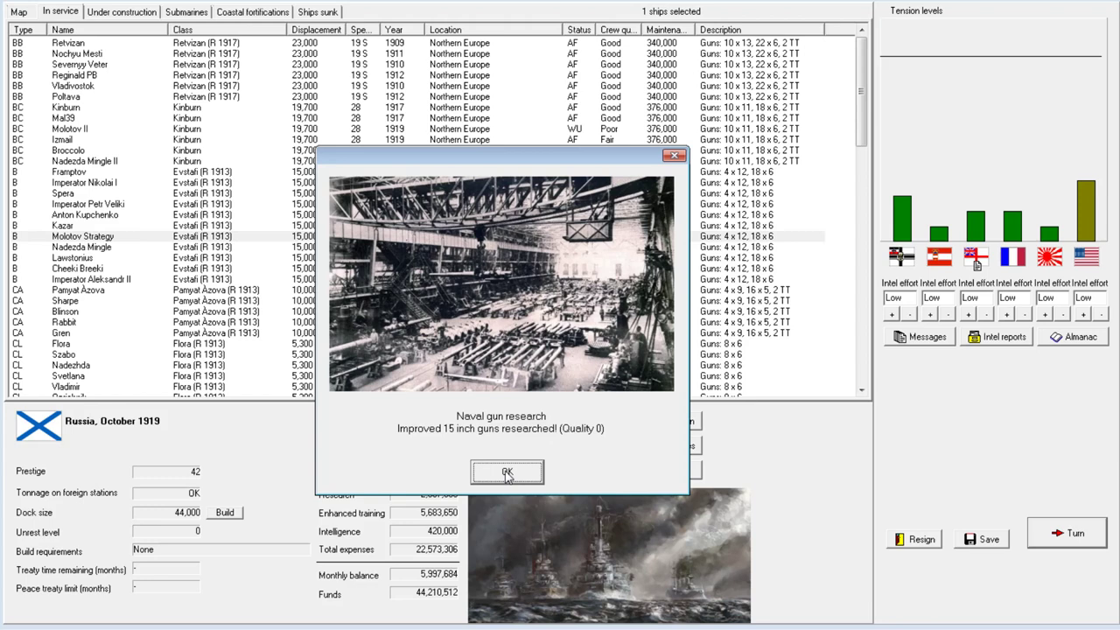
{"action": "left_click", "coordinate": [507, 472]}
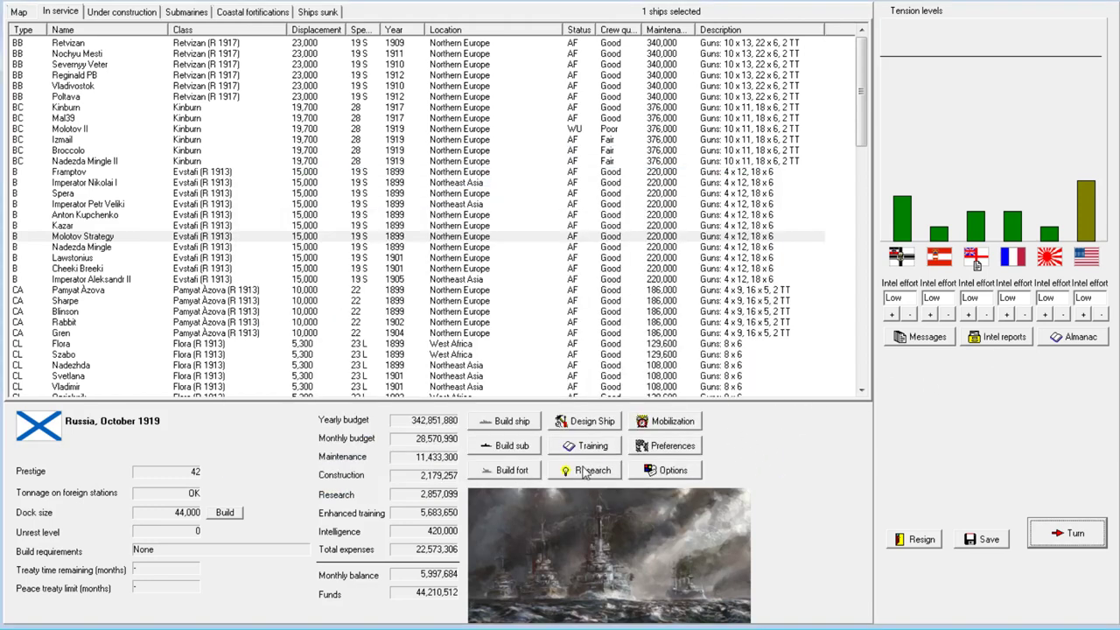
Open Research on the Naval guns tab and select the 15-inch guns entry.
{"action": "left_click", "coordinate": [590, 470]}
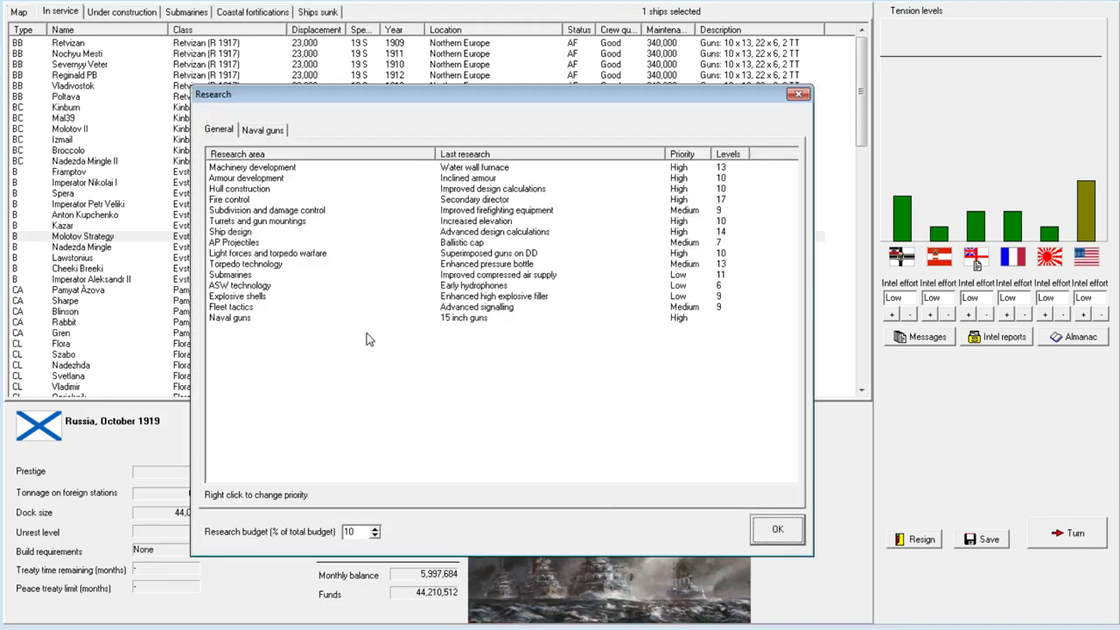
{"action": "left_click", "coordinate": [261, 129]}
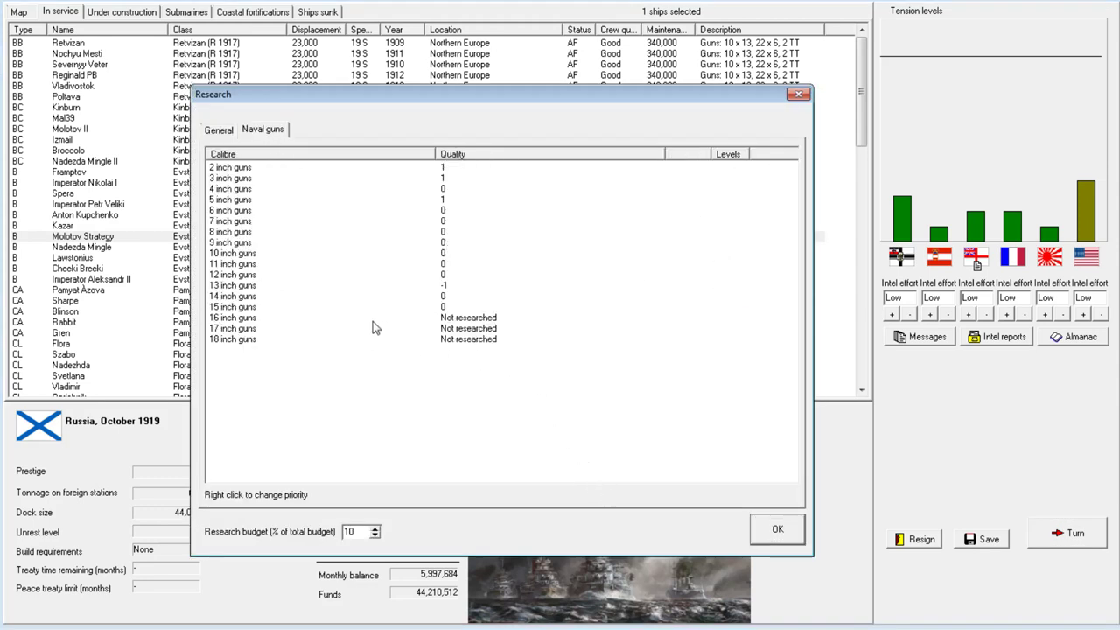
{"action": "left_click", "coordinate": [263, 306]}
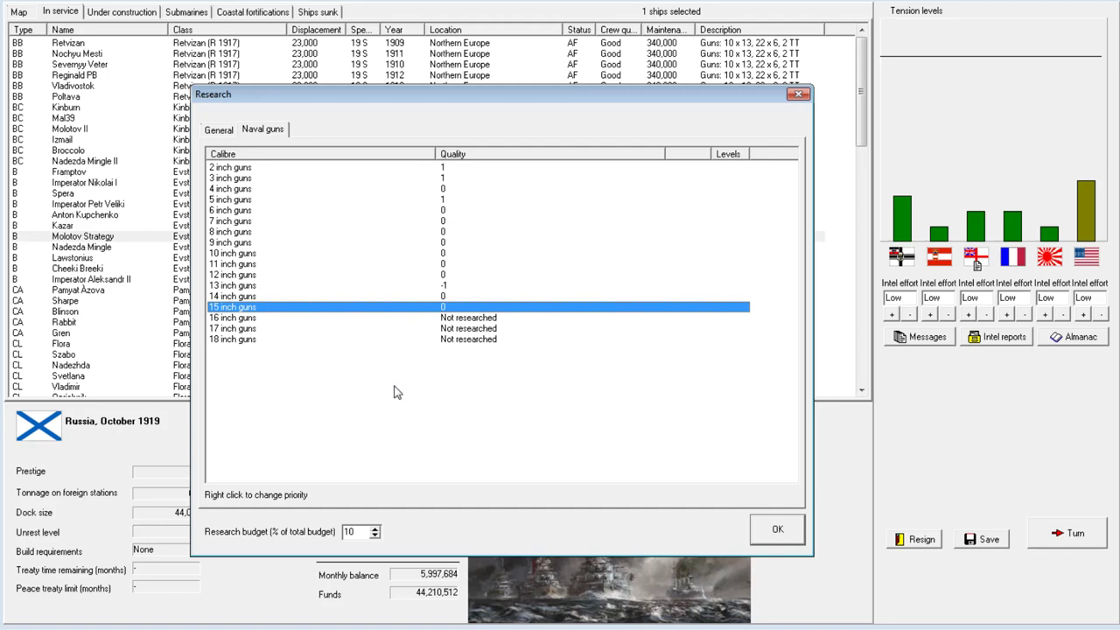
Close Research, select battleship Kazar in service, and advance to November 1919.
{"action": "left_click", "coordinate": [776, 529]}
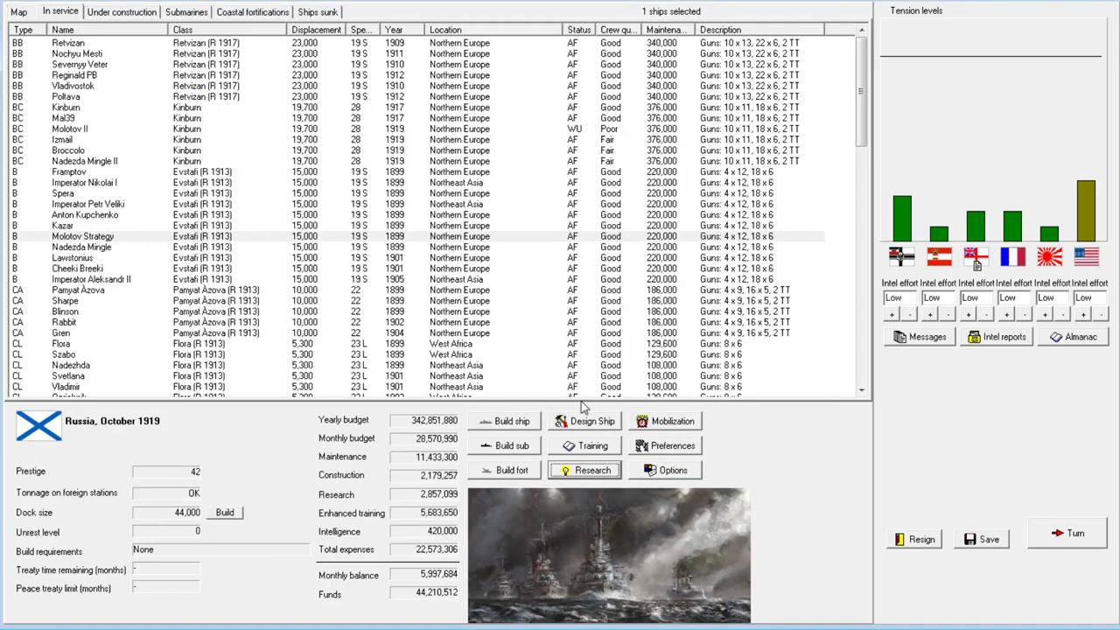
{"action": "left_click", "coordinate": [63, 226]}
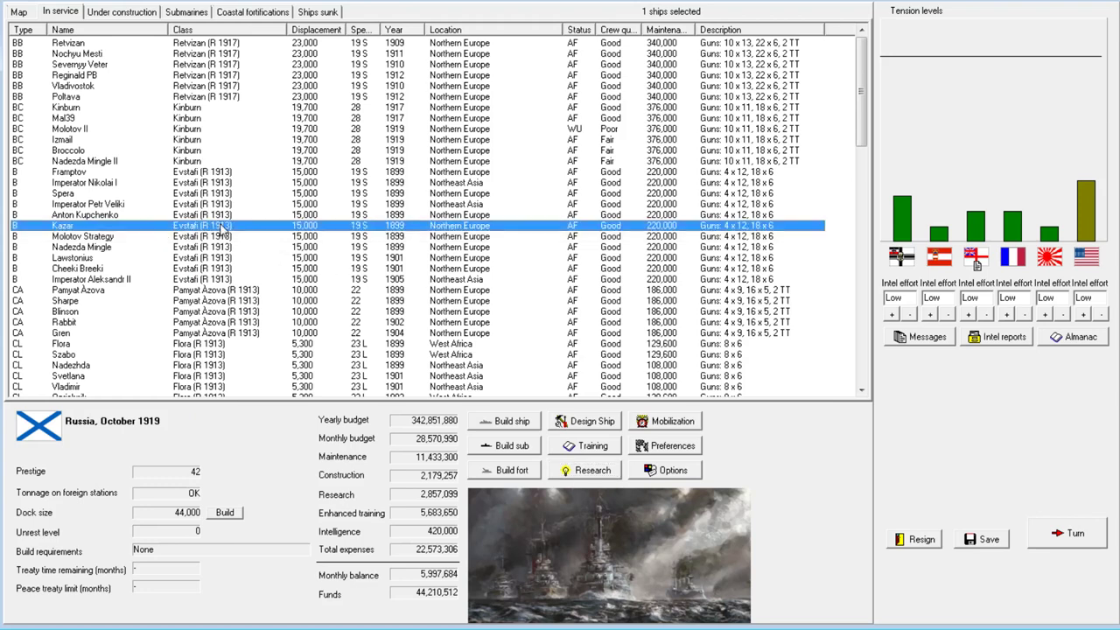
{"action": "mouse_move", "coordinate": [980, 480]}
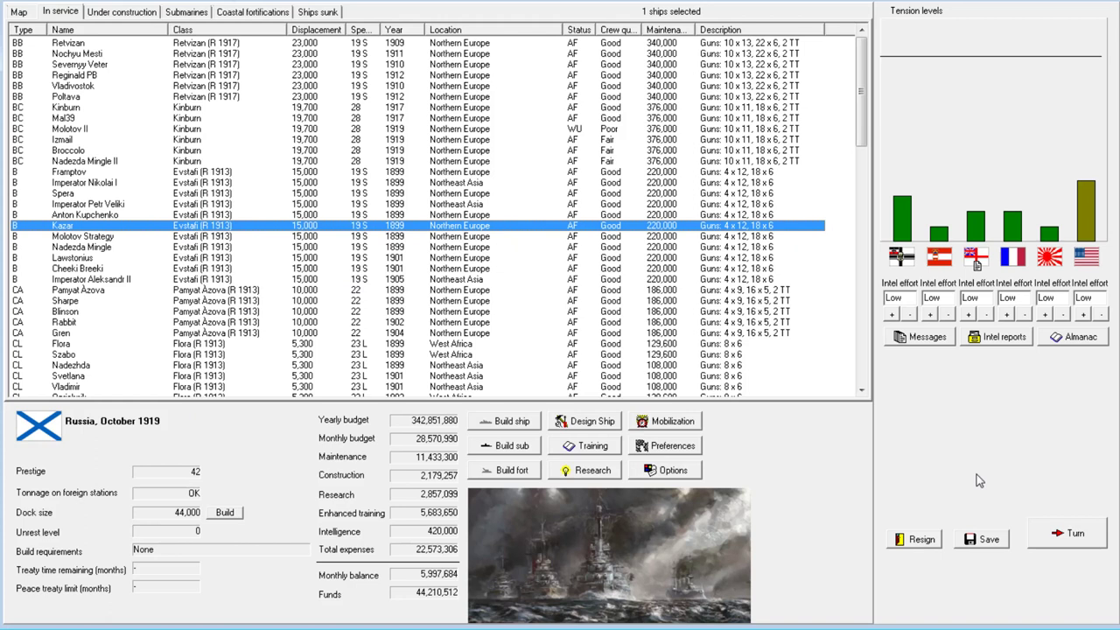
{"action": "mouse_move", "coordinate": [803, 410]}
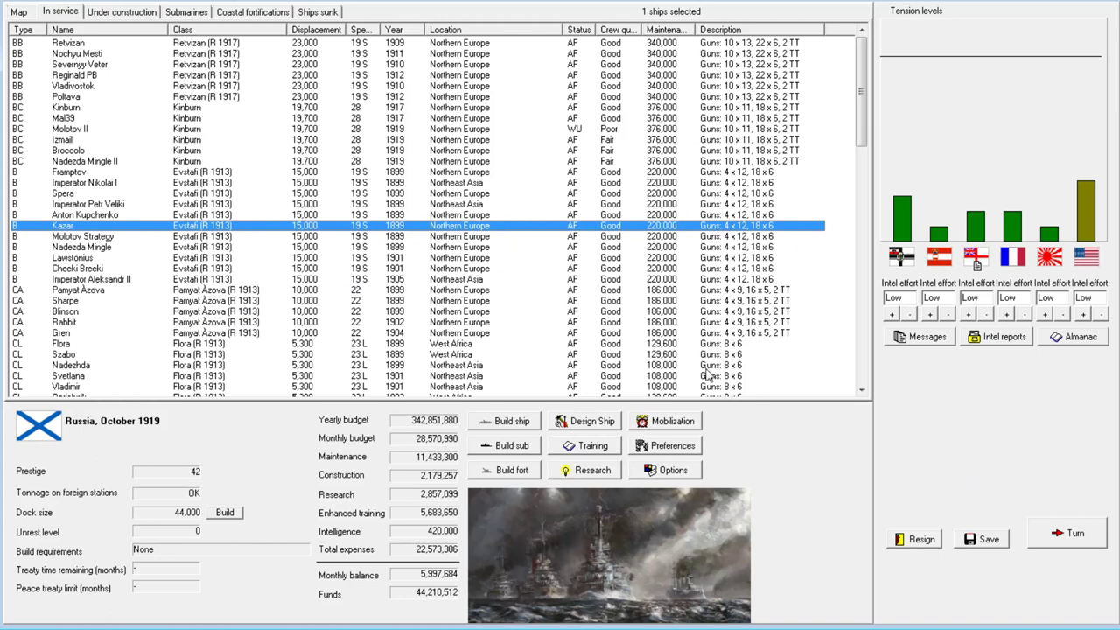
{"action": "left_click", "coordinate": [1074, 532]}
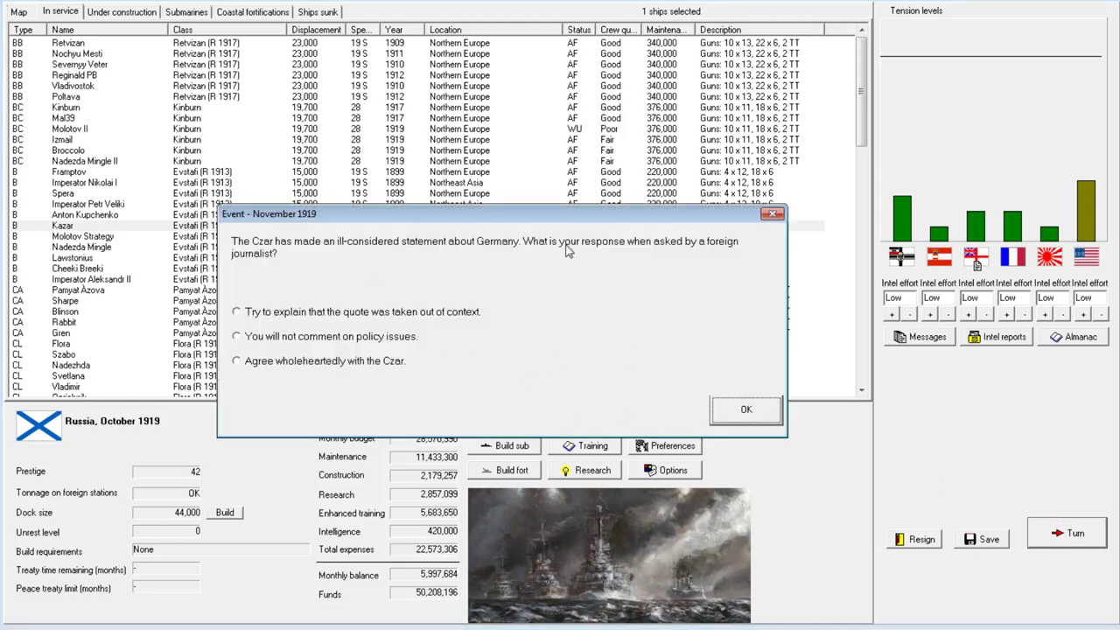
{"action": "mouse_move", "coordinate": [384, 313]}
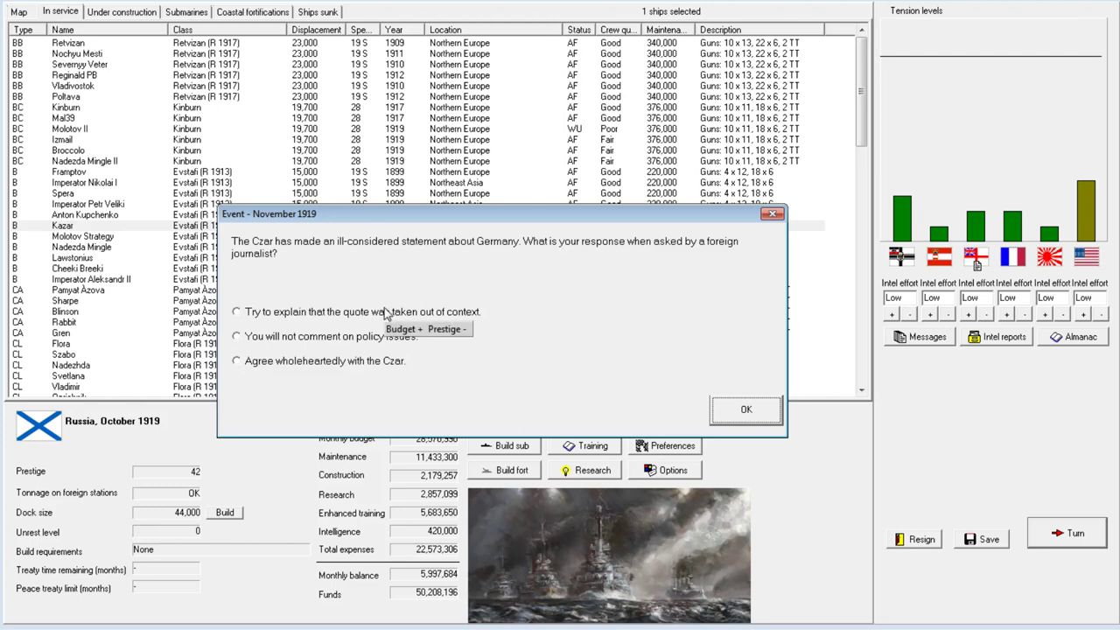
{"action": "mouse_move", "coordinate": [363, 332]}
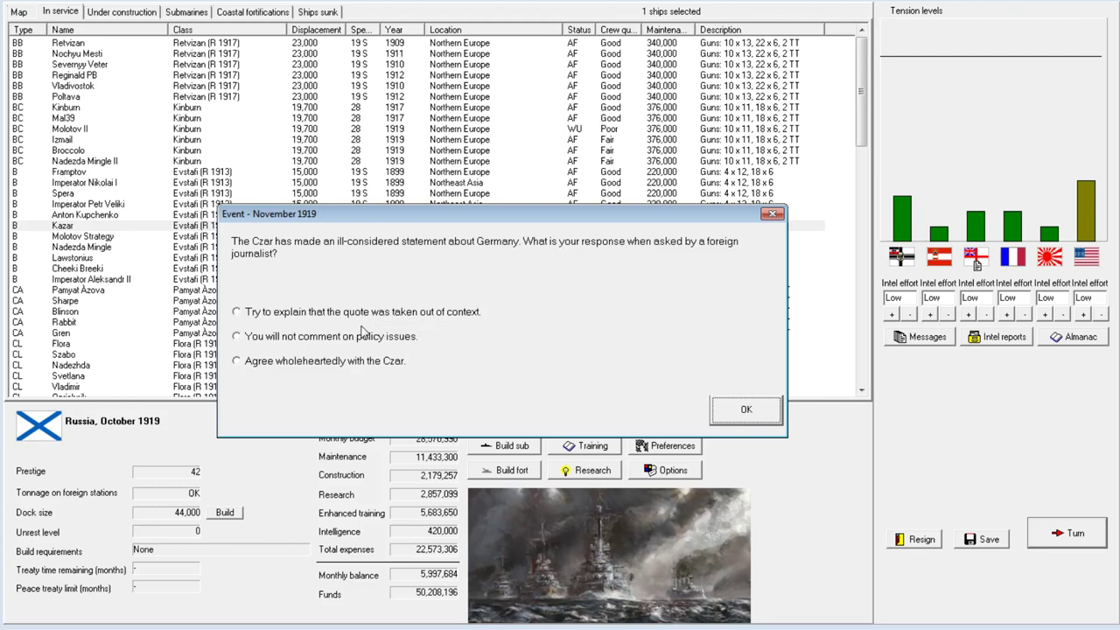
{"action": "mouse_move", "coordinate": [210, 462]}
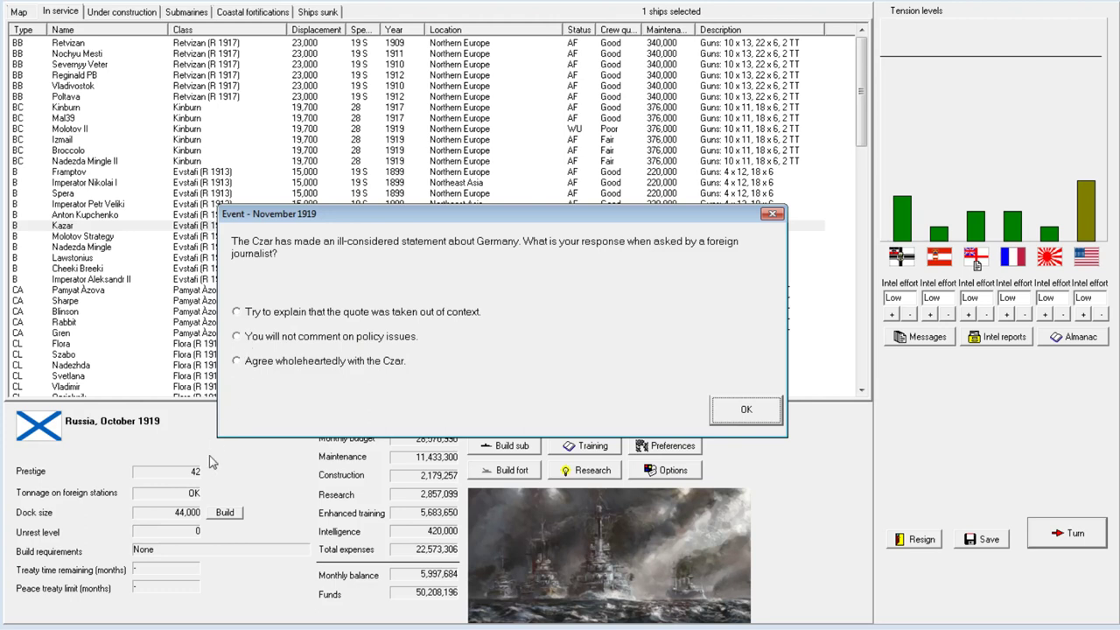
{"action": "mouse_move", "coordinate": [290, 375]}
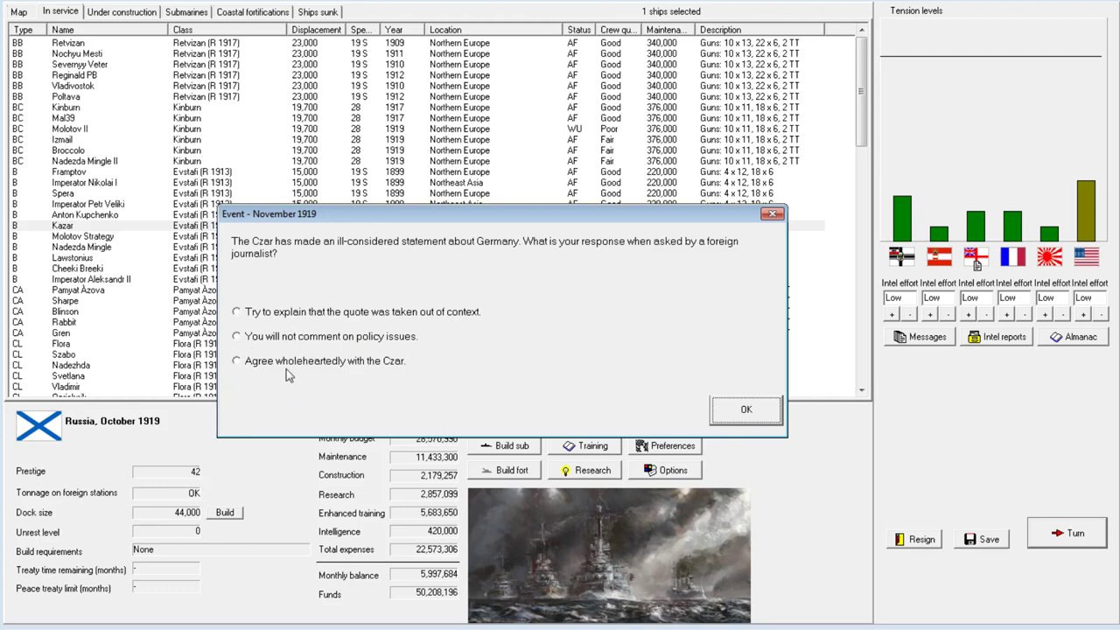
Tell the Czar the quote was taken out of context, then review the under-construction and in-service lists.
{"action": "left_click", "coordinate": [236, 312]}
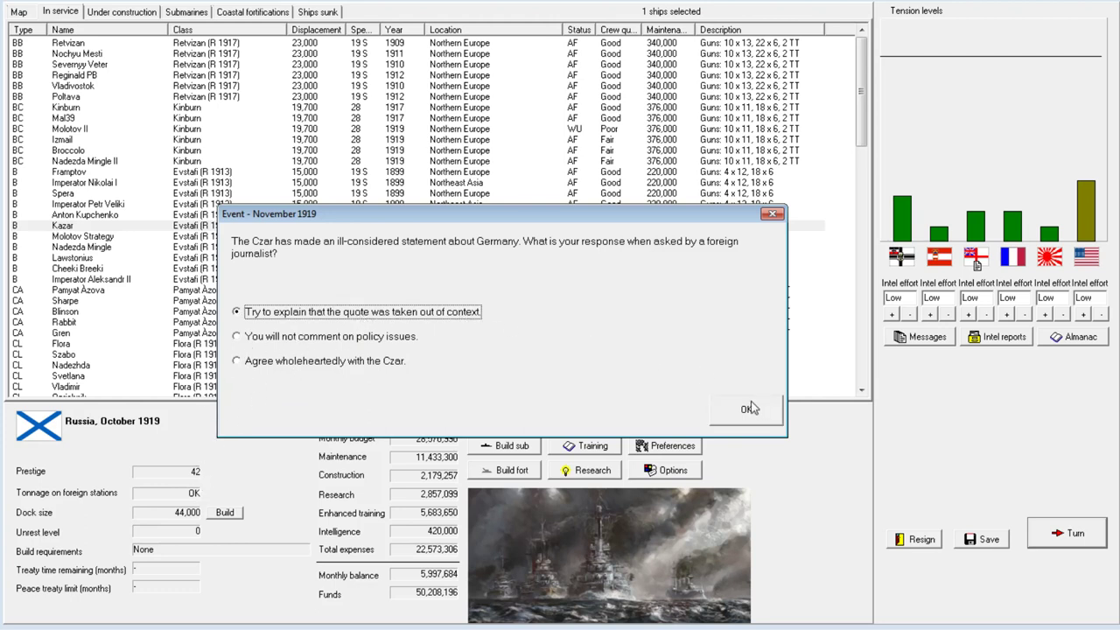
{"action": "left_click", "coordinate": [745, 409]}
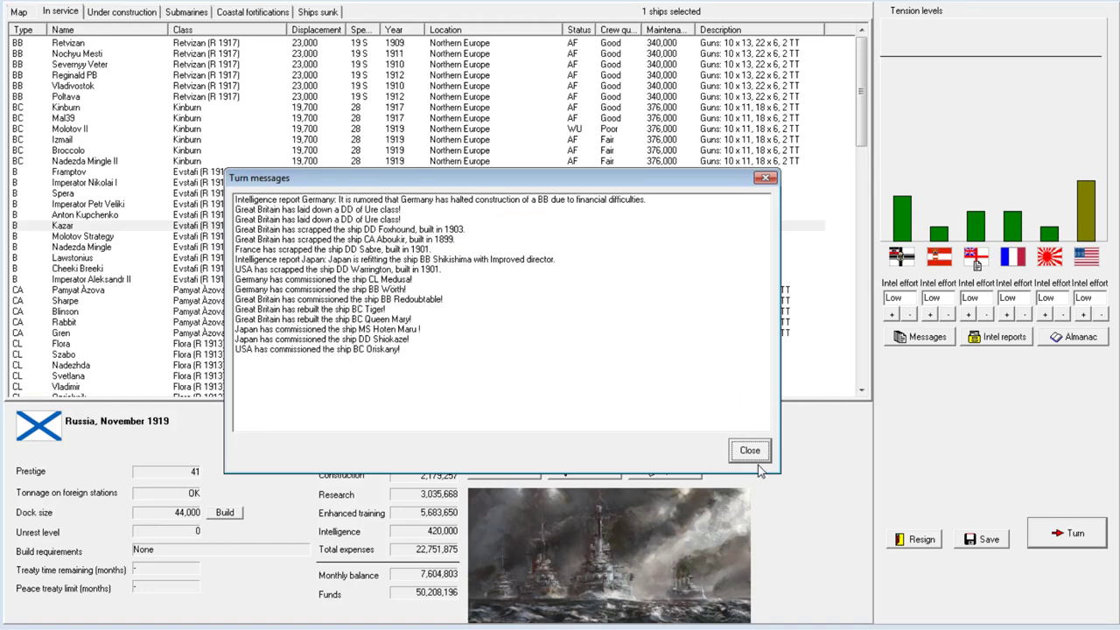
{"action": "left_click", "coordinate": [749, 449]}
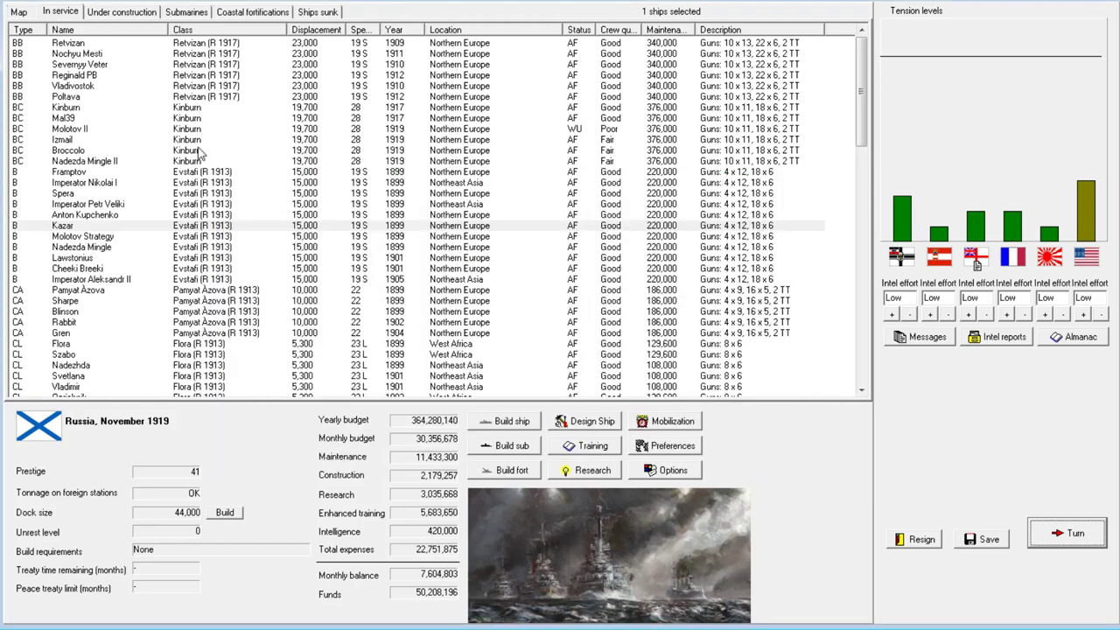
{"action": "left_click", "coordinate": [122, 12]}
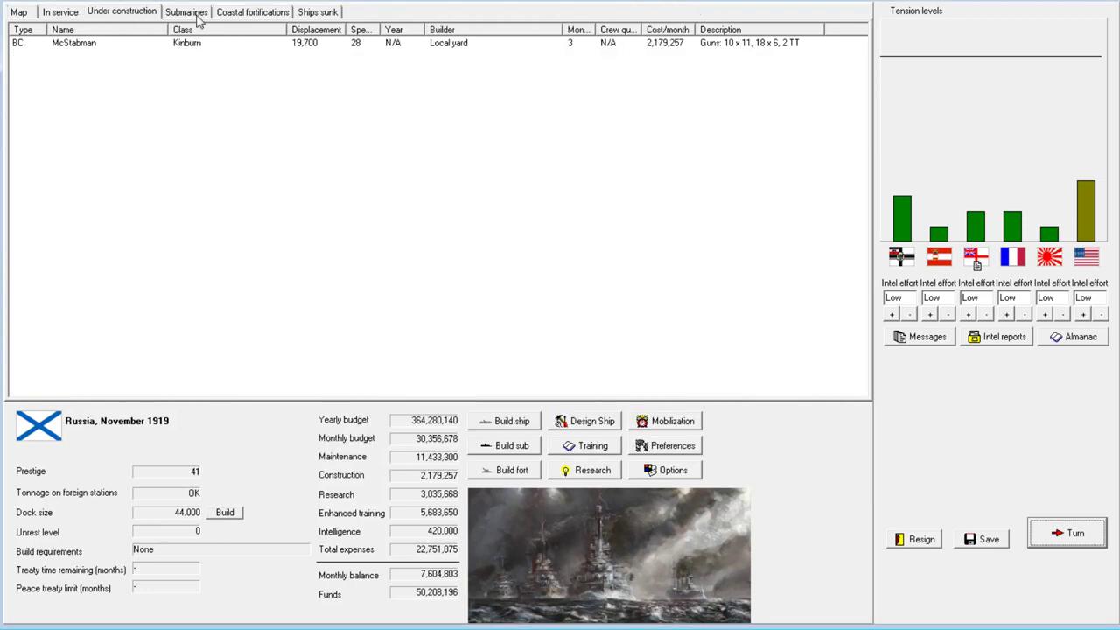
{"action": "left_click", "coordinate": [59, 12]}
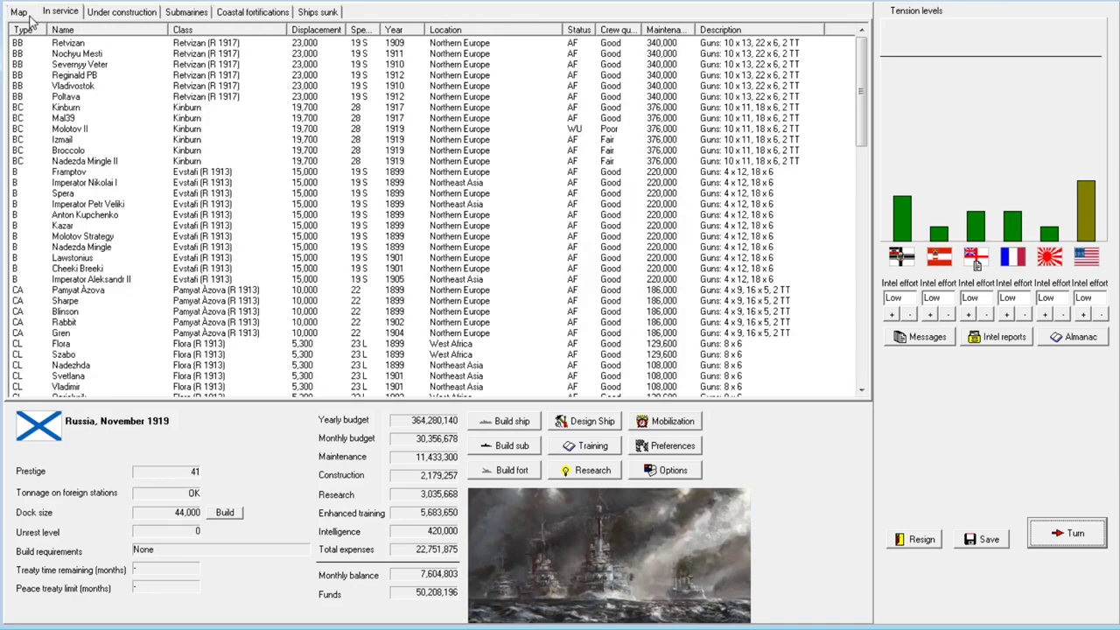
On the world map, close East Prussia's details, then inspect and close Kiautschou Bay's details.
{"action": "left_click", "coordinate": [17, 11]}
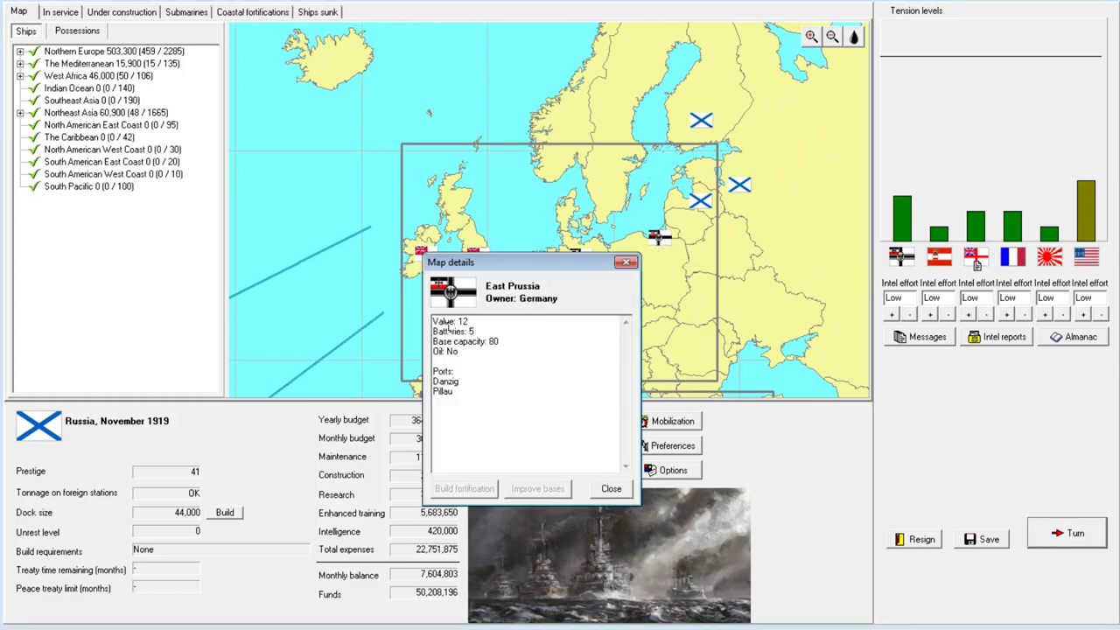
{"action": "left_click", "coordinate": [611, 488]}
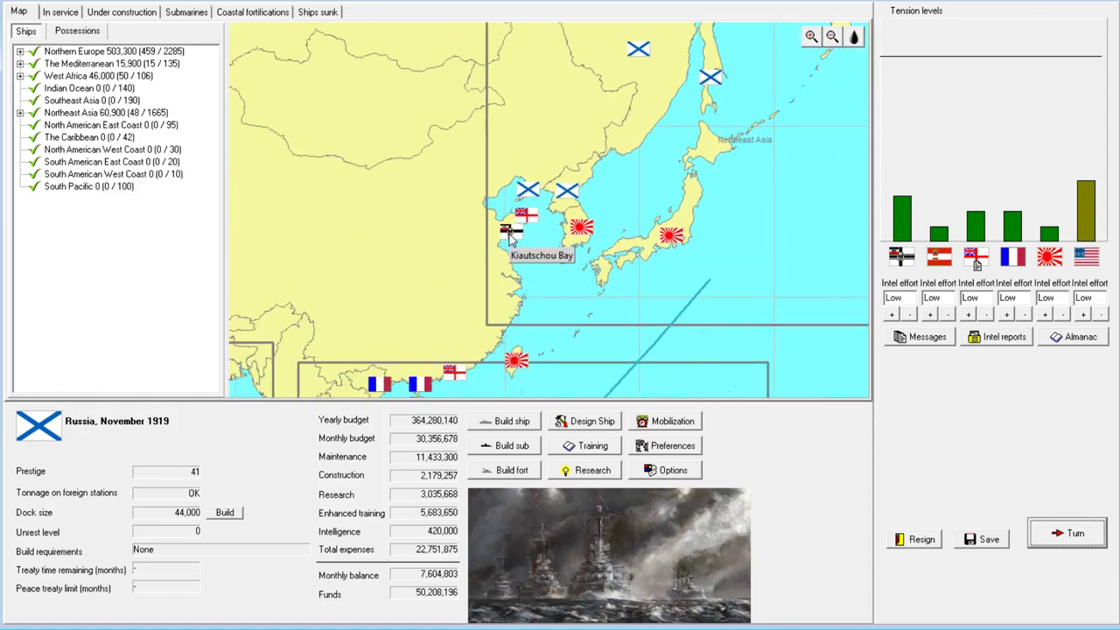
{"action": "left_click", "coordinate": [510, 226]}
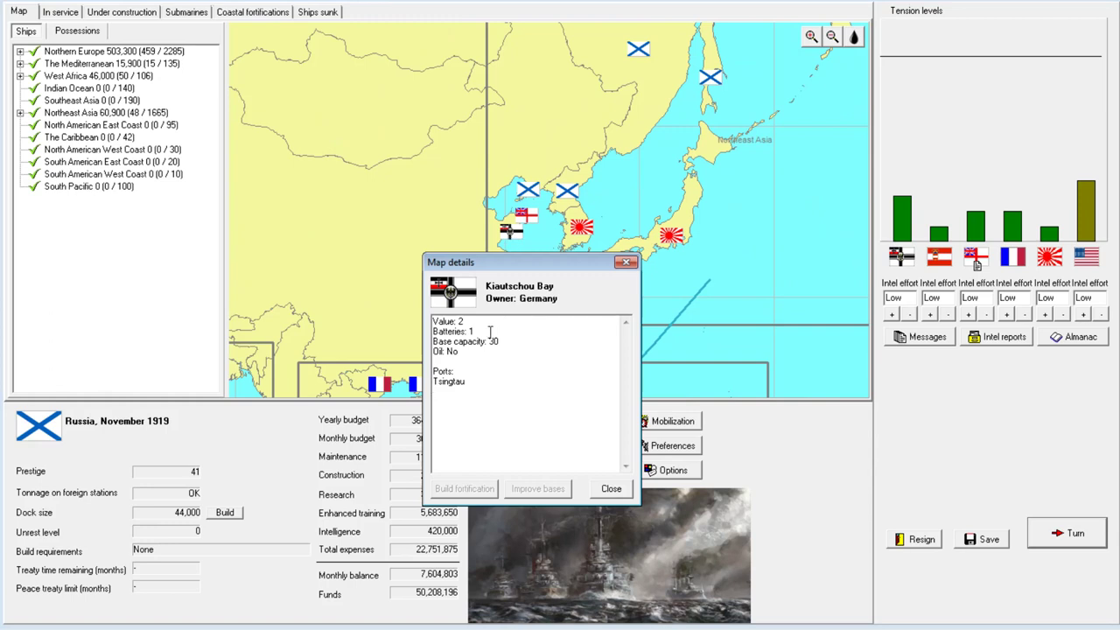
{"action": "double_click", "coordinate": [445, 321]}
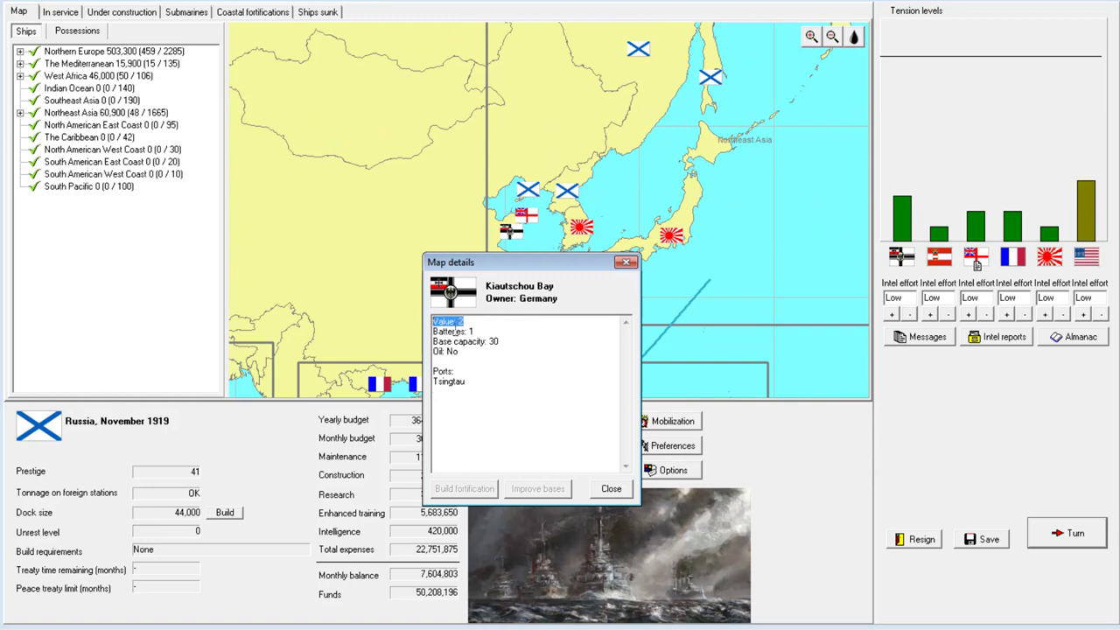
{"action": "mouse_move", "coordinate": [568, 327]}
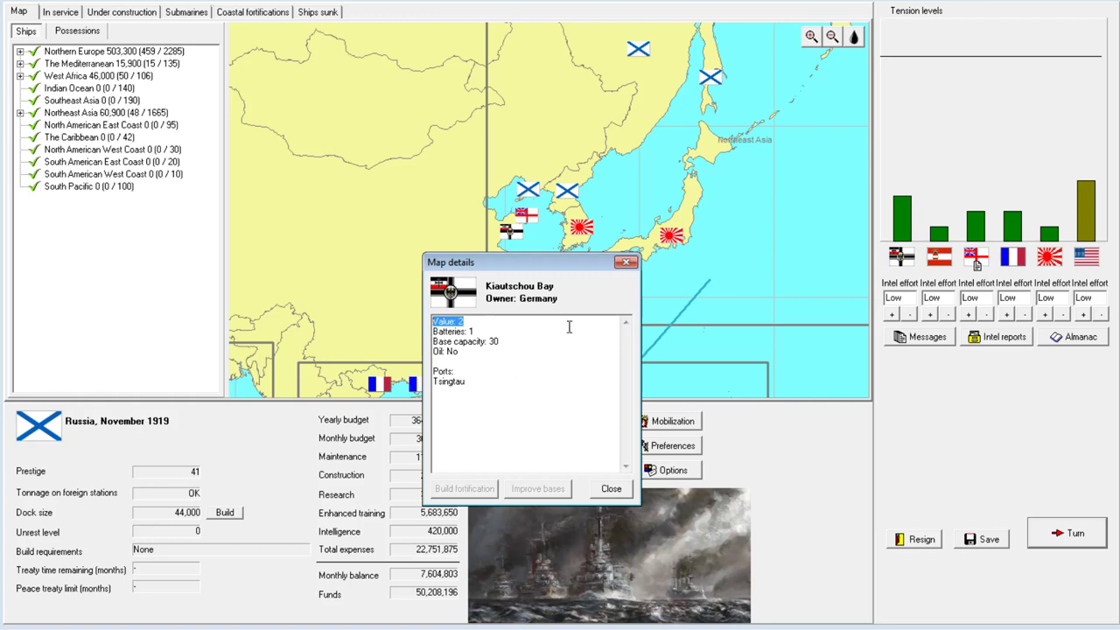
{"action": "left_click", "coordinate": [611, 488]}
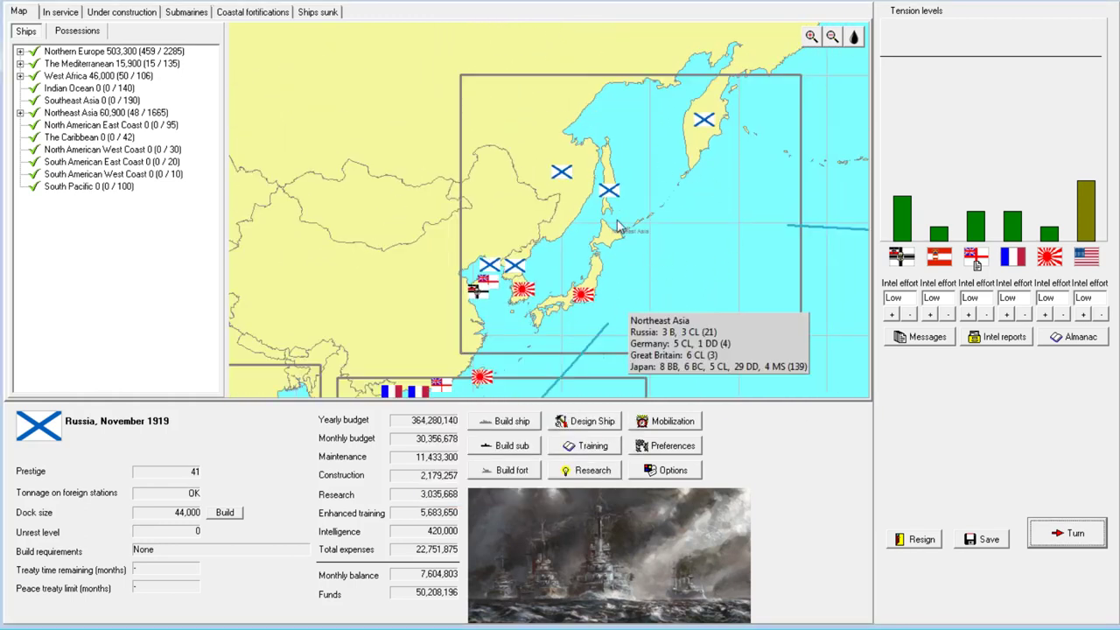
{"action": "mouse_move", "coordinate": [486, 341]}
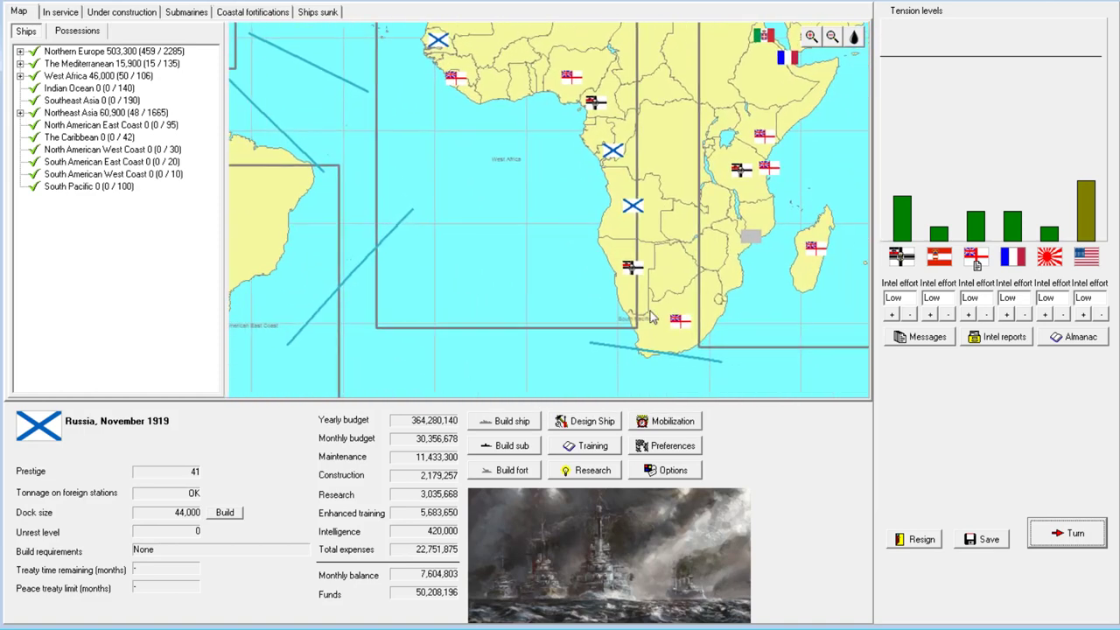
{"action": "mouse_move", "coordinate": [599, 115]}
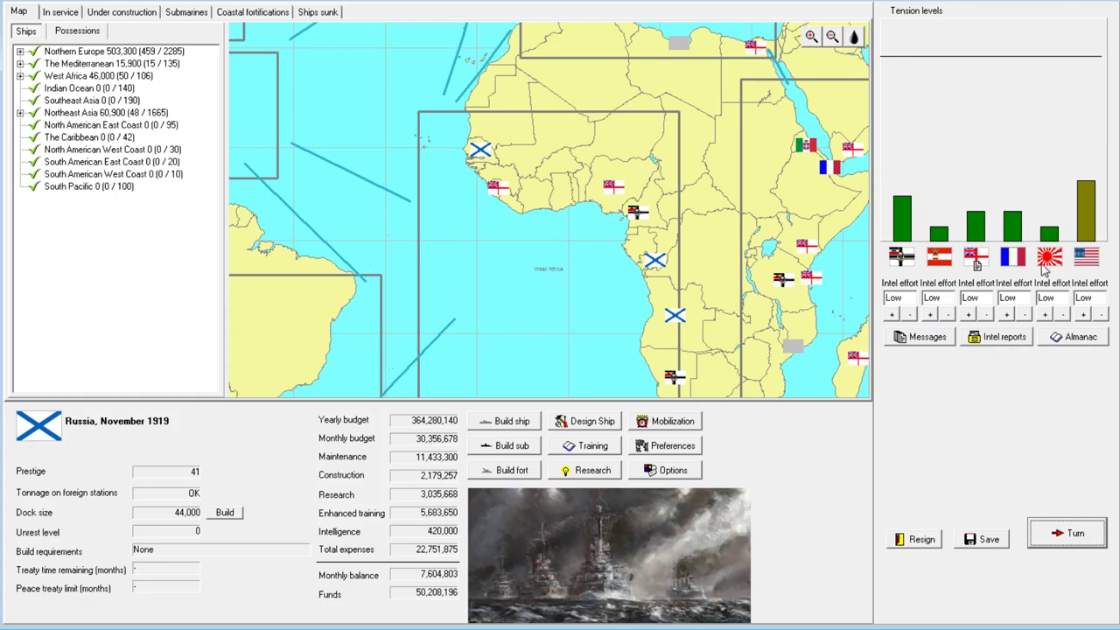
{"action": "mouse_move", "coordinate": [918, 217]}
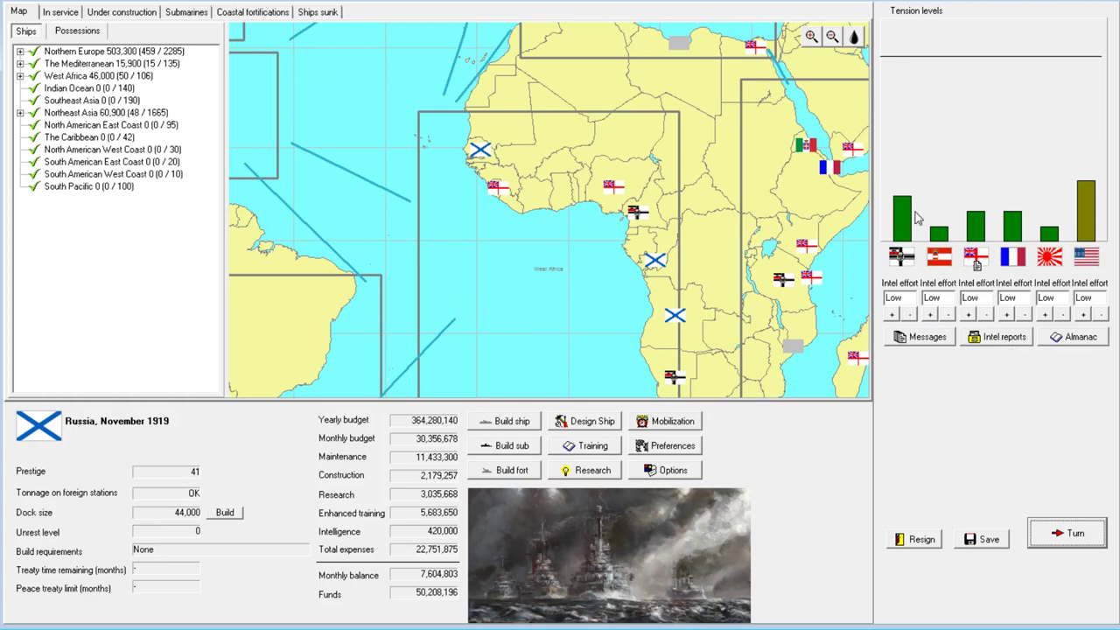
{"action": "mouse_move", "coordinate": [683, 230]}
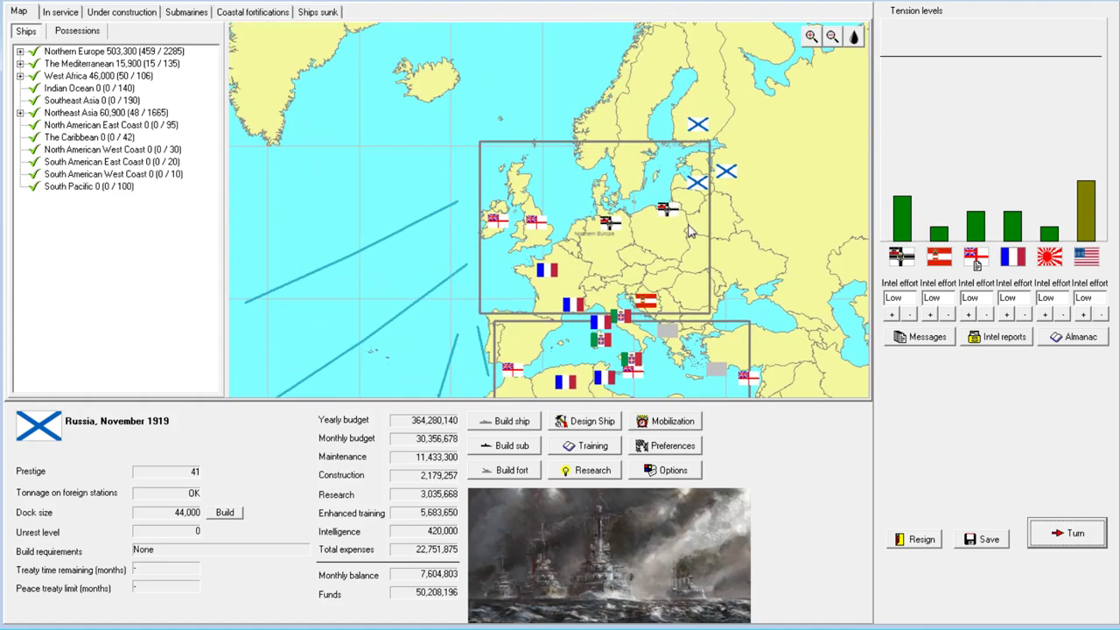
{"action": "mouse_move", "coordinate": [161, 432]}
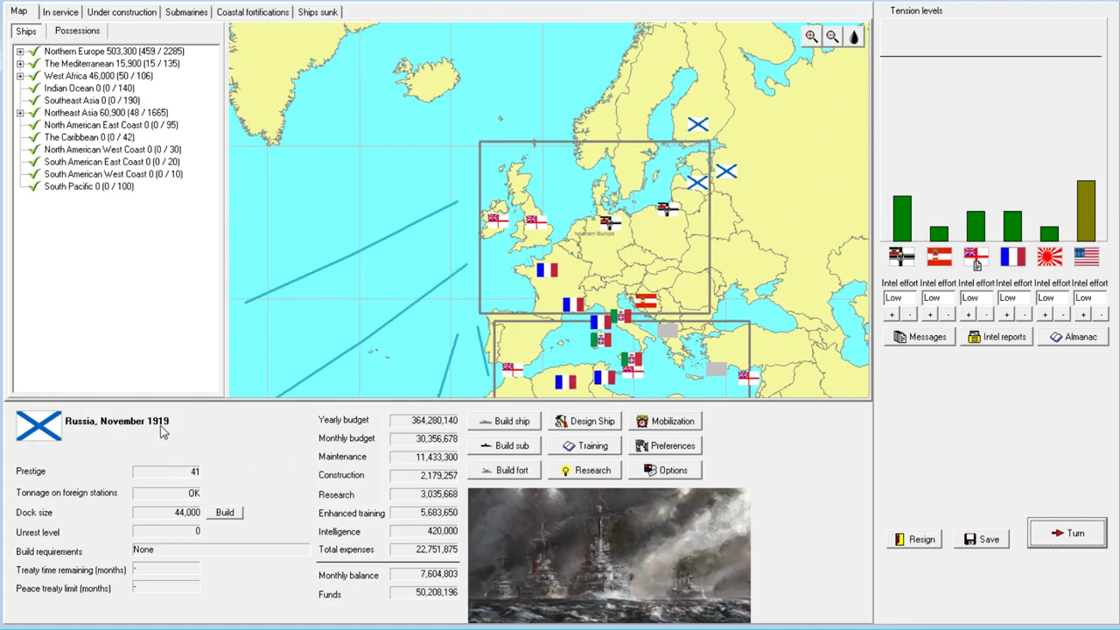
{"action": "mouse_move", "coordinate": [193, 439]}
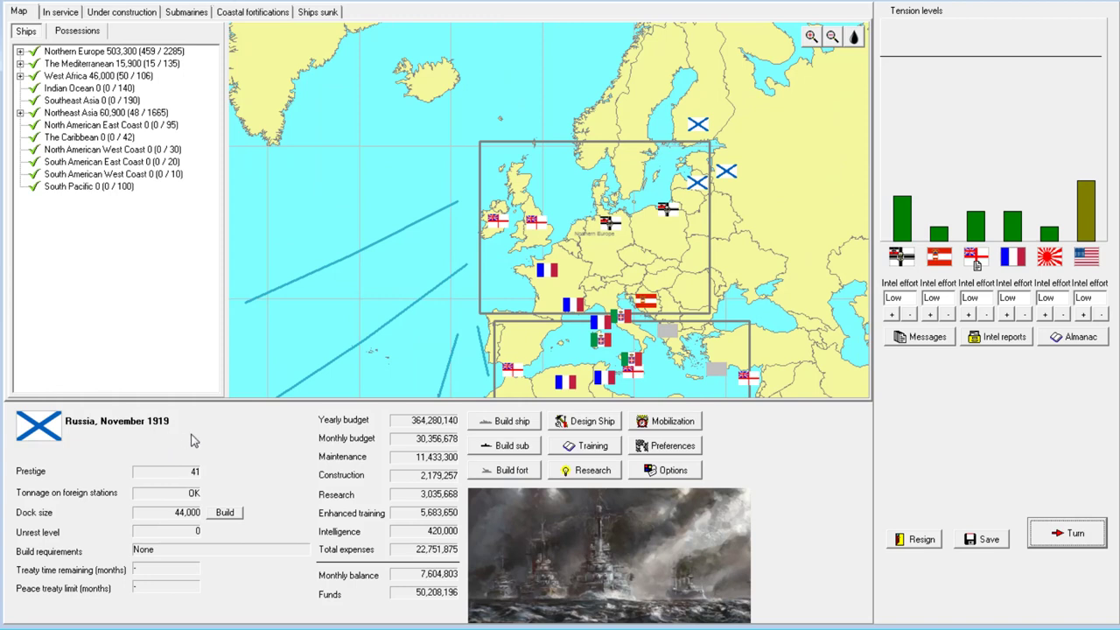
{"action": "mouse_move", "coordinate": [155, 434]}
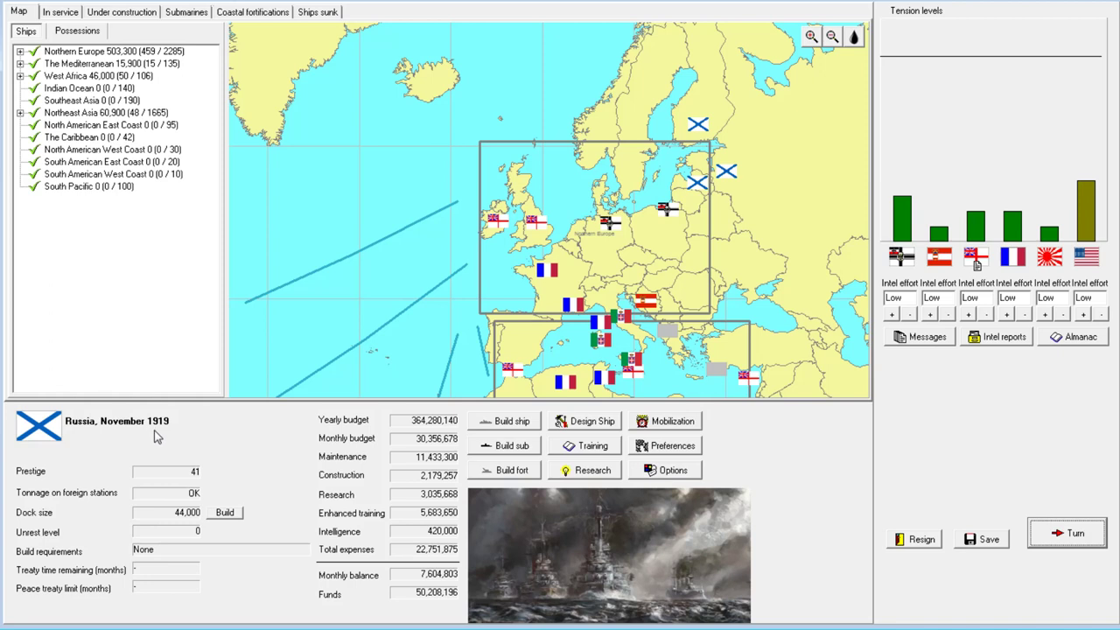
{"action": "mouse_move", "coordinate": [186, 390]}
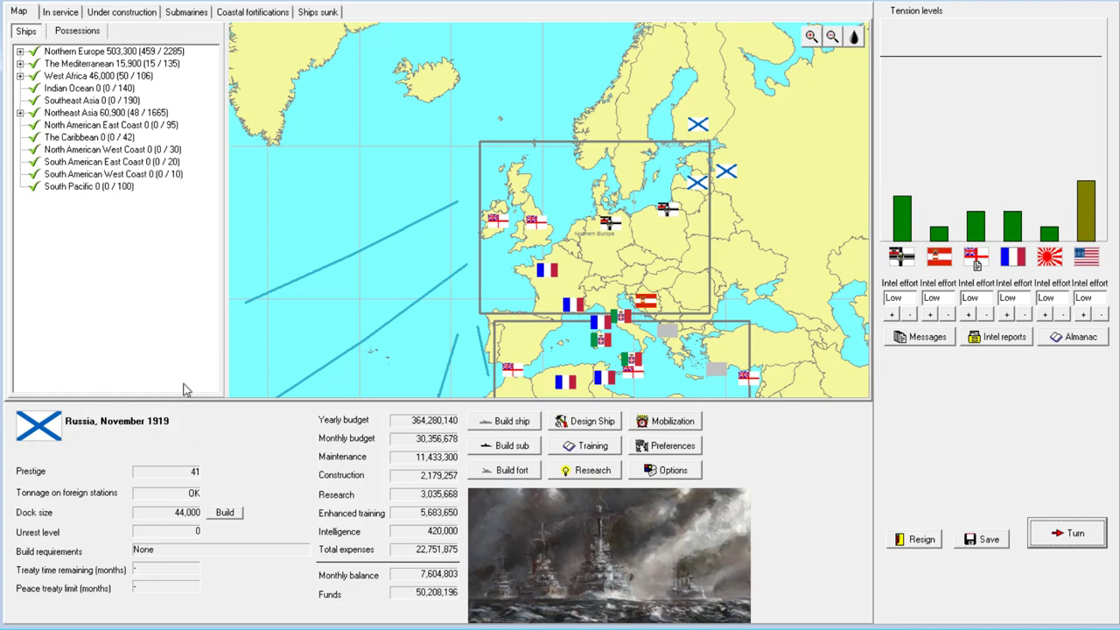
{"action": "mouse_move", "coordinate": [694, 225]}
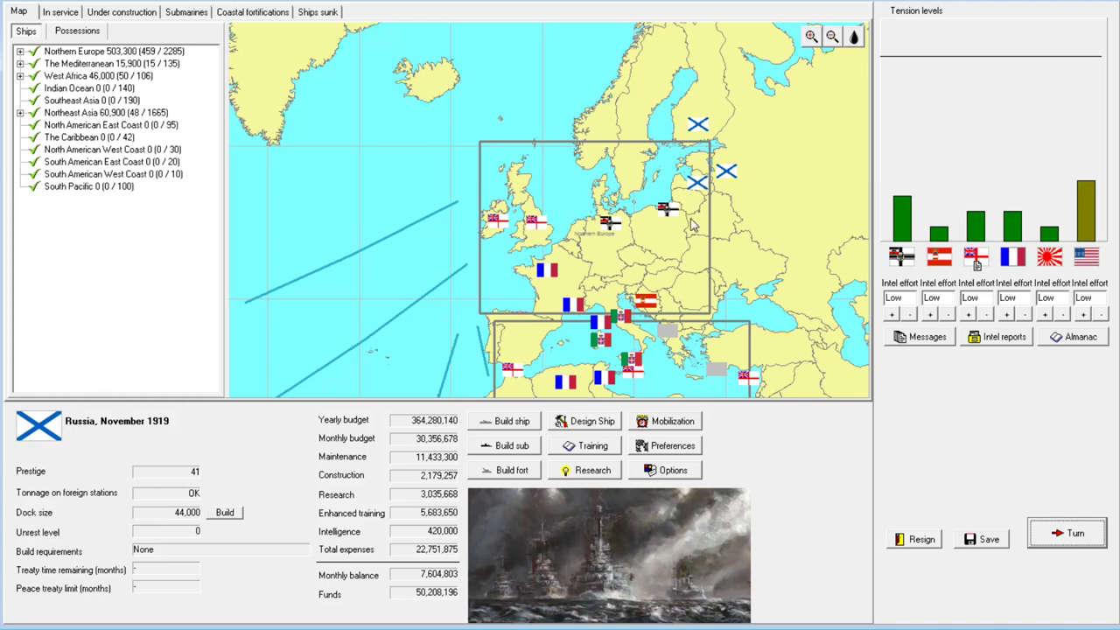
{"action": "mouse_move", "coordinate": [772, 172]}
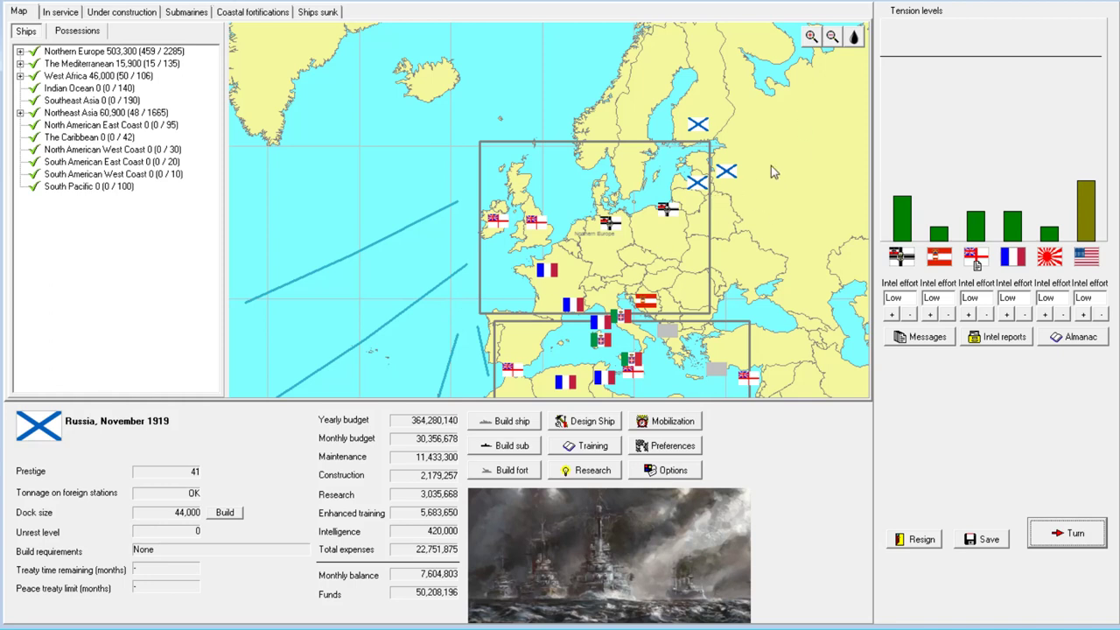
{"action": "mouse_move", "coordinate": [761, 196]}
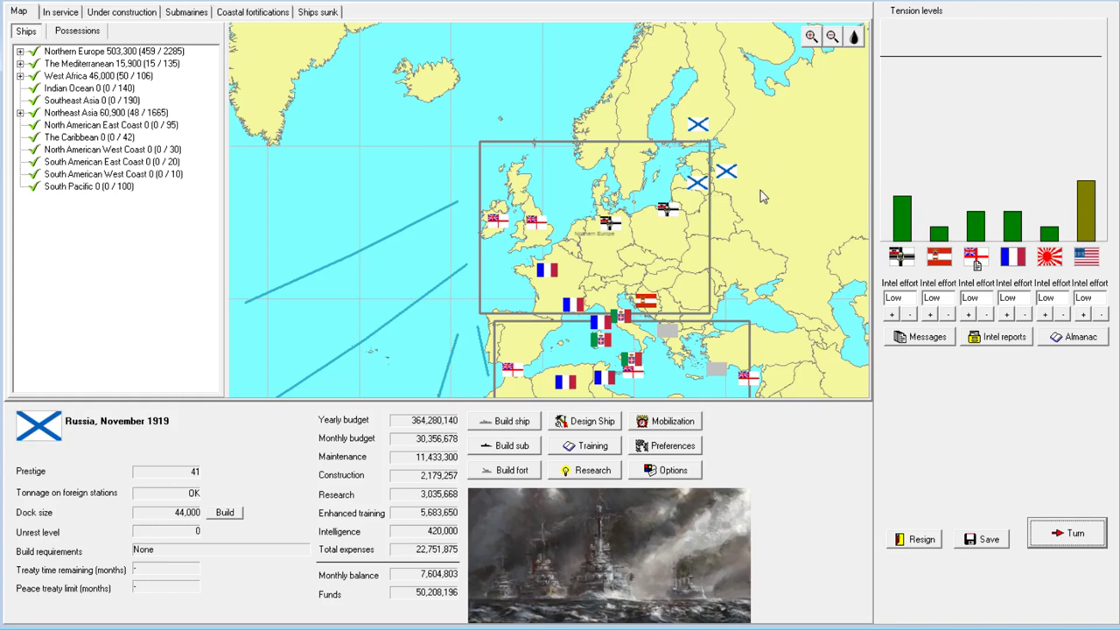
{"action": "mouse_move", "coordinate": [750, 202]}
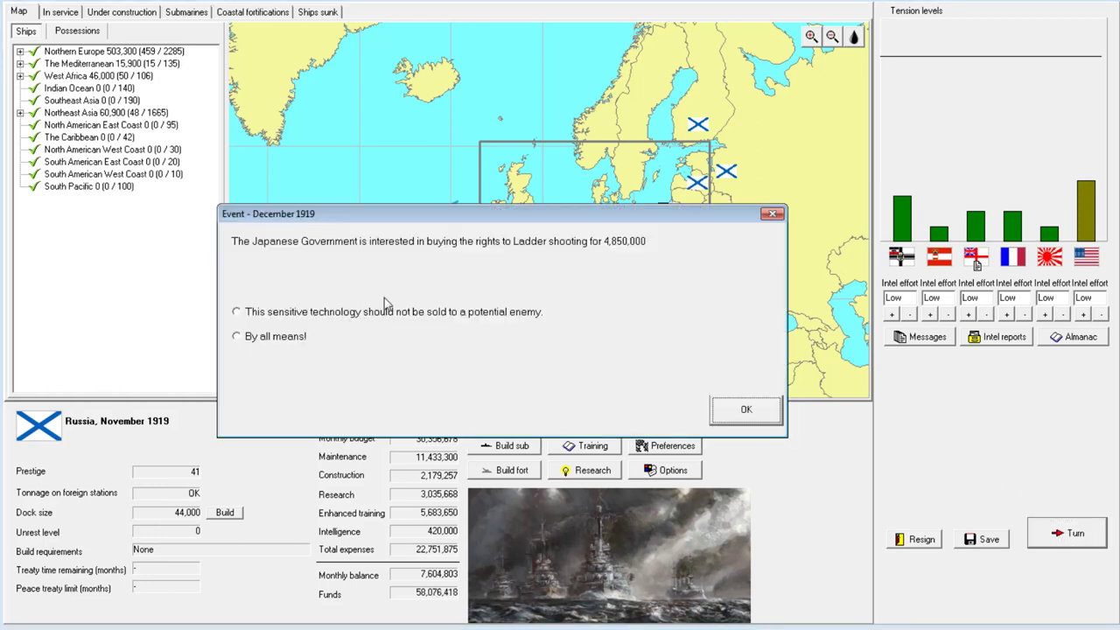
{"action": "mouse_move", "coordinate": [472, 251]}
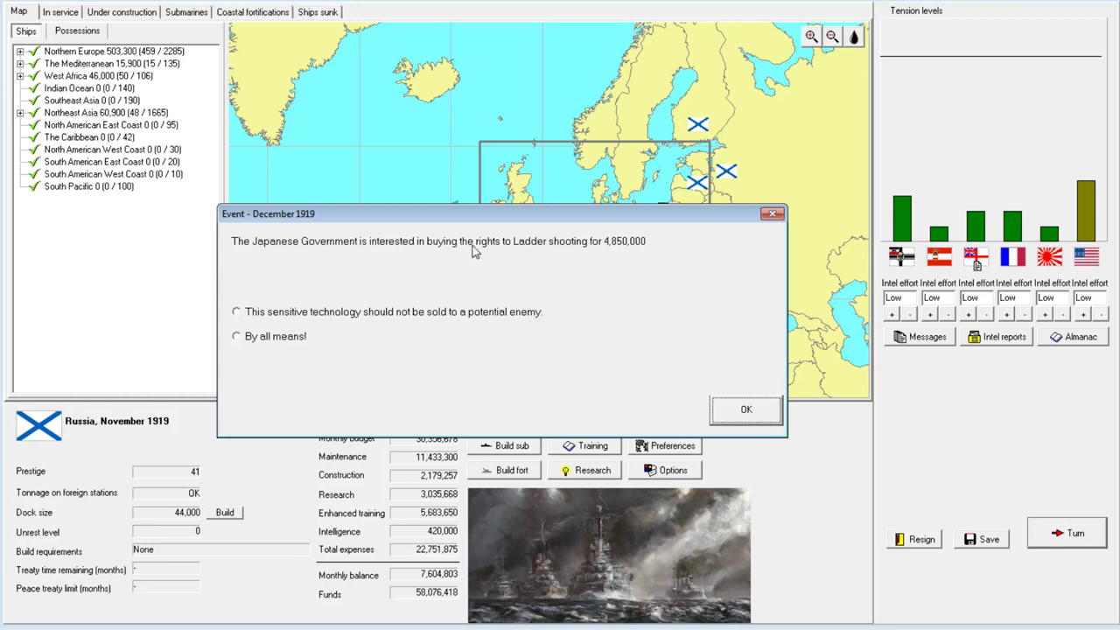
Sell the Ladder shooting rights to Japan and acknowledge the subdivision and damage-control advance.
{"action": "left_click", "coordinate": [235, 335]}
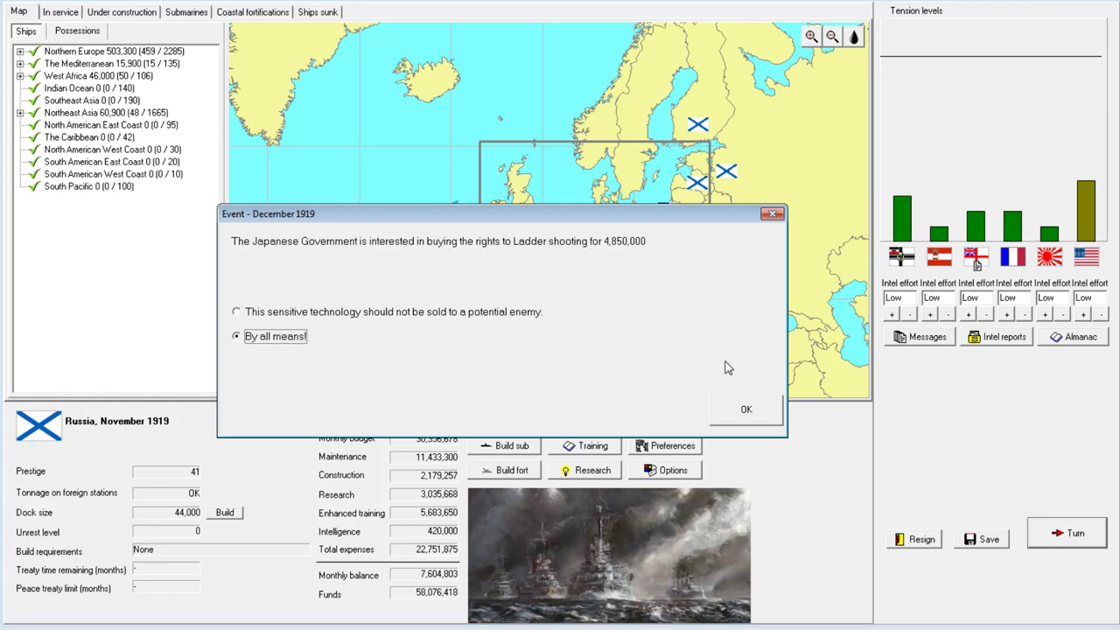
{"action": "mouse_move", "coordinate": [470, 249]}
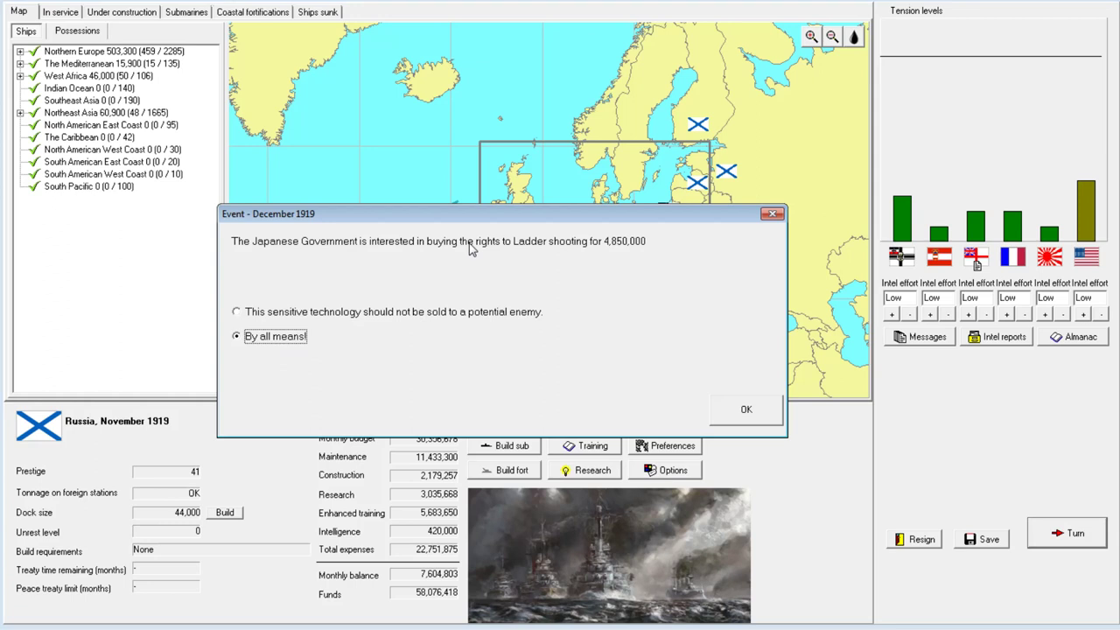
{"action": "mouse_move", "coordinate": [744, 410]}
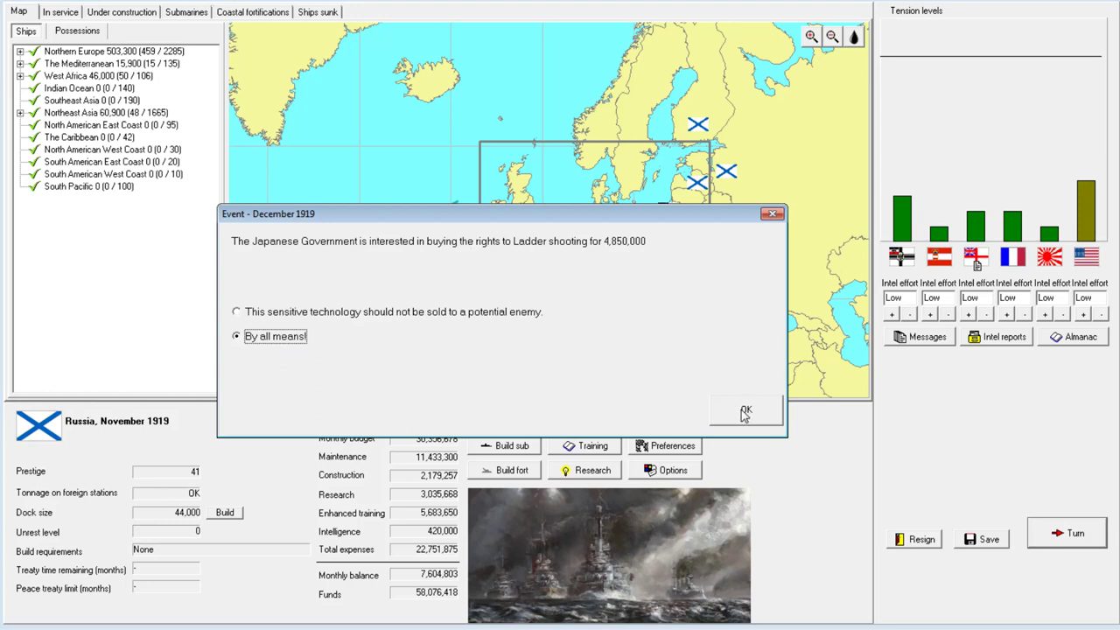
{"action": "left_click", "coordinate": [745, 412]}
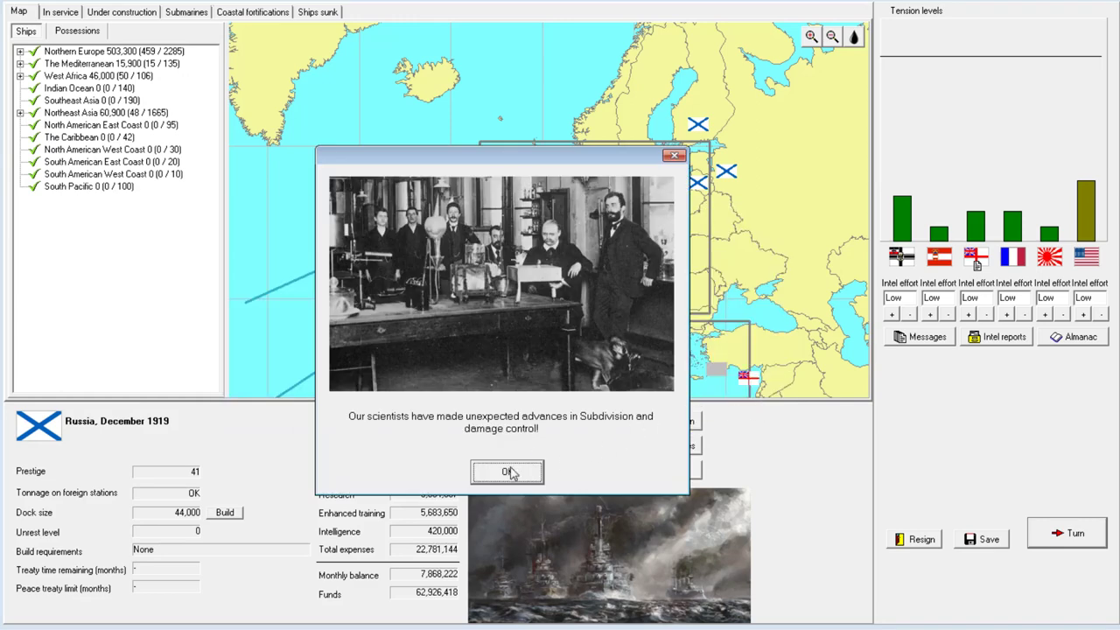
{"action": "left_click", "coordinate": [508, 472]}
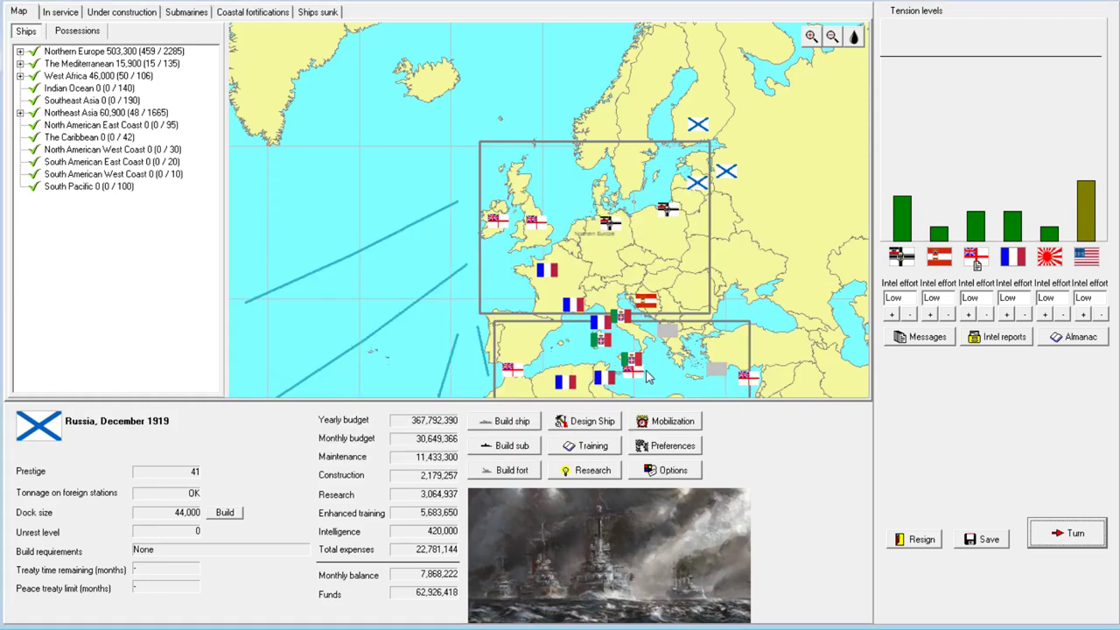
{"action": "mouse_move", "coordinate": [649, 376]}
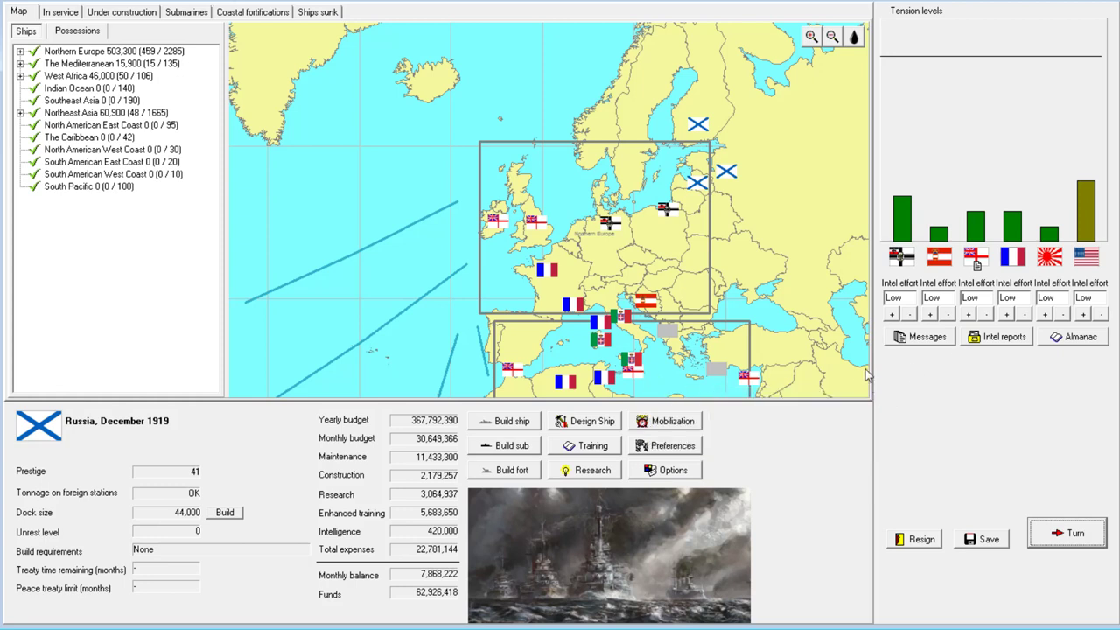
{"action": "mouse_move", "coordinate": [755, 316]}
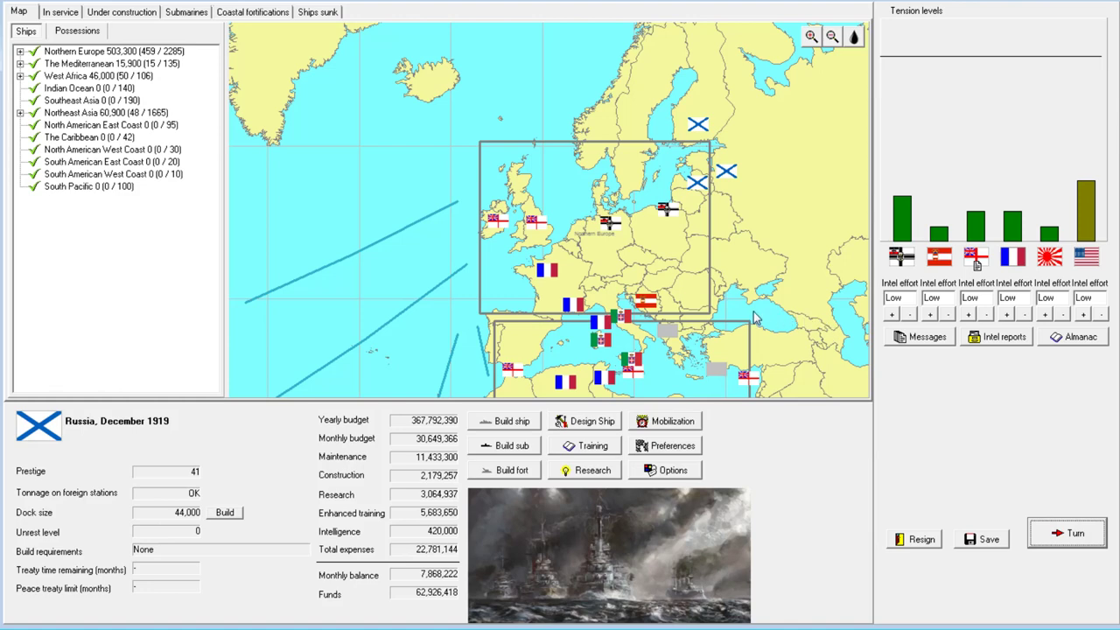
{"action": "mouse_move", "coordinate": [1062, 529]}
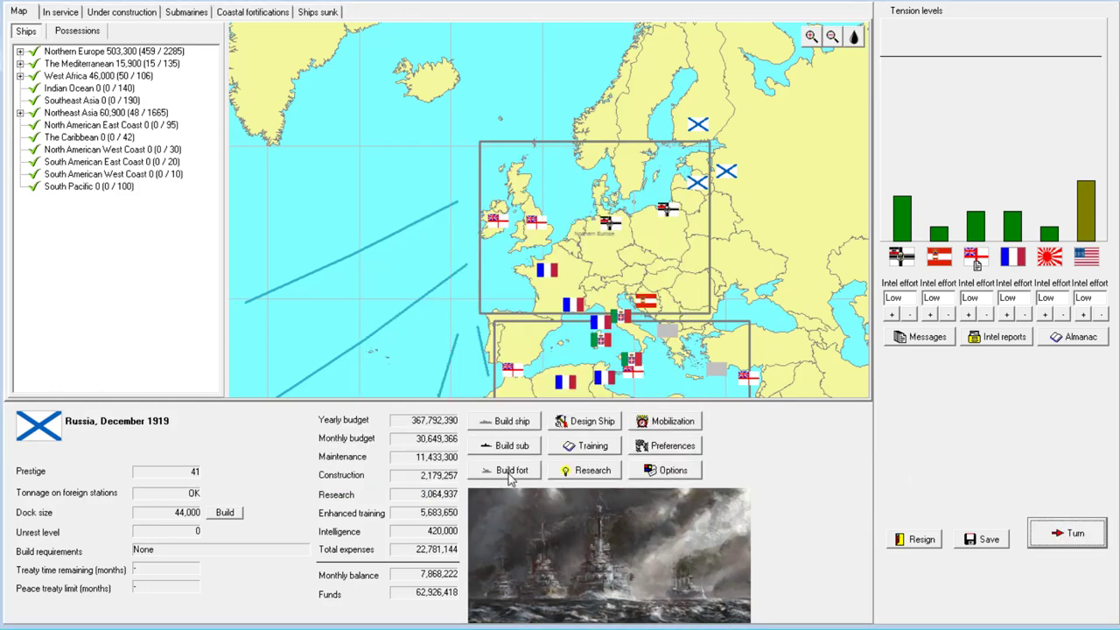
End the month to reach January 1920 and dismiss the turn messages.
{"action": "left_click", "coordinate": [1074, 532]}
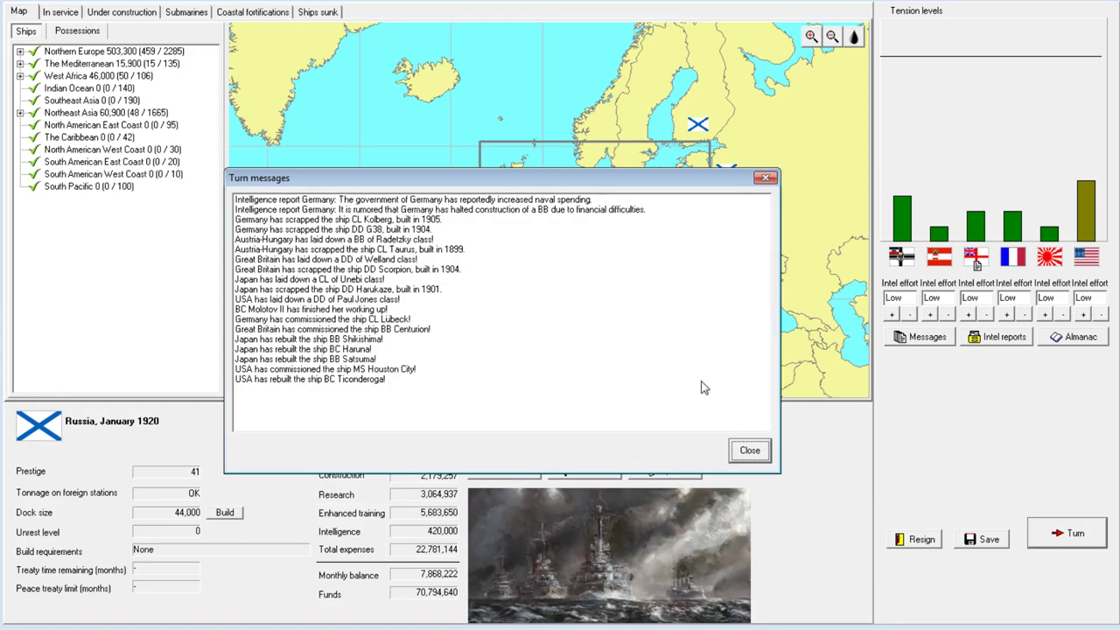
{"action": "mouse_move", "coordinate": [749, 449]}
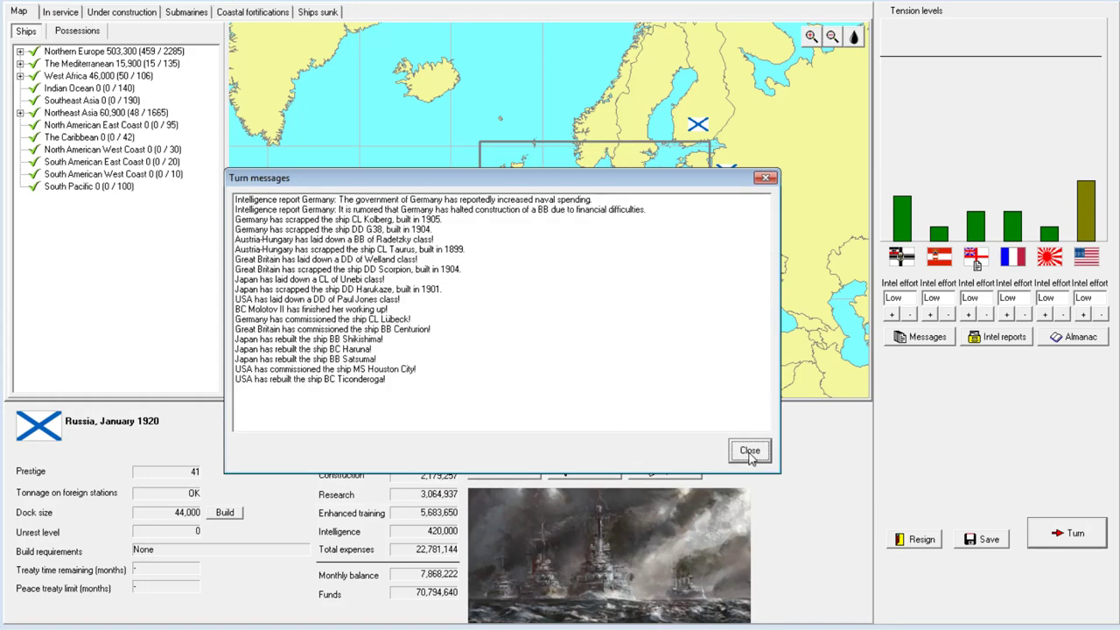
{"action": "left_click", "coordinate": [748, 450]}
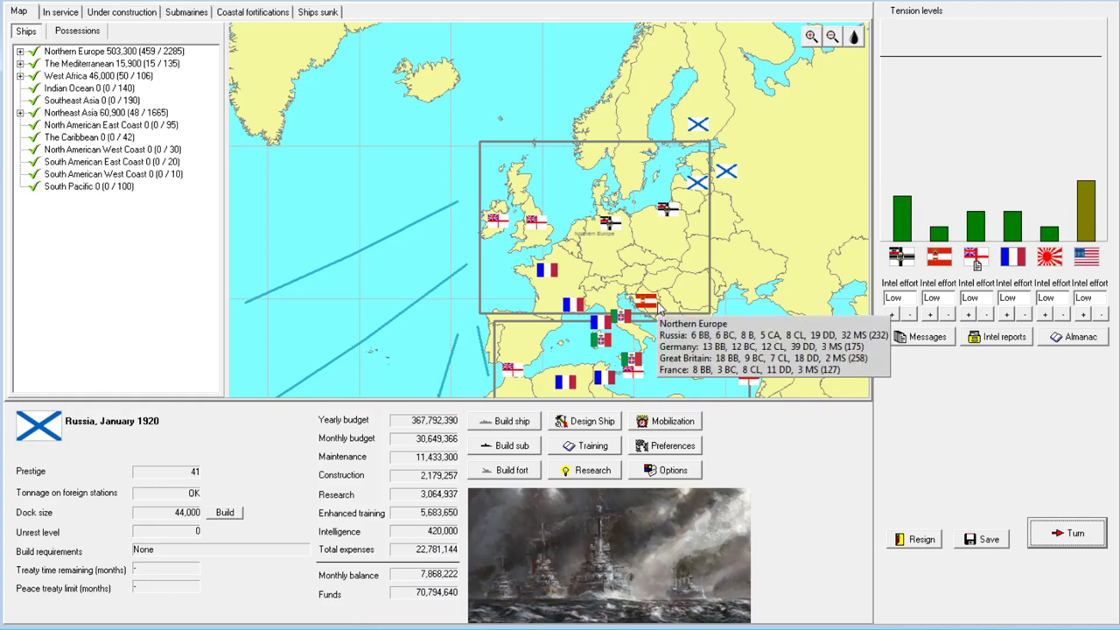
{"action": "mouse_move", "coordinate": [669, 409]}
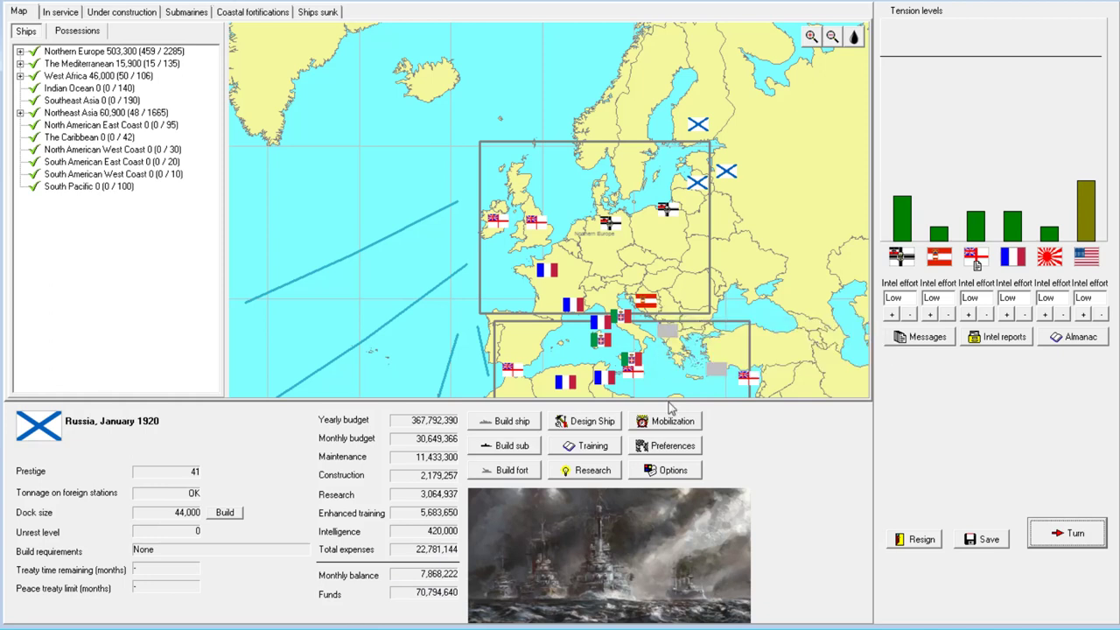